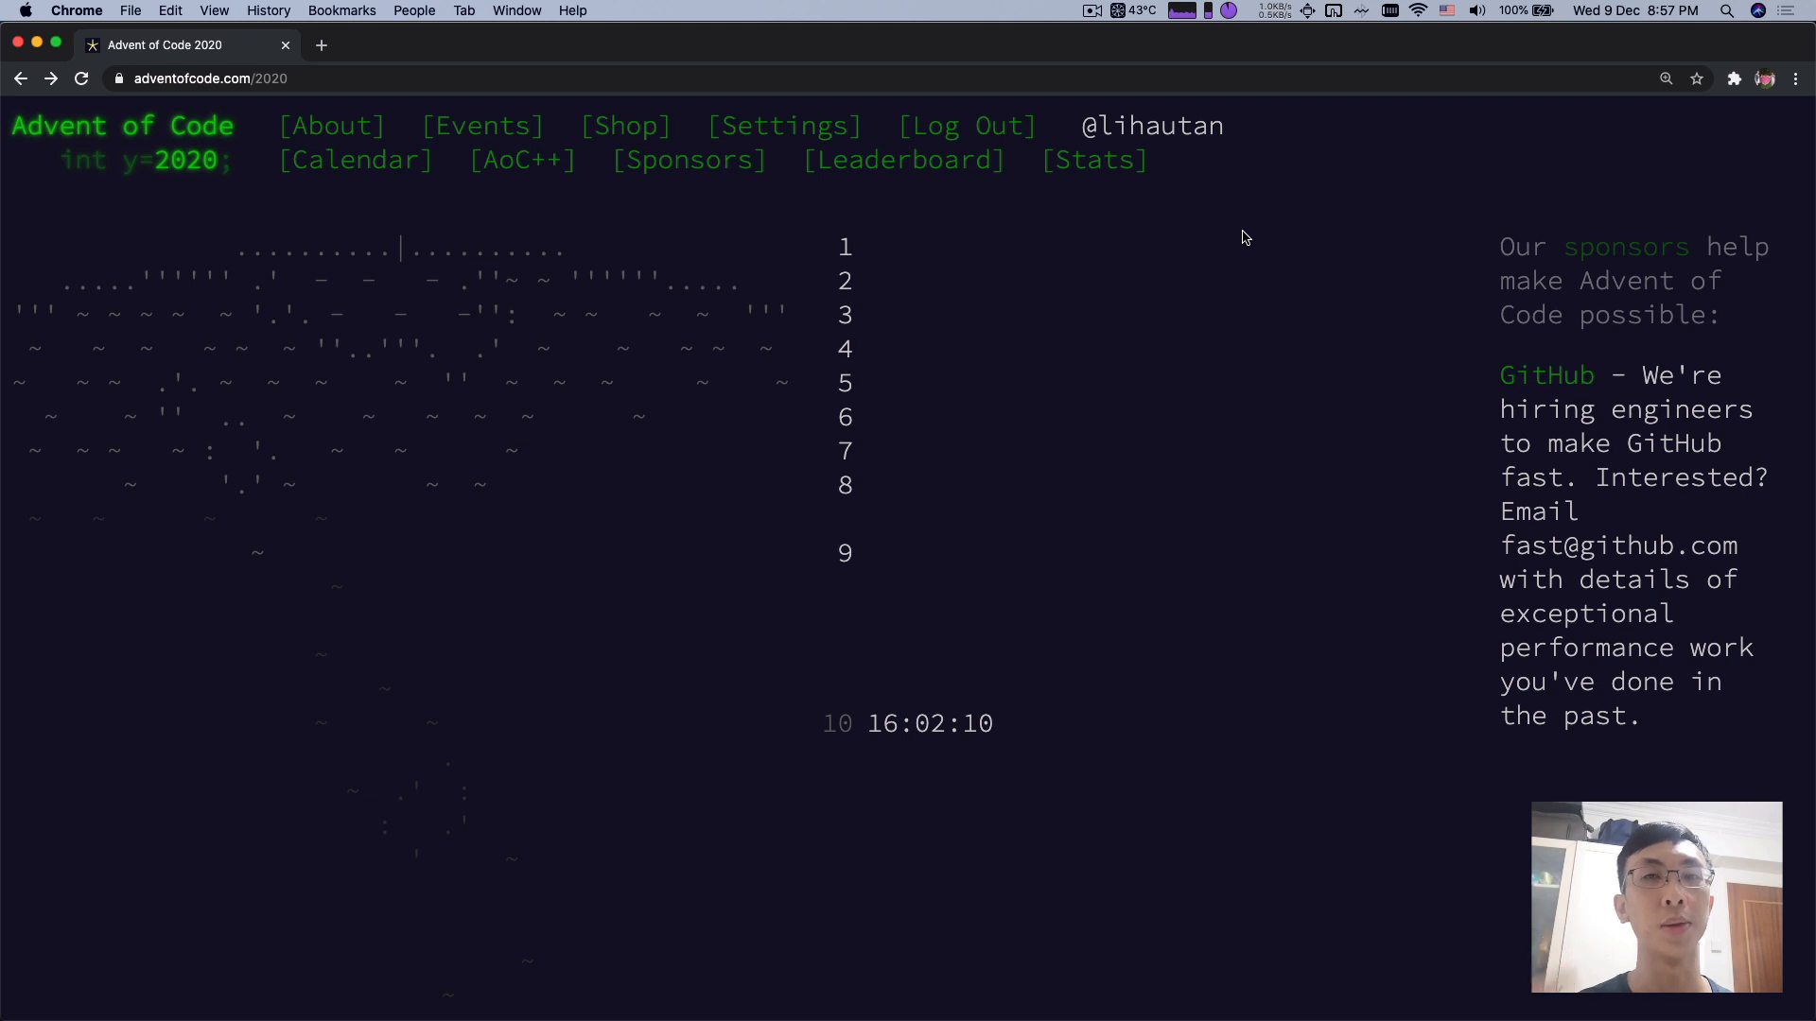
pyautogui.moveTo(1129, 320)
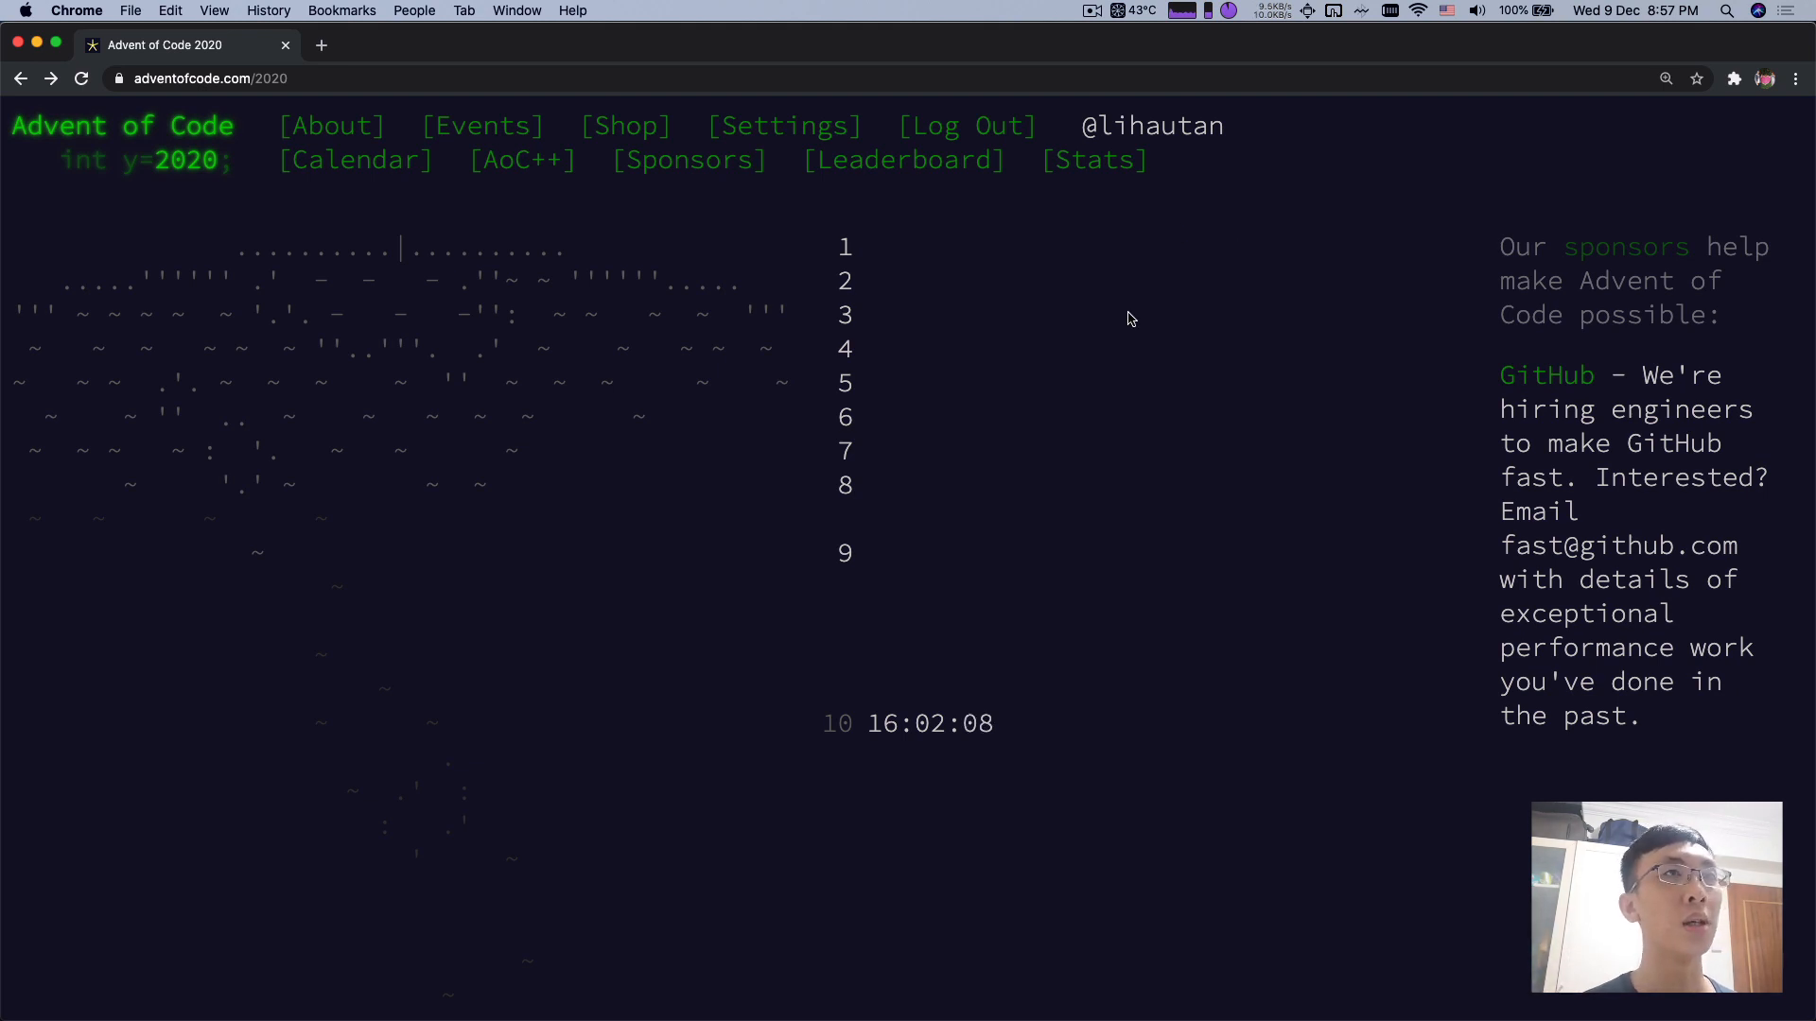
pyautogui.moveTo(846, 246)
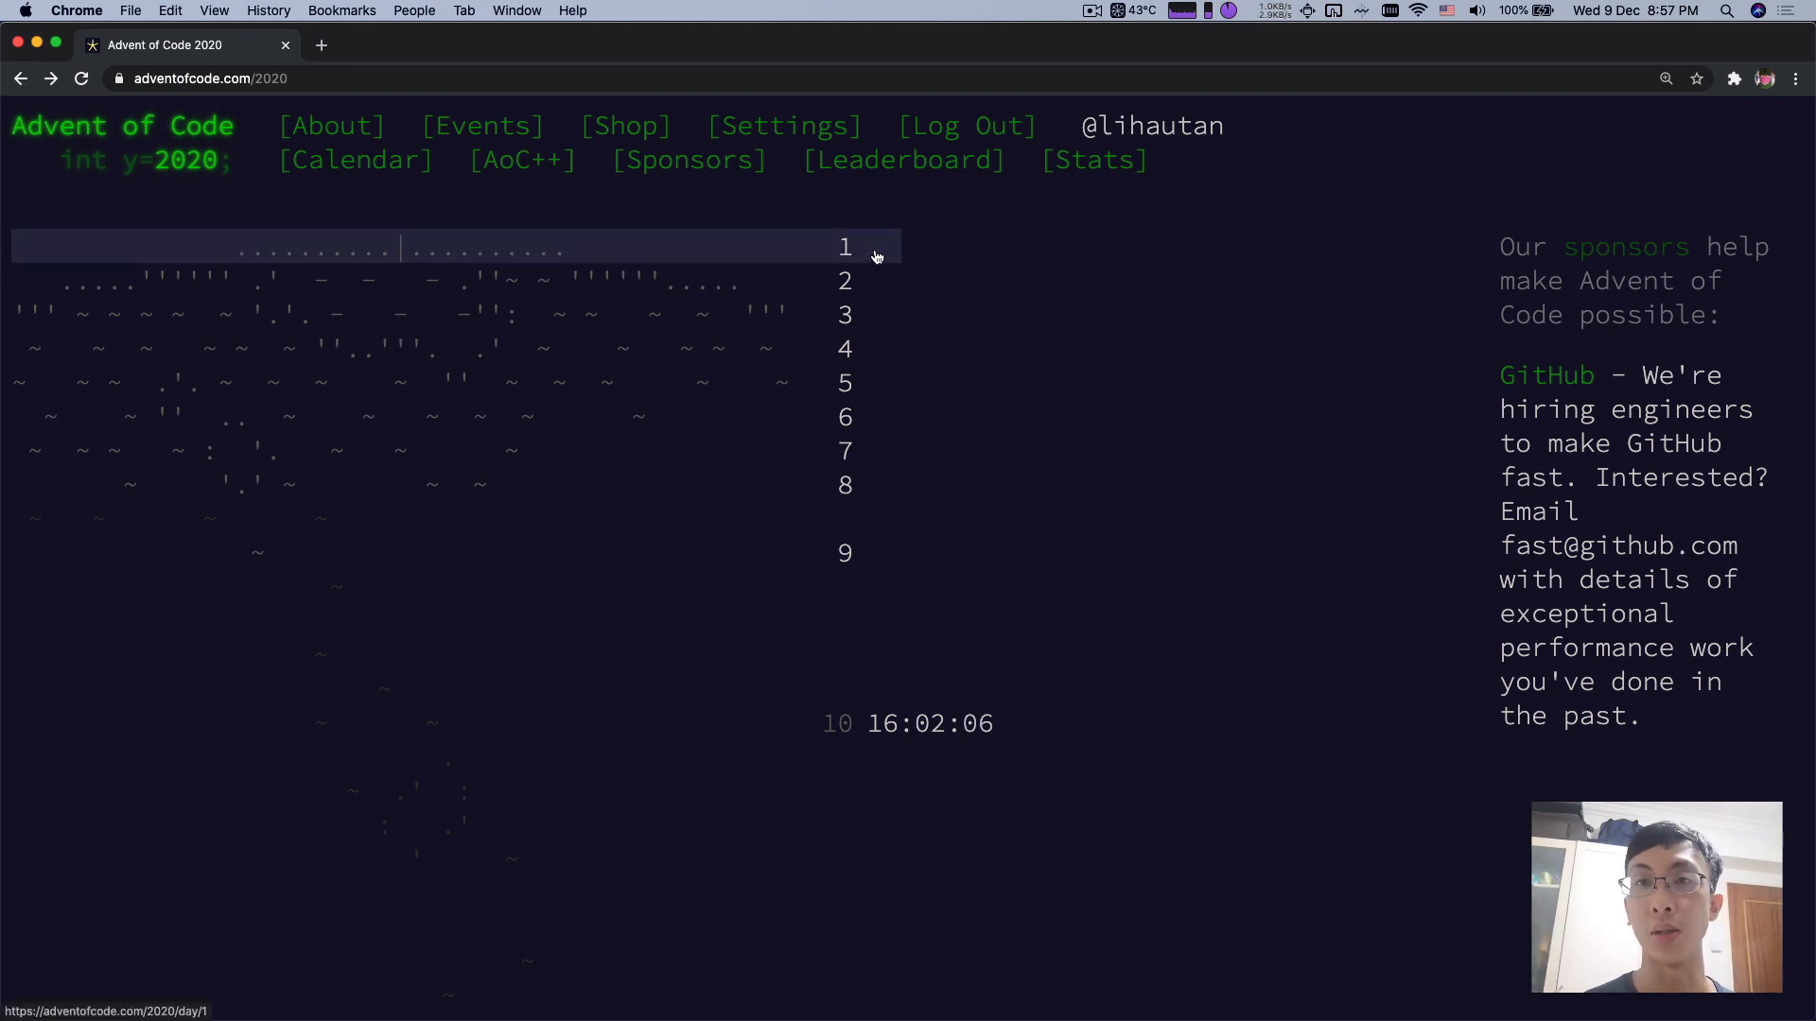
pyautogui.moveTo(919, 244)
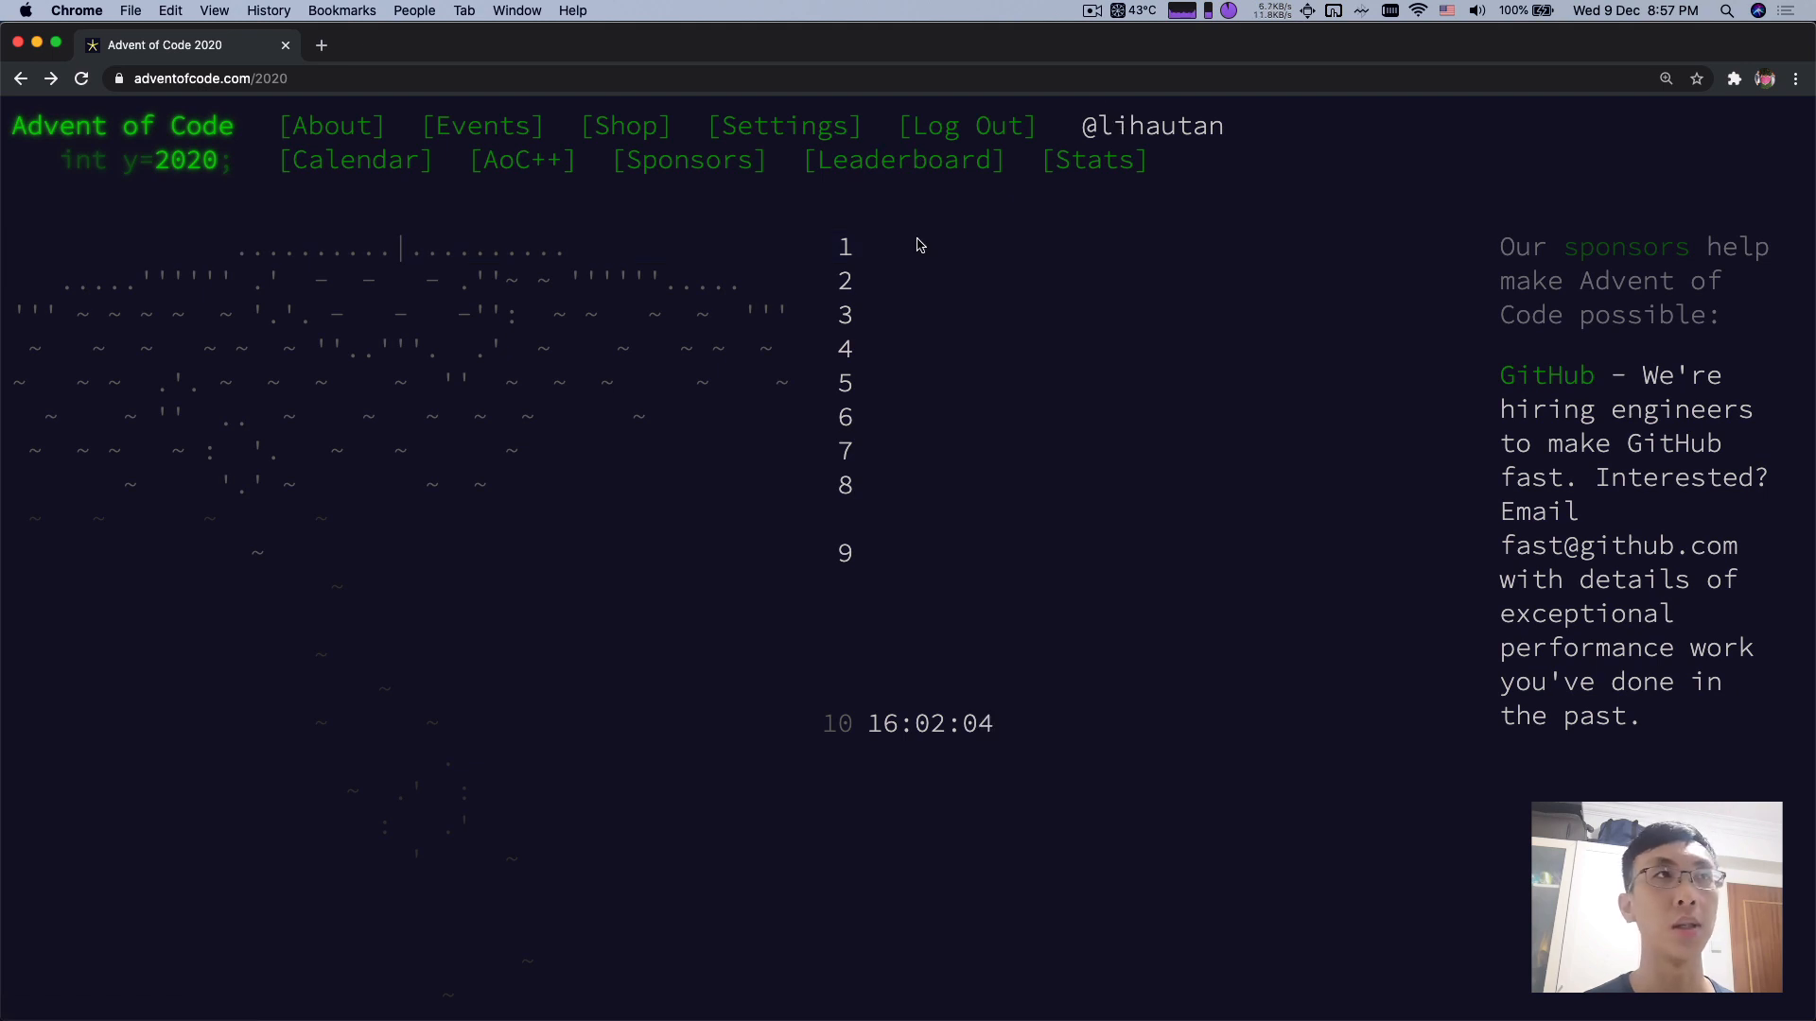
# - Open the Day 1 "Report Repair" puzzle from the 2020 calendar
pyautogui.click(844, 246)
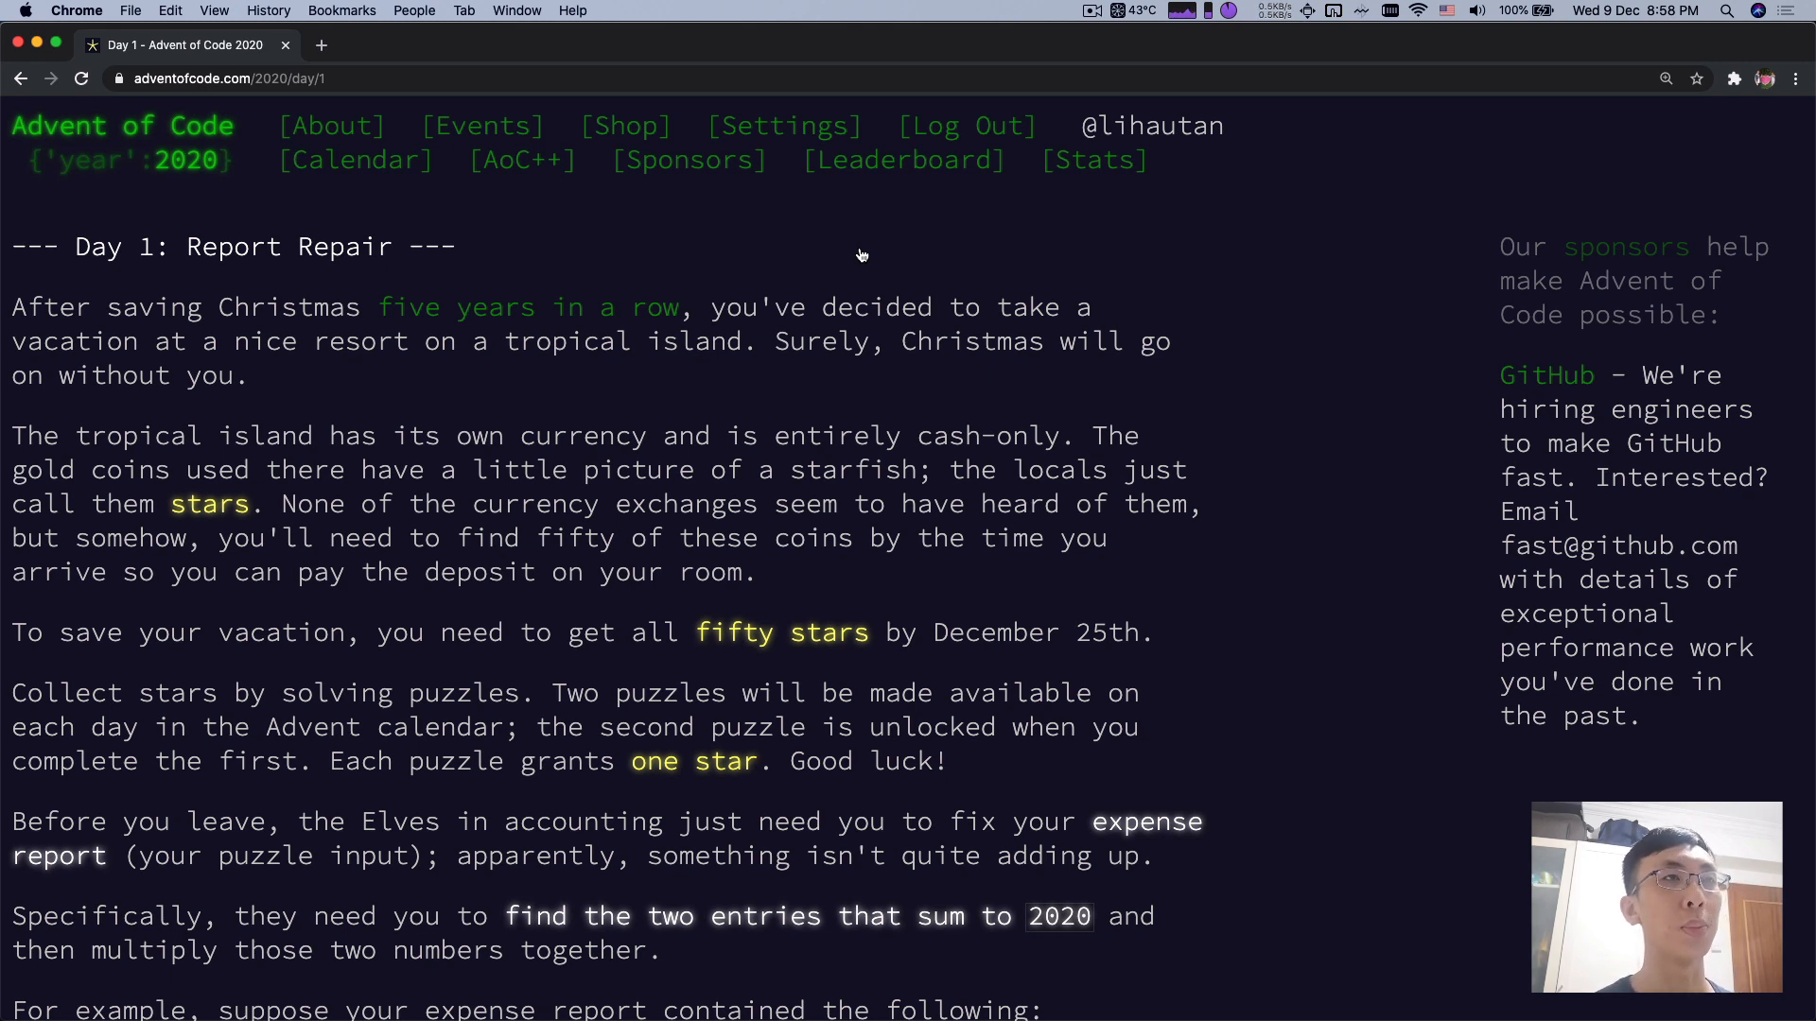
pyautogui.scroll(-3)
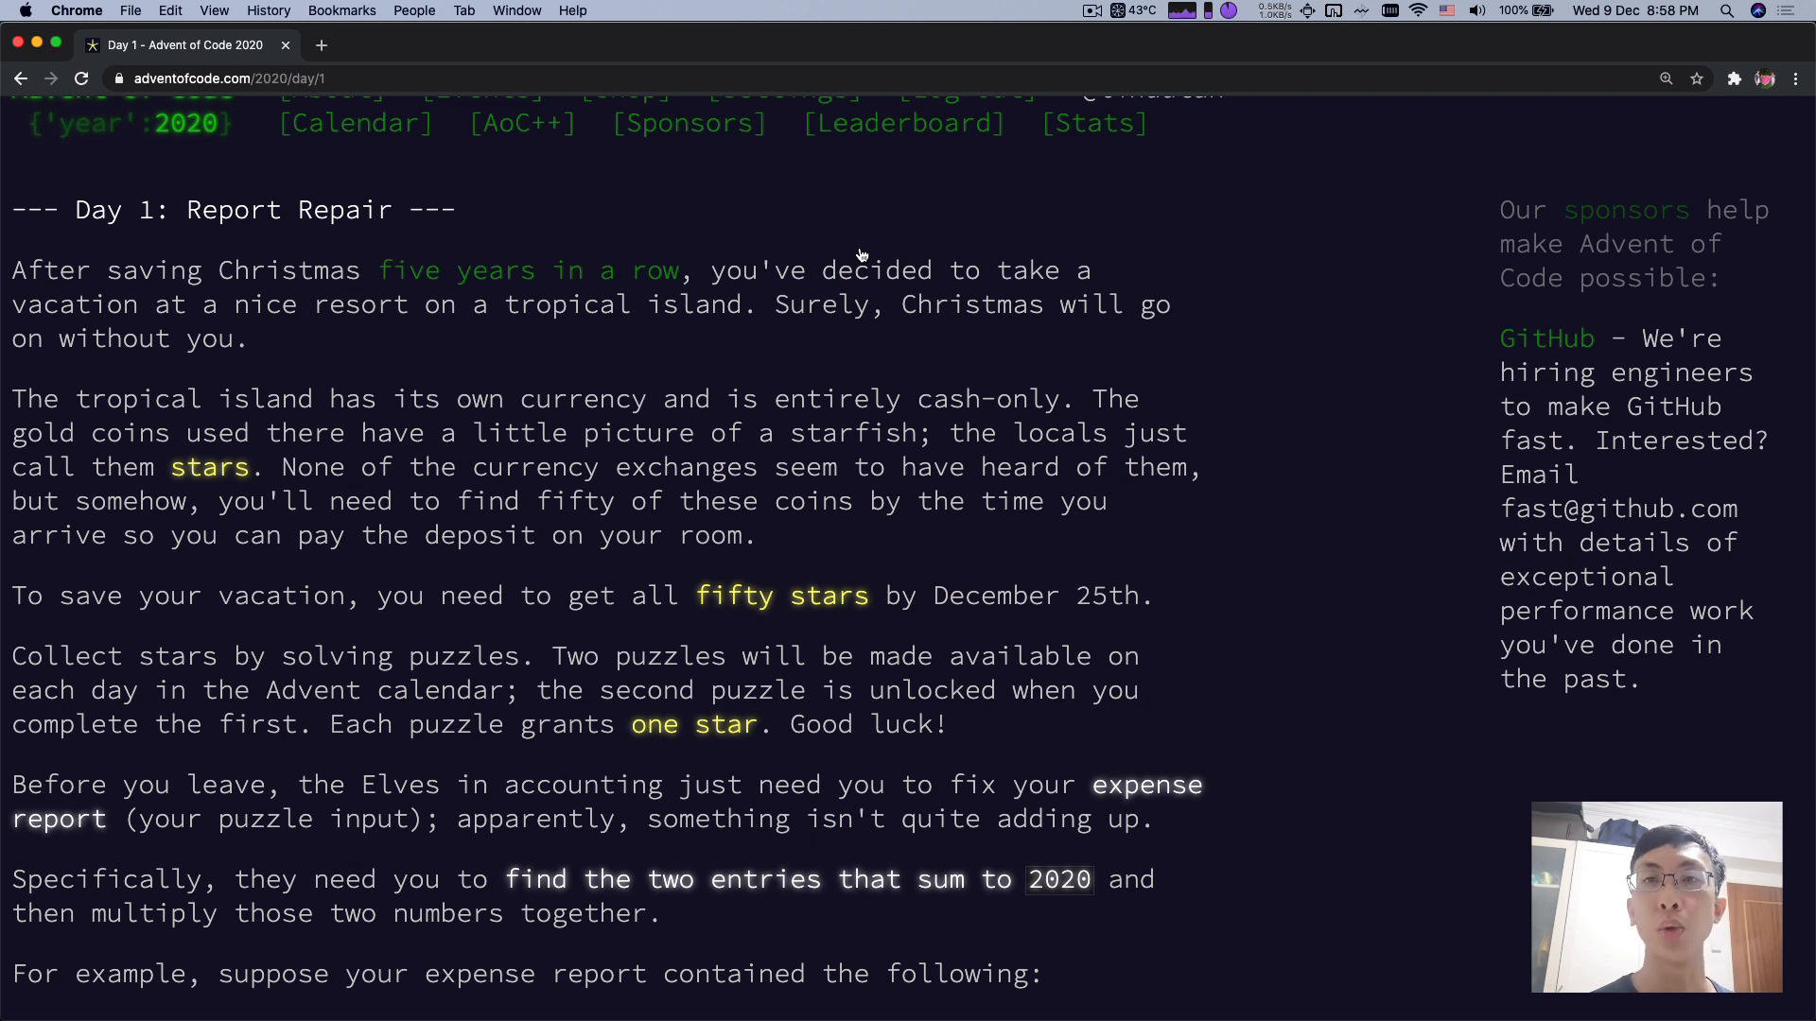
pyautogui.scroll(-3)
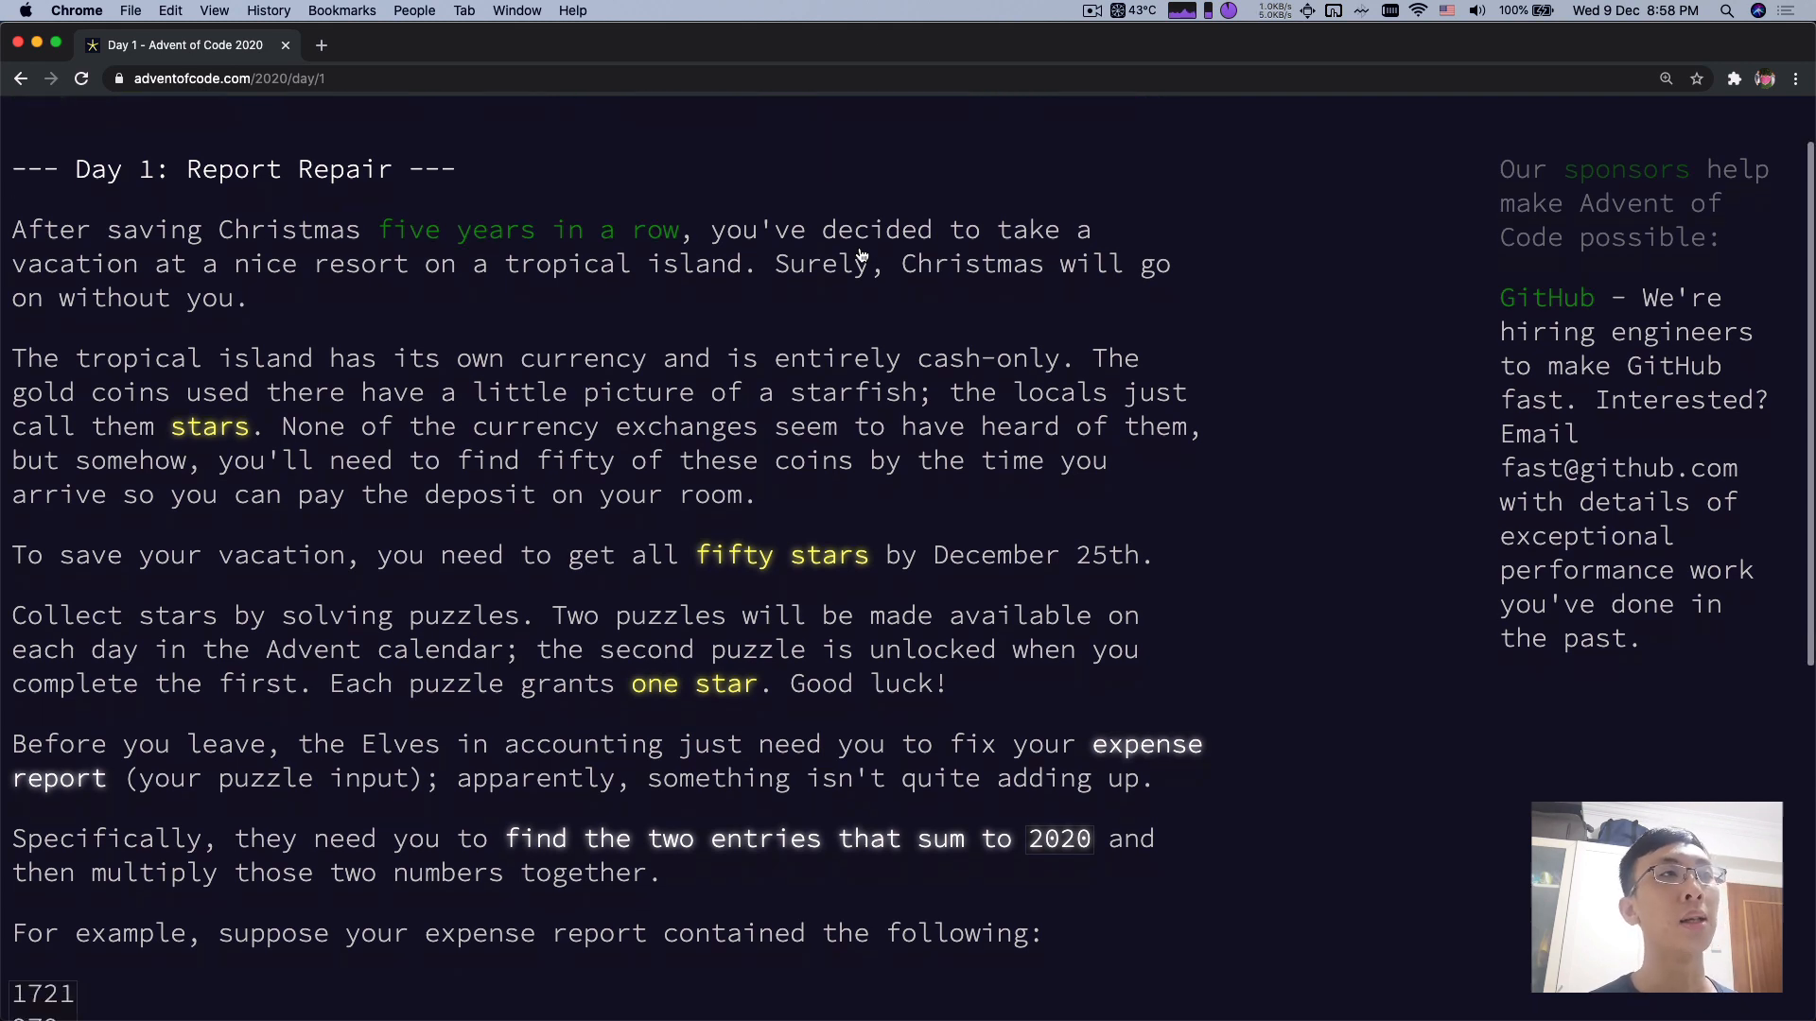
pyautogui.scroll(-3)
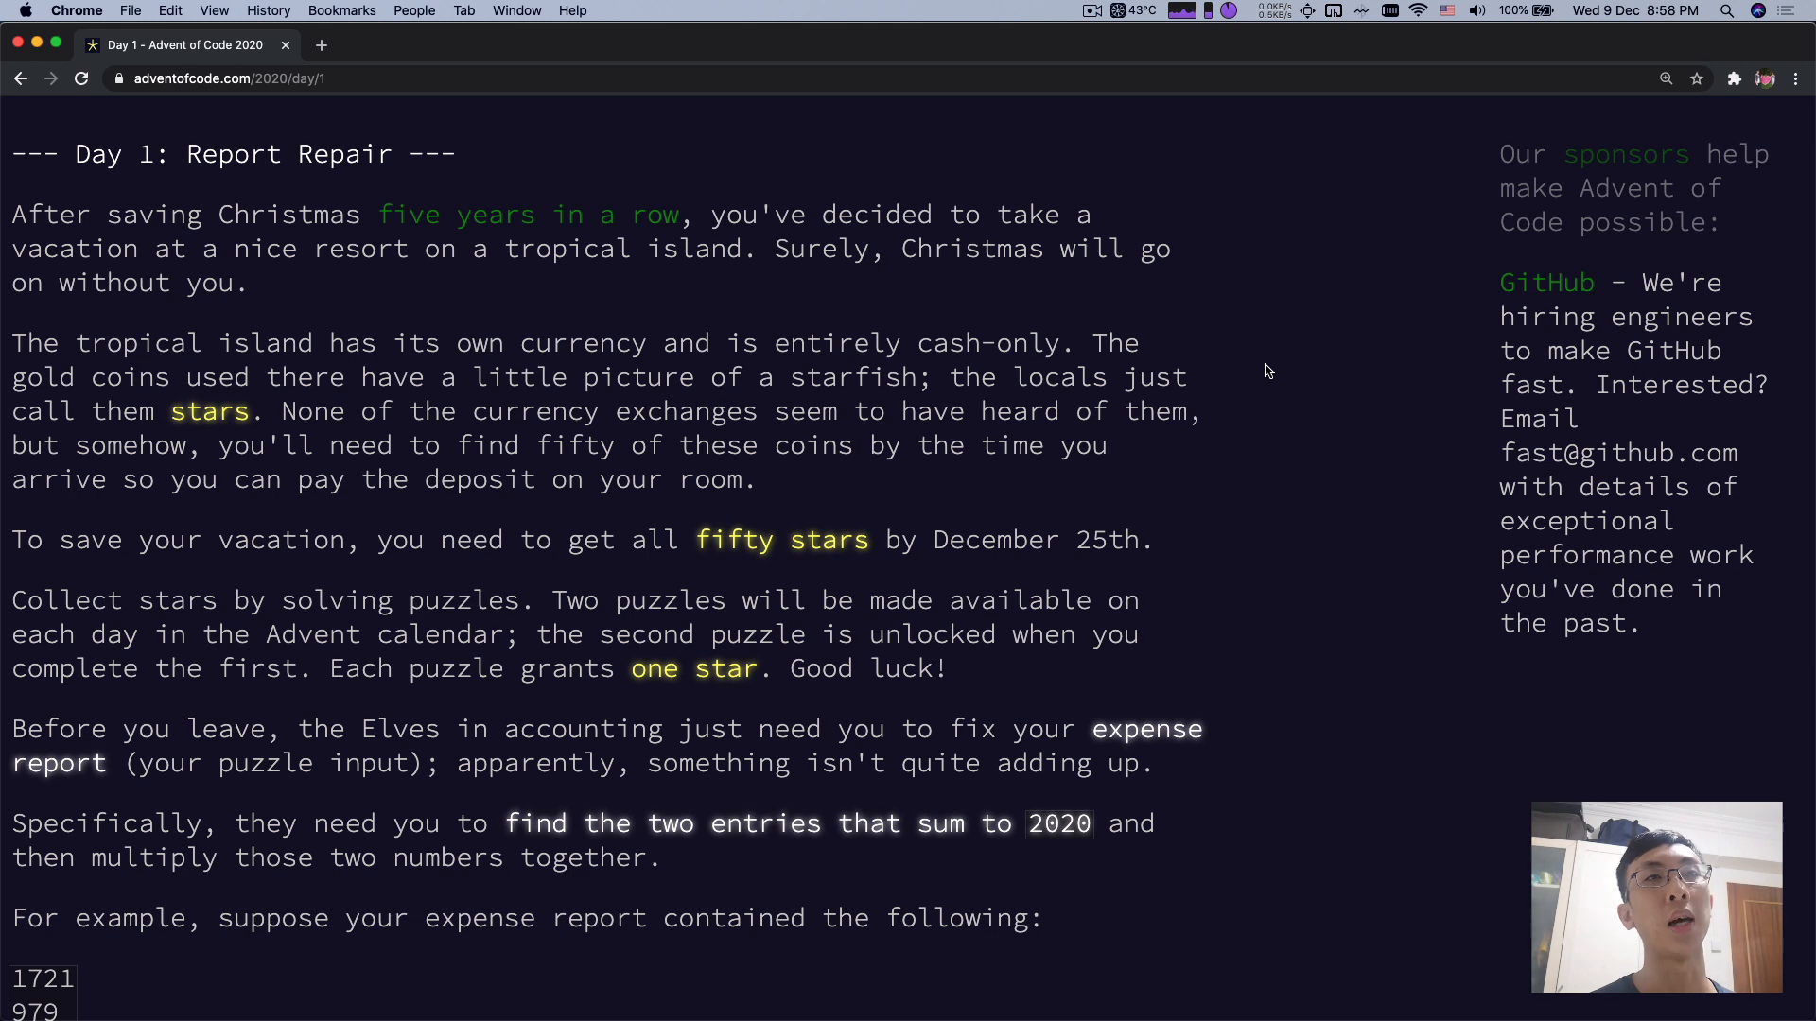
pyautogui.scroll(-3)
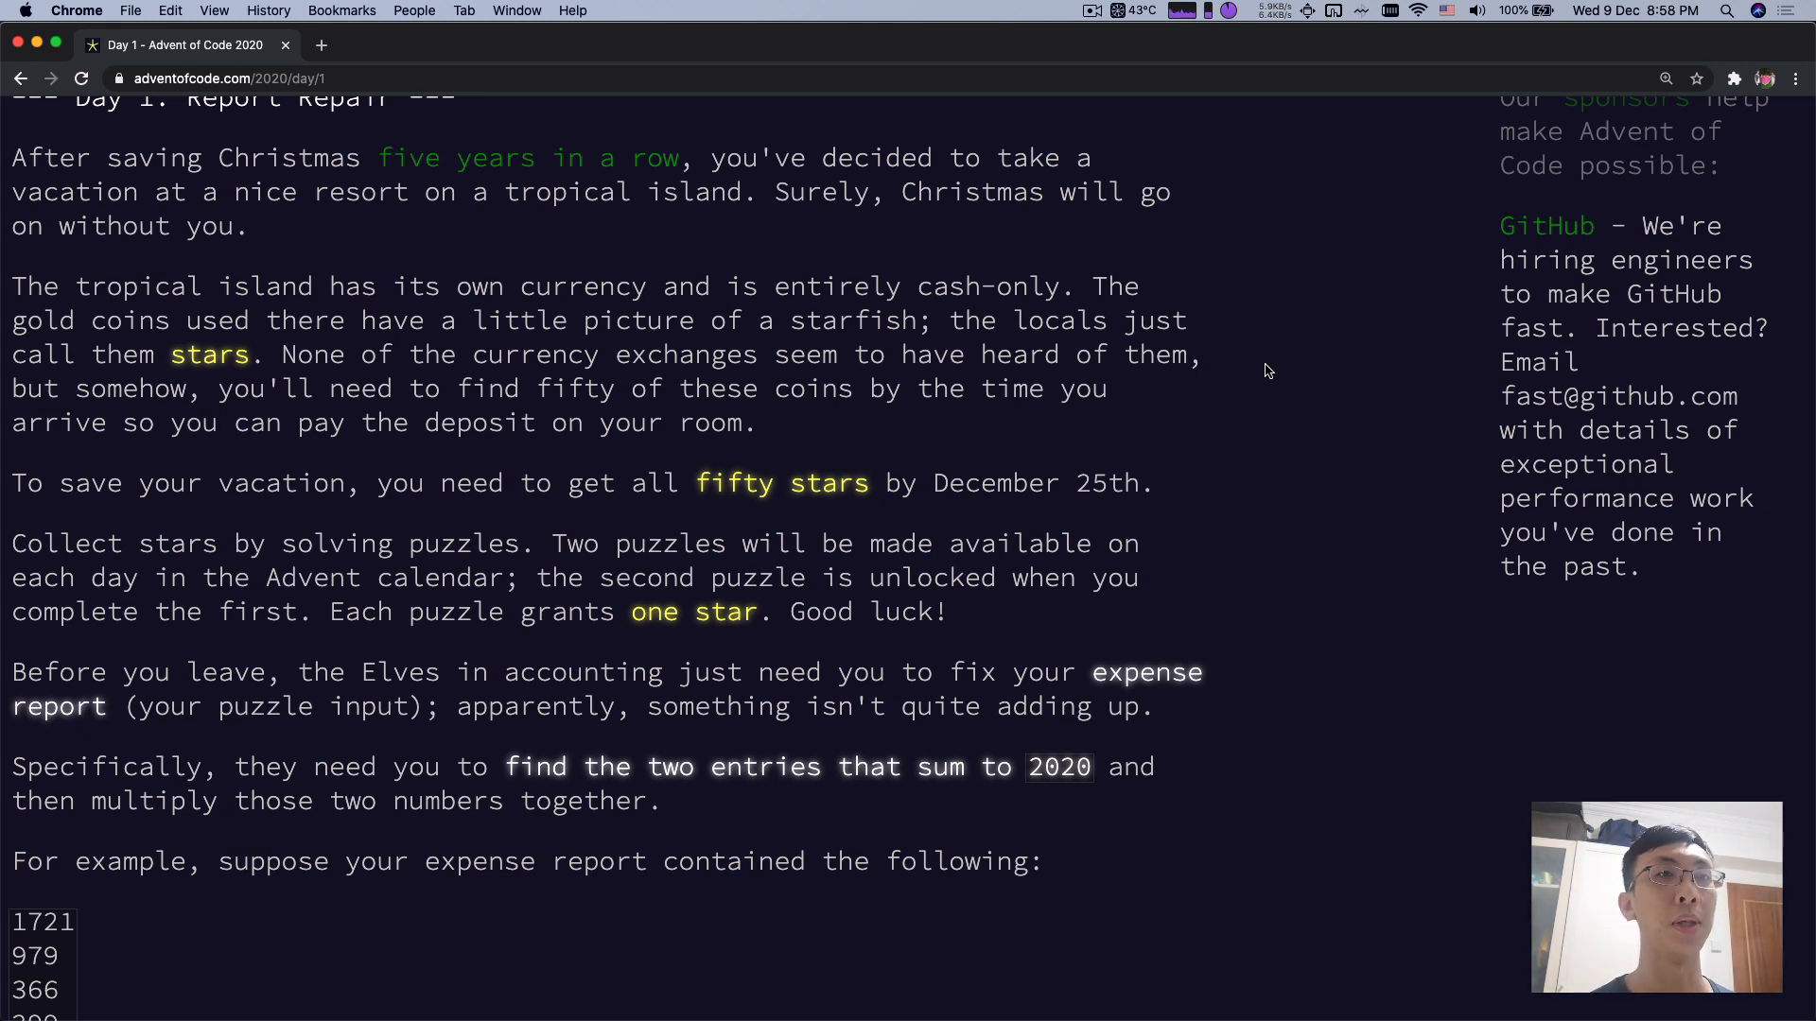
pyautogui.scroll(-3)
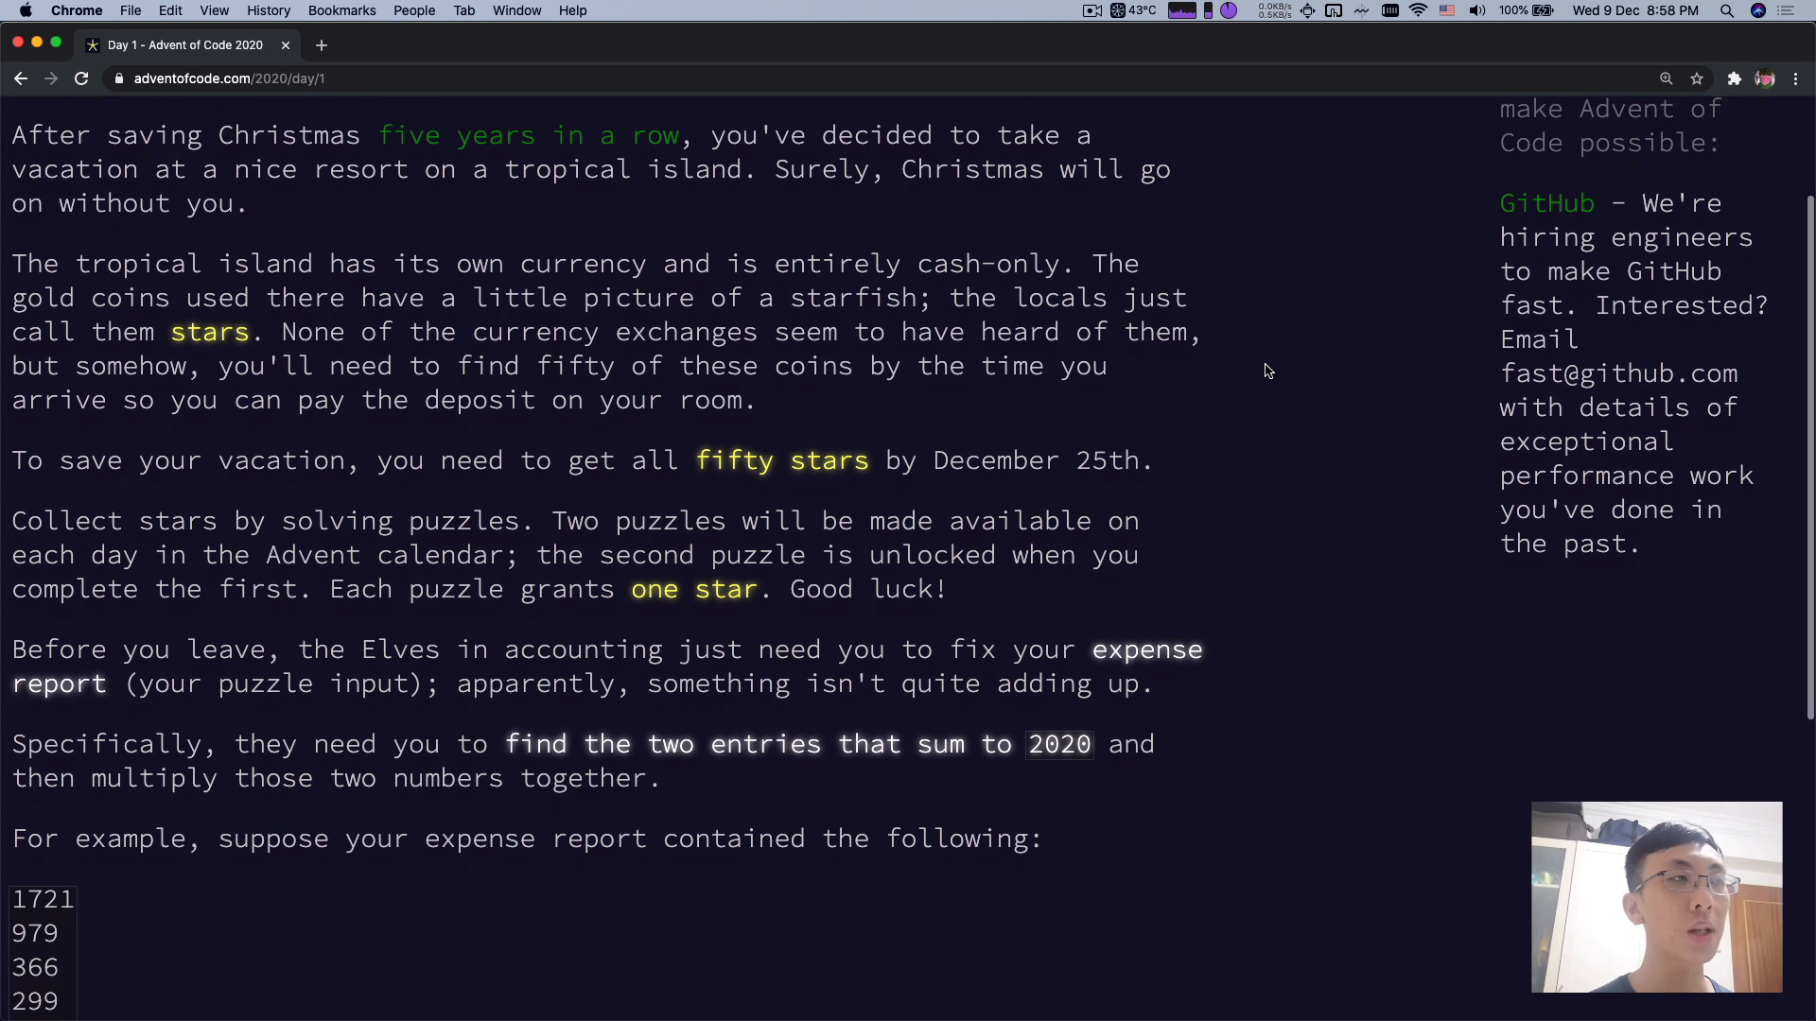
pyautogui.scroll(-3)
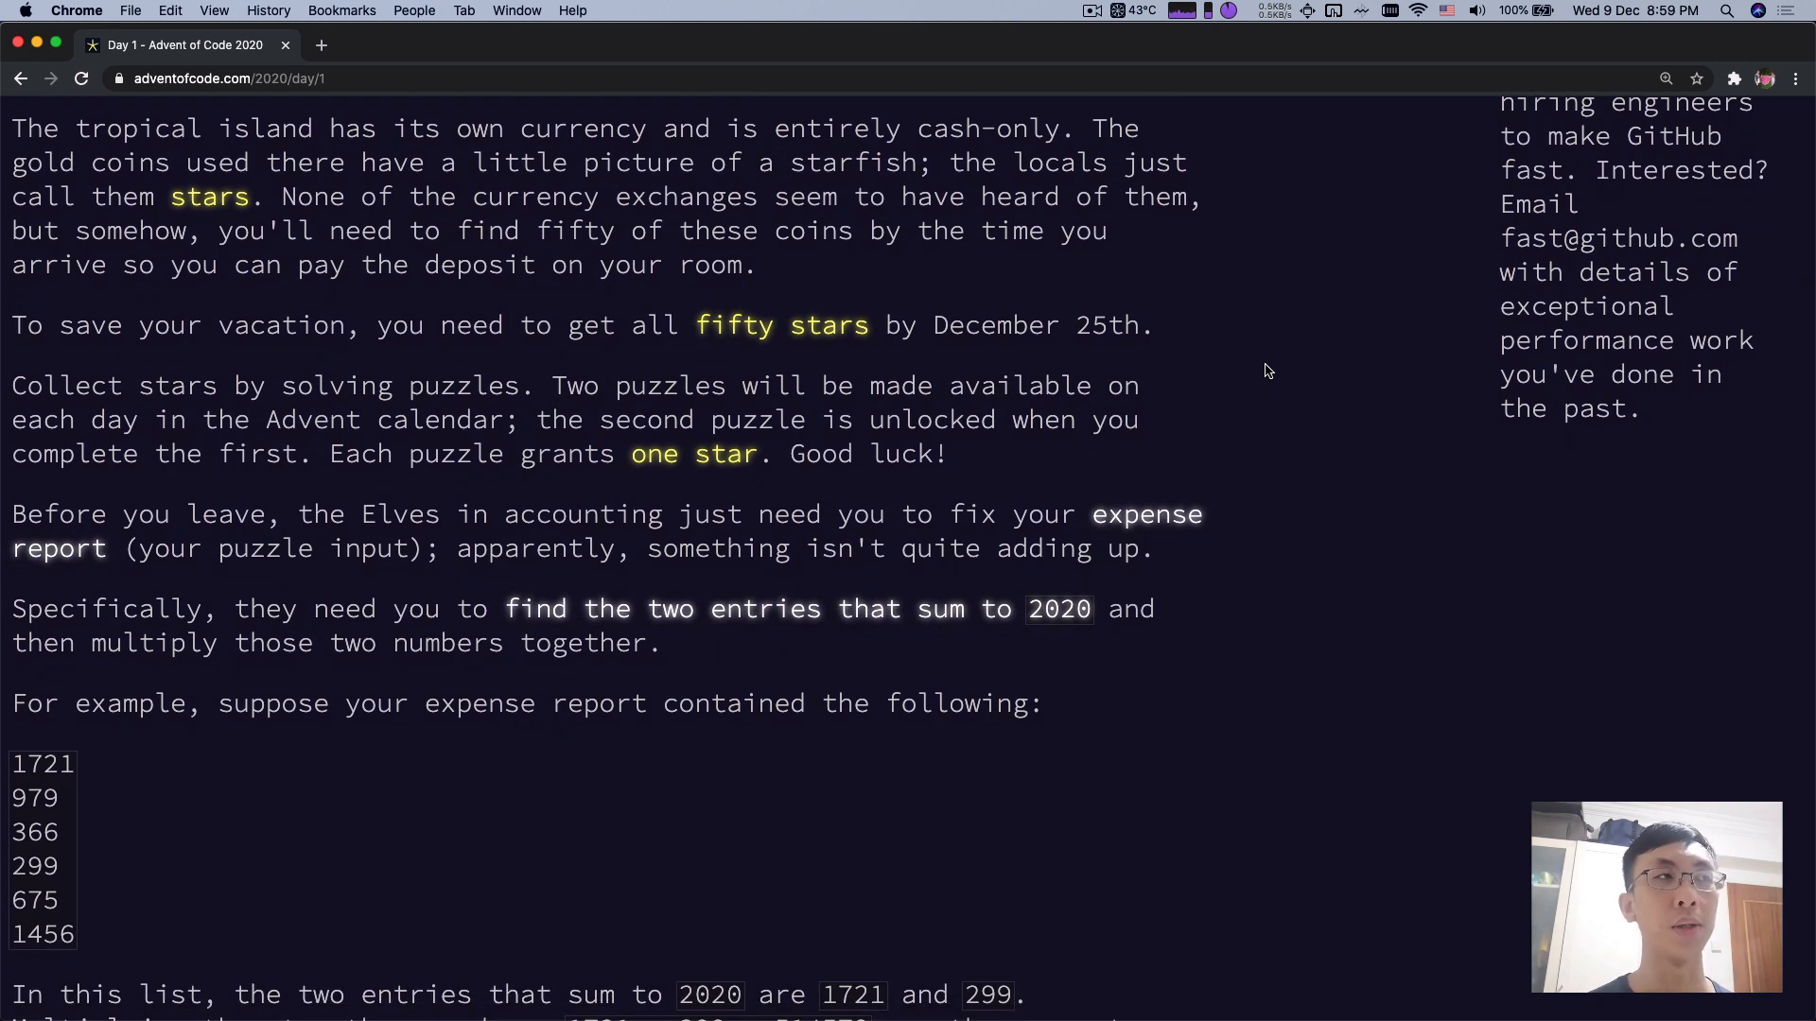
pyautogui.scroll(-3)
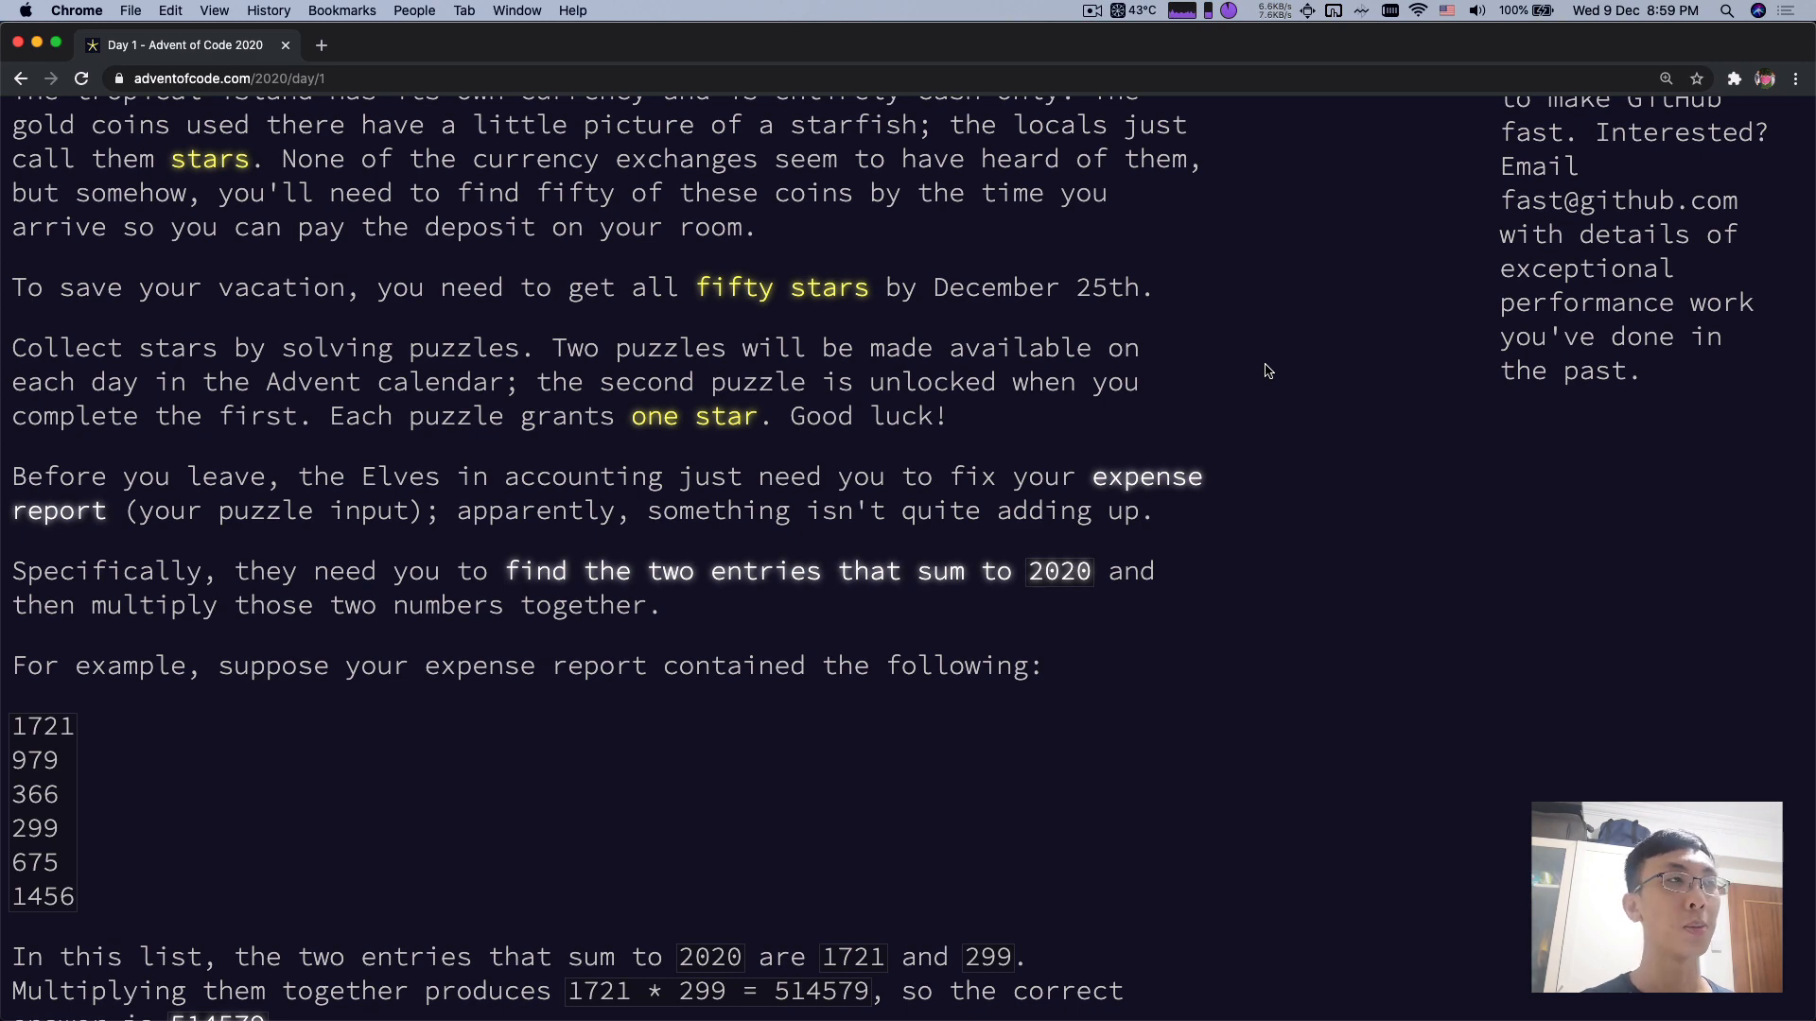
pyautogui.scroll(-3)
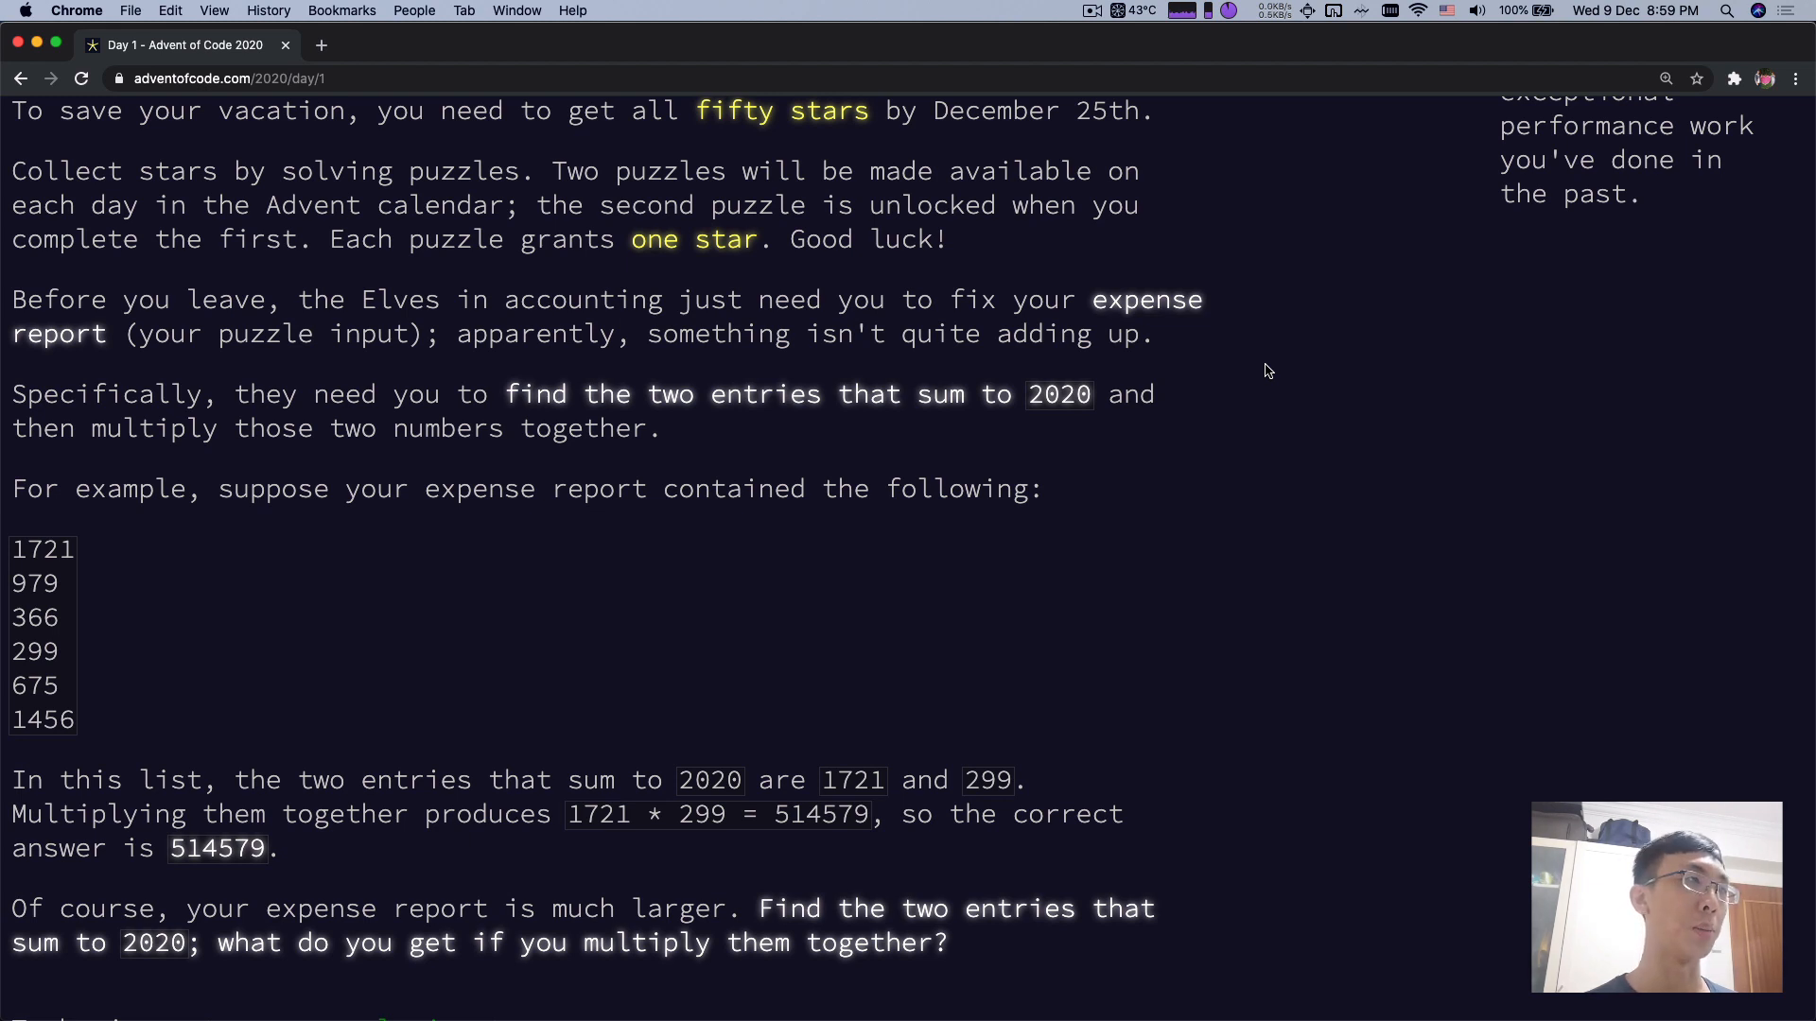
pyautogui.scroll(-3)
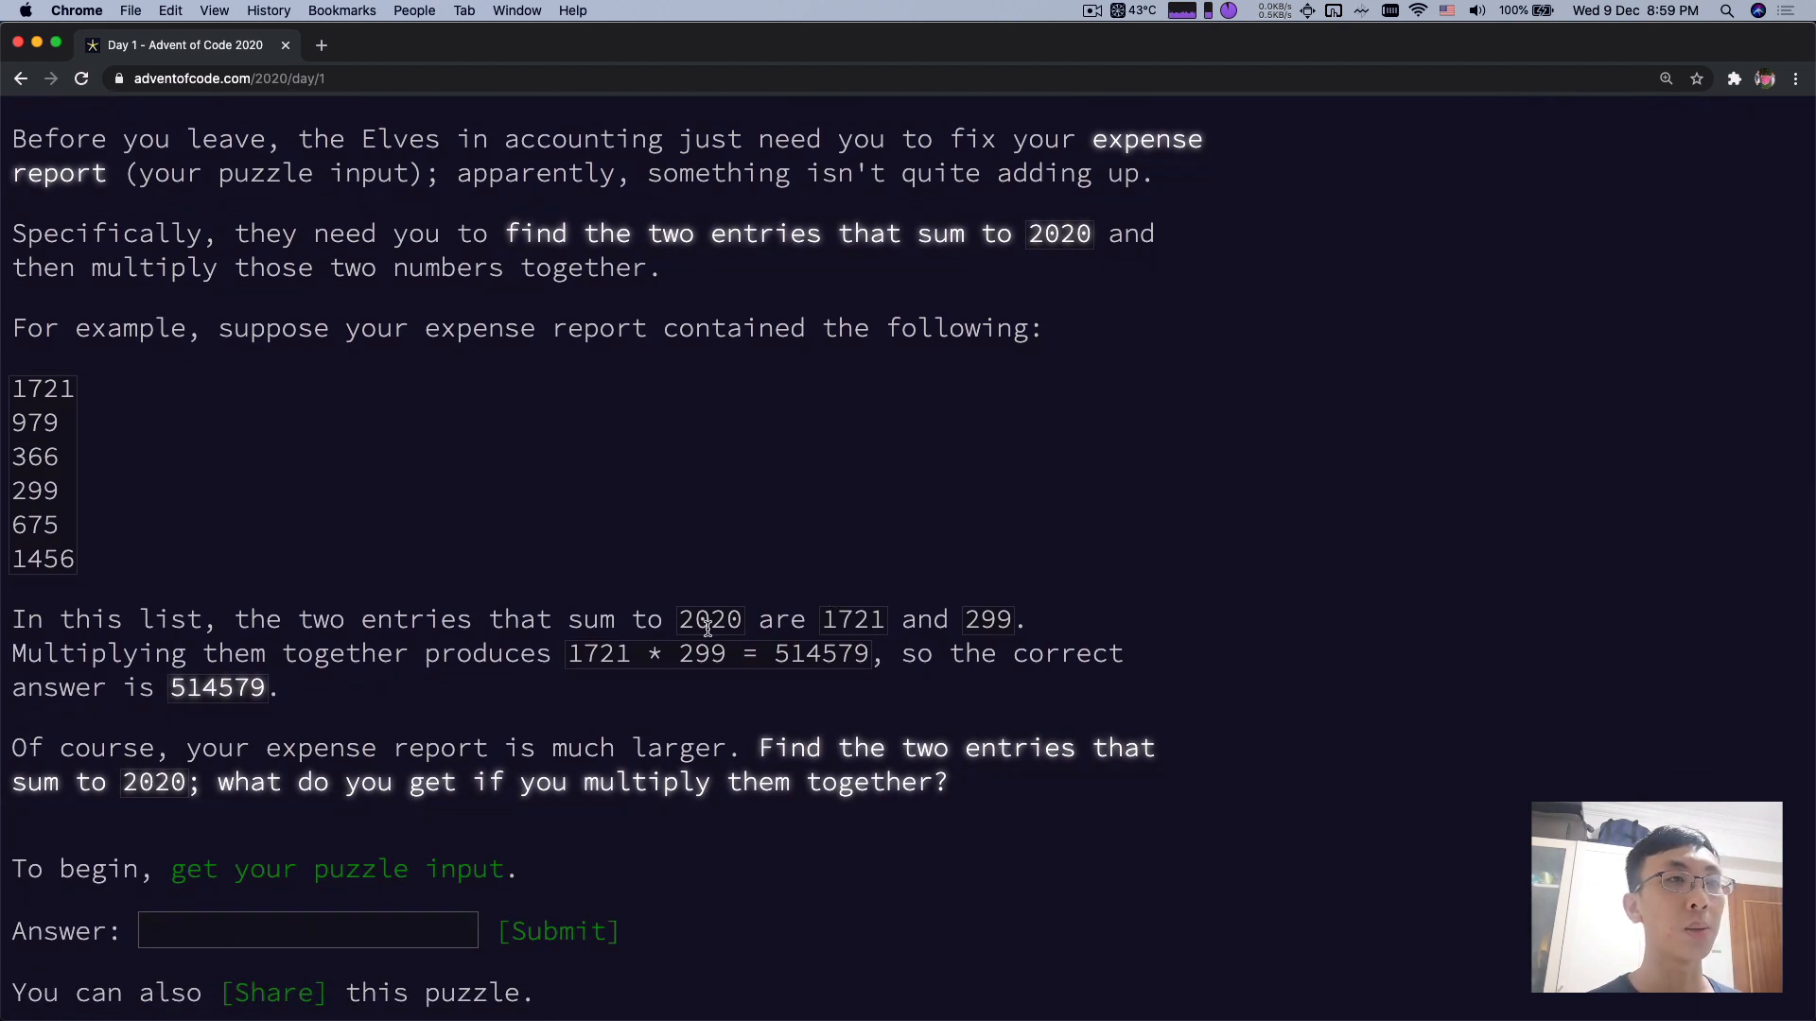
pyautogui.doubleClick(709, 619)
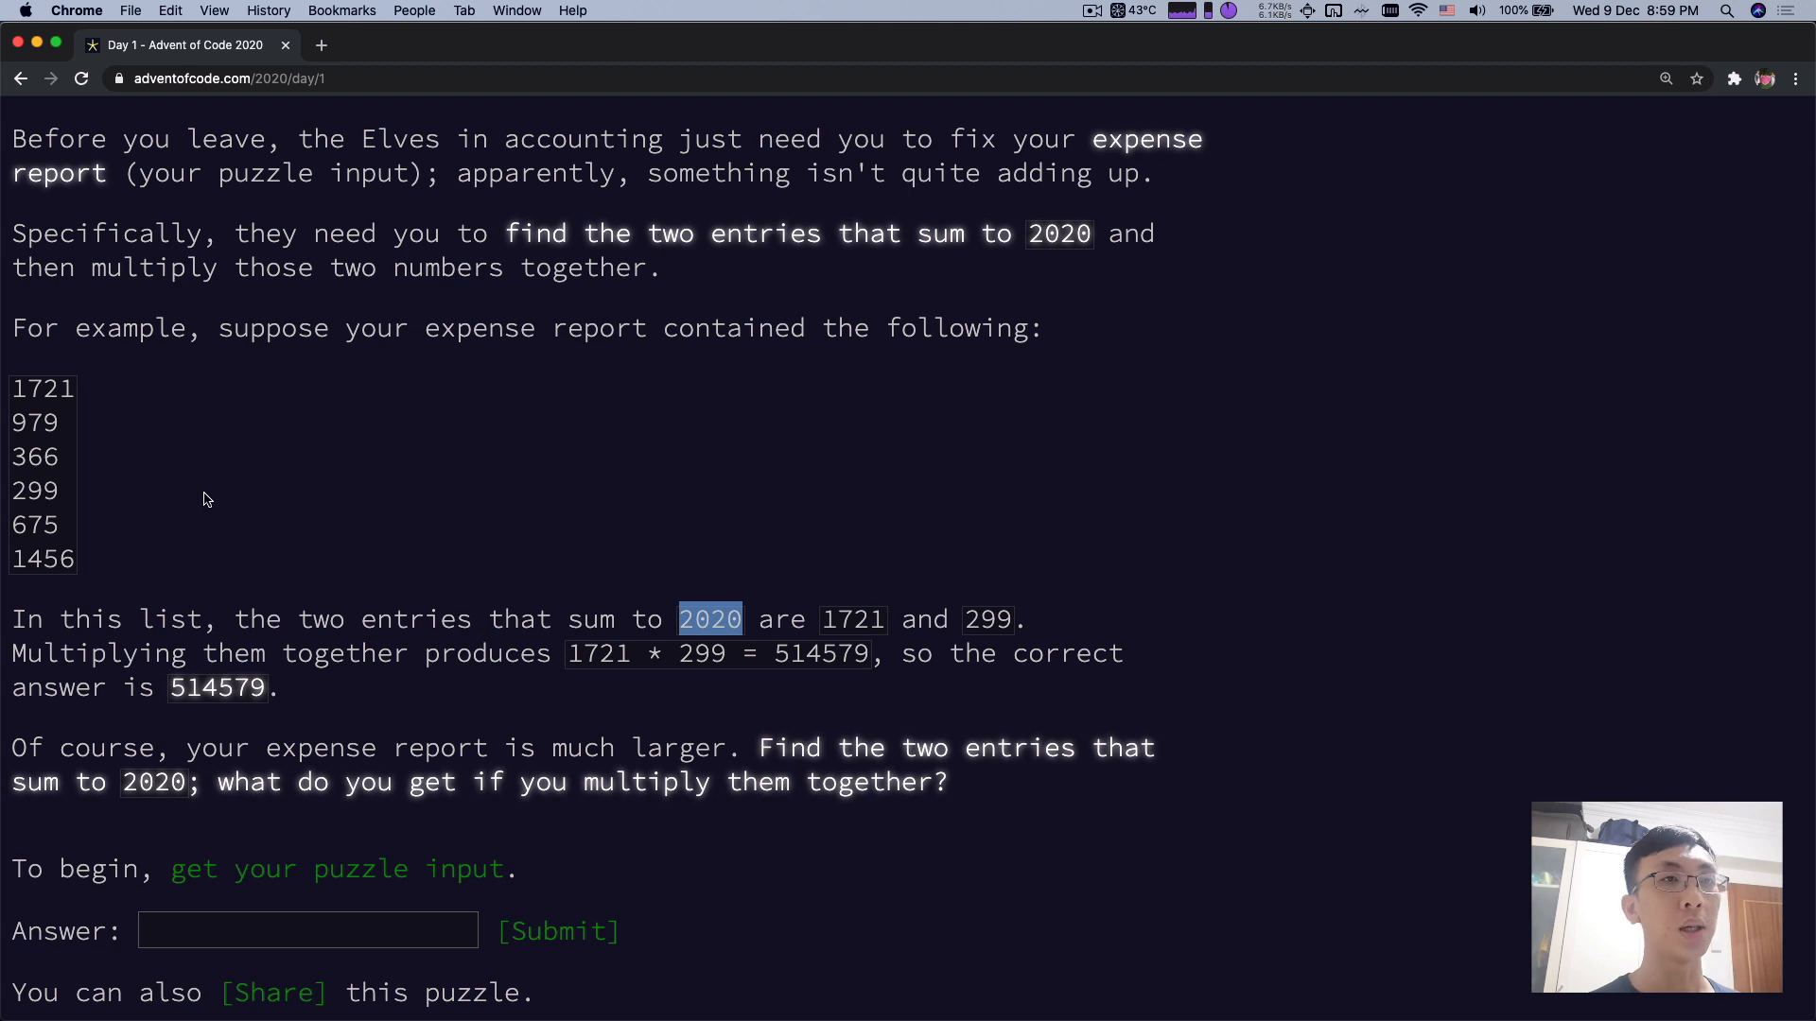
pyautogui.doubleClick(853, 619)
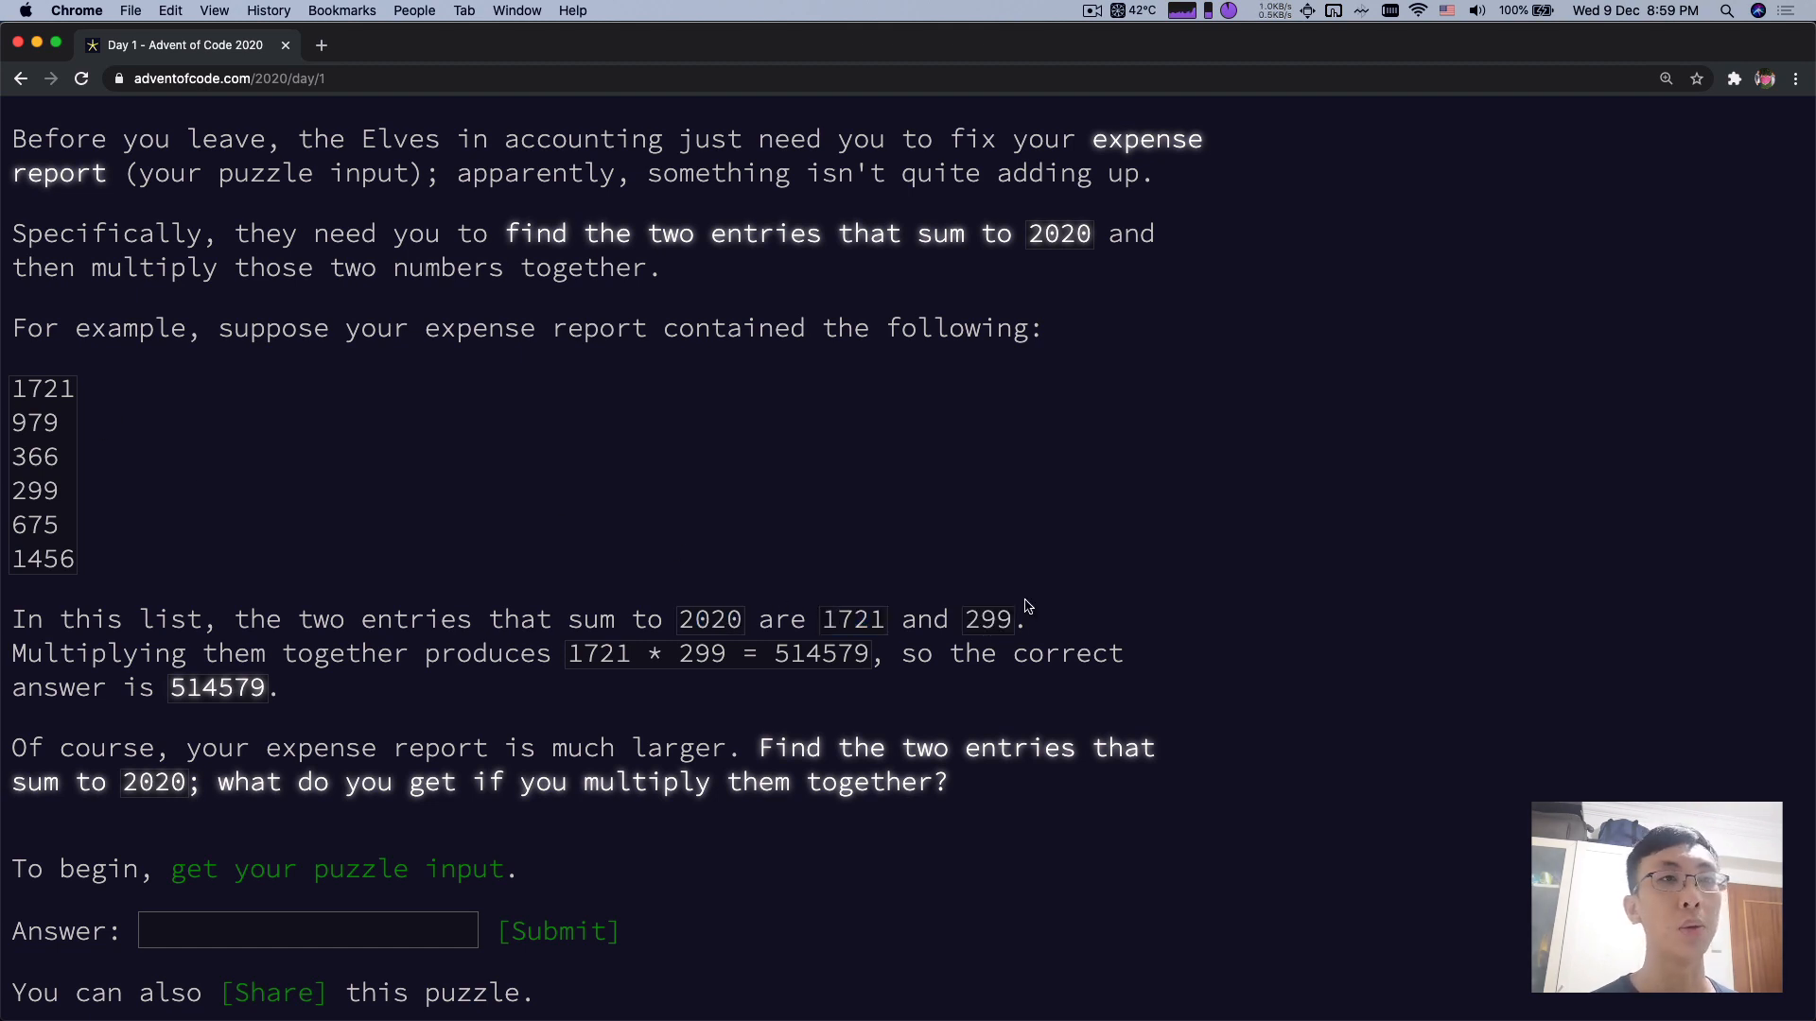
pyautogui.doubleClick(821, 653)
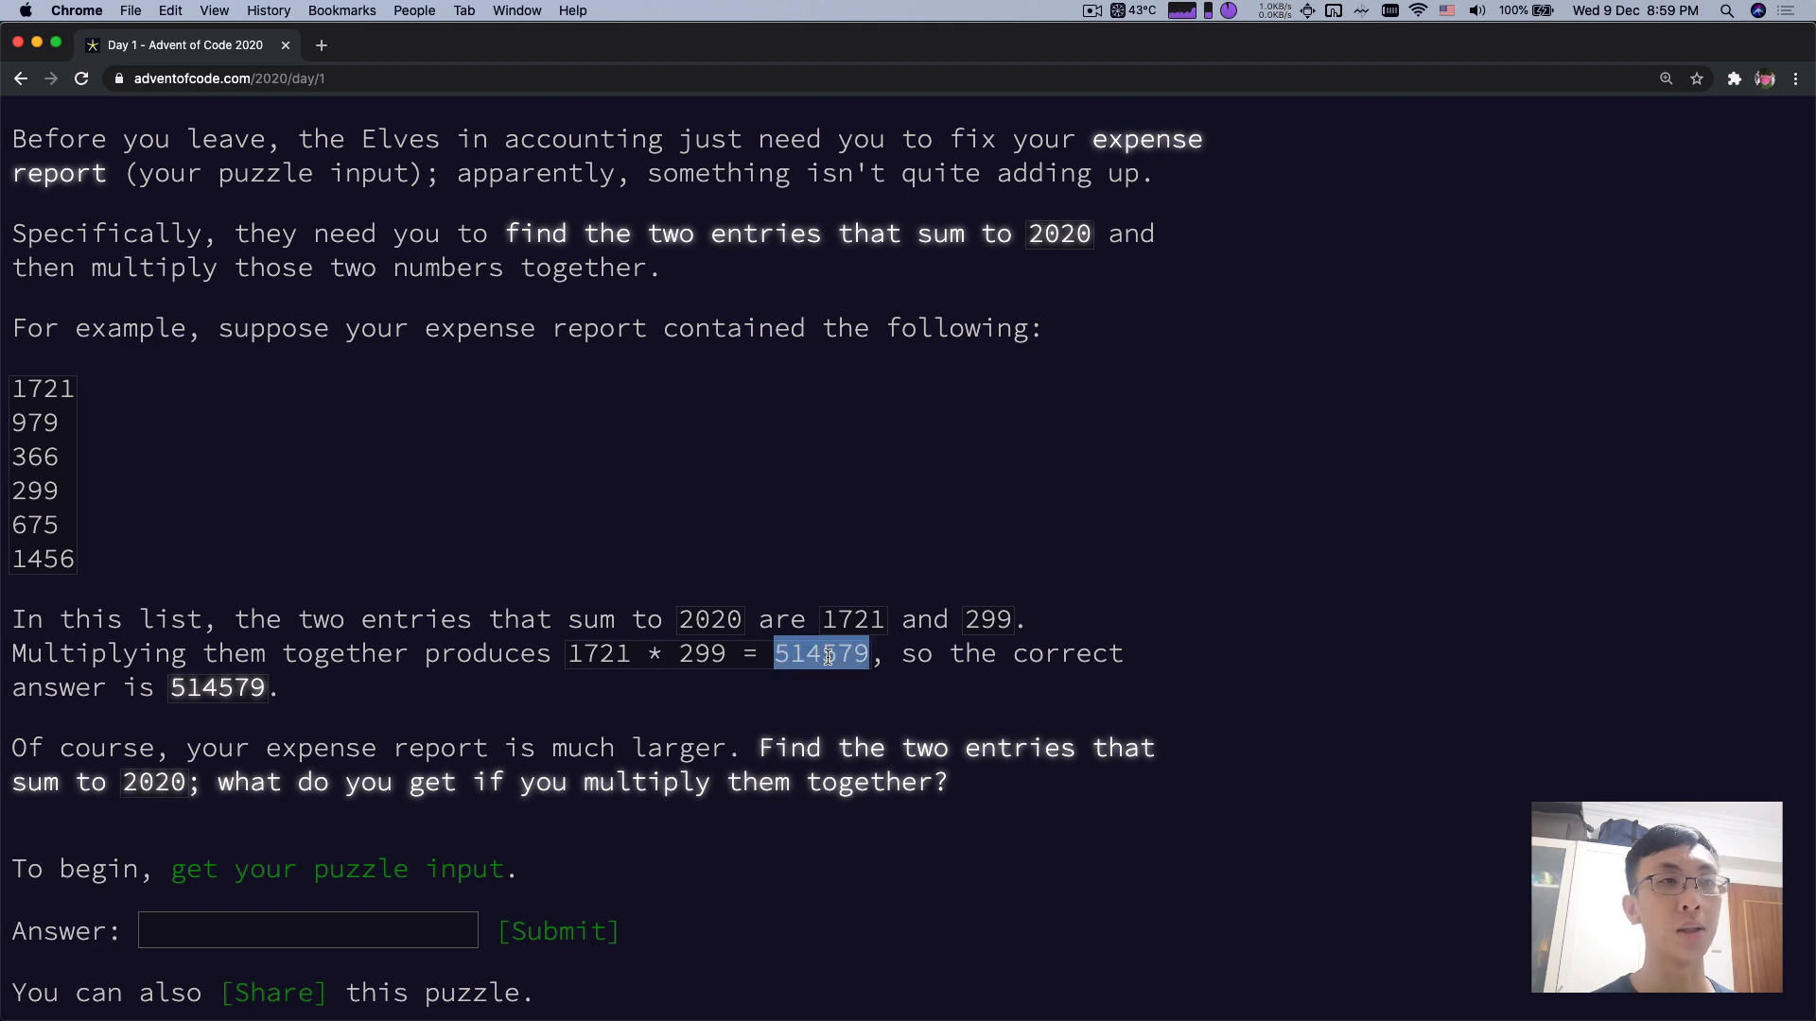
pyautogui.moveTo(942, 715)
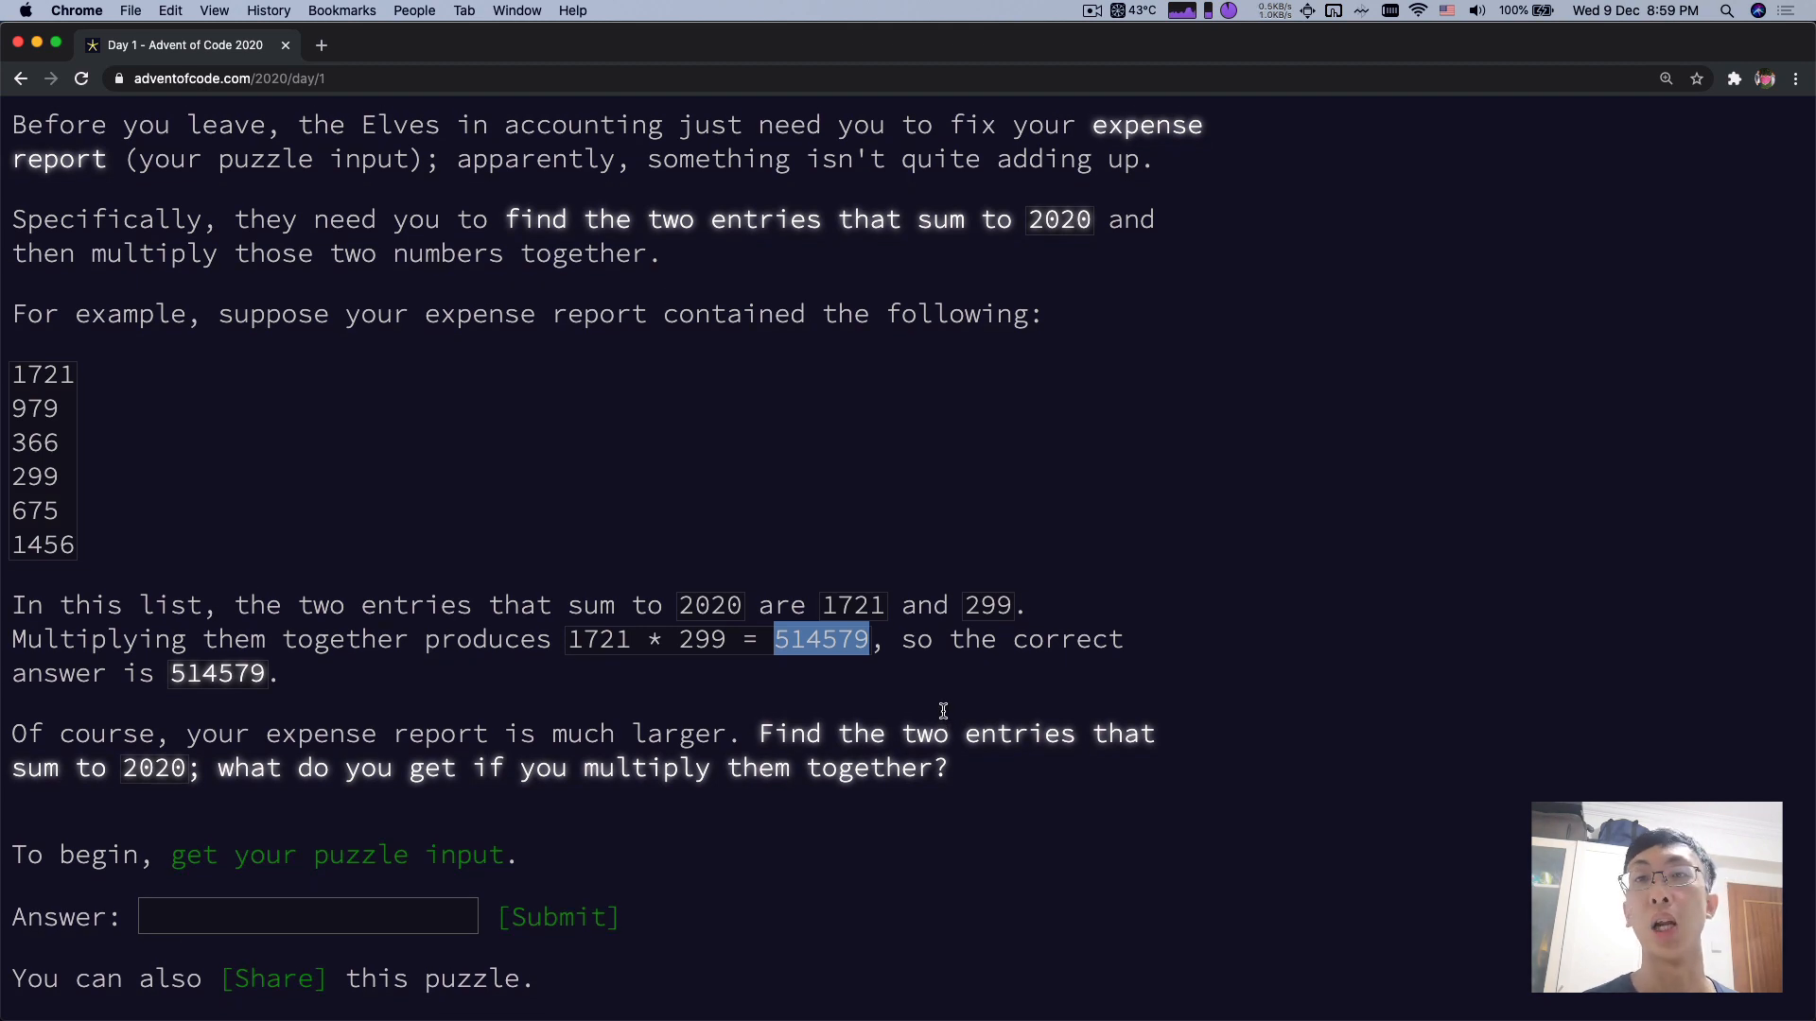
pyautogui.moveTo(194, 838)
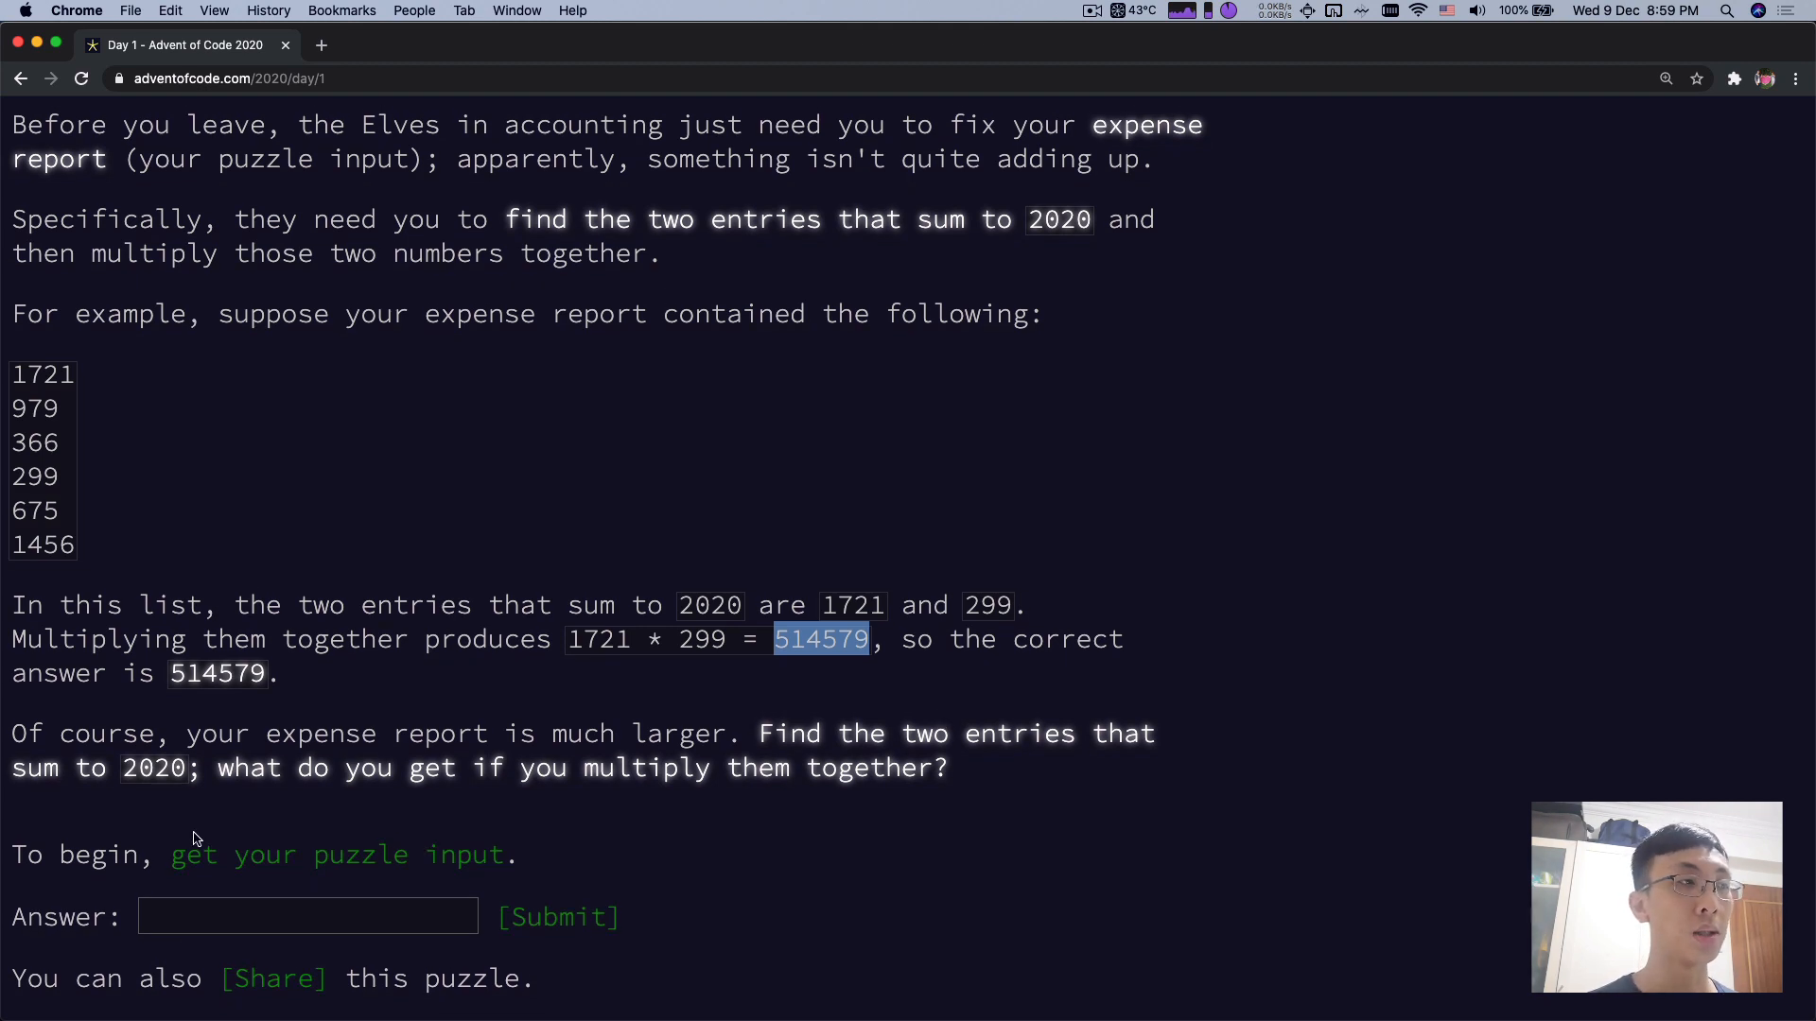
pyautogui.moveTo(193, 855)
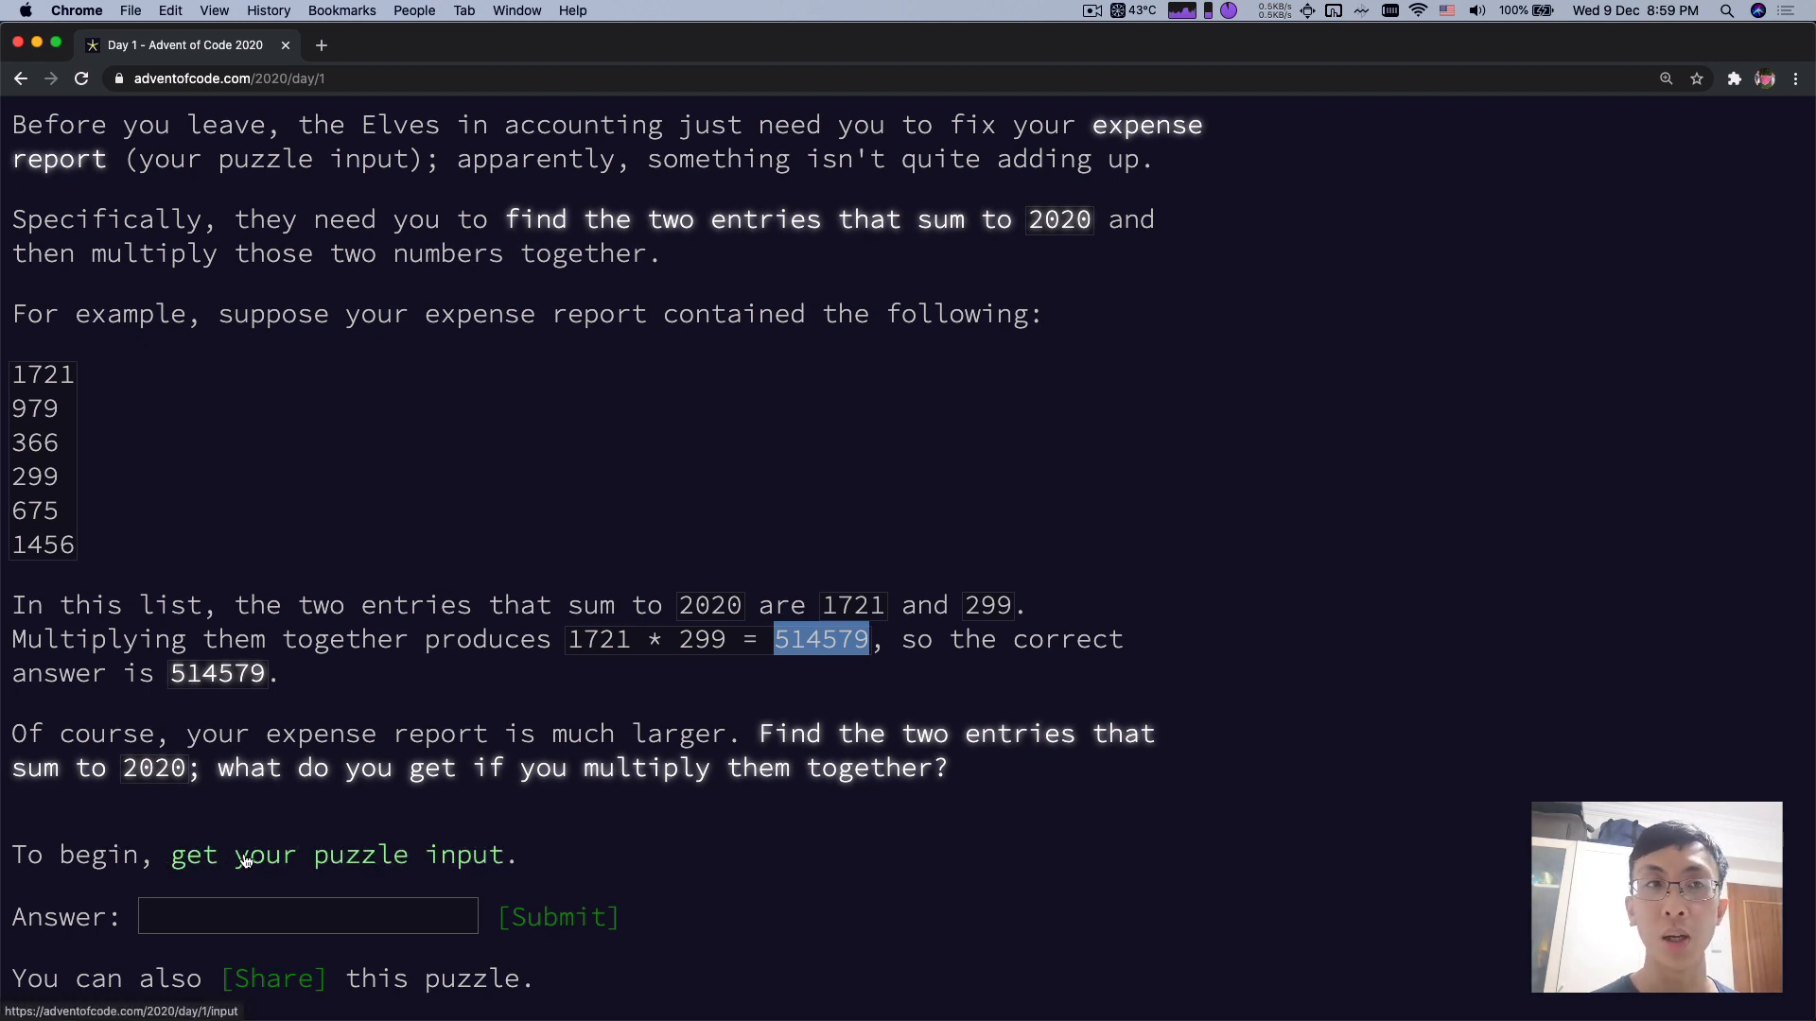
# - Open the personal Day 1 puzzle input and scroll through its numbers
pyautogui.click(359, 855)
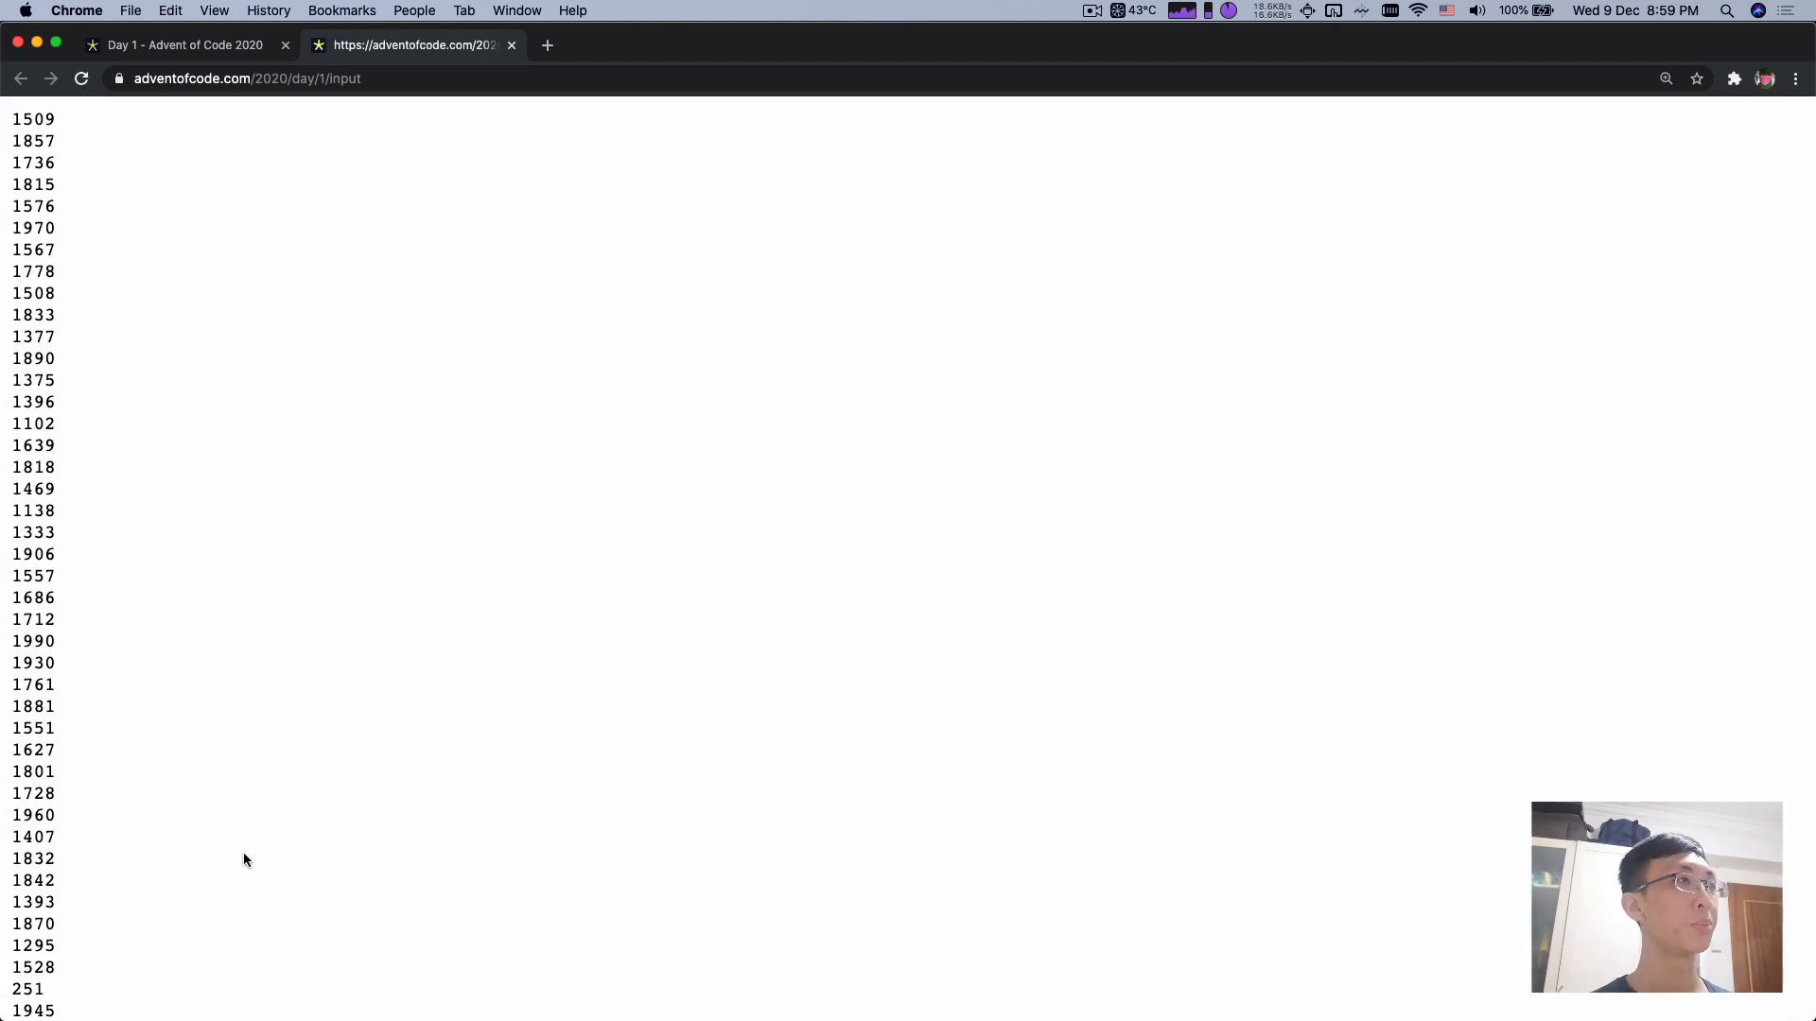
pyautogui.moveTo(184, 476)
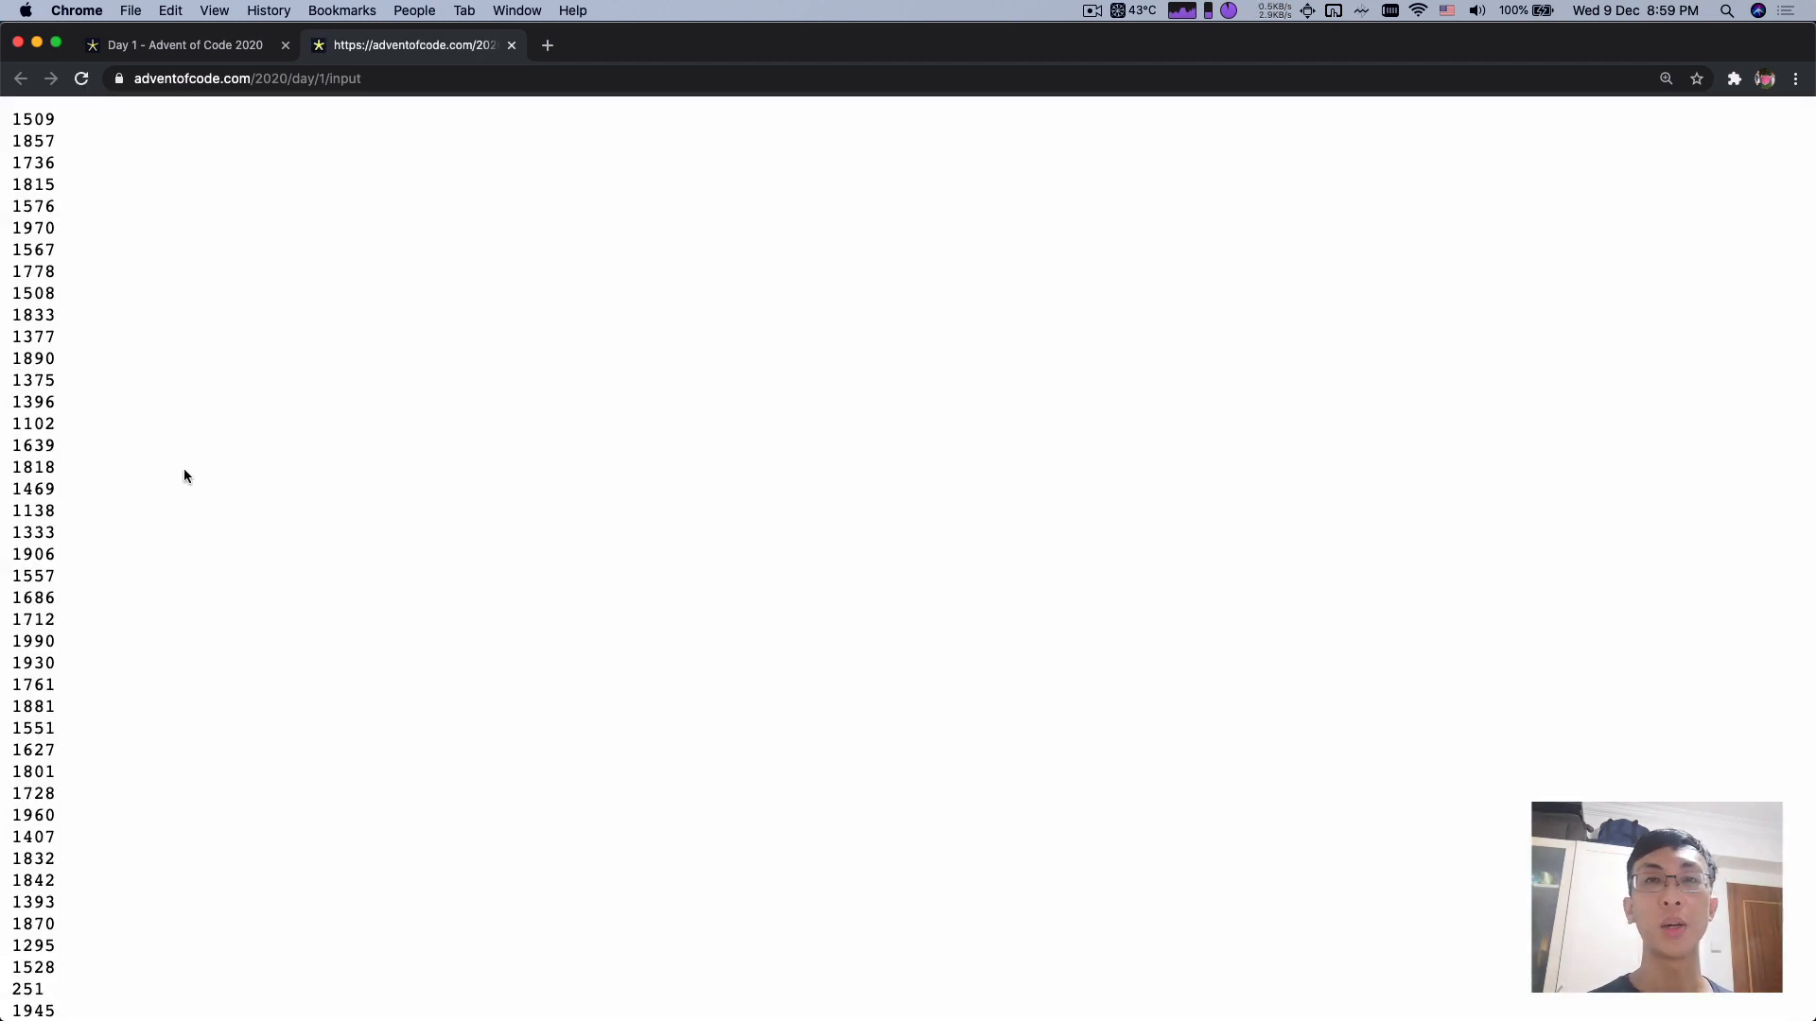
pyautogui.scroll(-3)
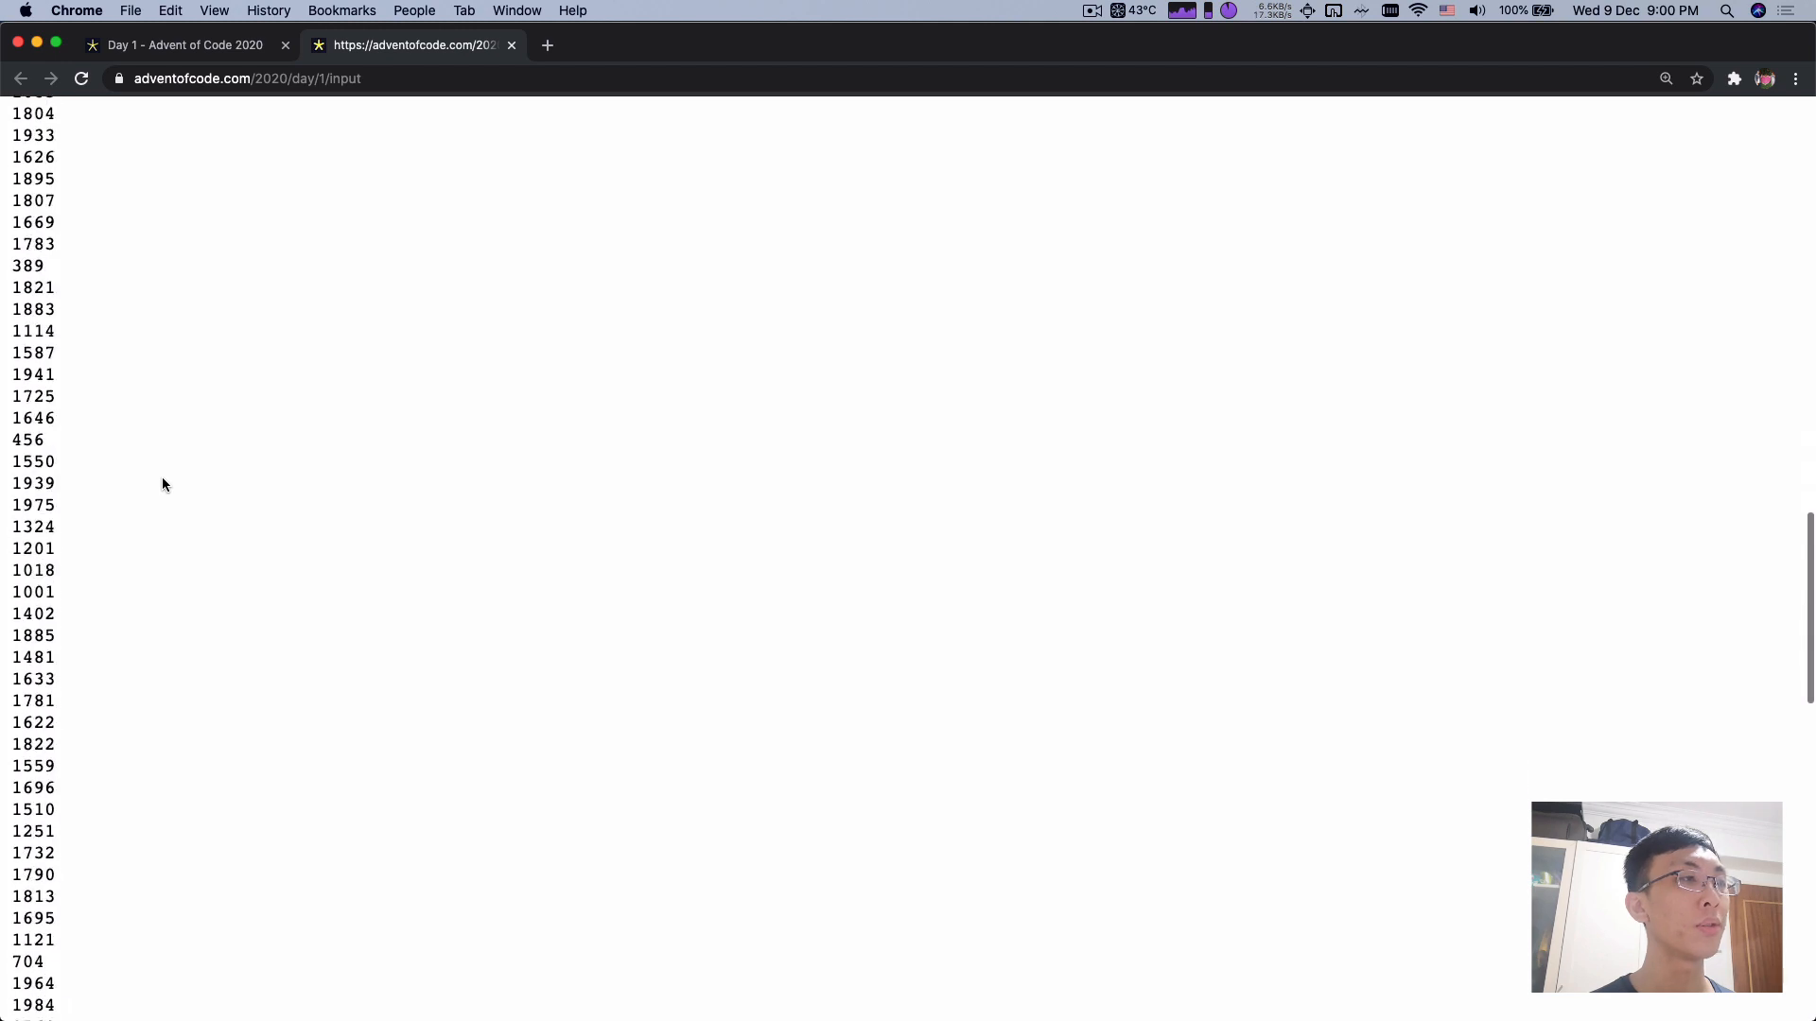
pyautogui.scroll(-3)
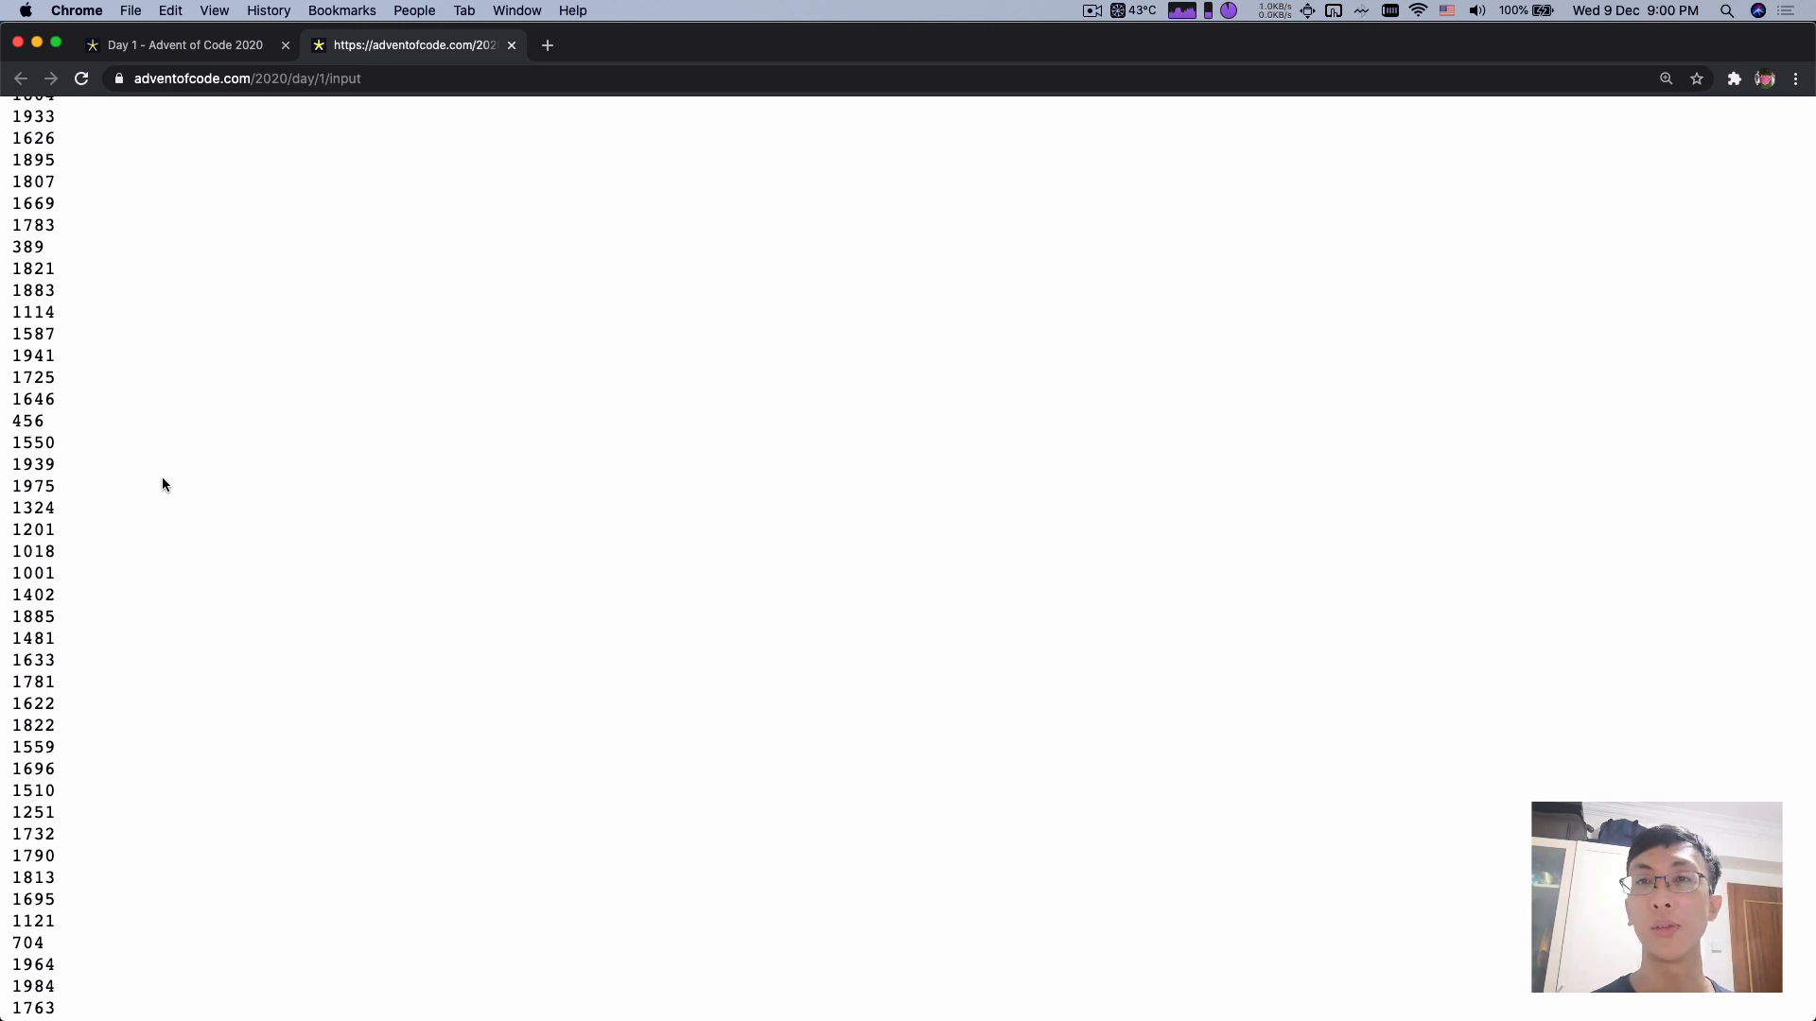
pyautogui.scroll(-3)
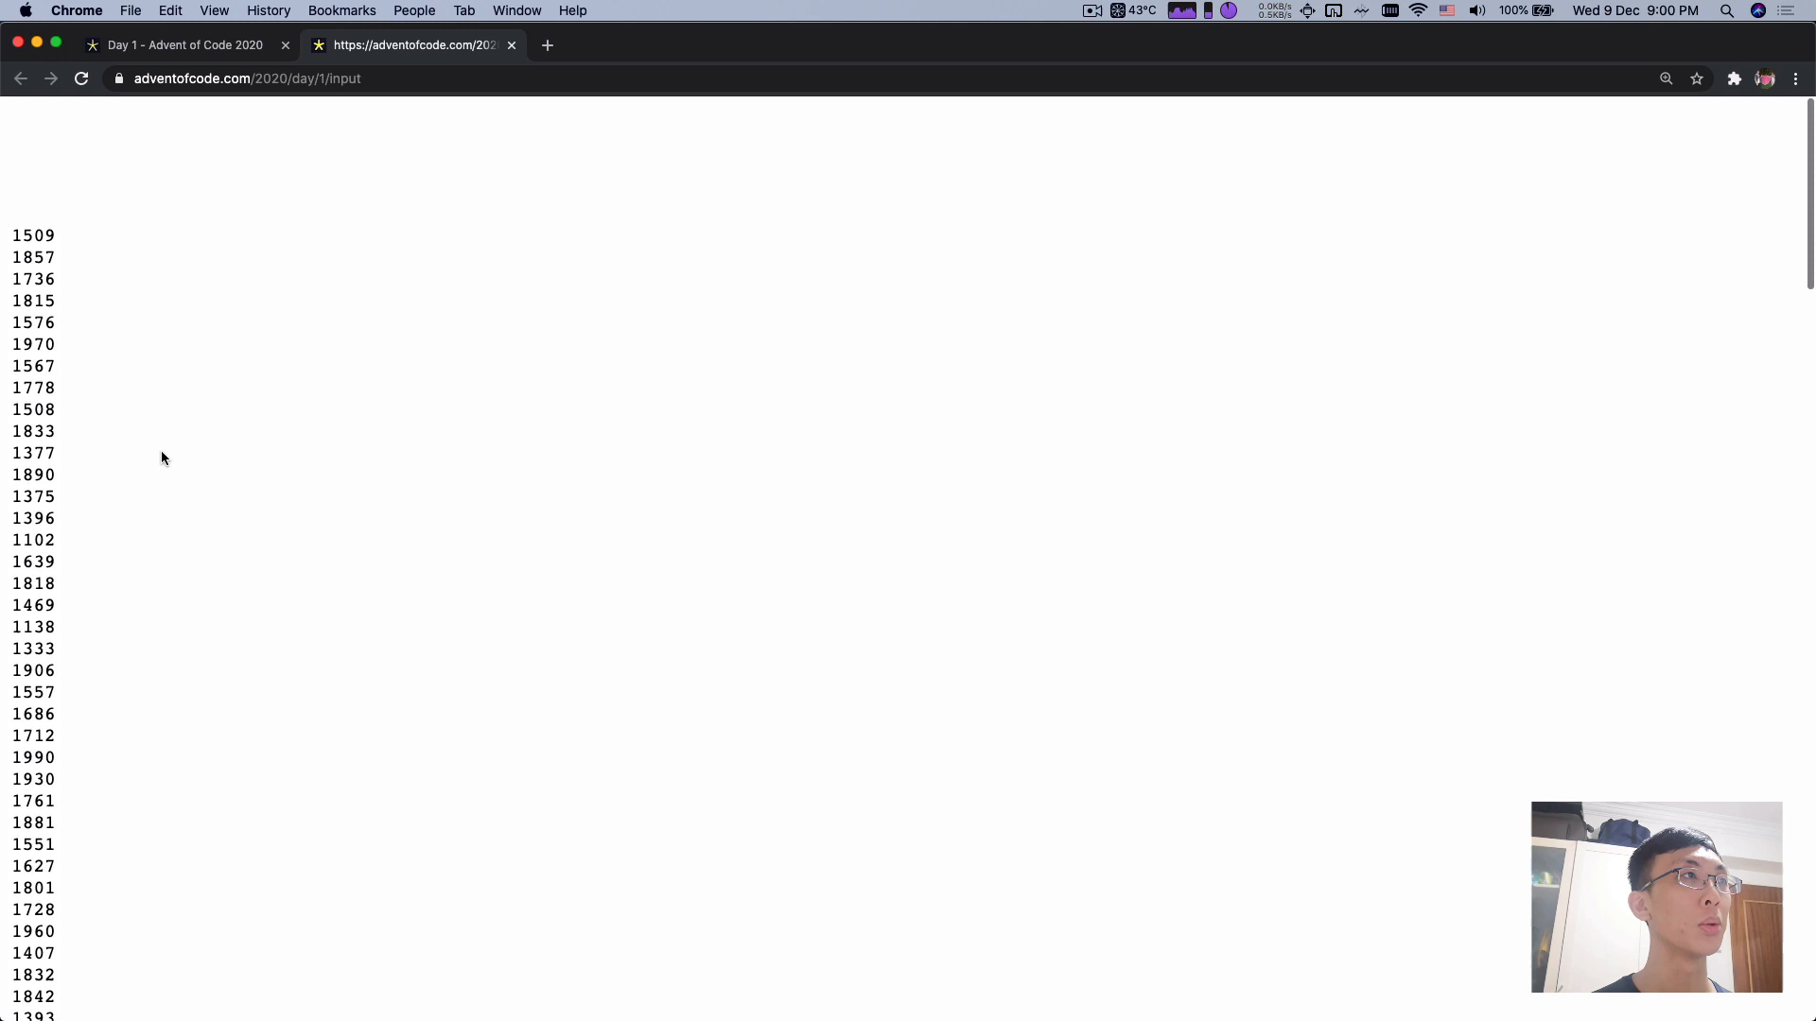
# - Save the input page as input.txt, replacing the existing file
pyautogui.click(130, 12)
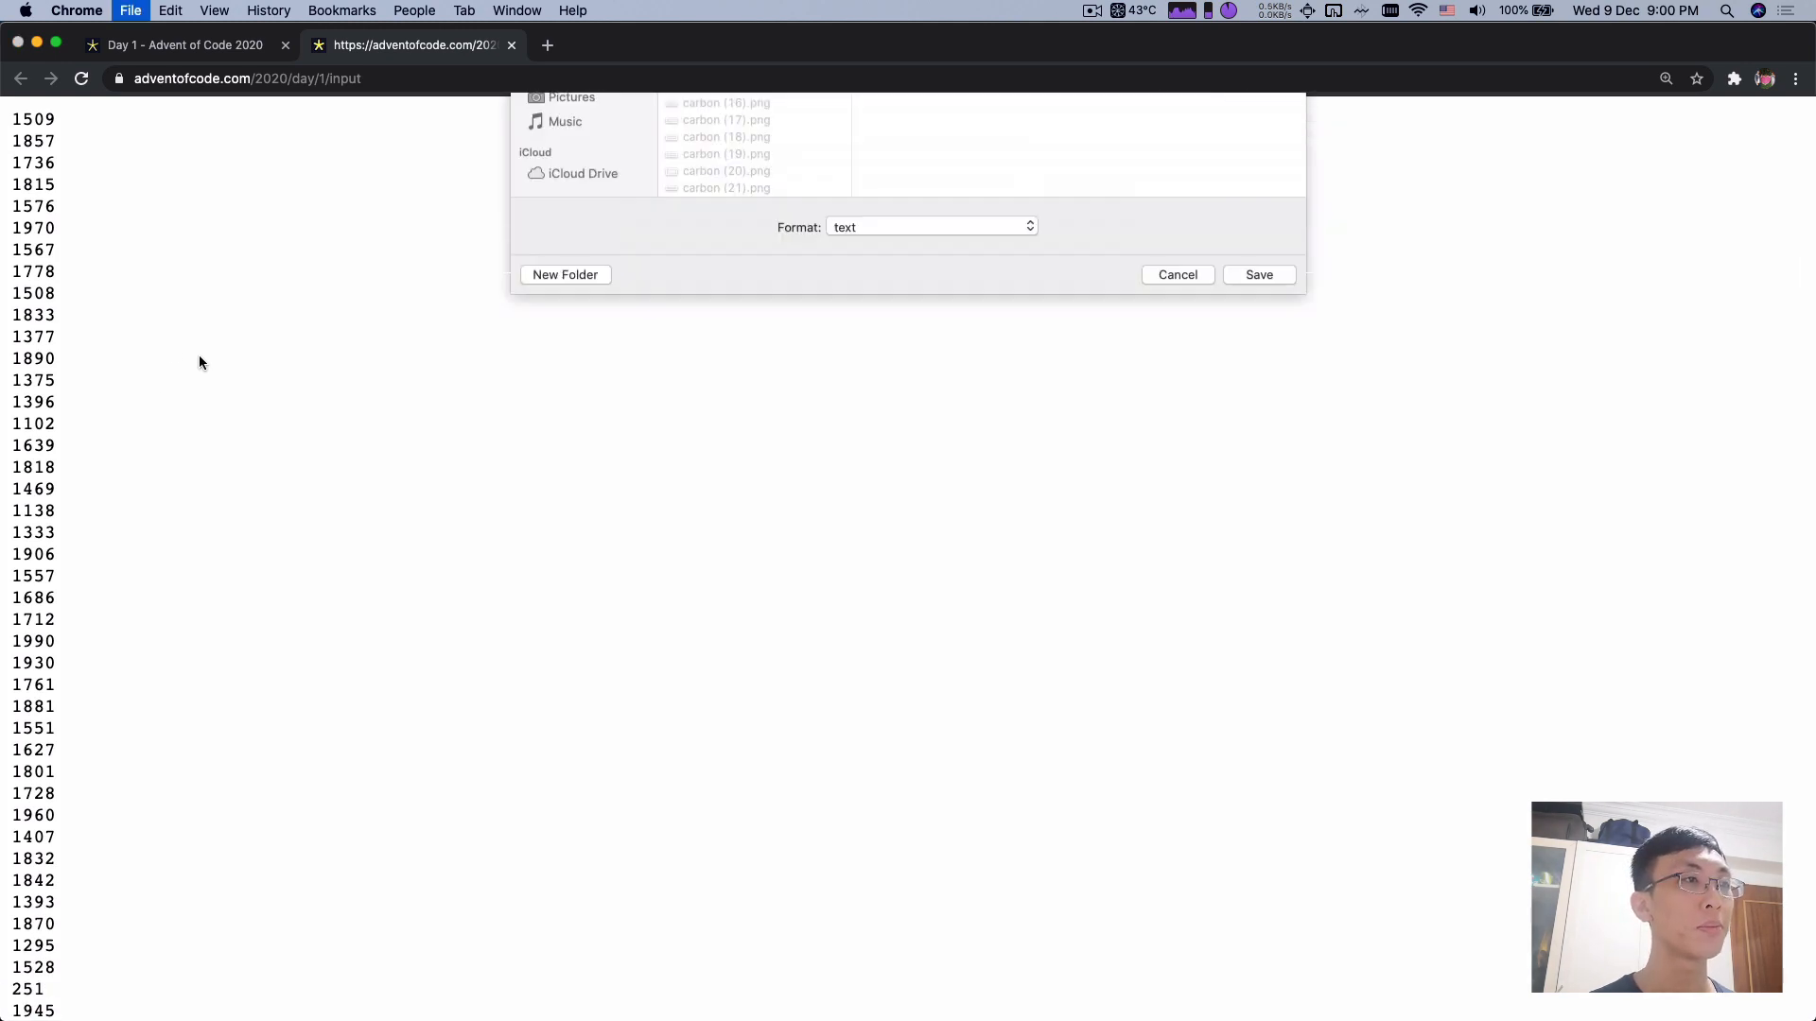
pyautogui.click(1260, 274)
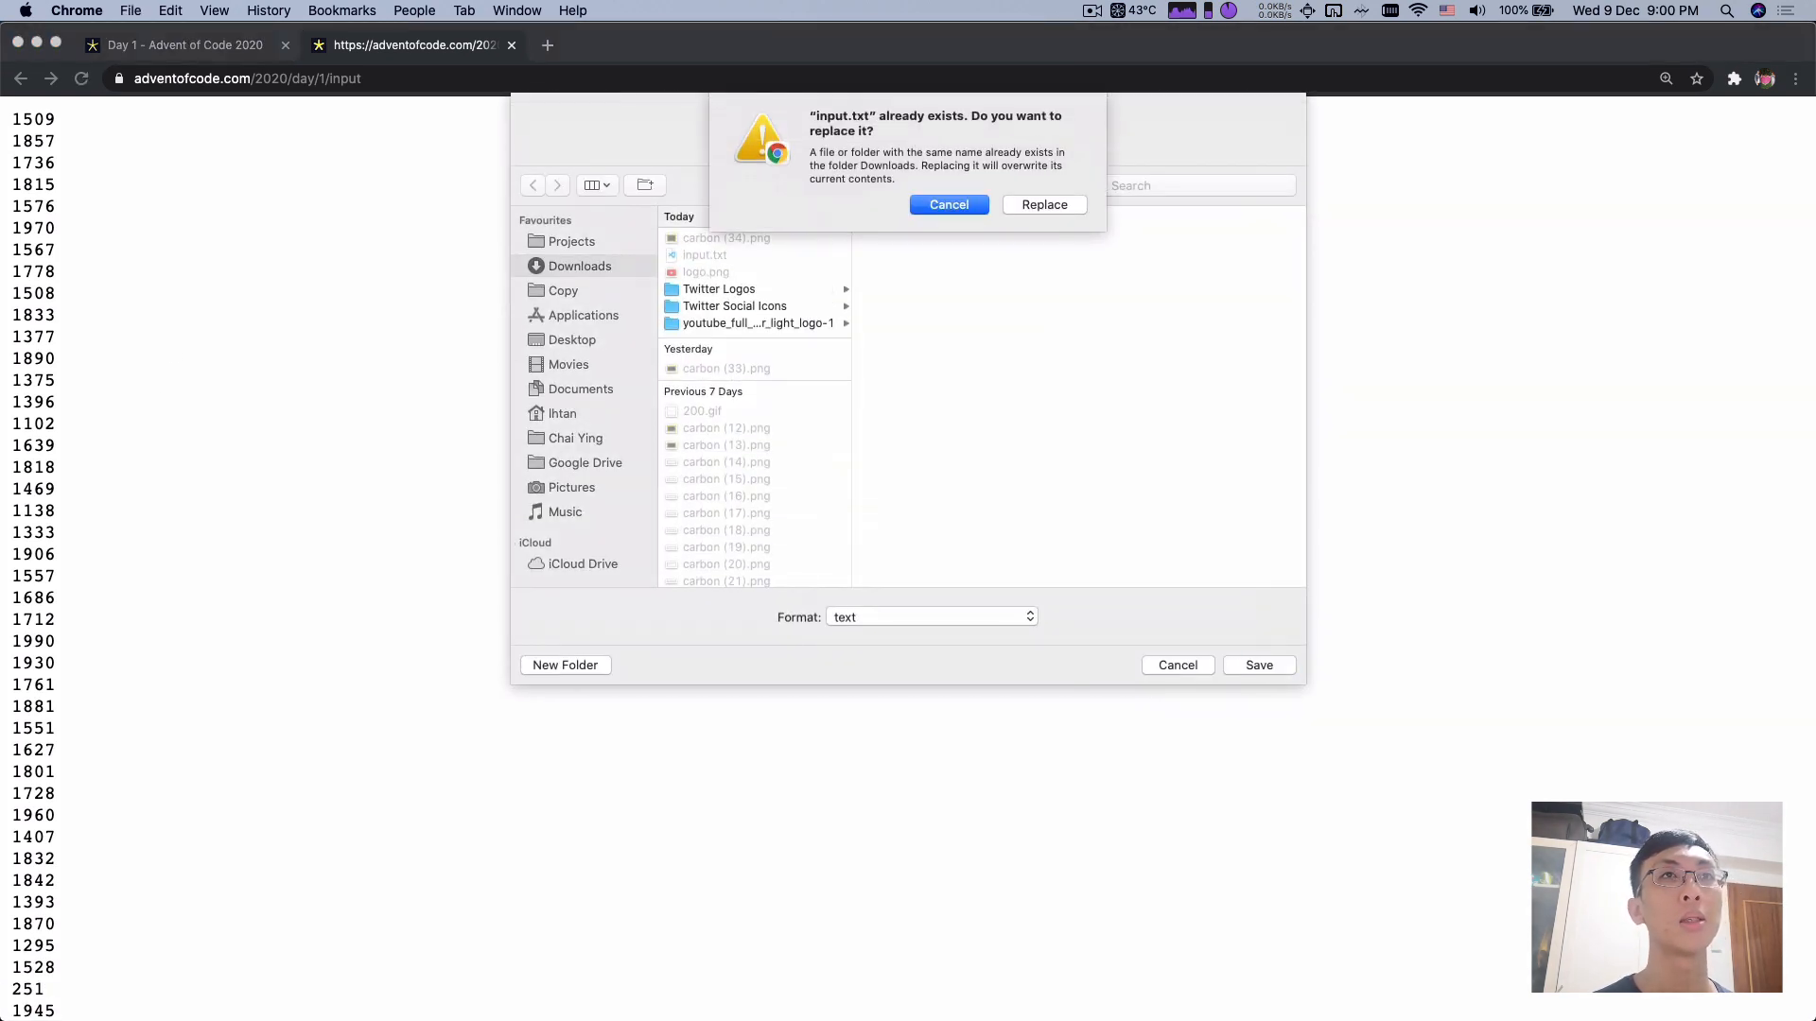
pyautogui.click(1044, 204)
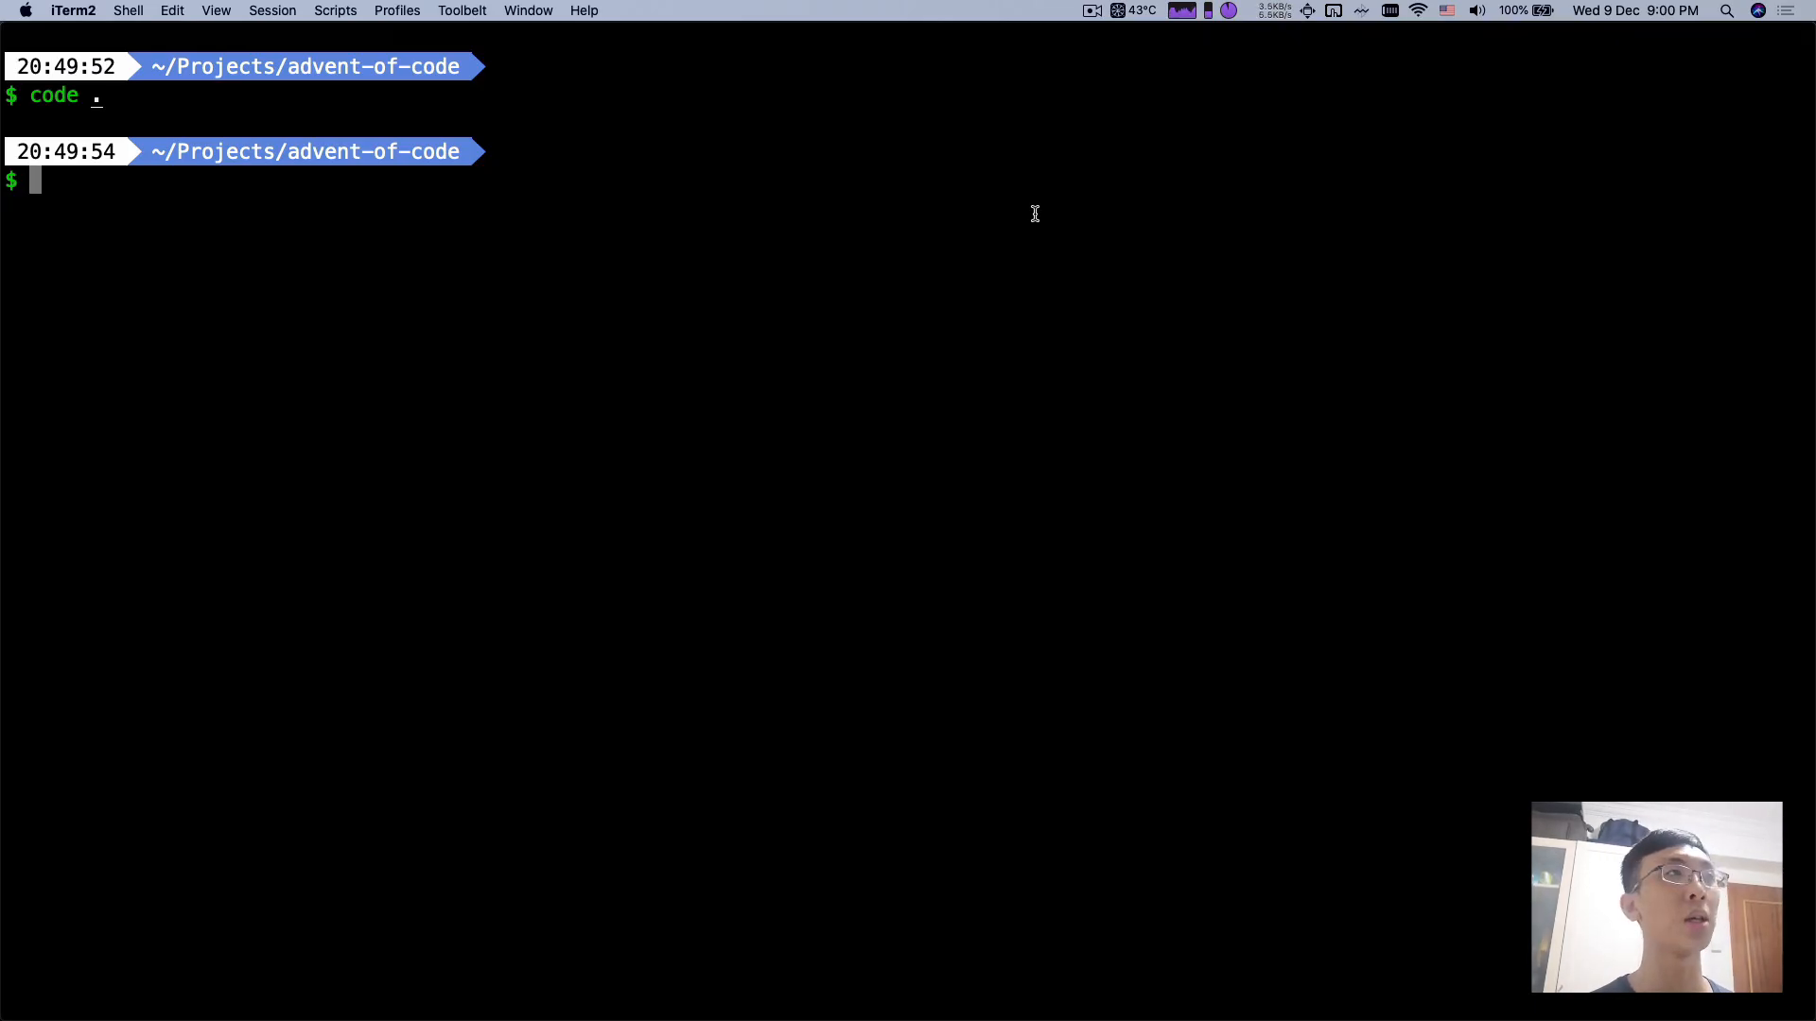
pyautogui.moveTo(420, 249)
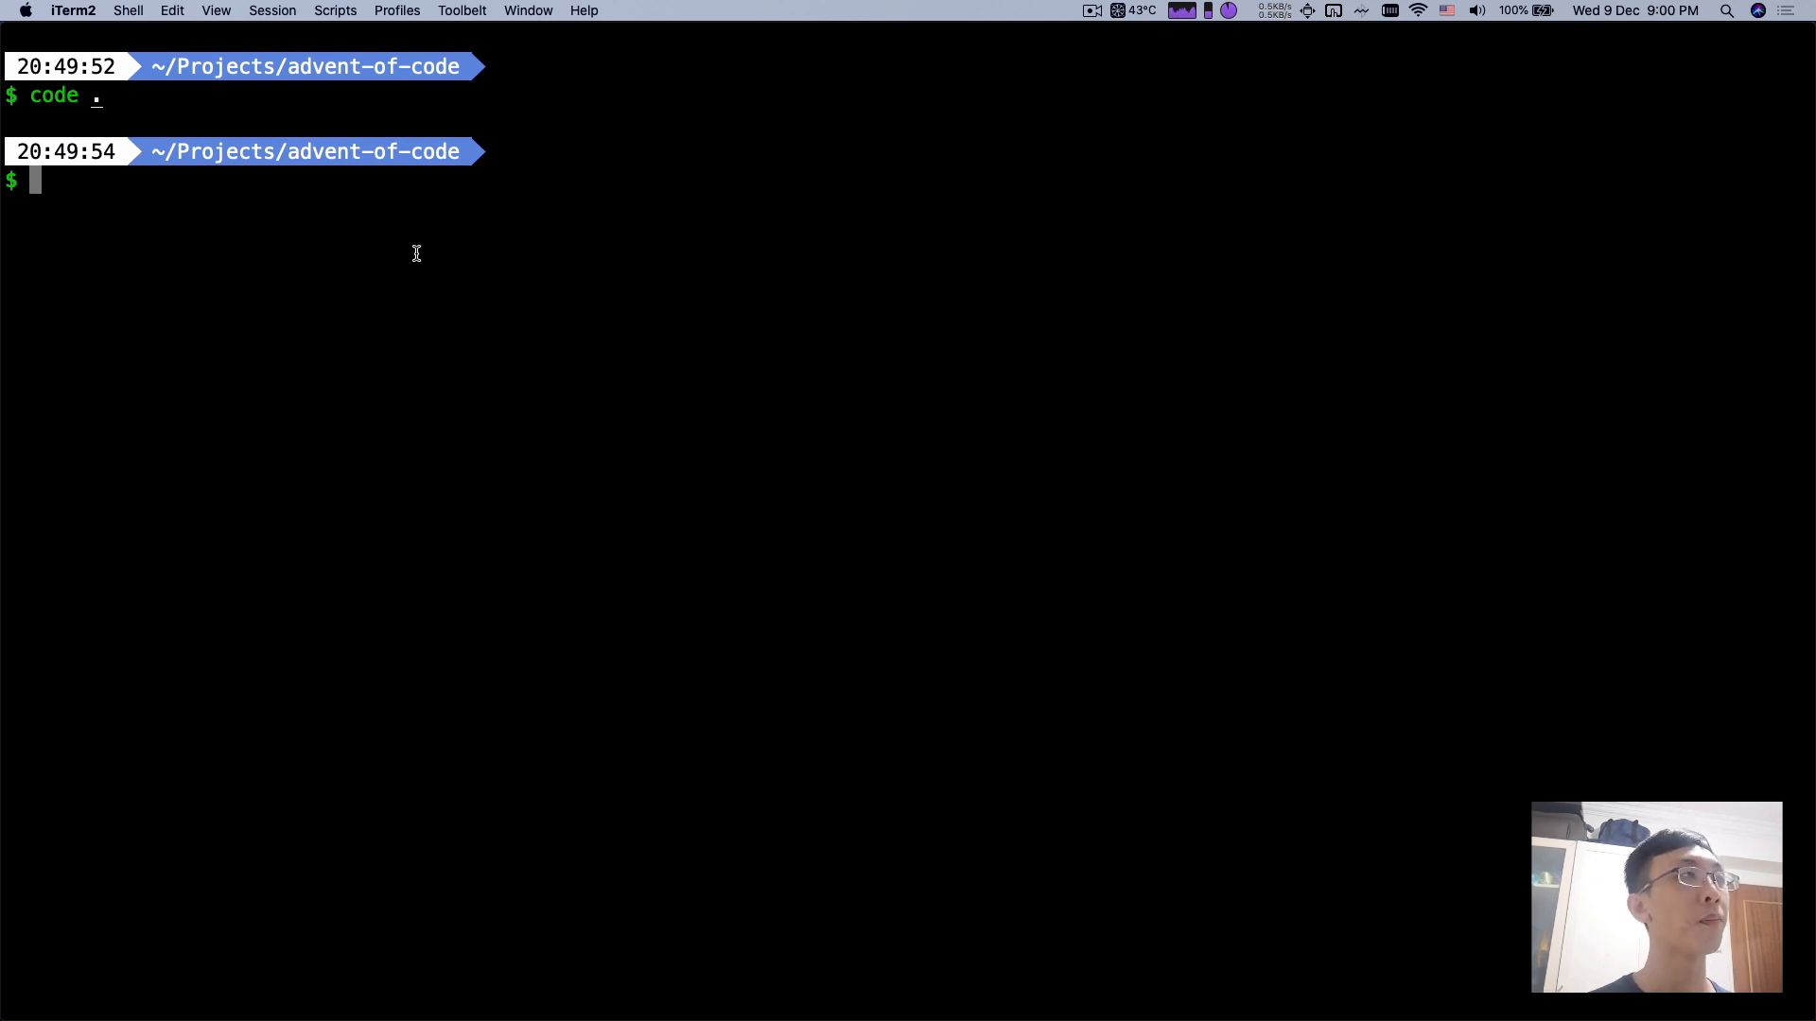
# - Copy ~/Downloads/input.txt to day-1-part-1.txt and create an empty code-day-1.js with touch
pyautogui.write('cp ~/Downloads/input.txt day-1-part-1.txt')
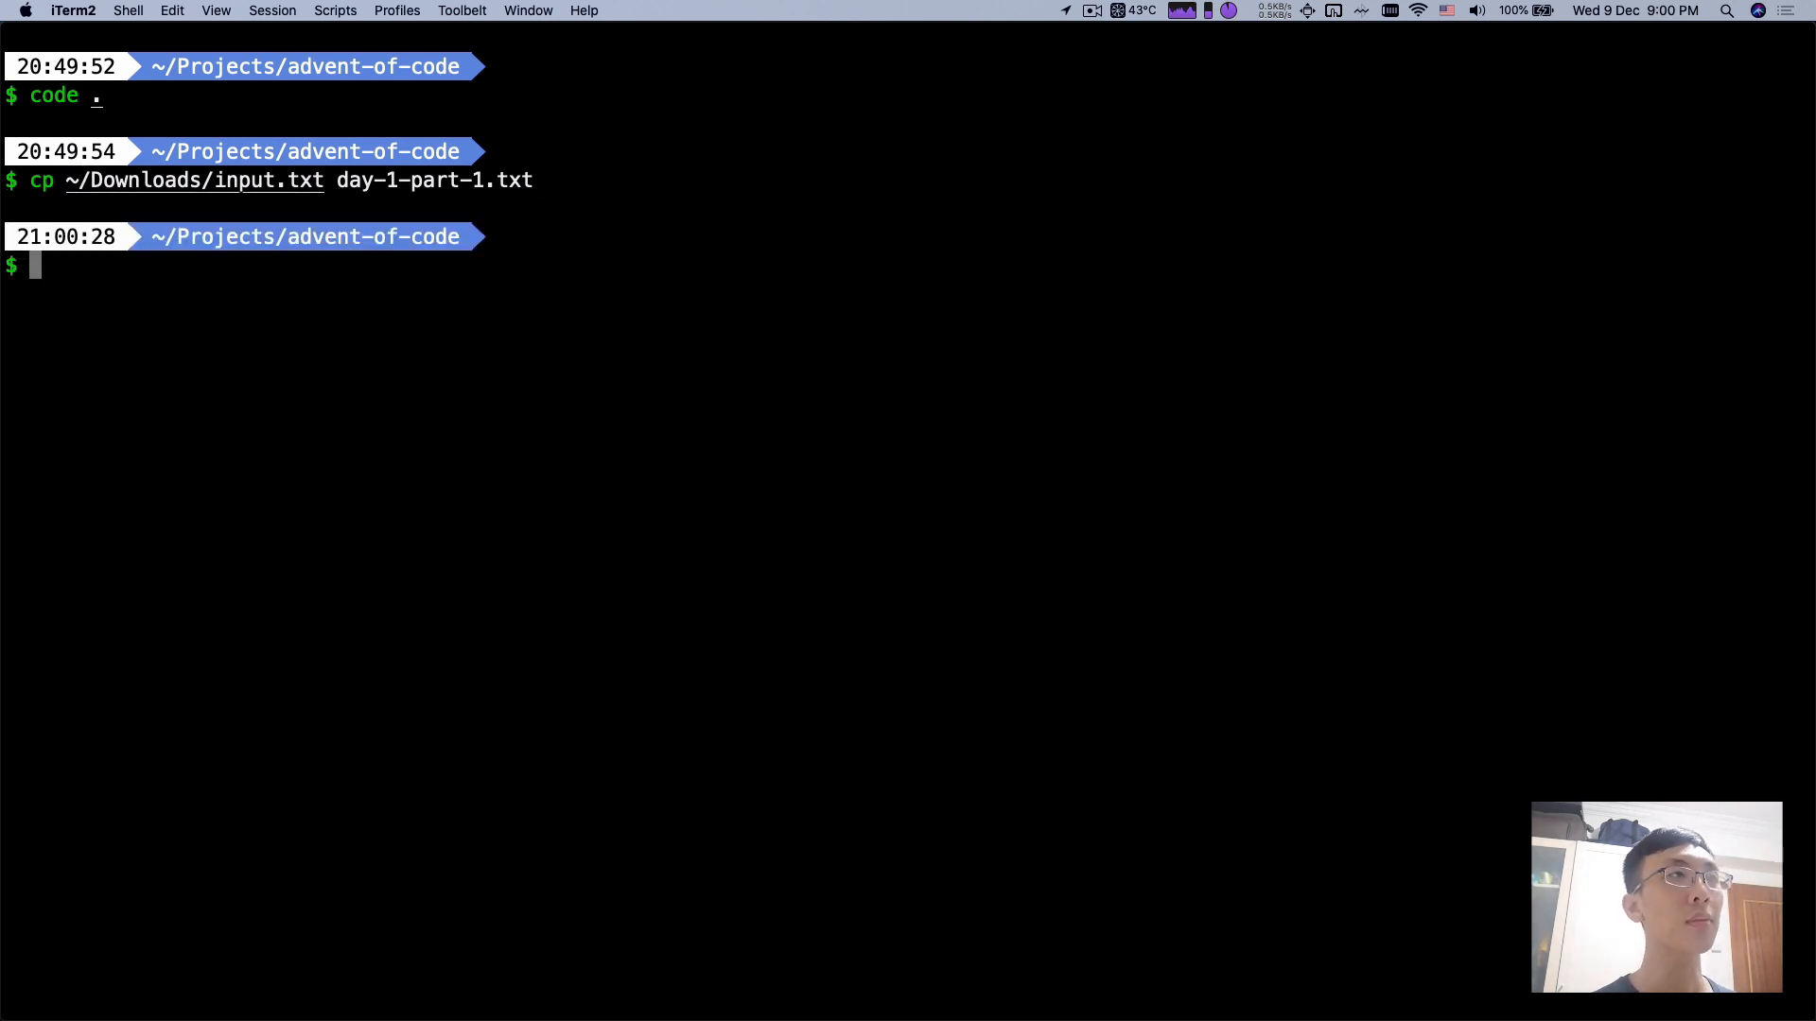
pyautogui.press('Up')
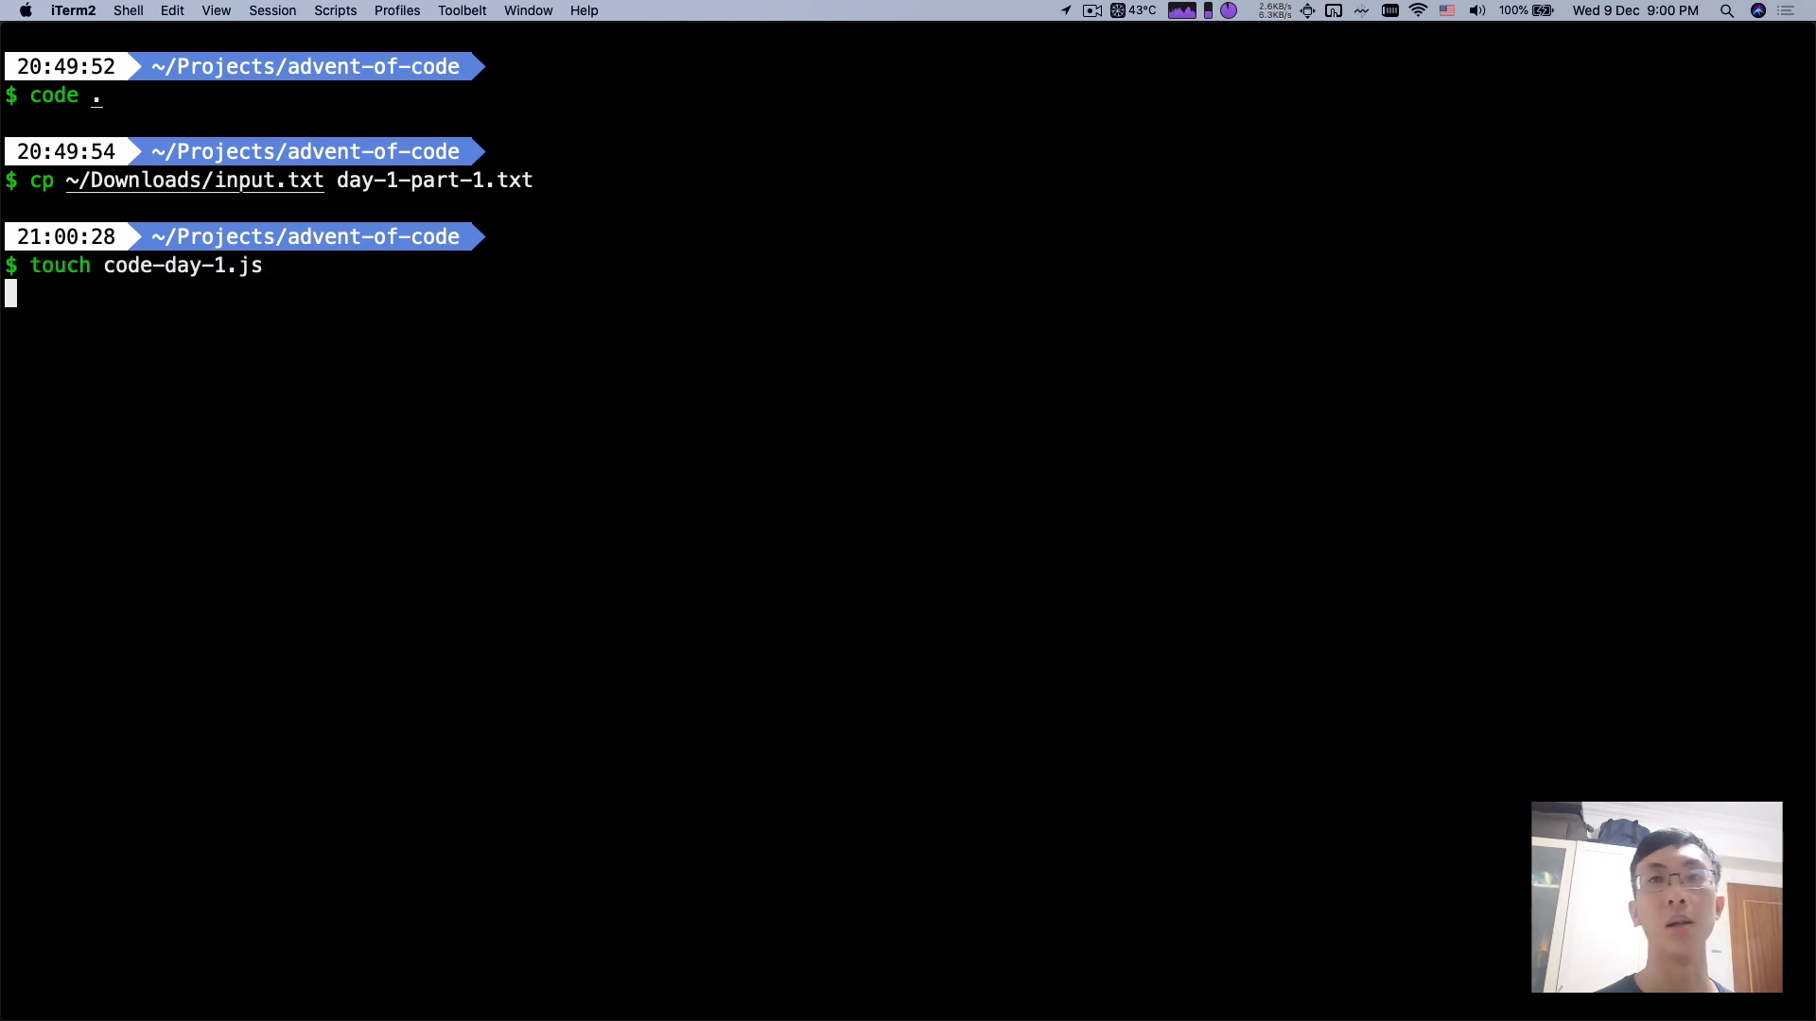
pyautogui.press('Return')
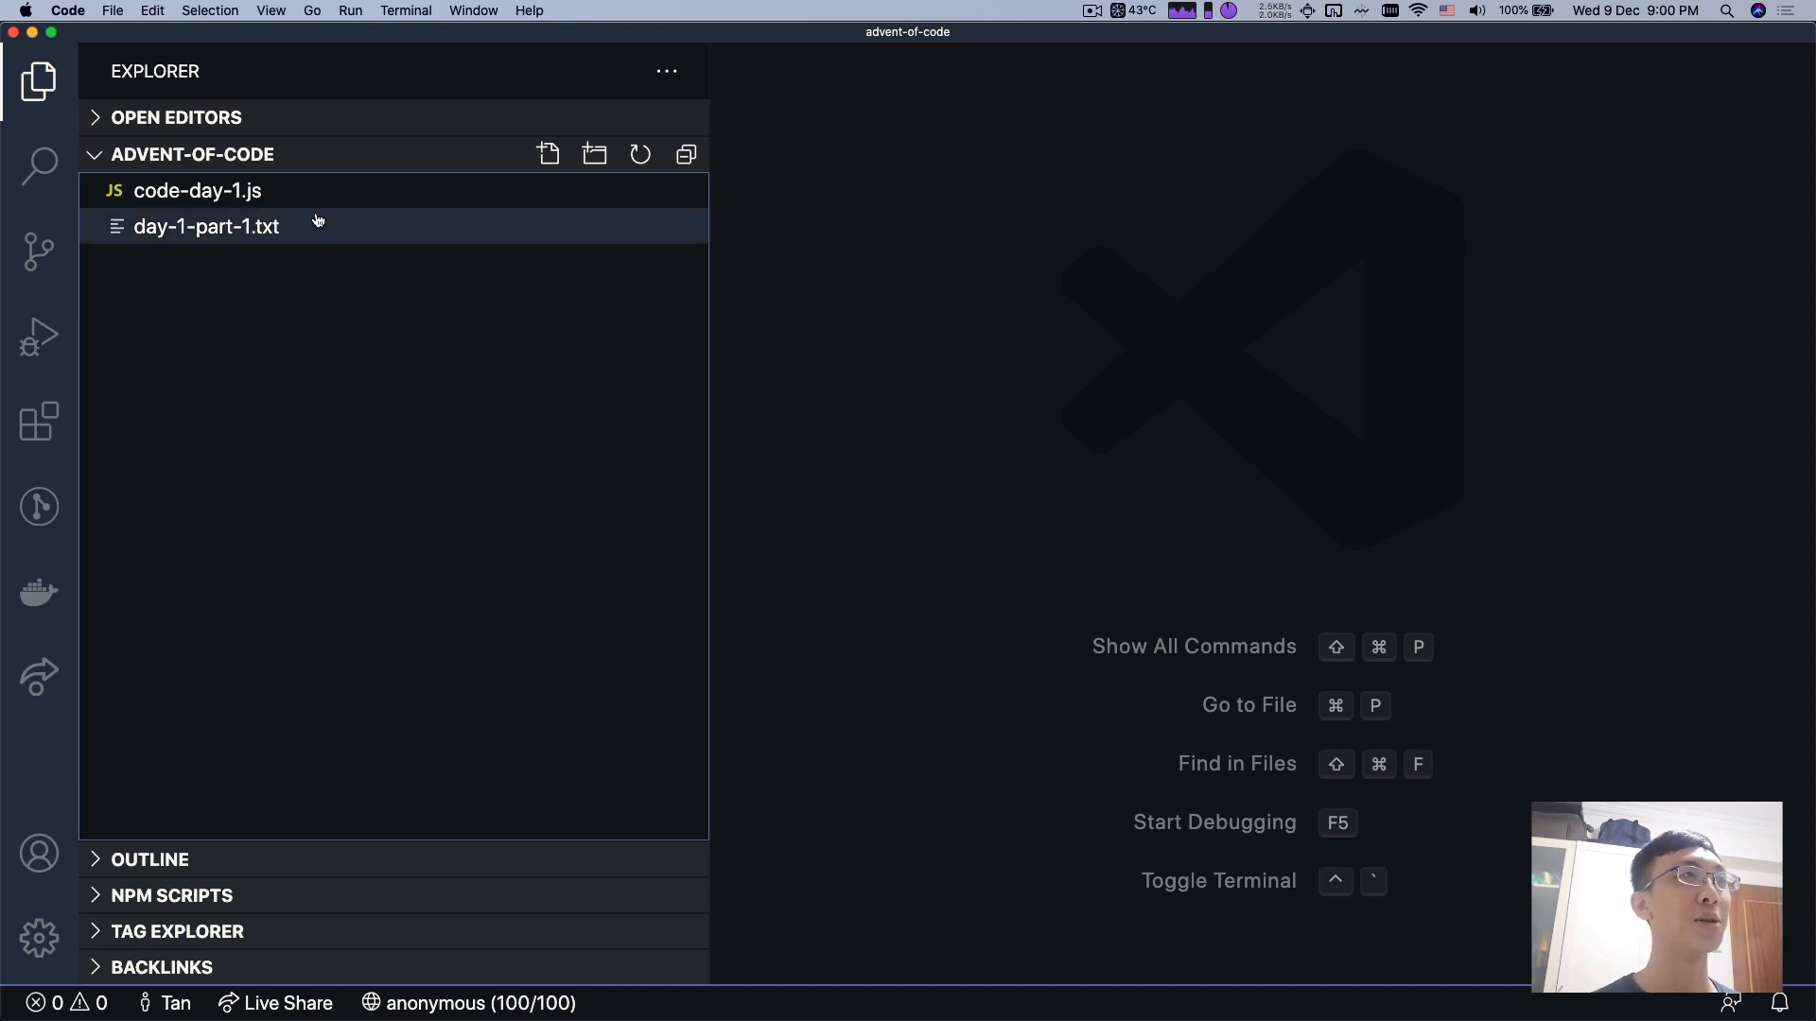
# - In code-day-1.js, require fs and read ./day-1-part-1.txt as 'utf-8' into a content constant
pyautogui.click(197, 189)
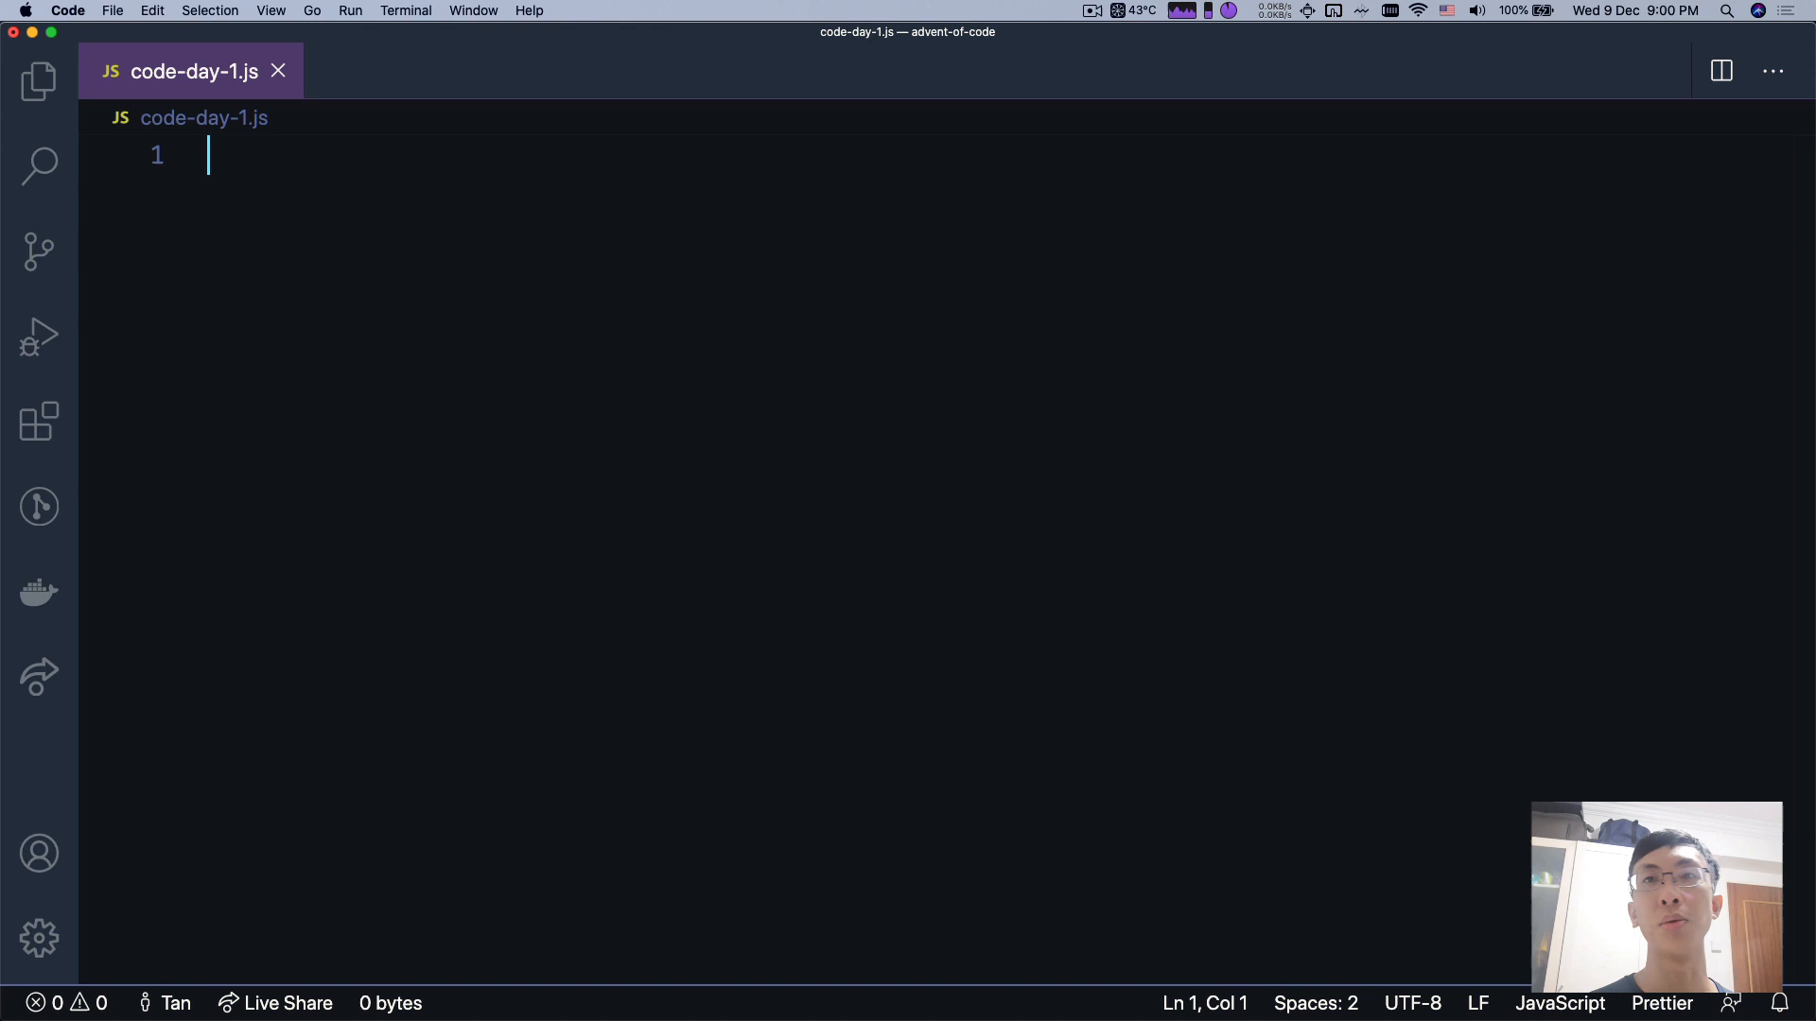
pyautogui.write('const fs = require')
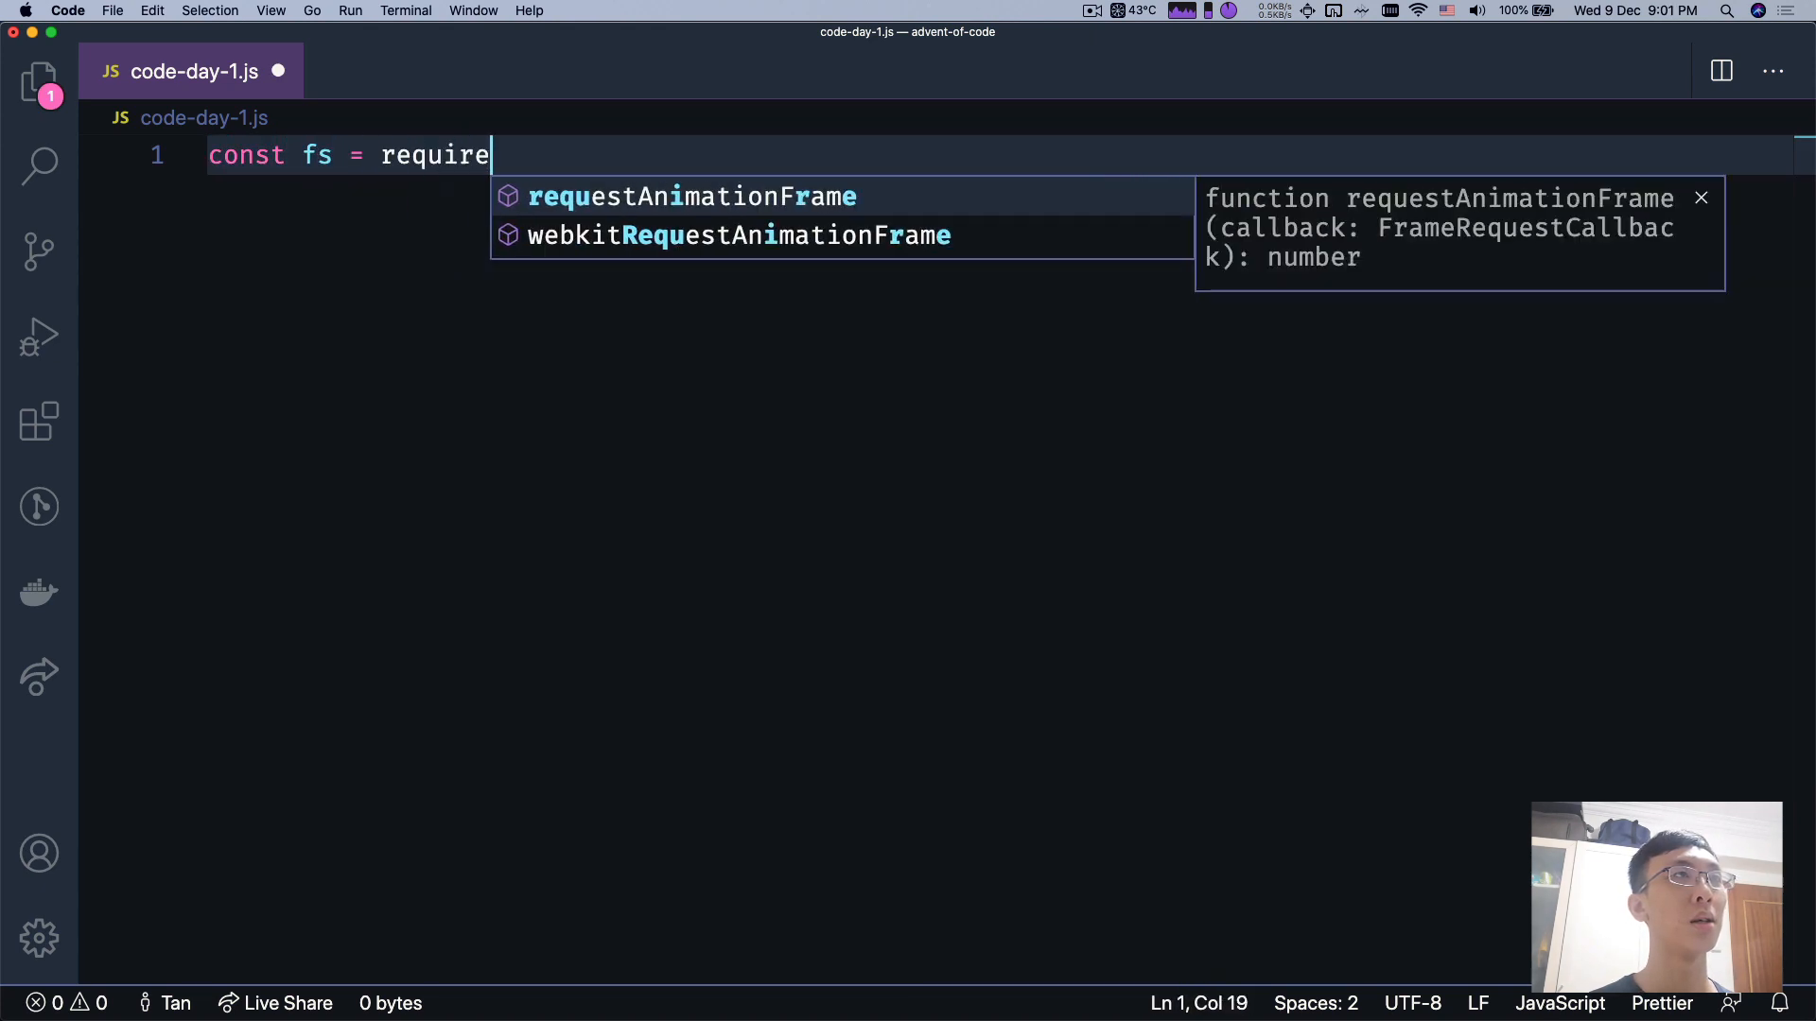
pyautogui.write("('fs');")
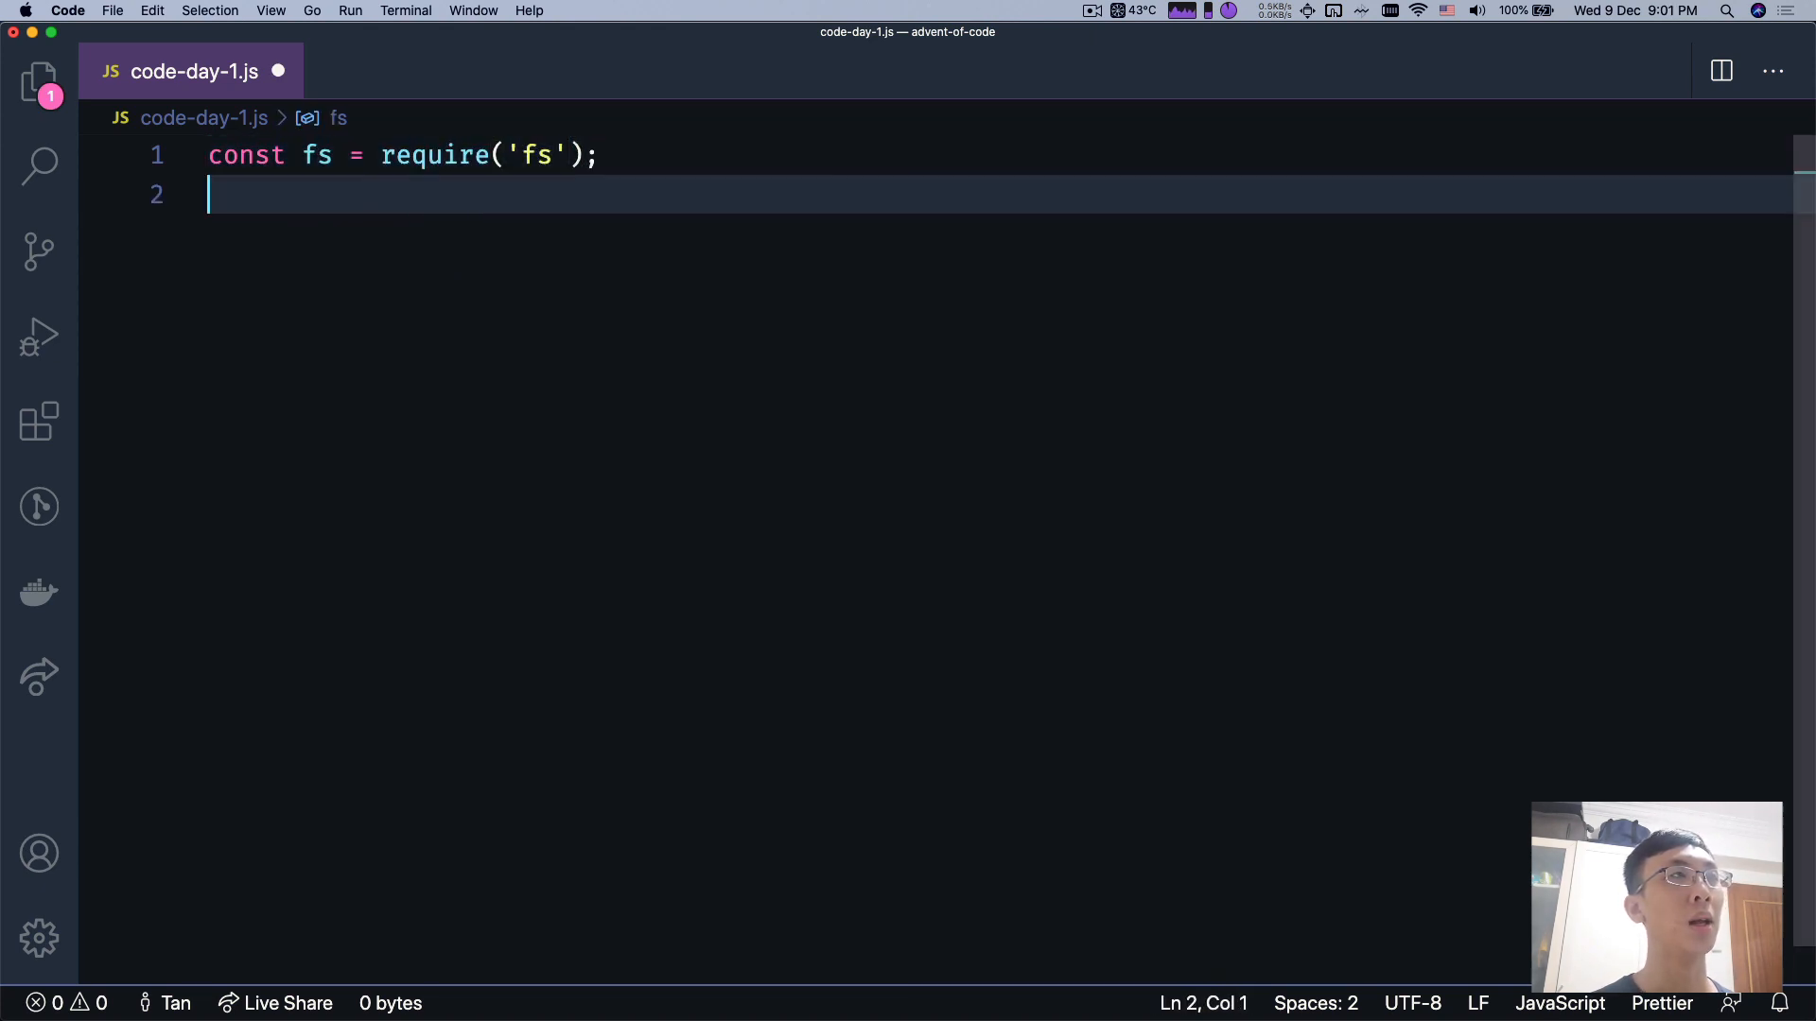
pyautogui.write("fs.readFileSync('")
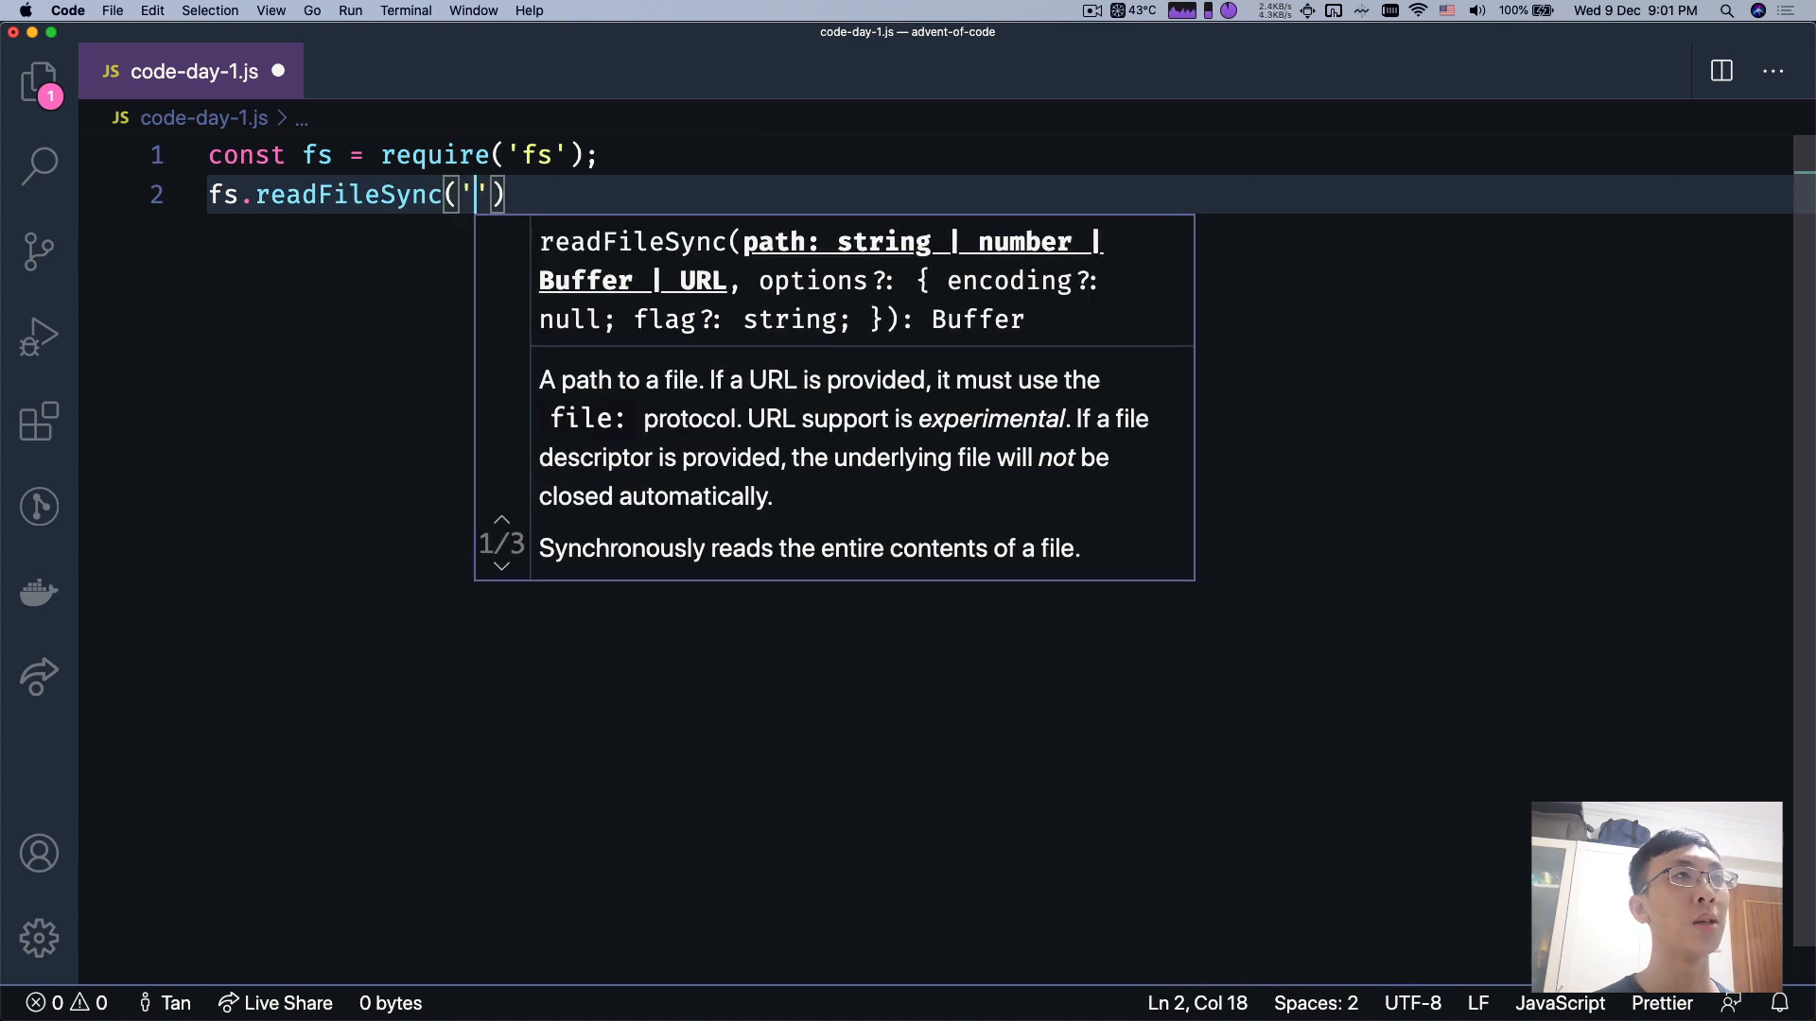
pyautogui.write('./day-1-part-1.txt')
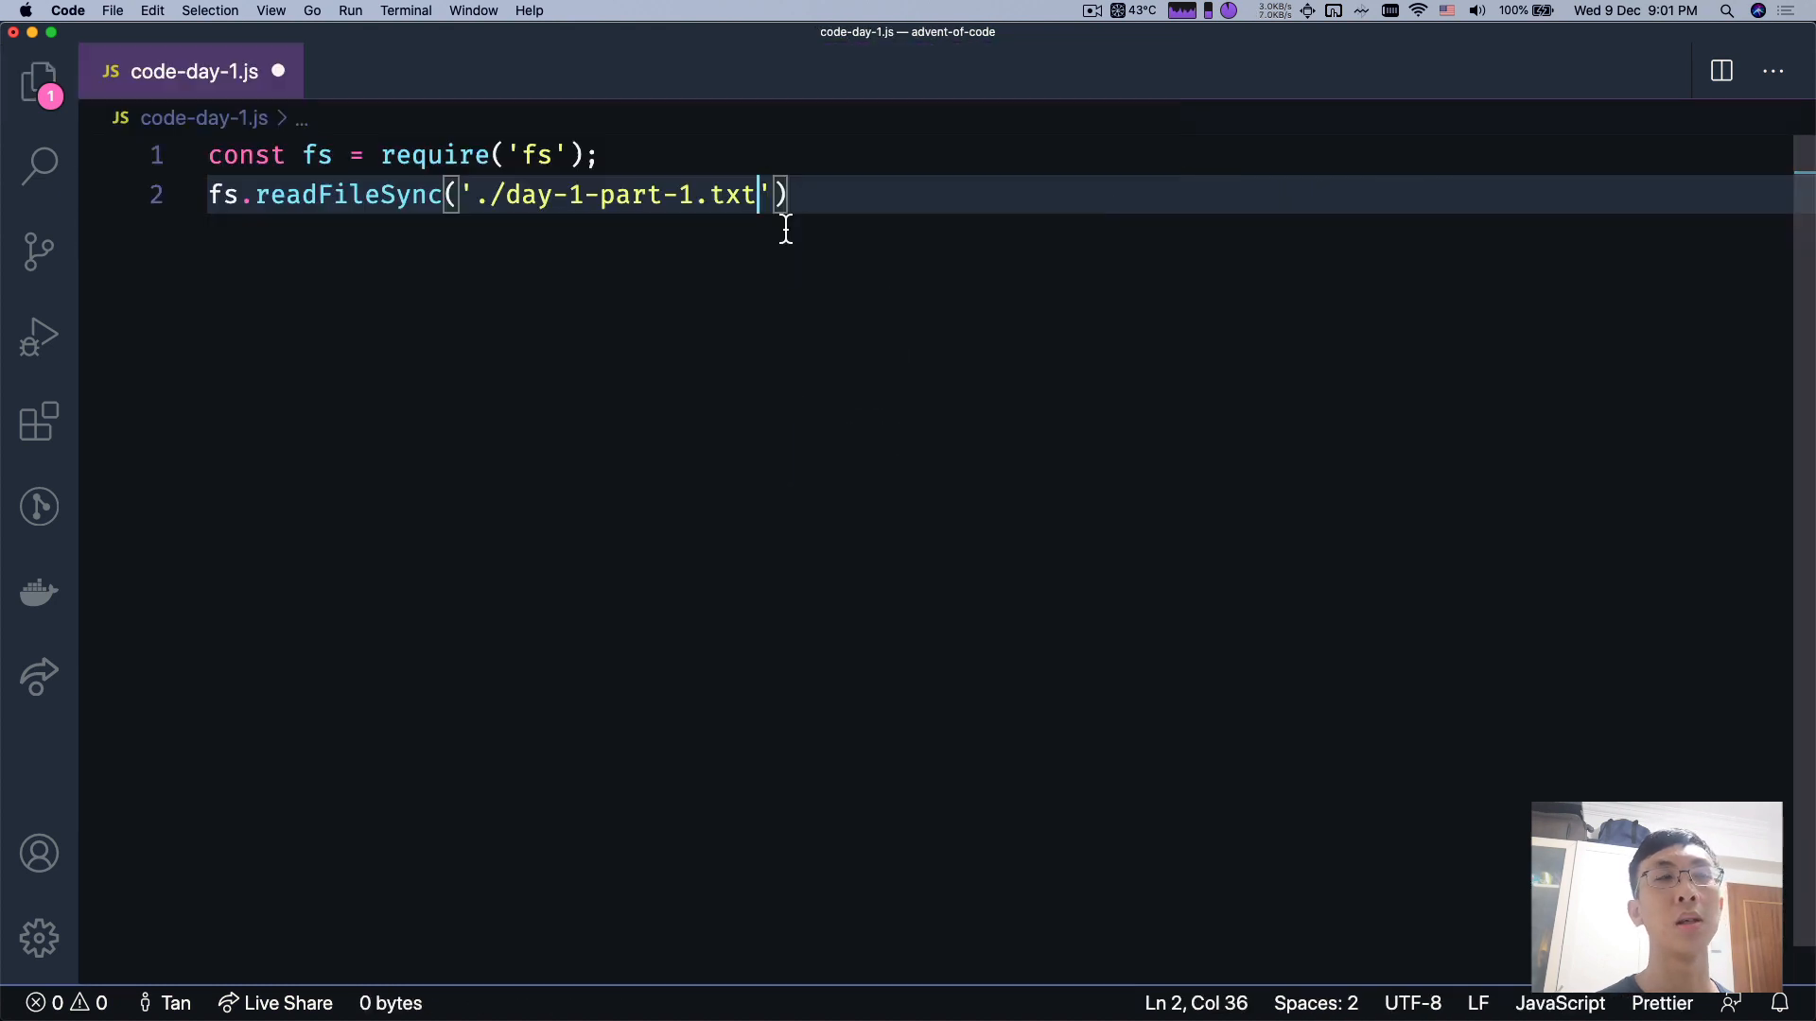
pyautogui.write(", 'utf-8")
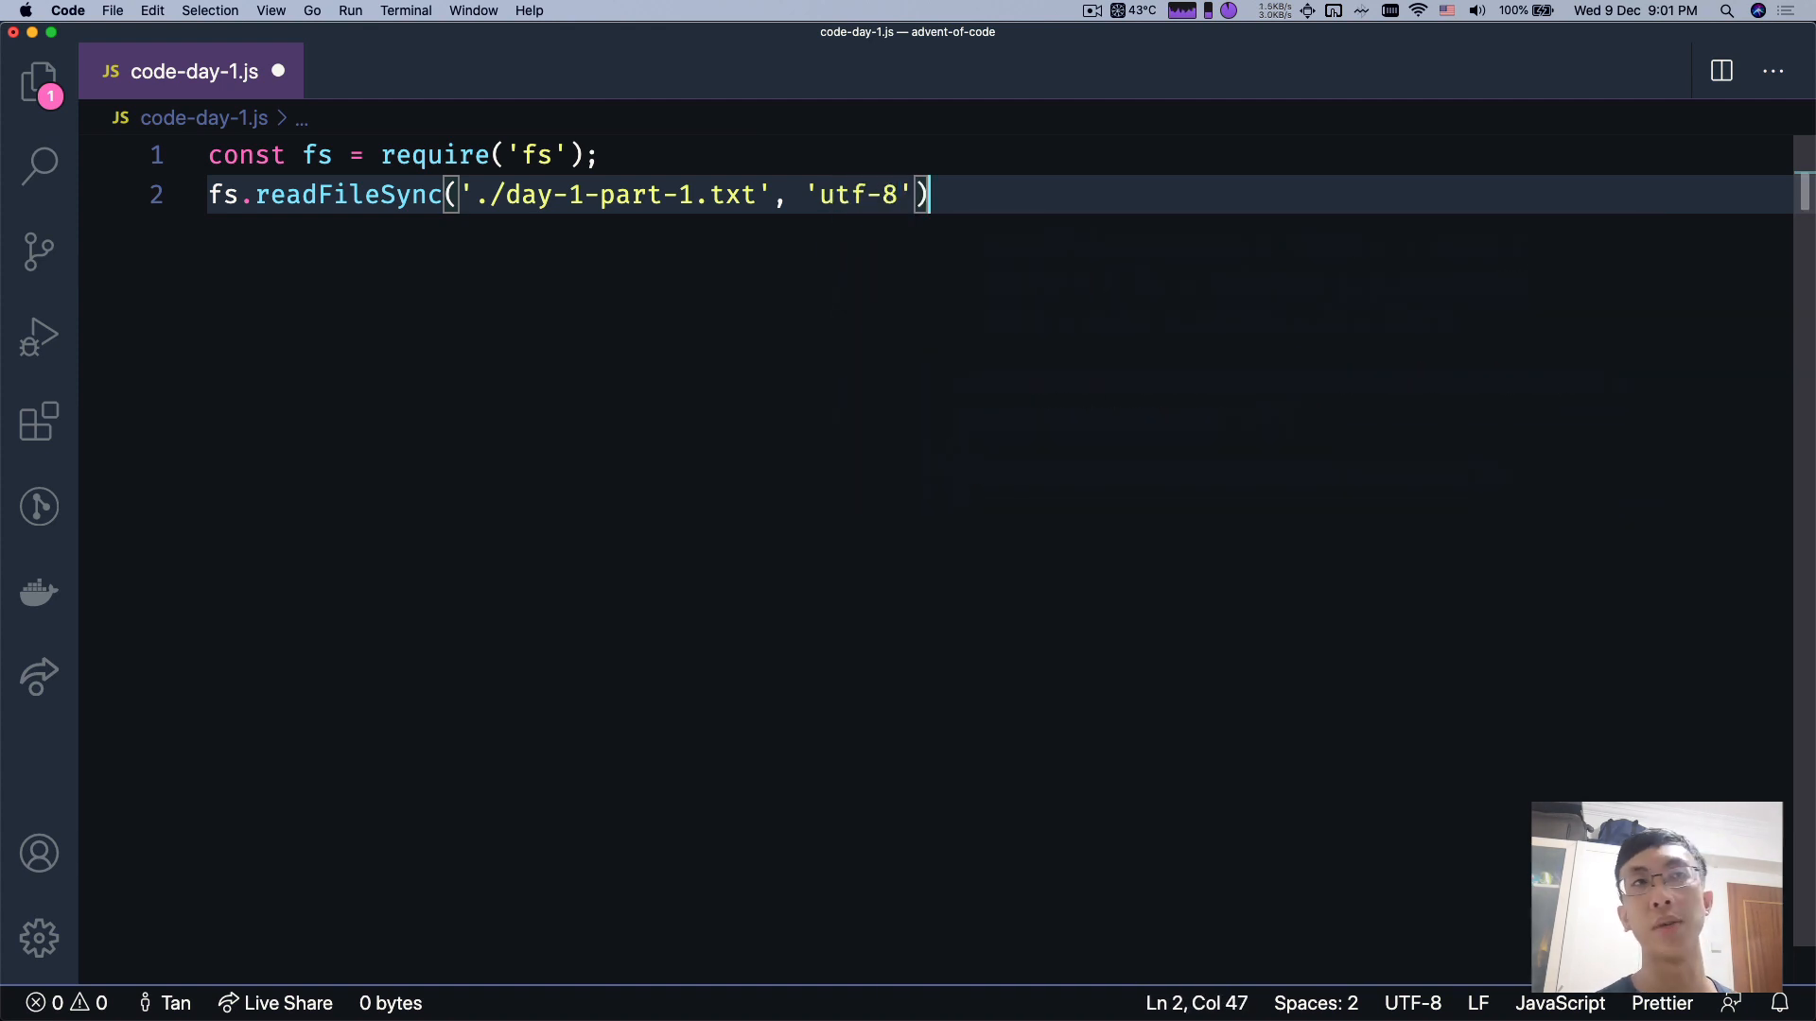
pyautogui.write('const content =')
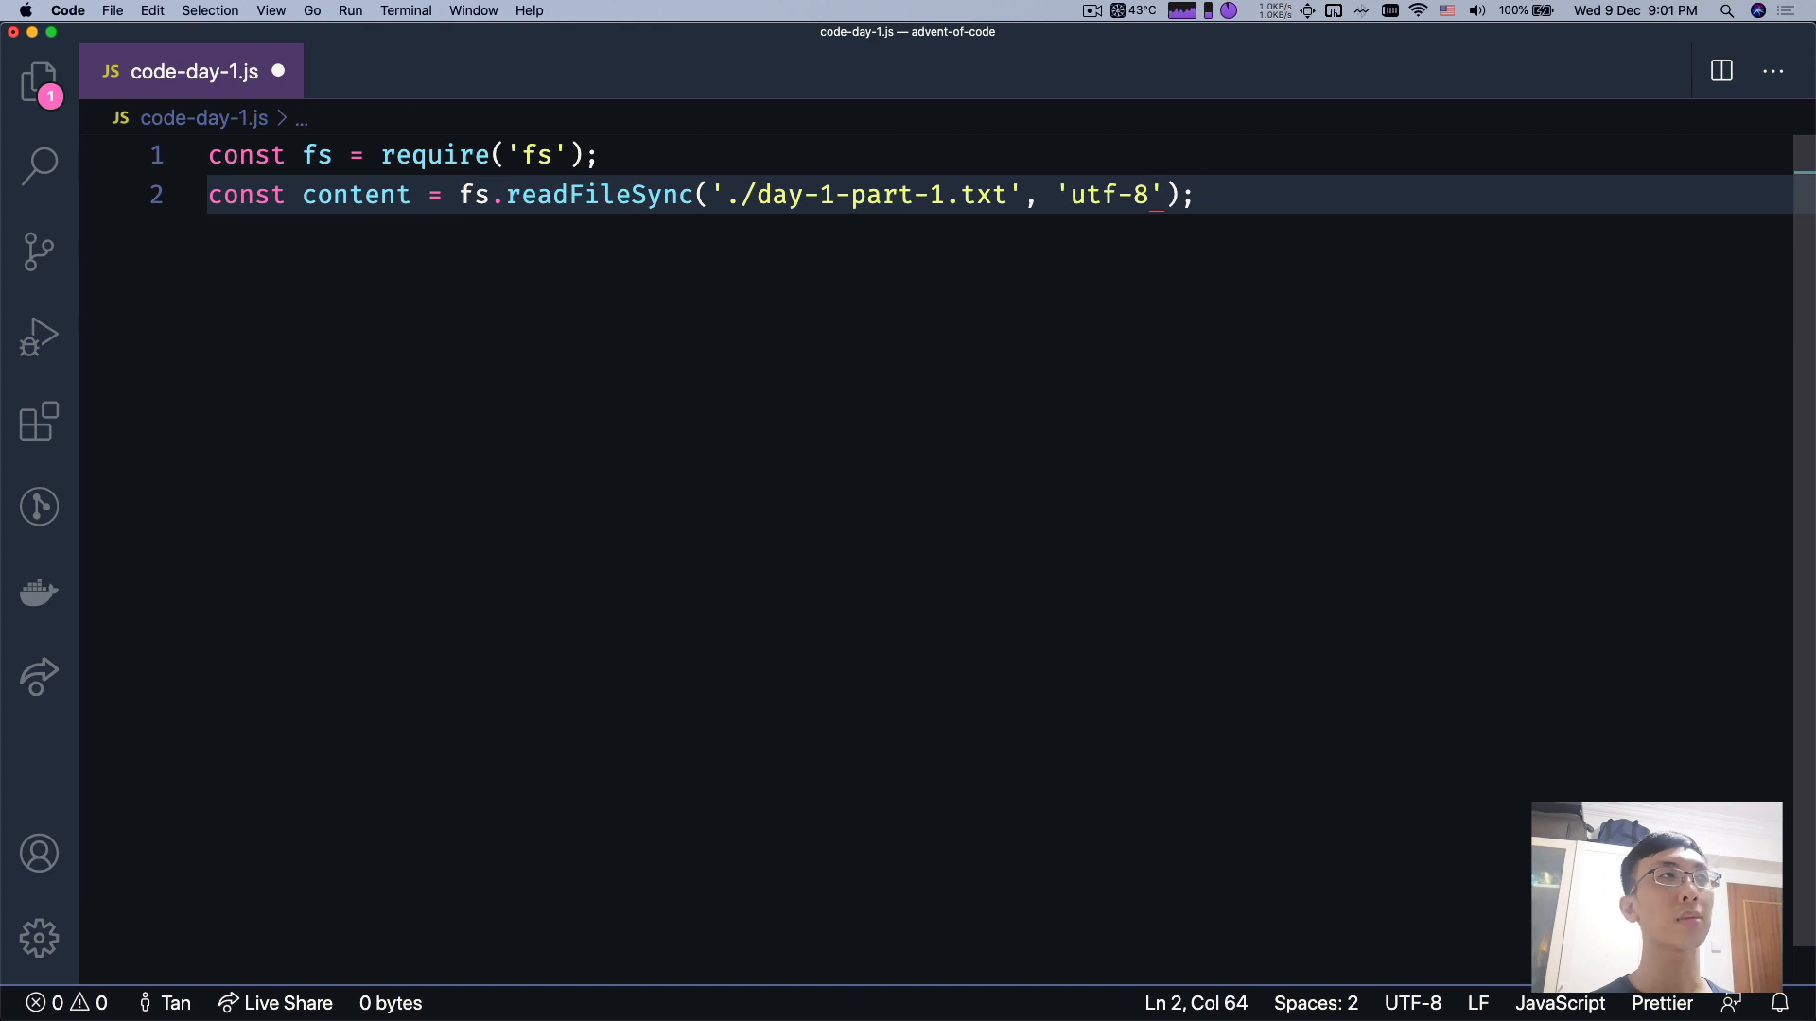
pyautogui.press('Enter')
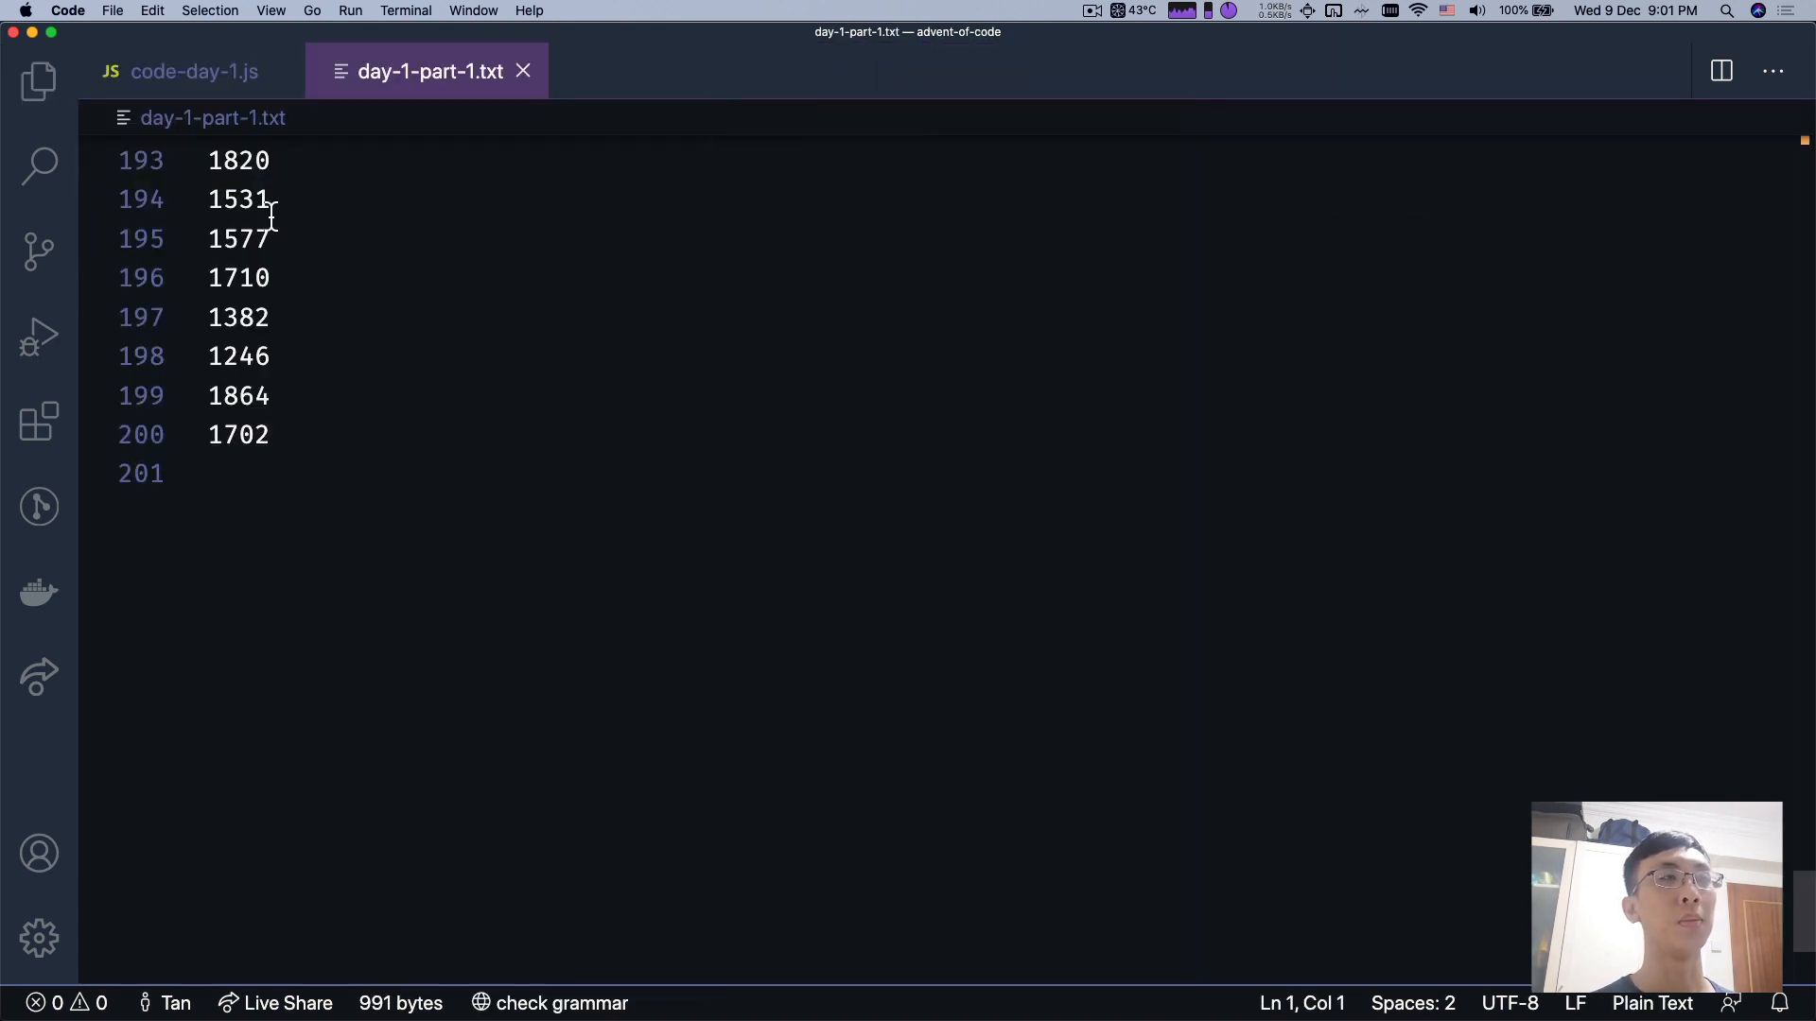
# - Scroll through day-1-part-1.txt's numbers and return to code-day-1.js
pyautogui.scroll(3)
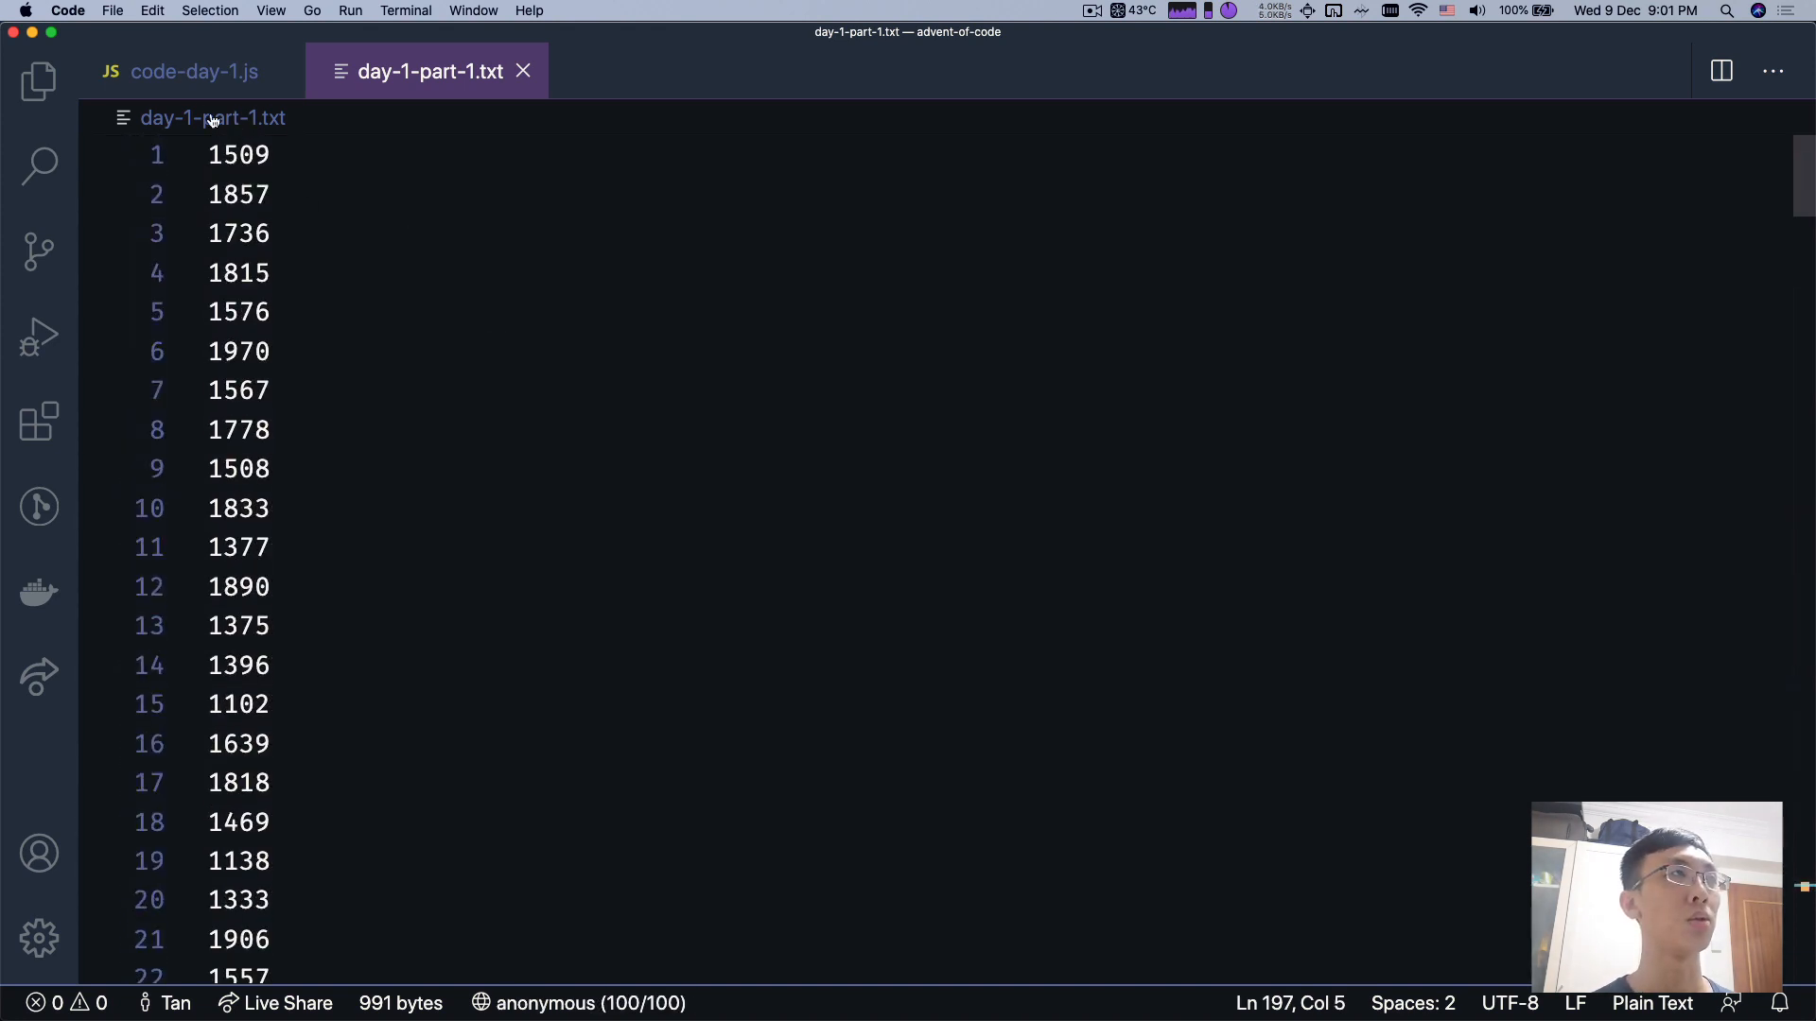
pyautogui.moveTo(337, 132)
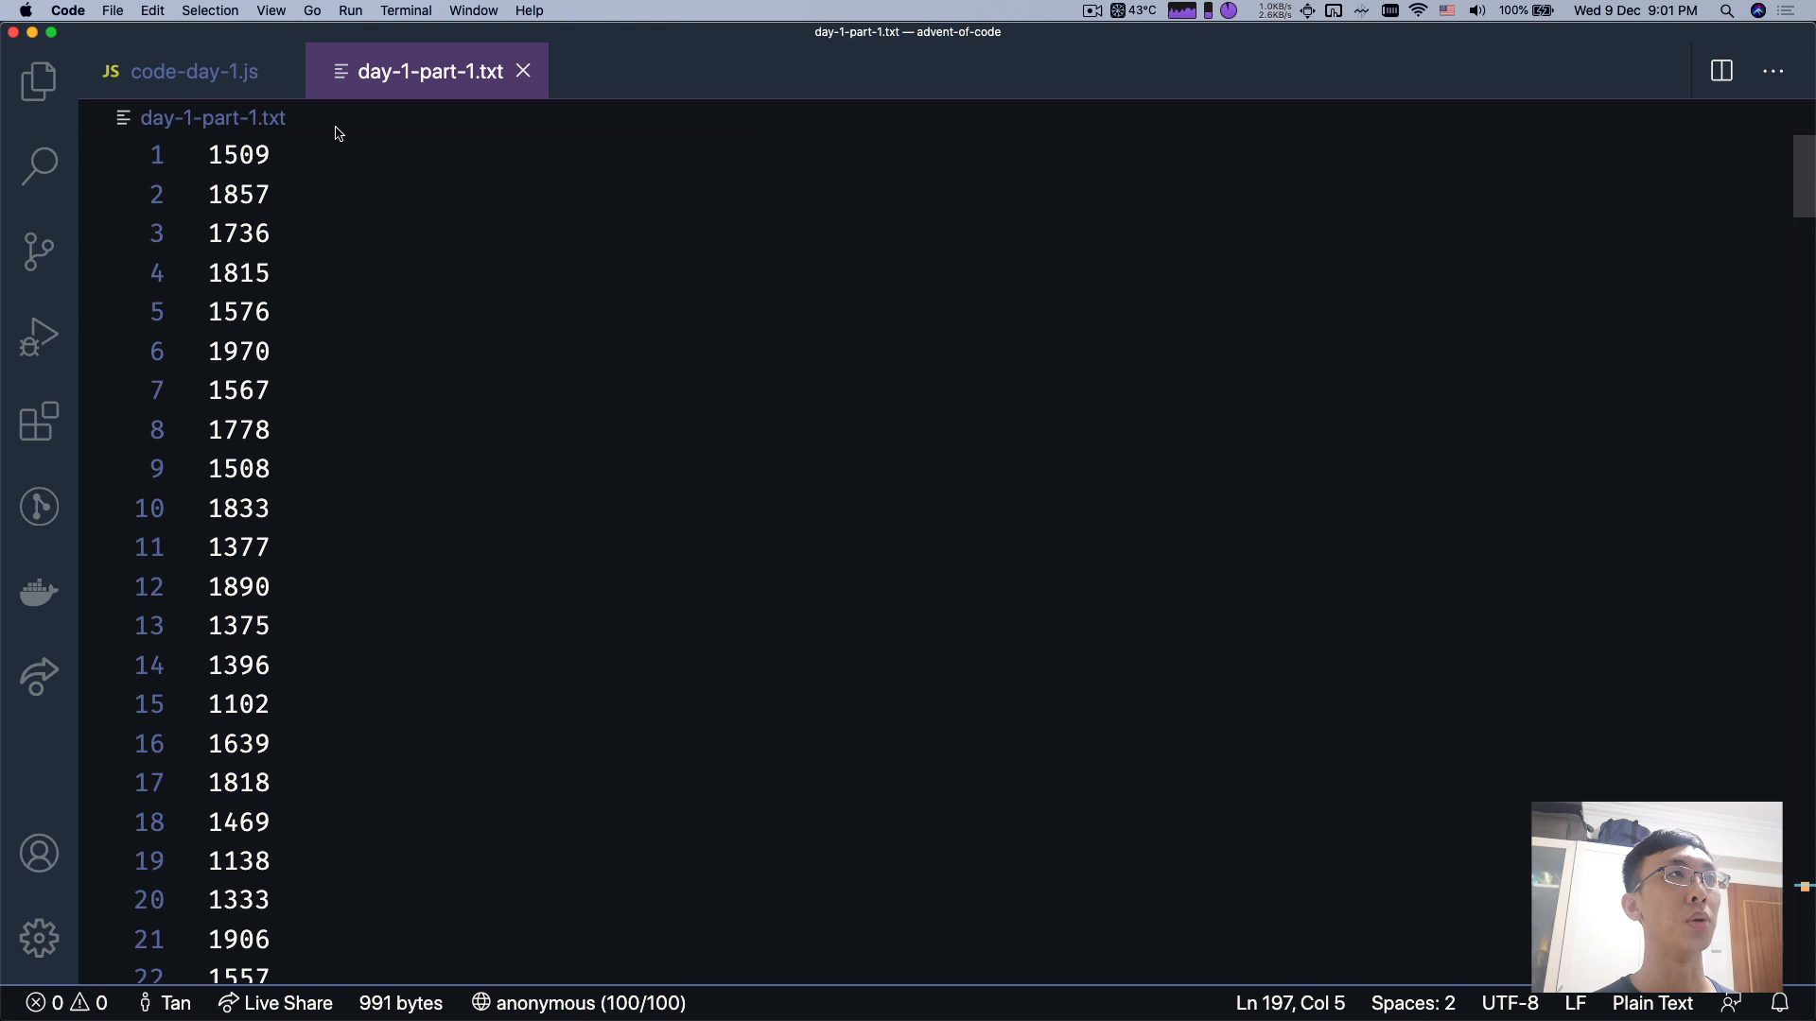
pyautogui.moveTo(334, 157)
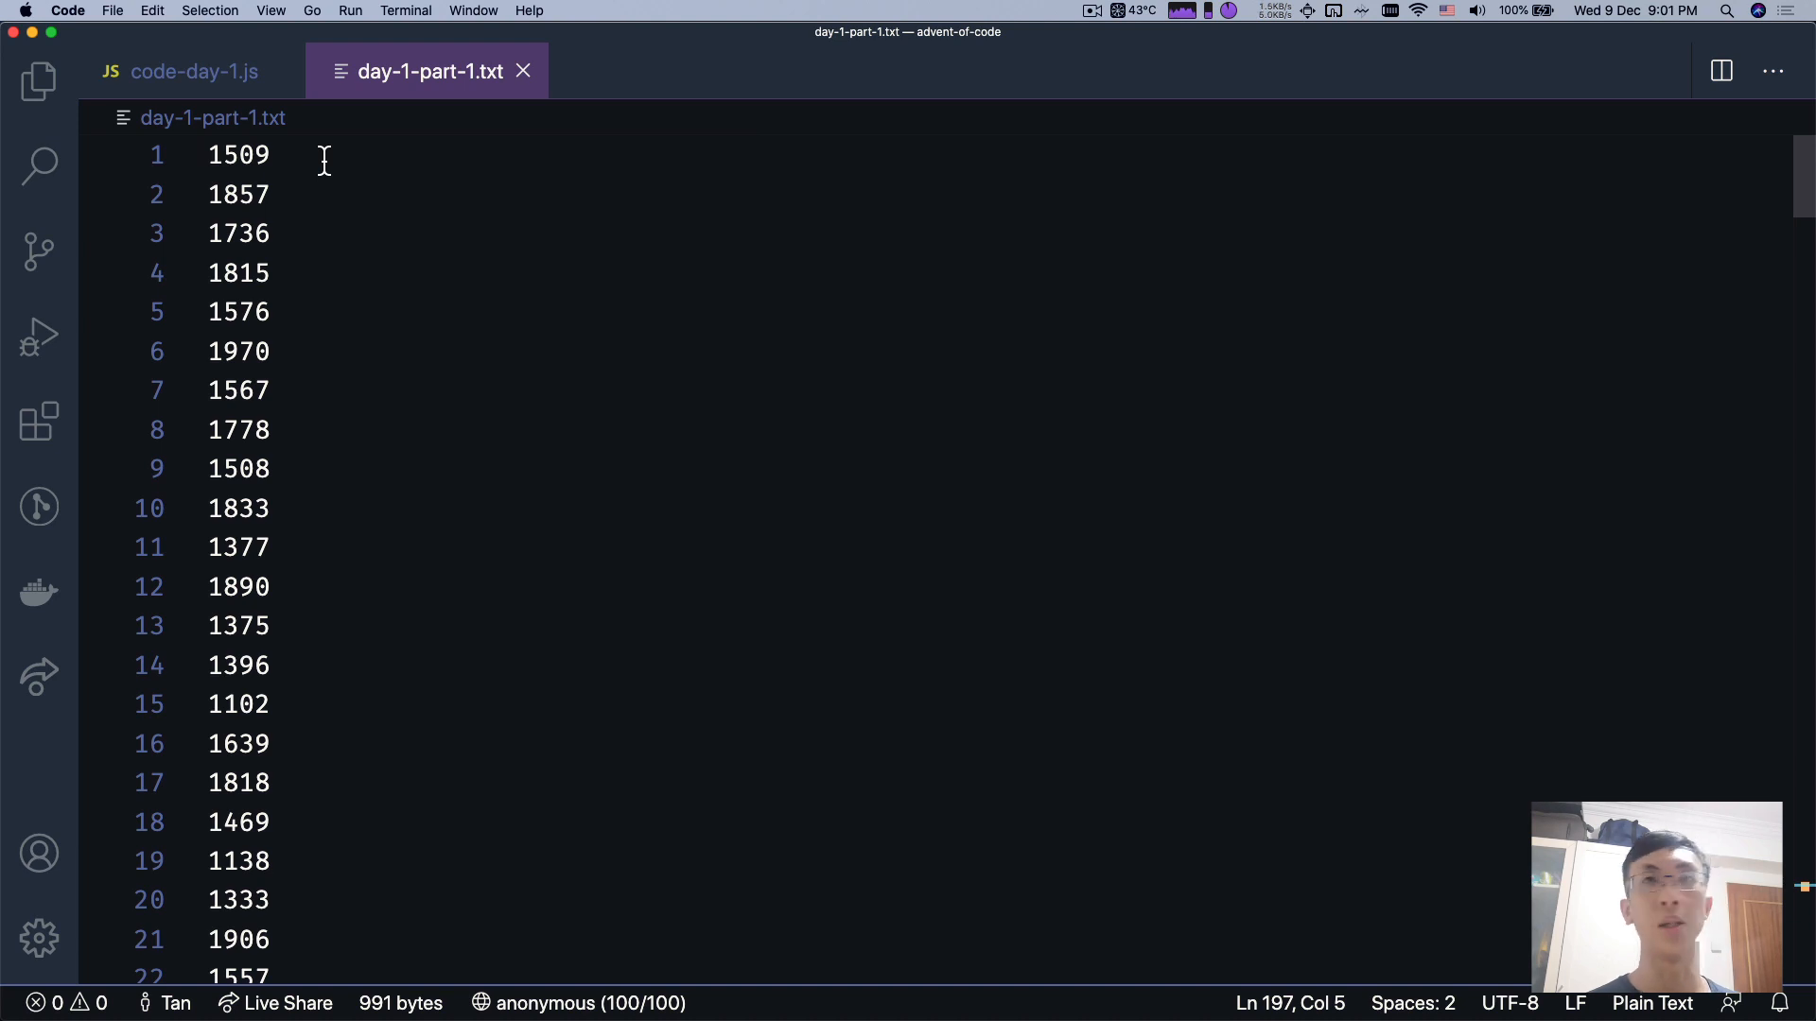
pyautogui.click(192, 70)
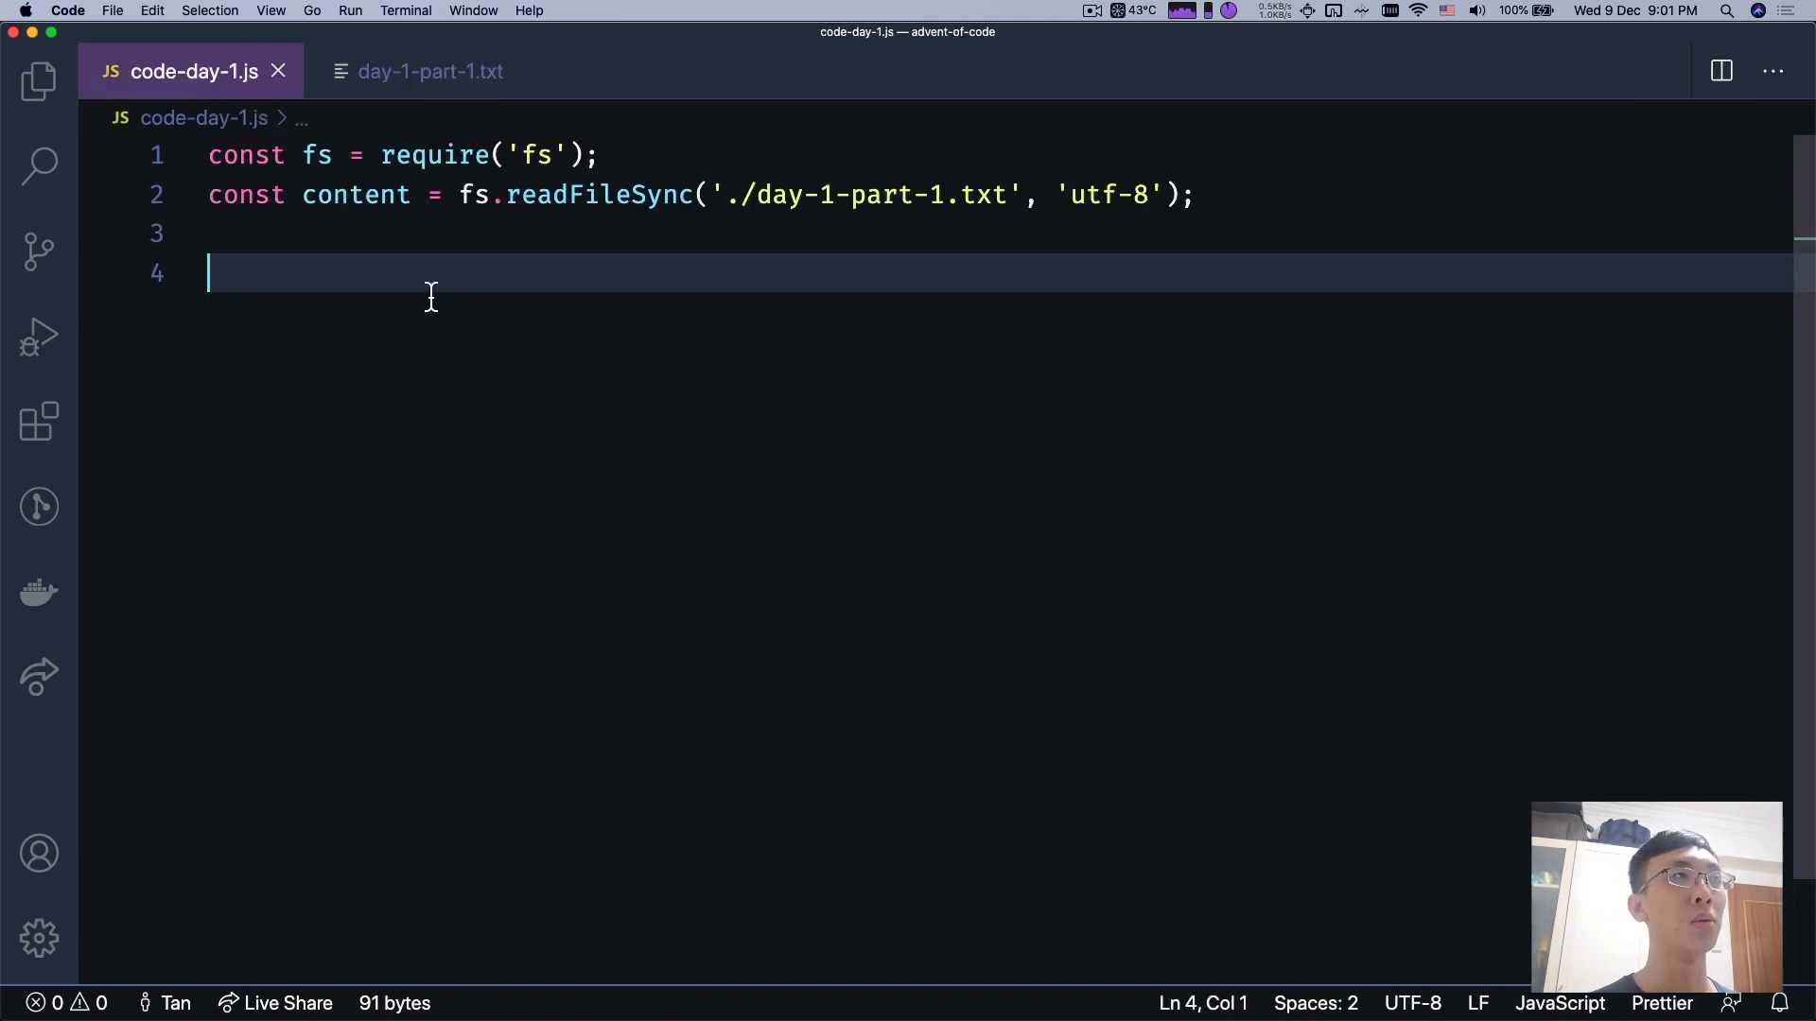
# - Declare const array = content.split('\n').map(str => Number(str)), checking the input file format along the way
pyautogui.write("content.split('\\")
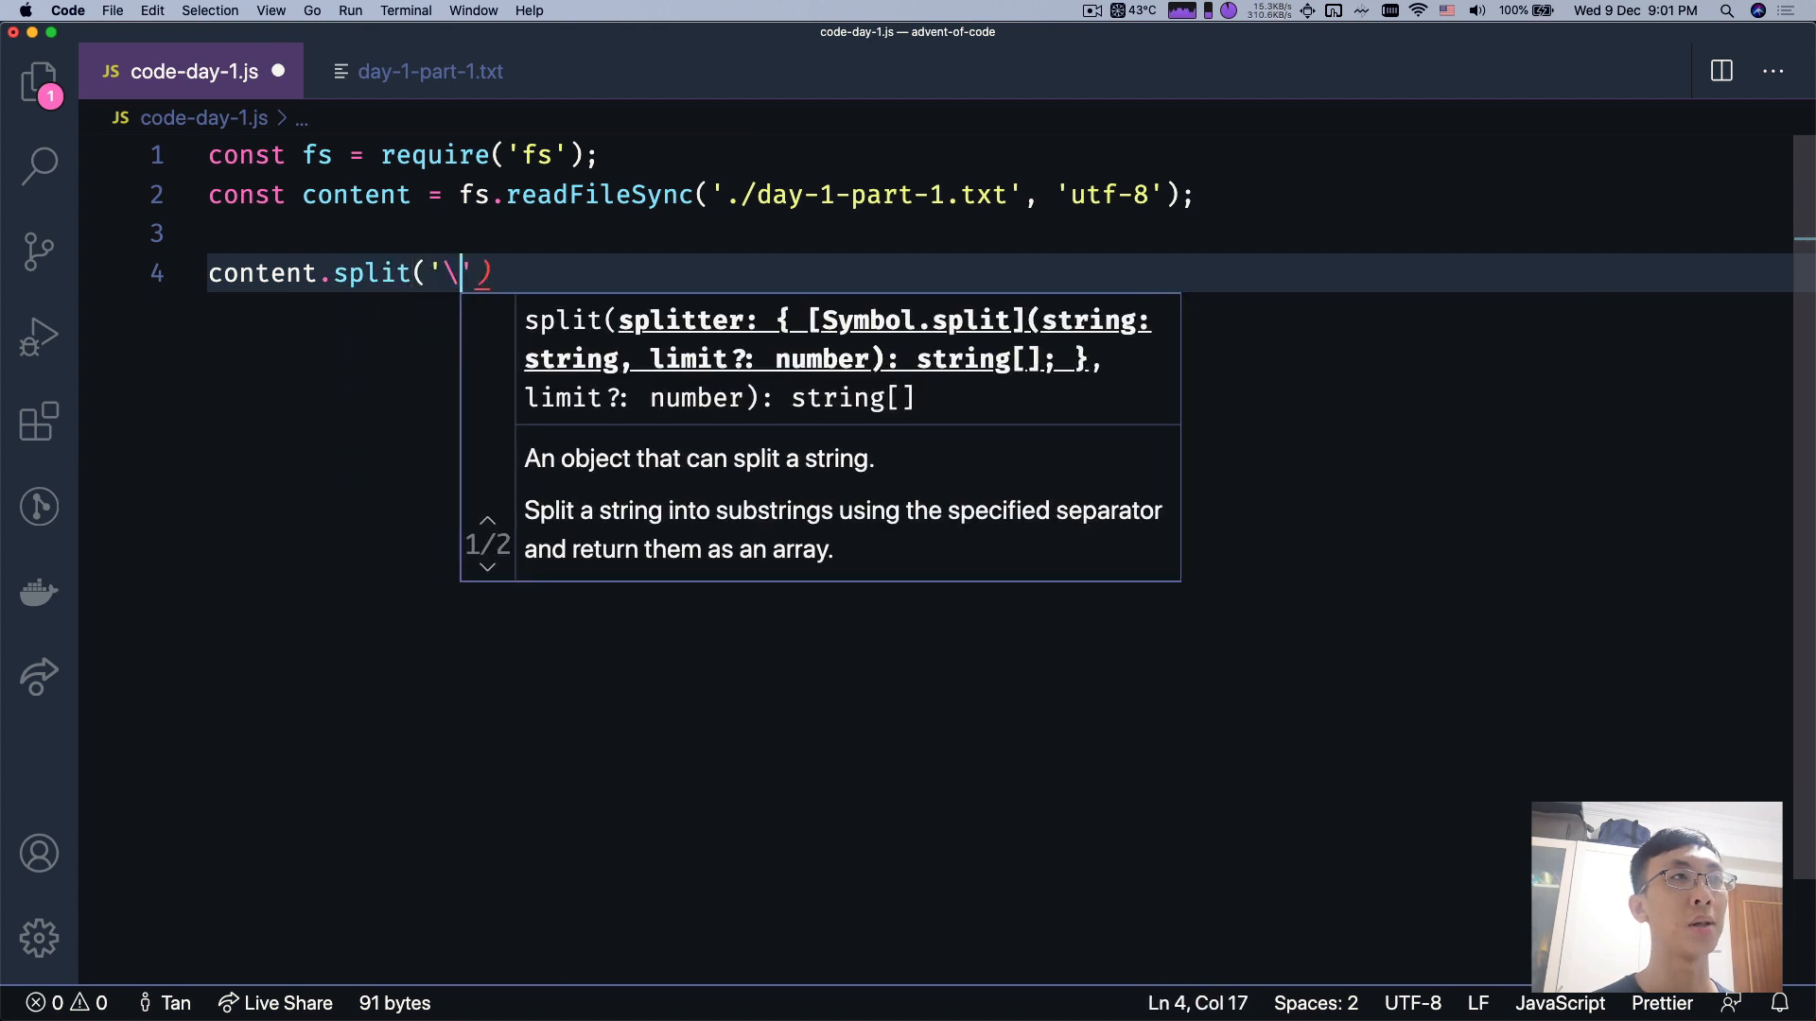
pyautogui.write('b')
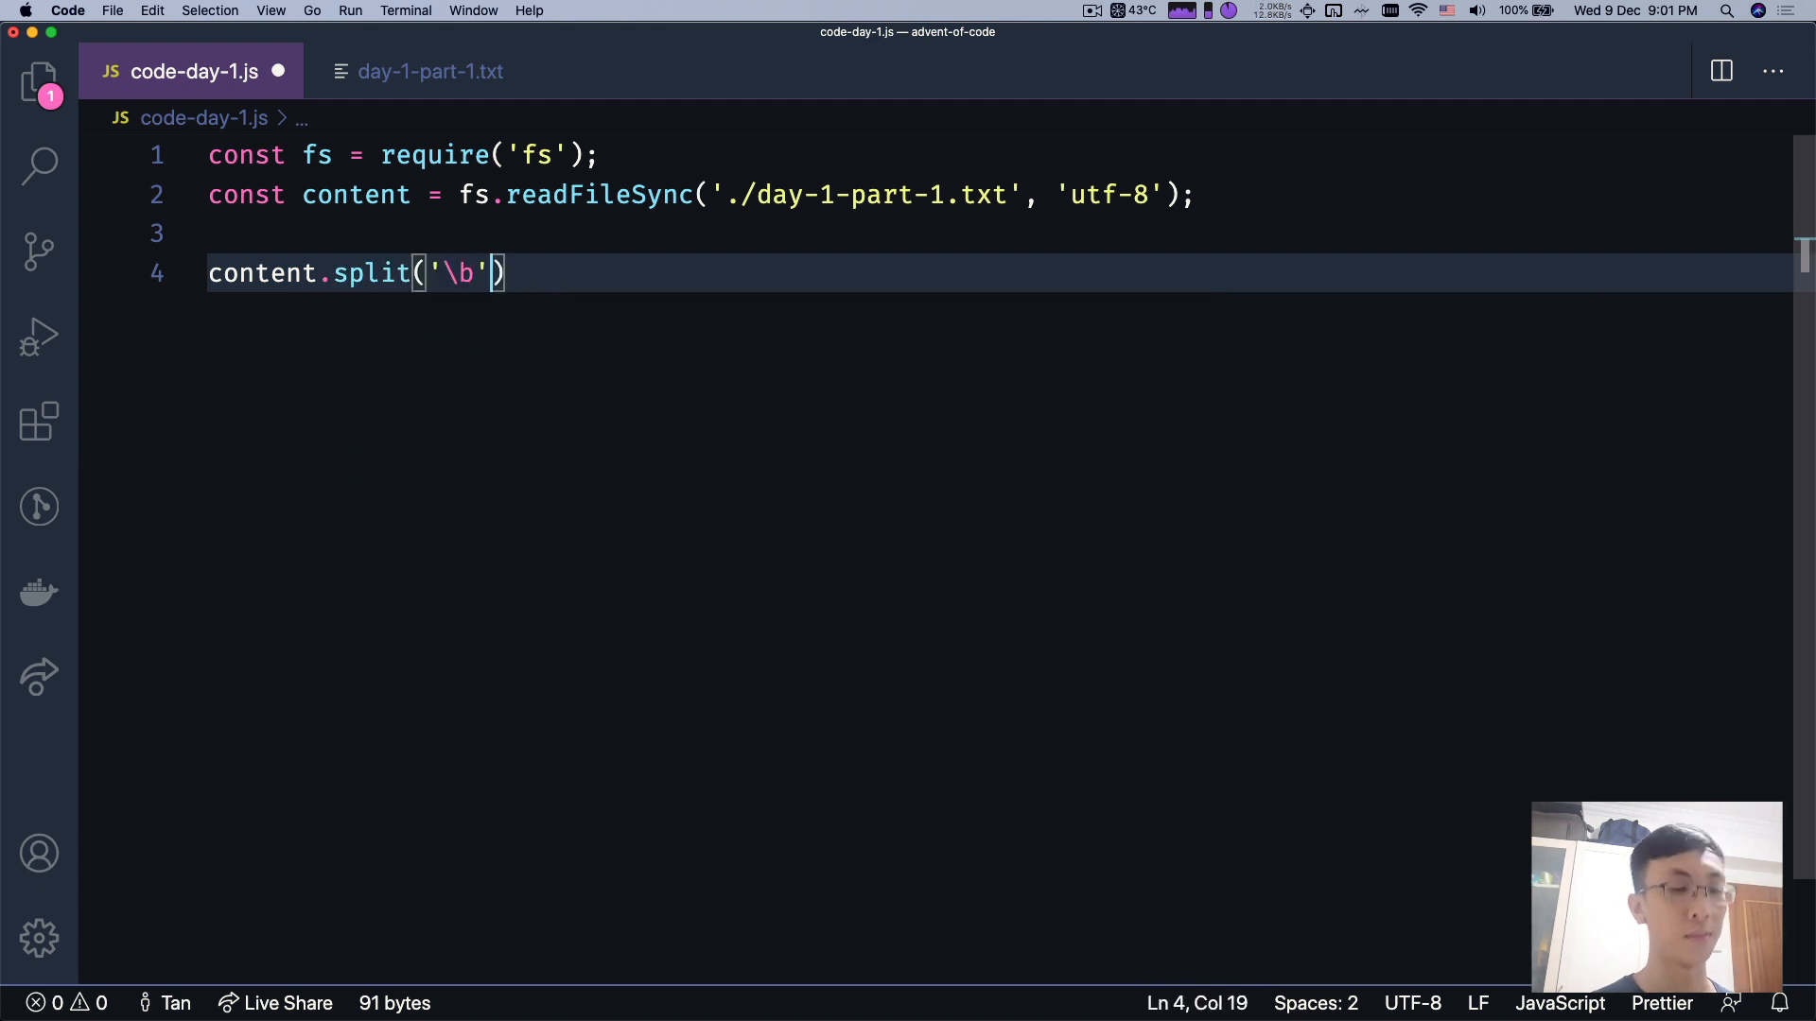
pyautogui.write('\\n')
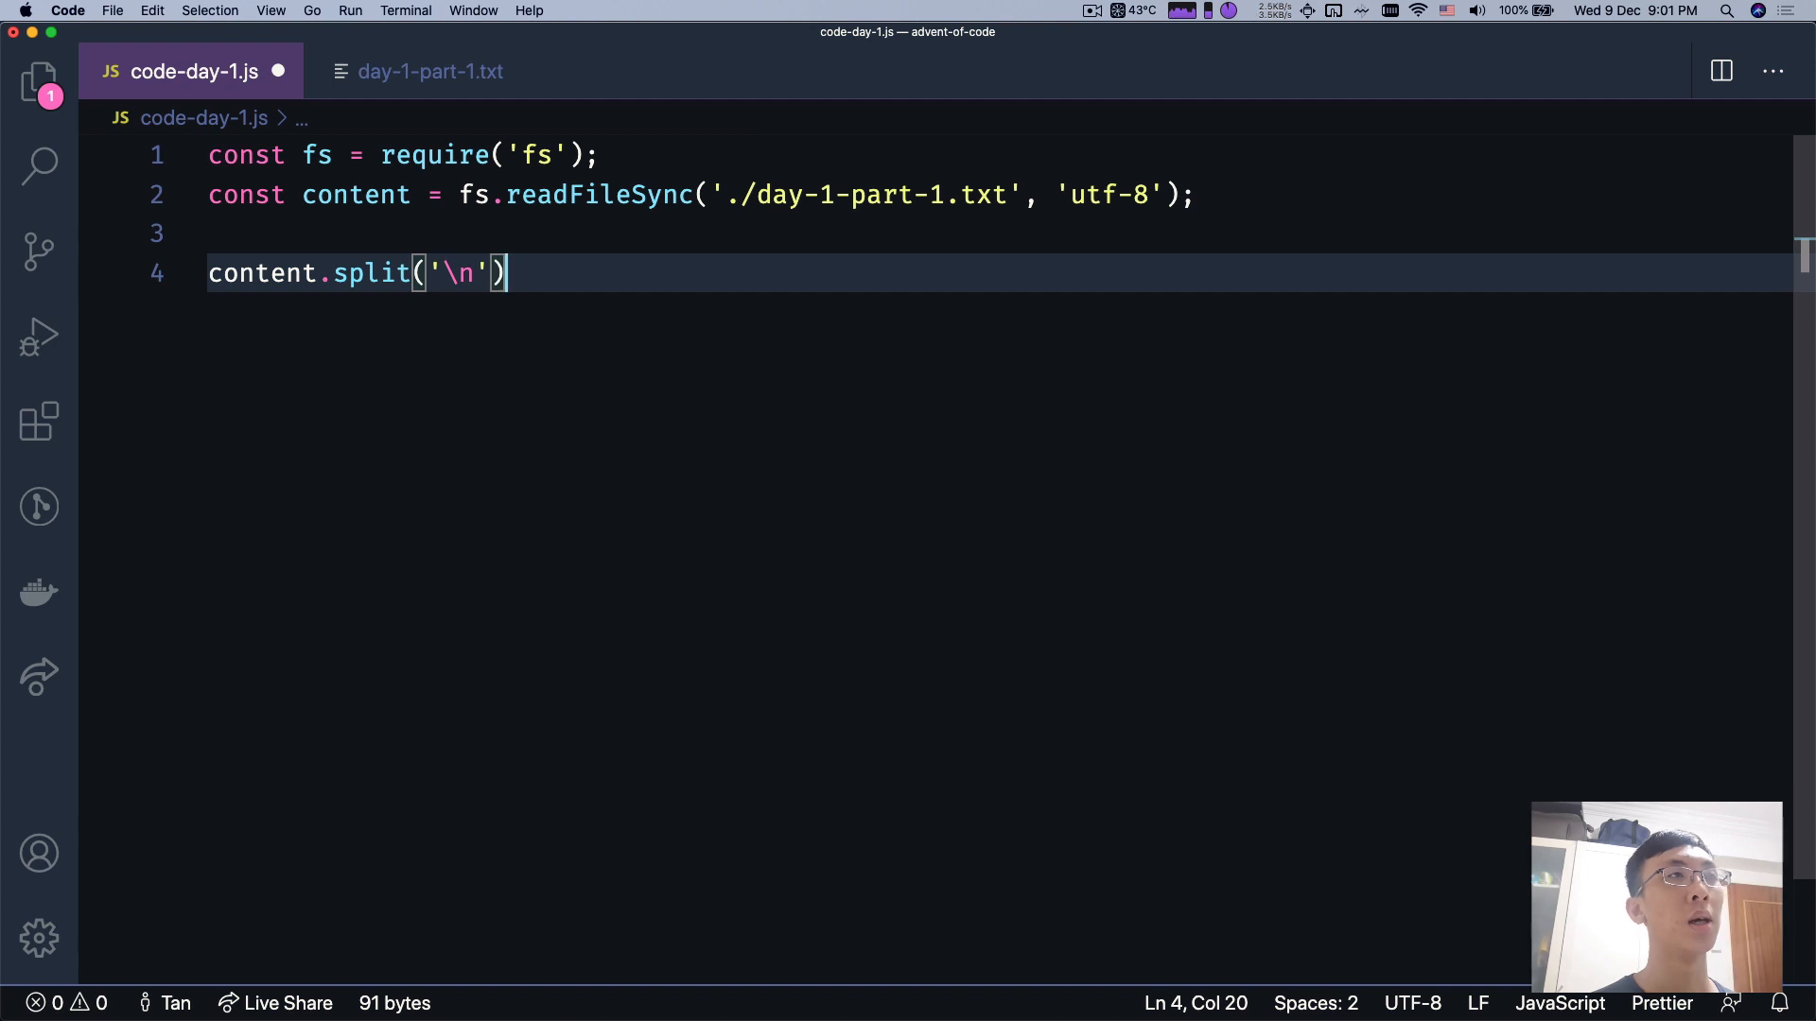
pyautogui.moveTo(429, 70)
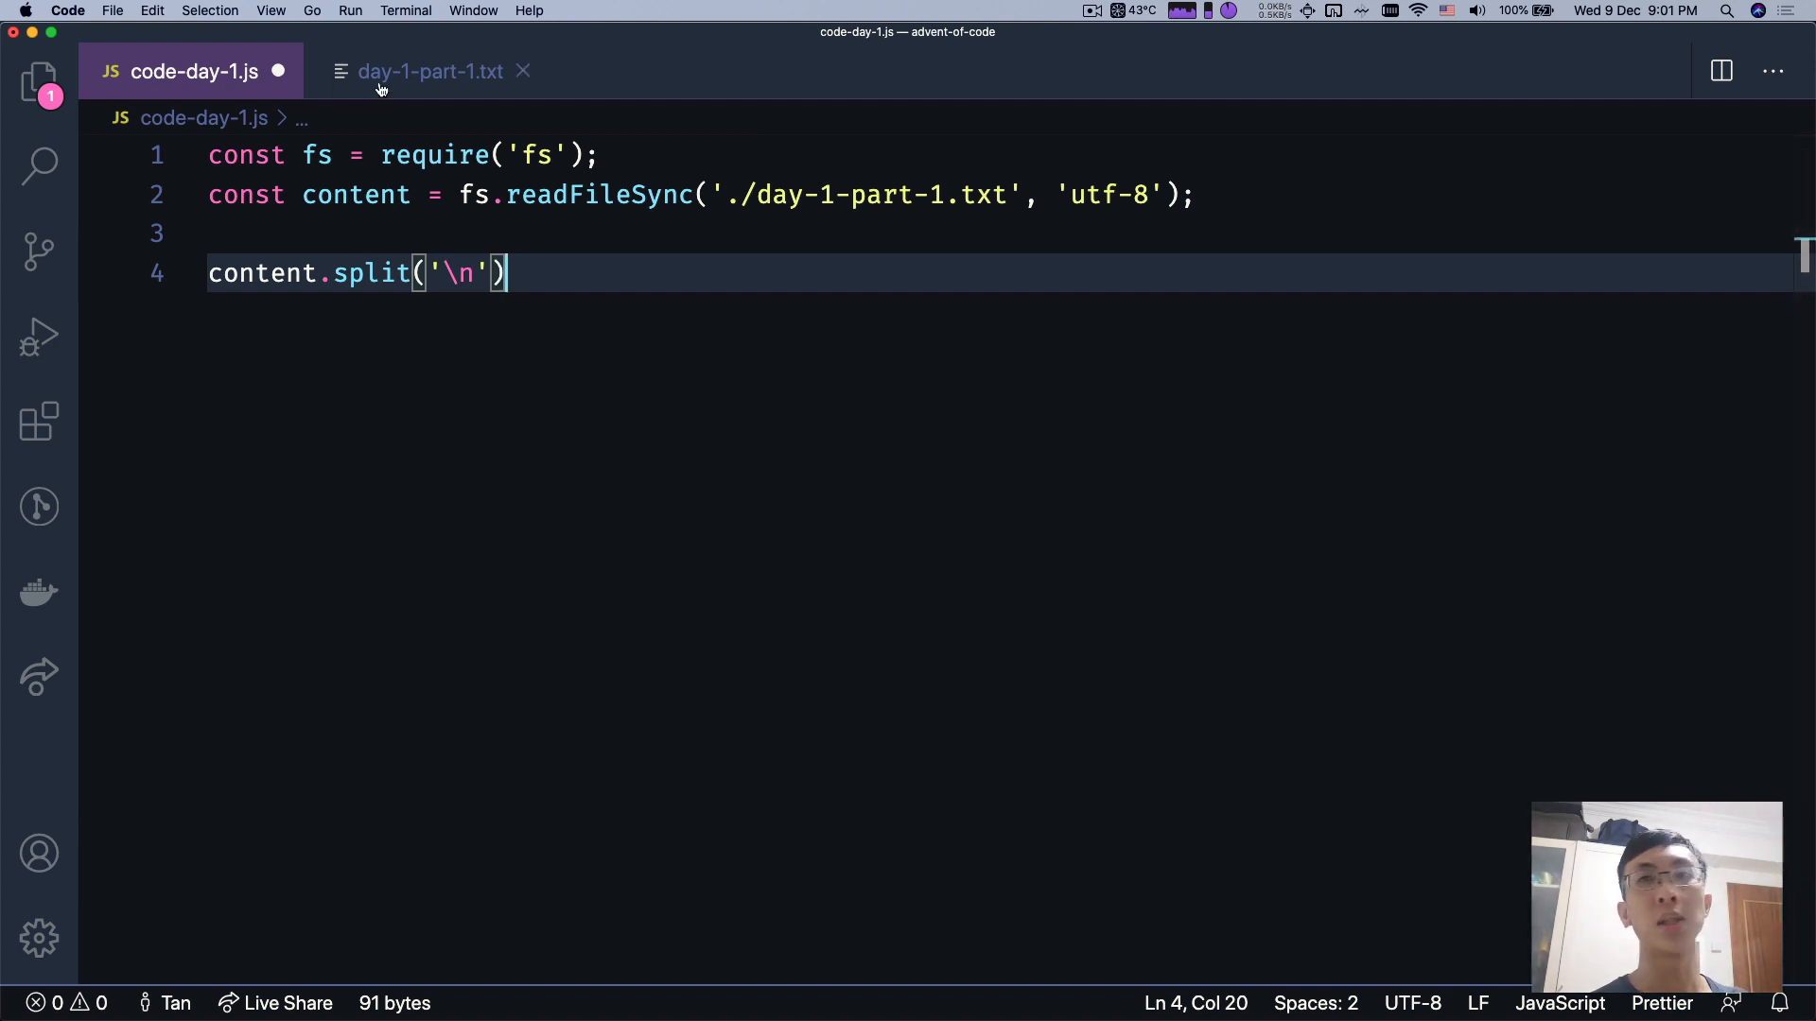
pyautogui.moveTo(429, 70)
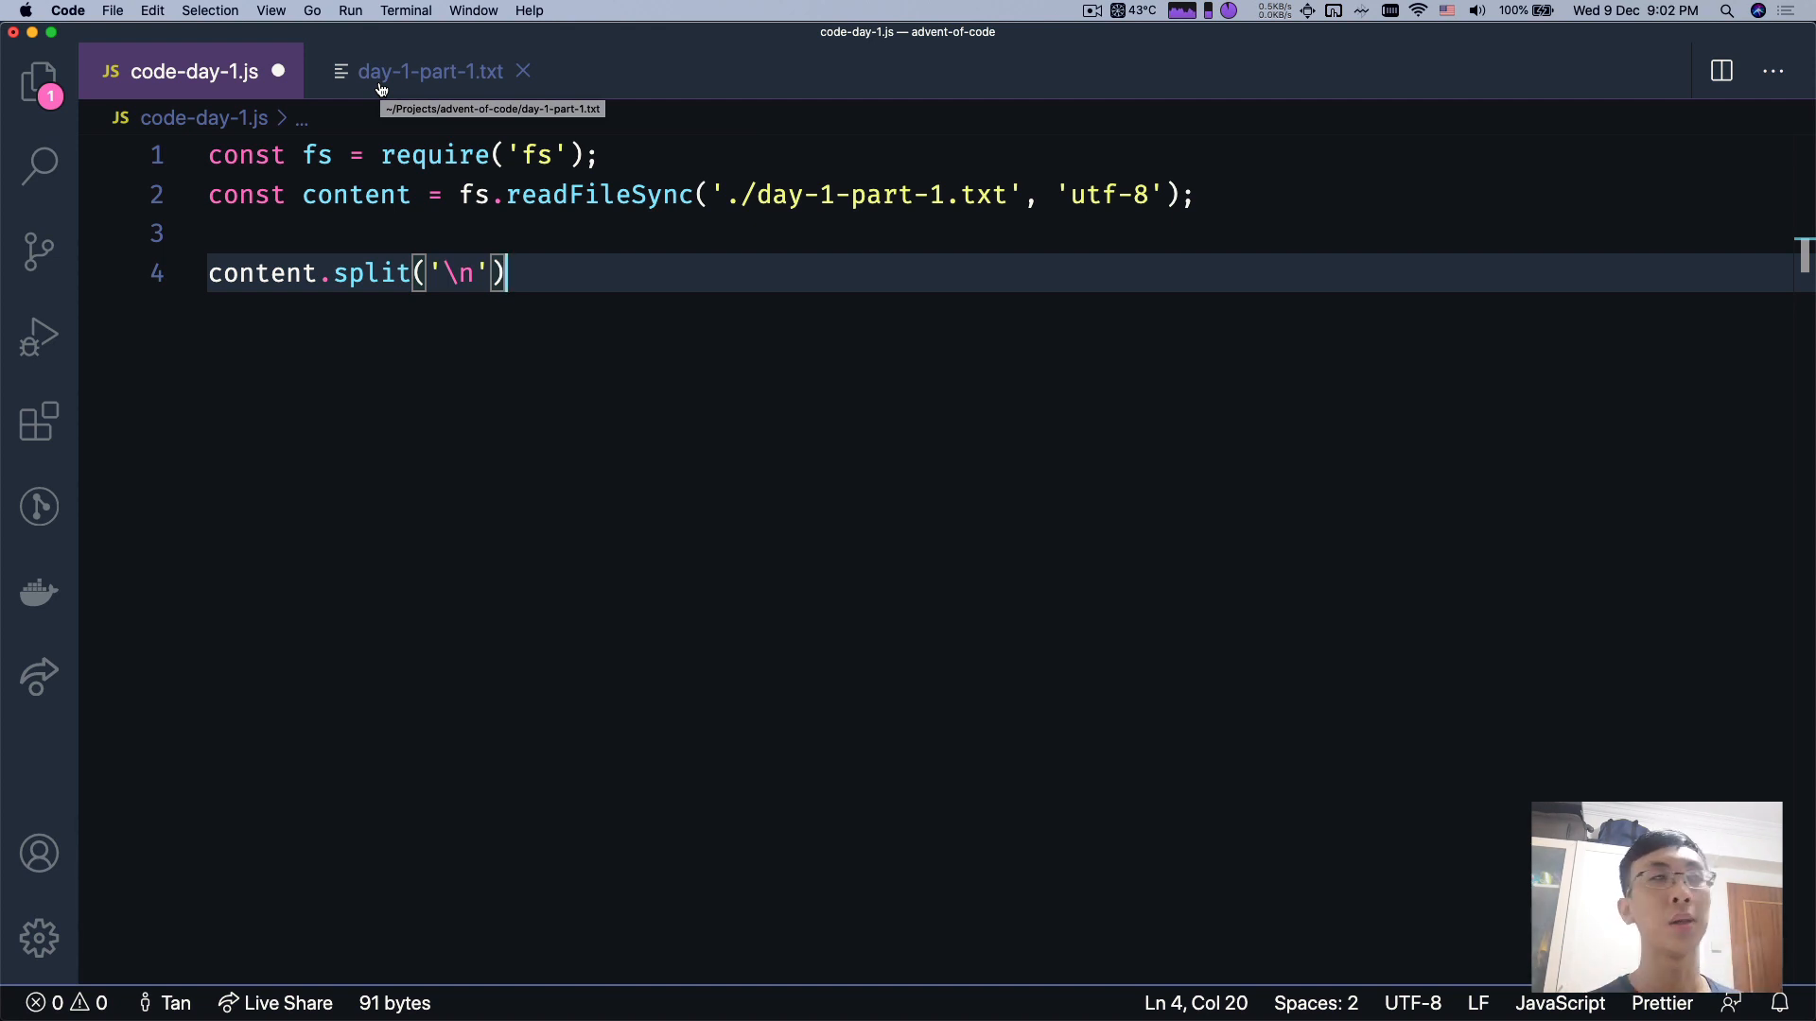
pyautogui.click(429, 70)
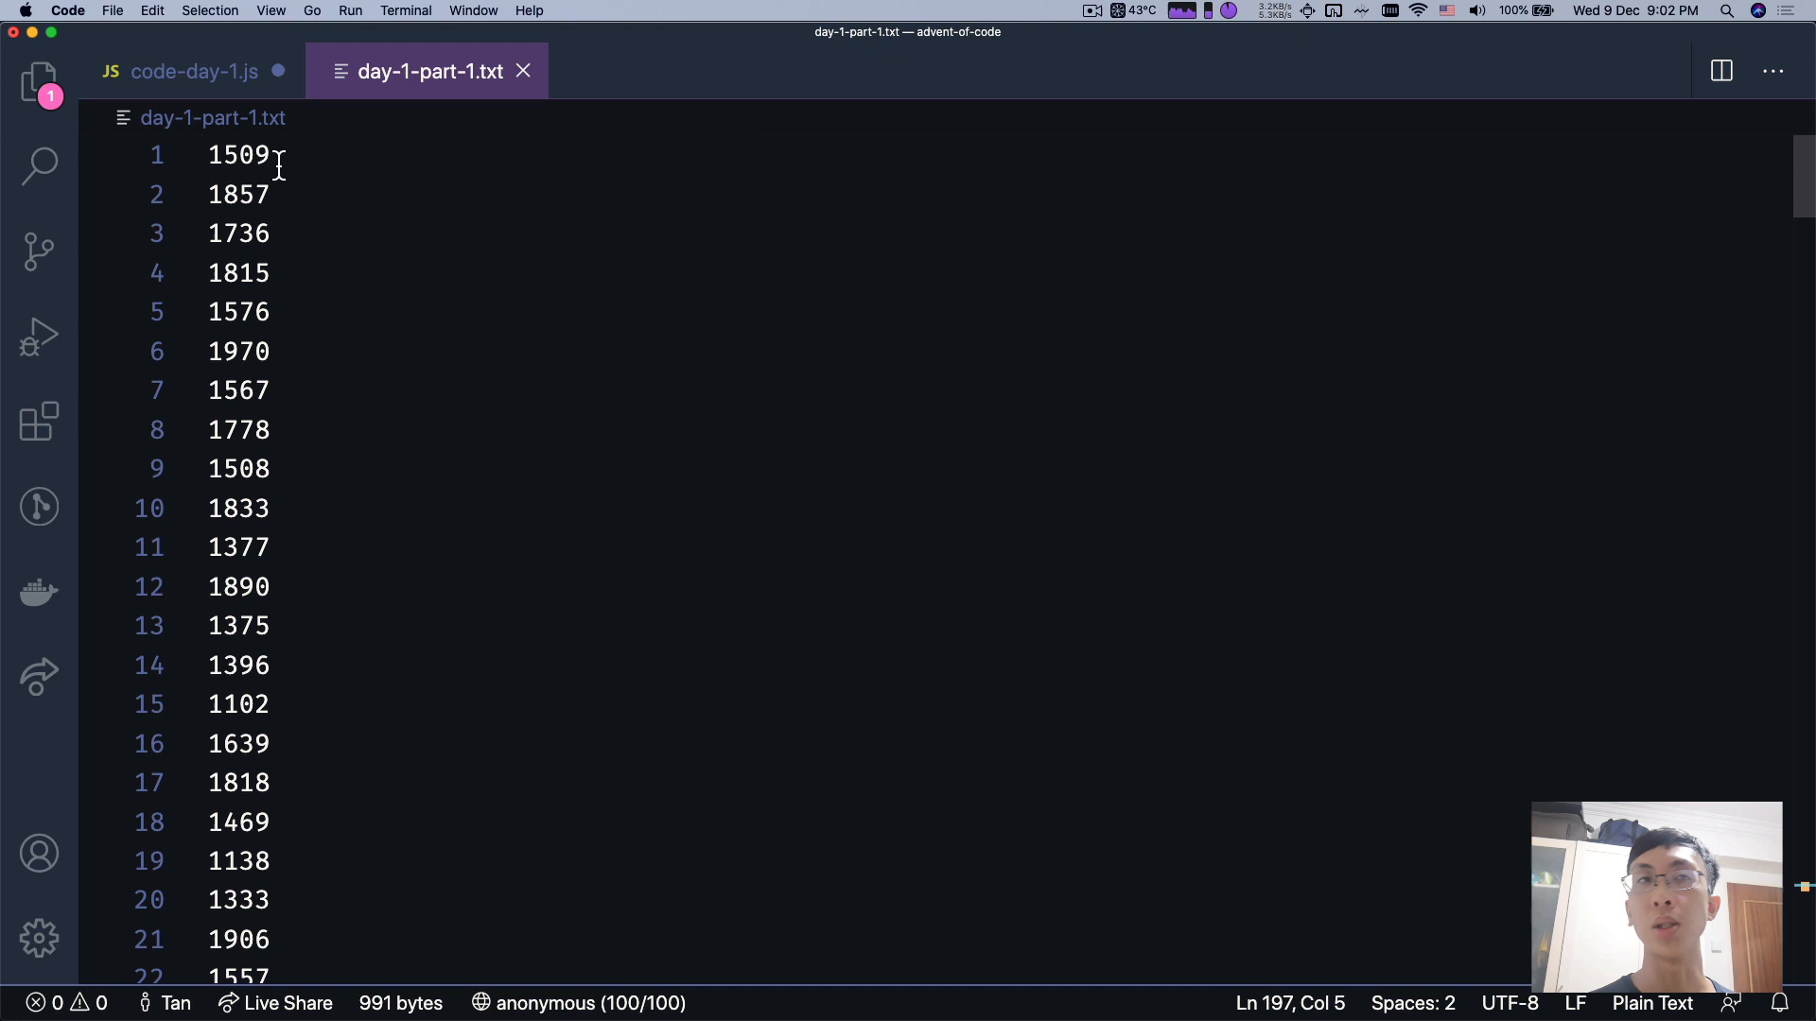
pyautogui.click(195, 70)
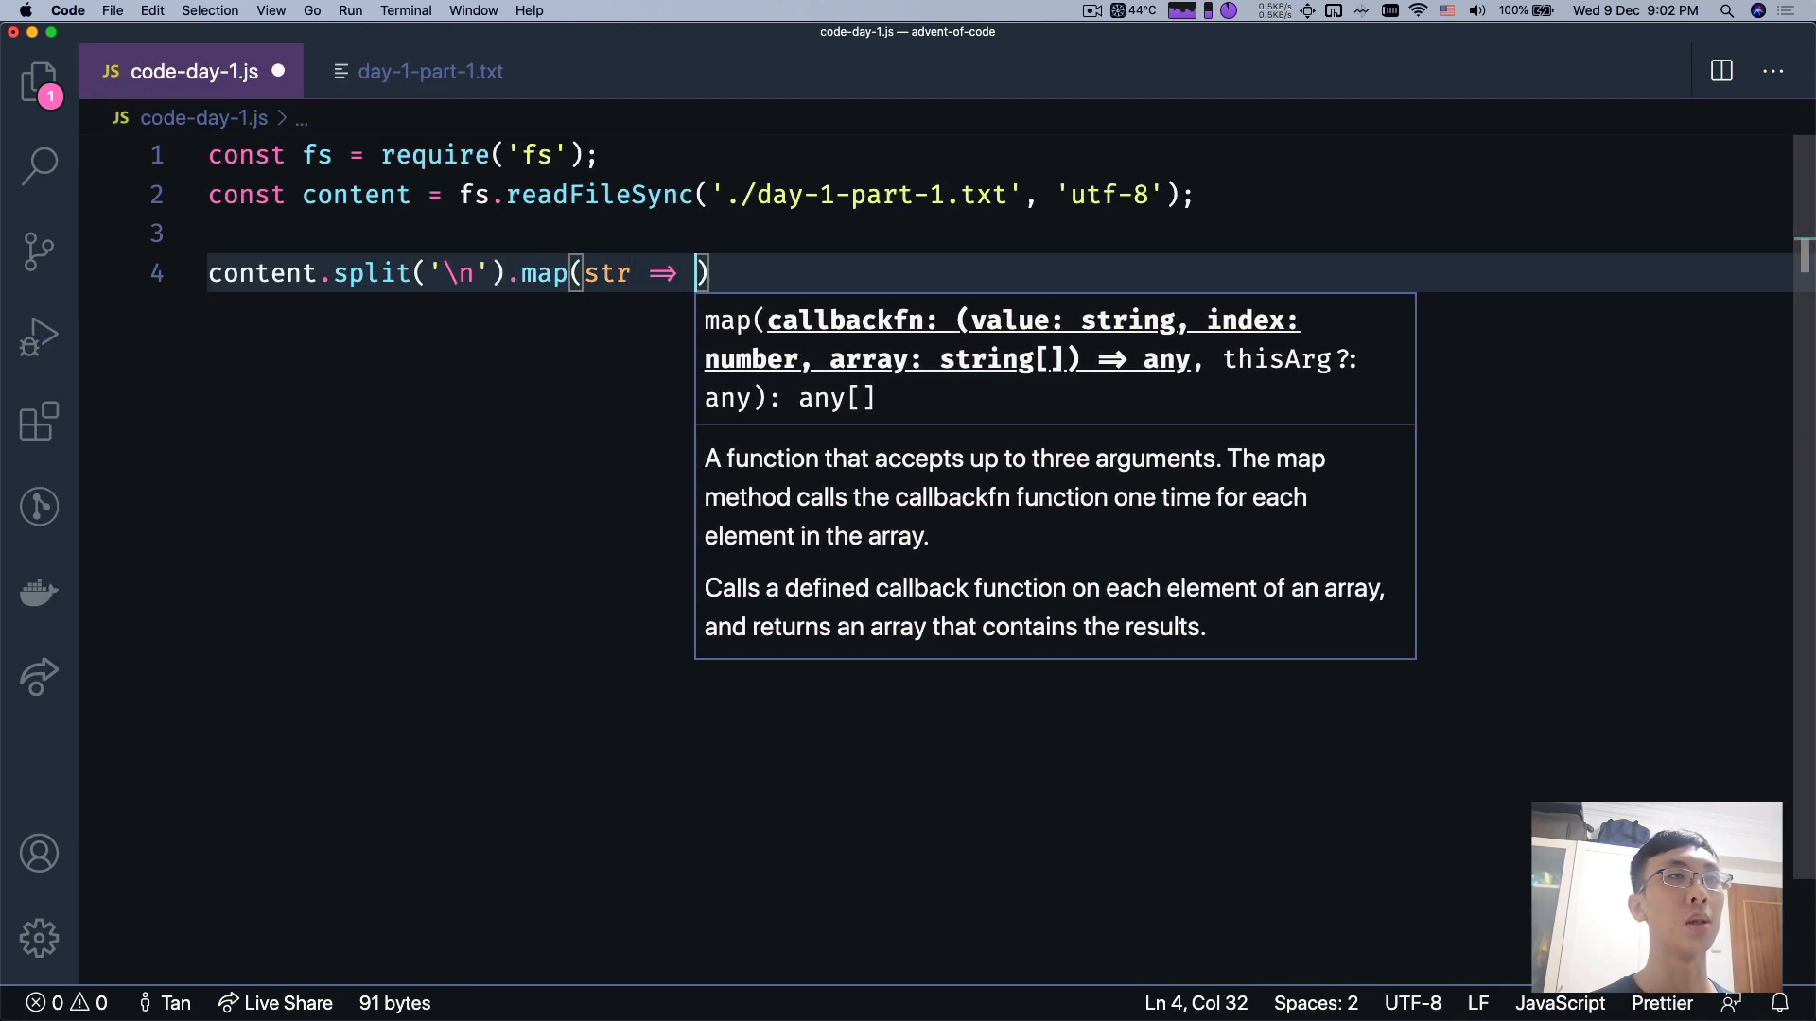
pyautogui.write('Number(str)')
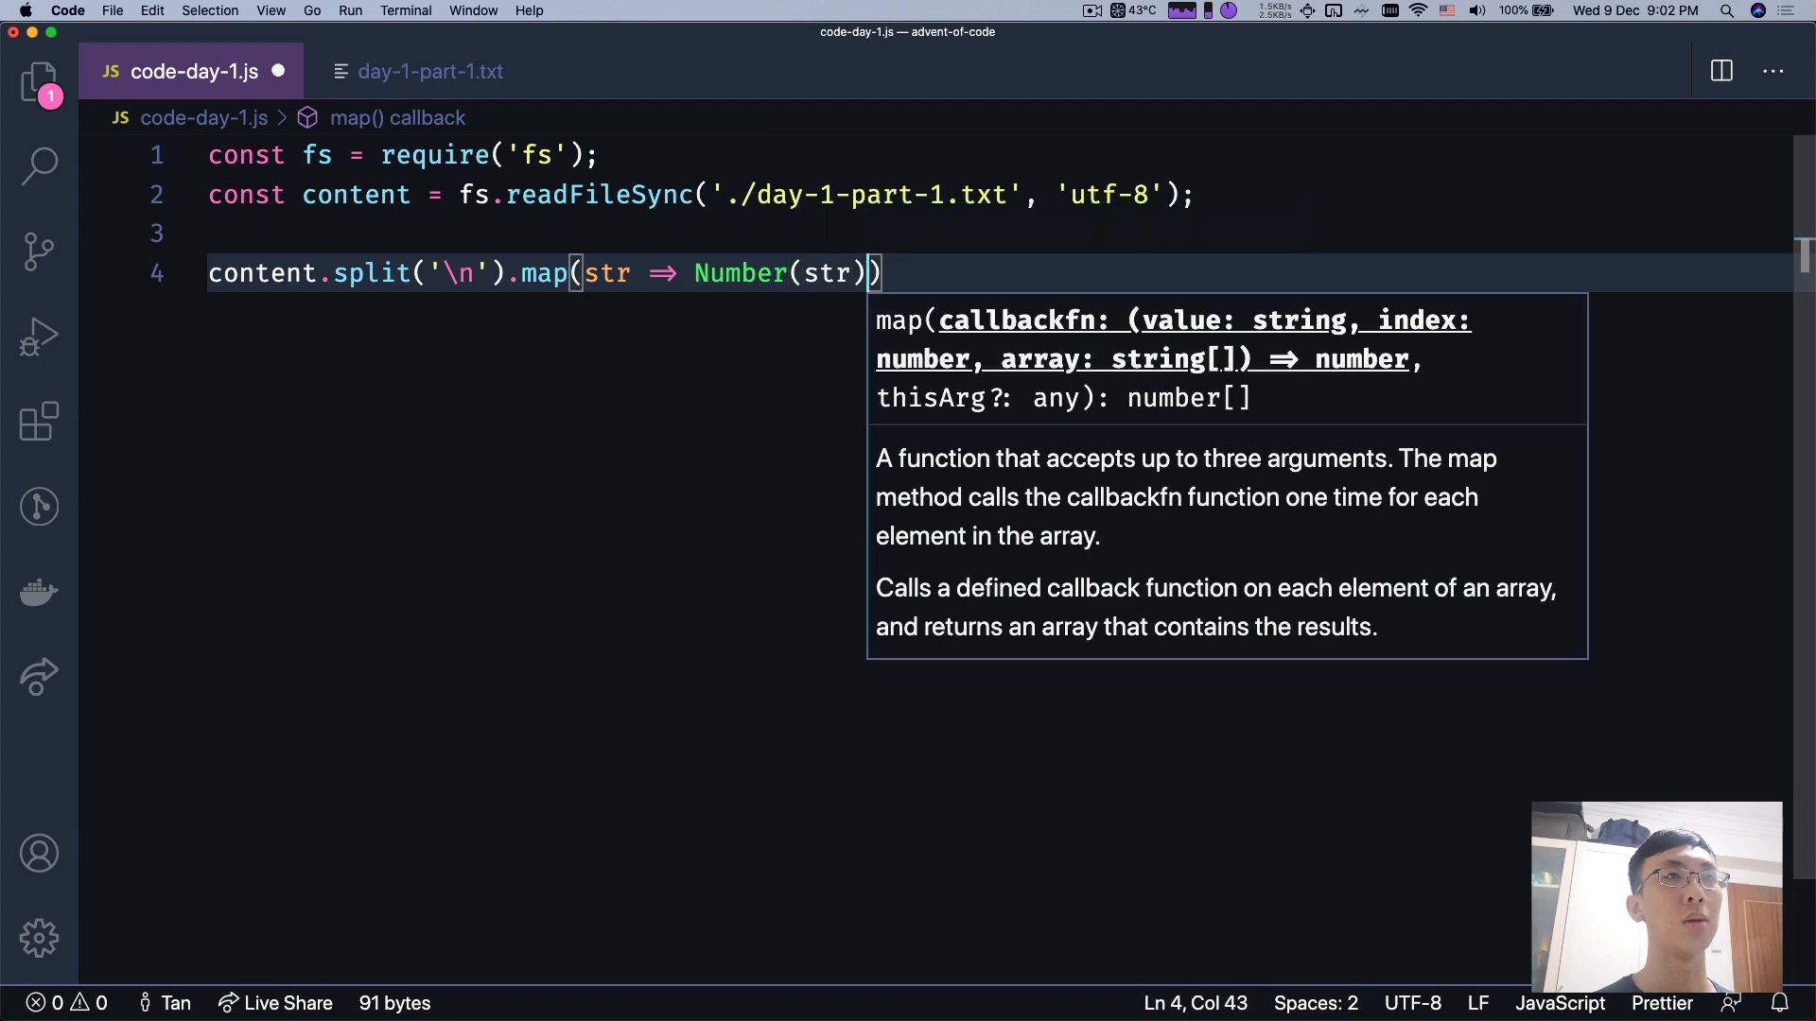
pyautogui.write('const arry')
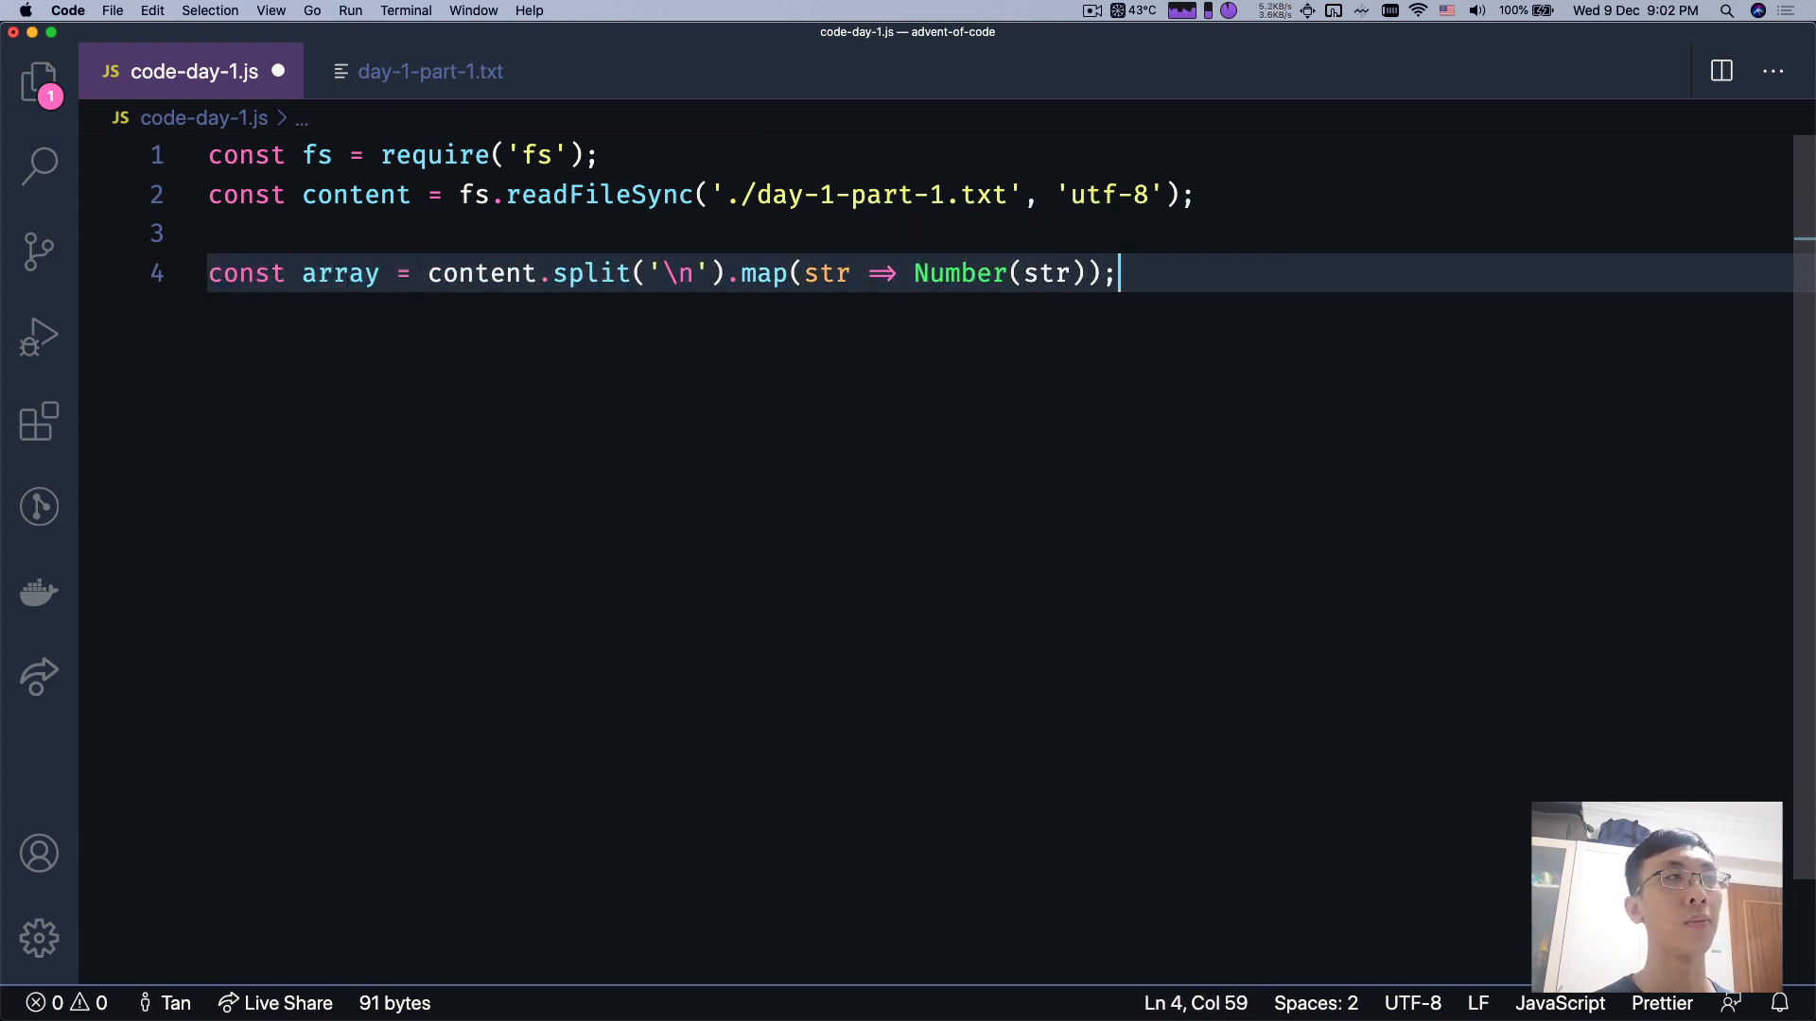
pyautogui.press('Enter')
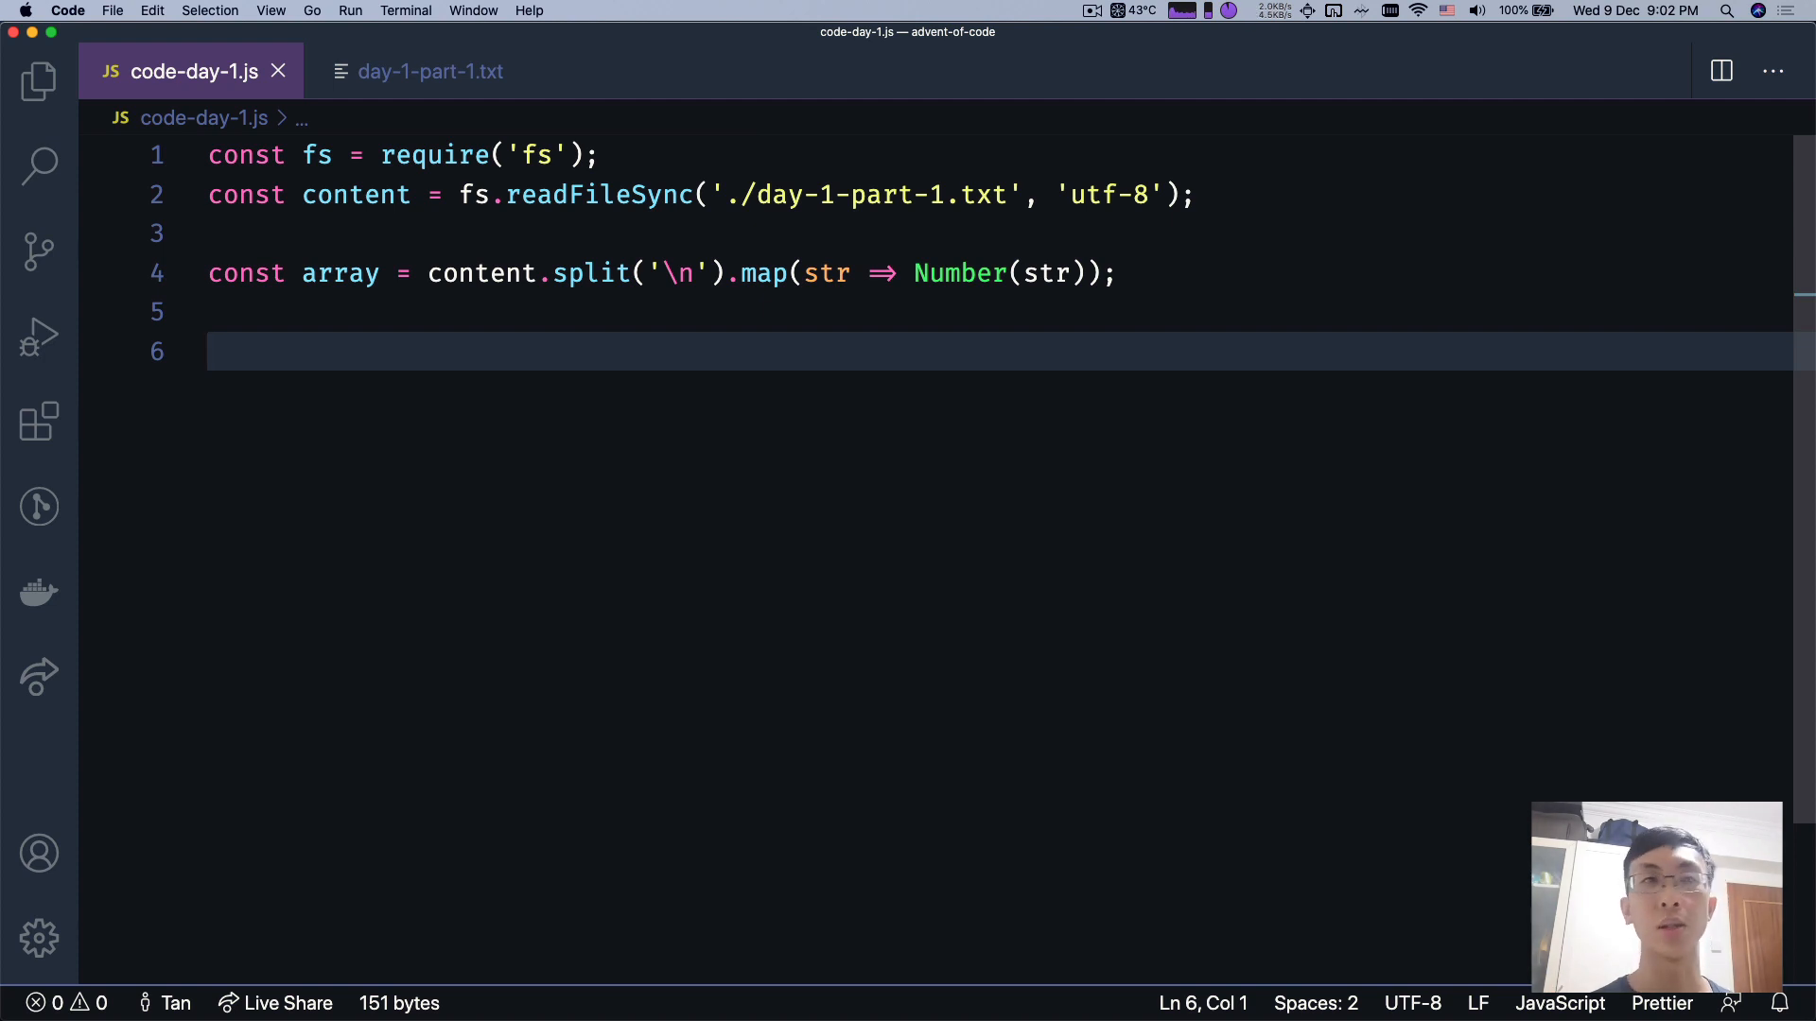
# - Build const set = new Set(array) and start a for loop over the numbers
pyautogui.write('const set = ne')
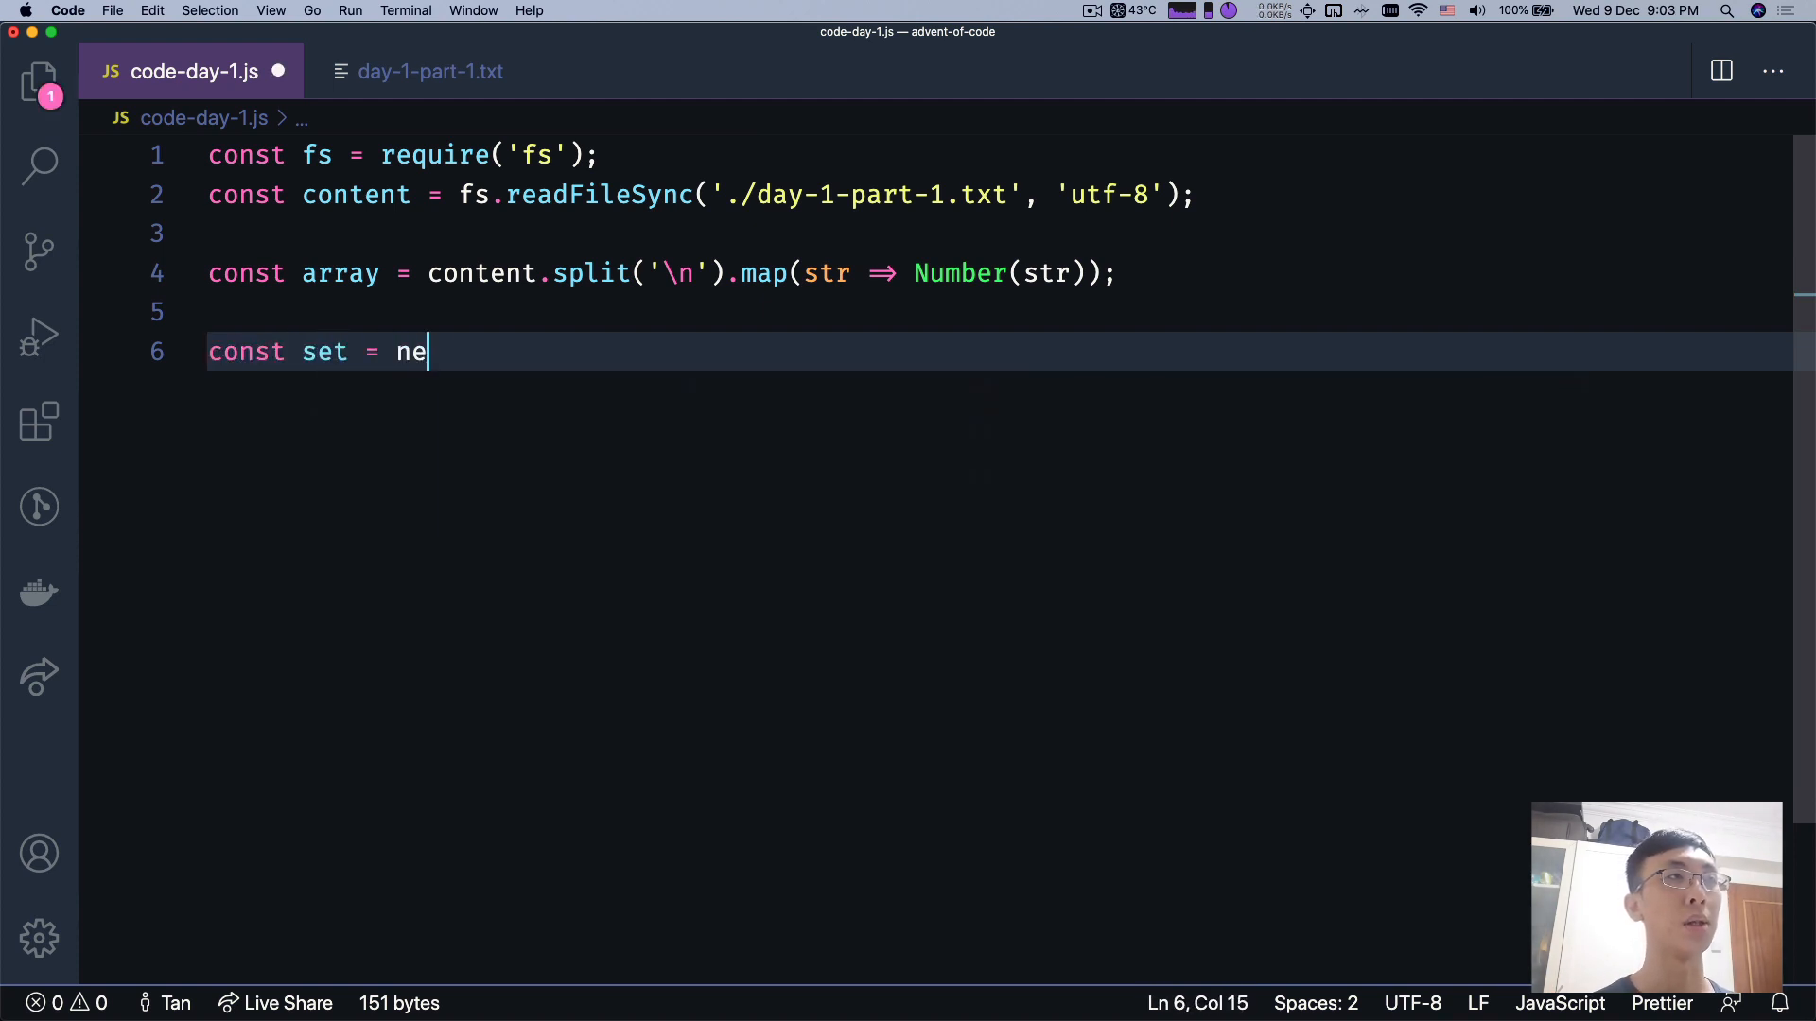
pyautogui.write('w Set')
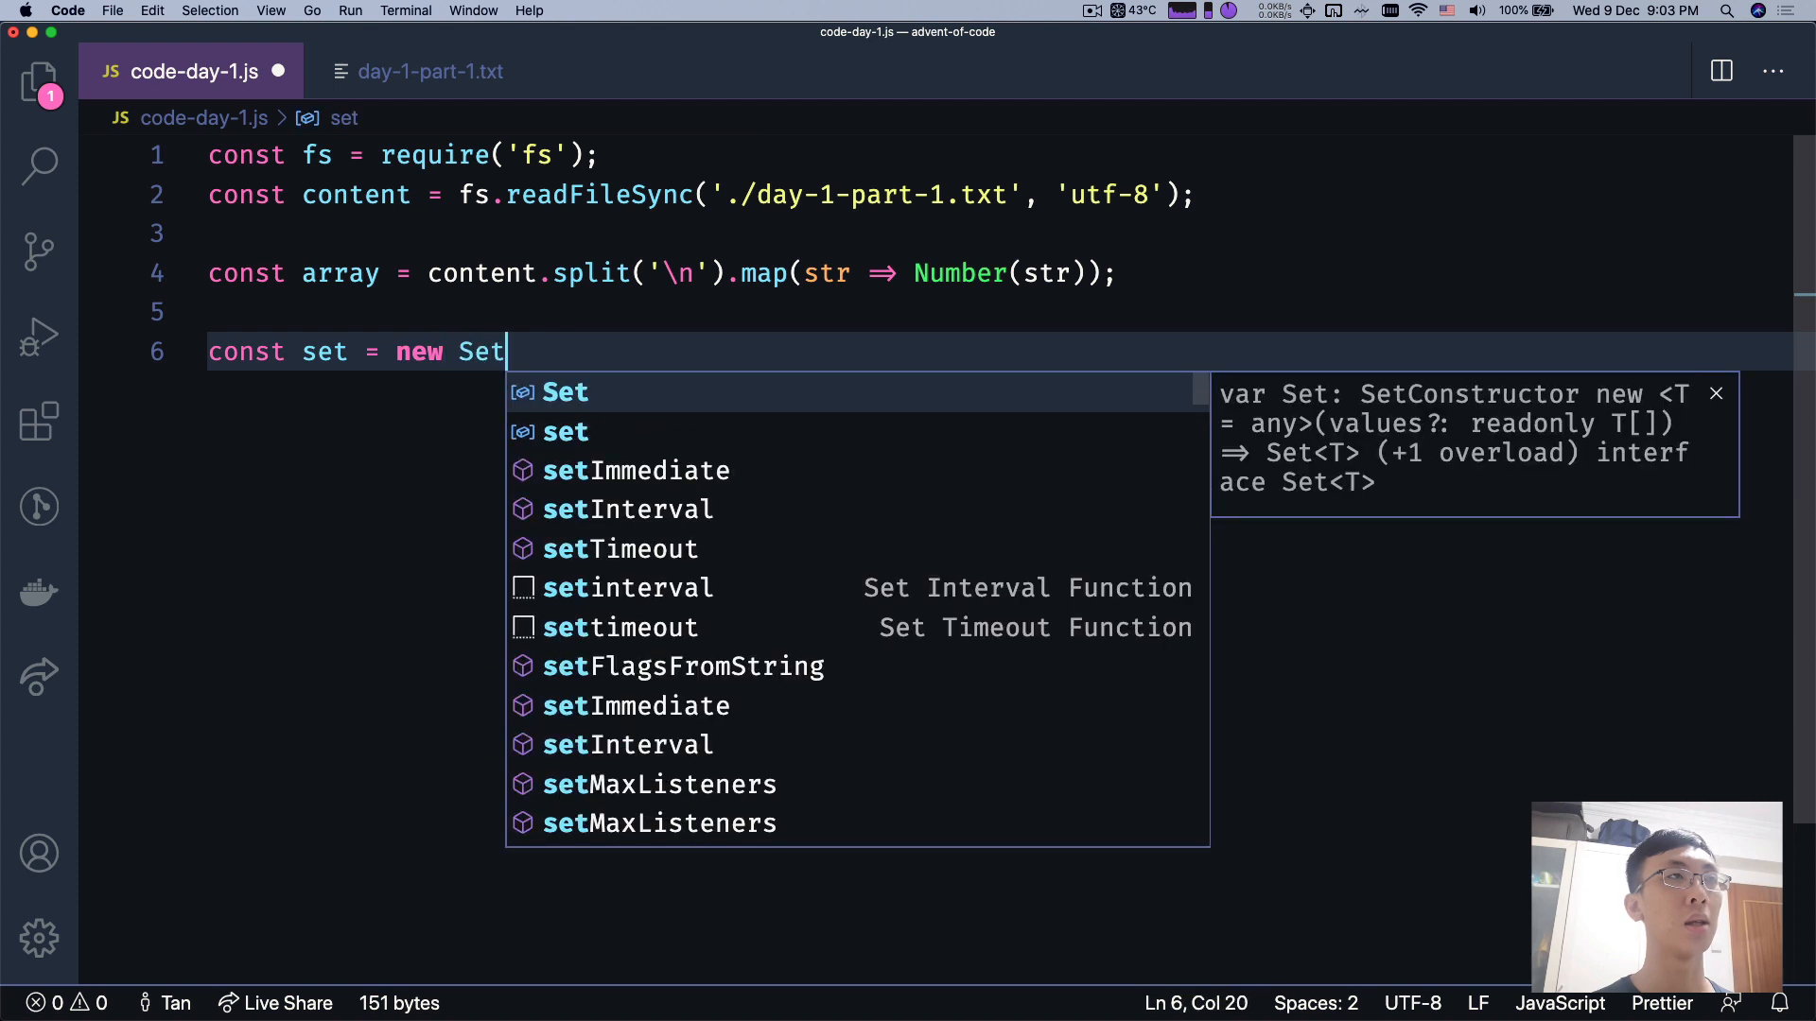
pyautogui.write('(array);')
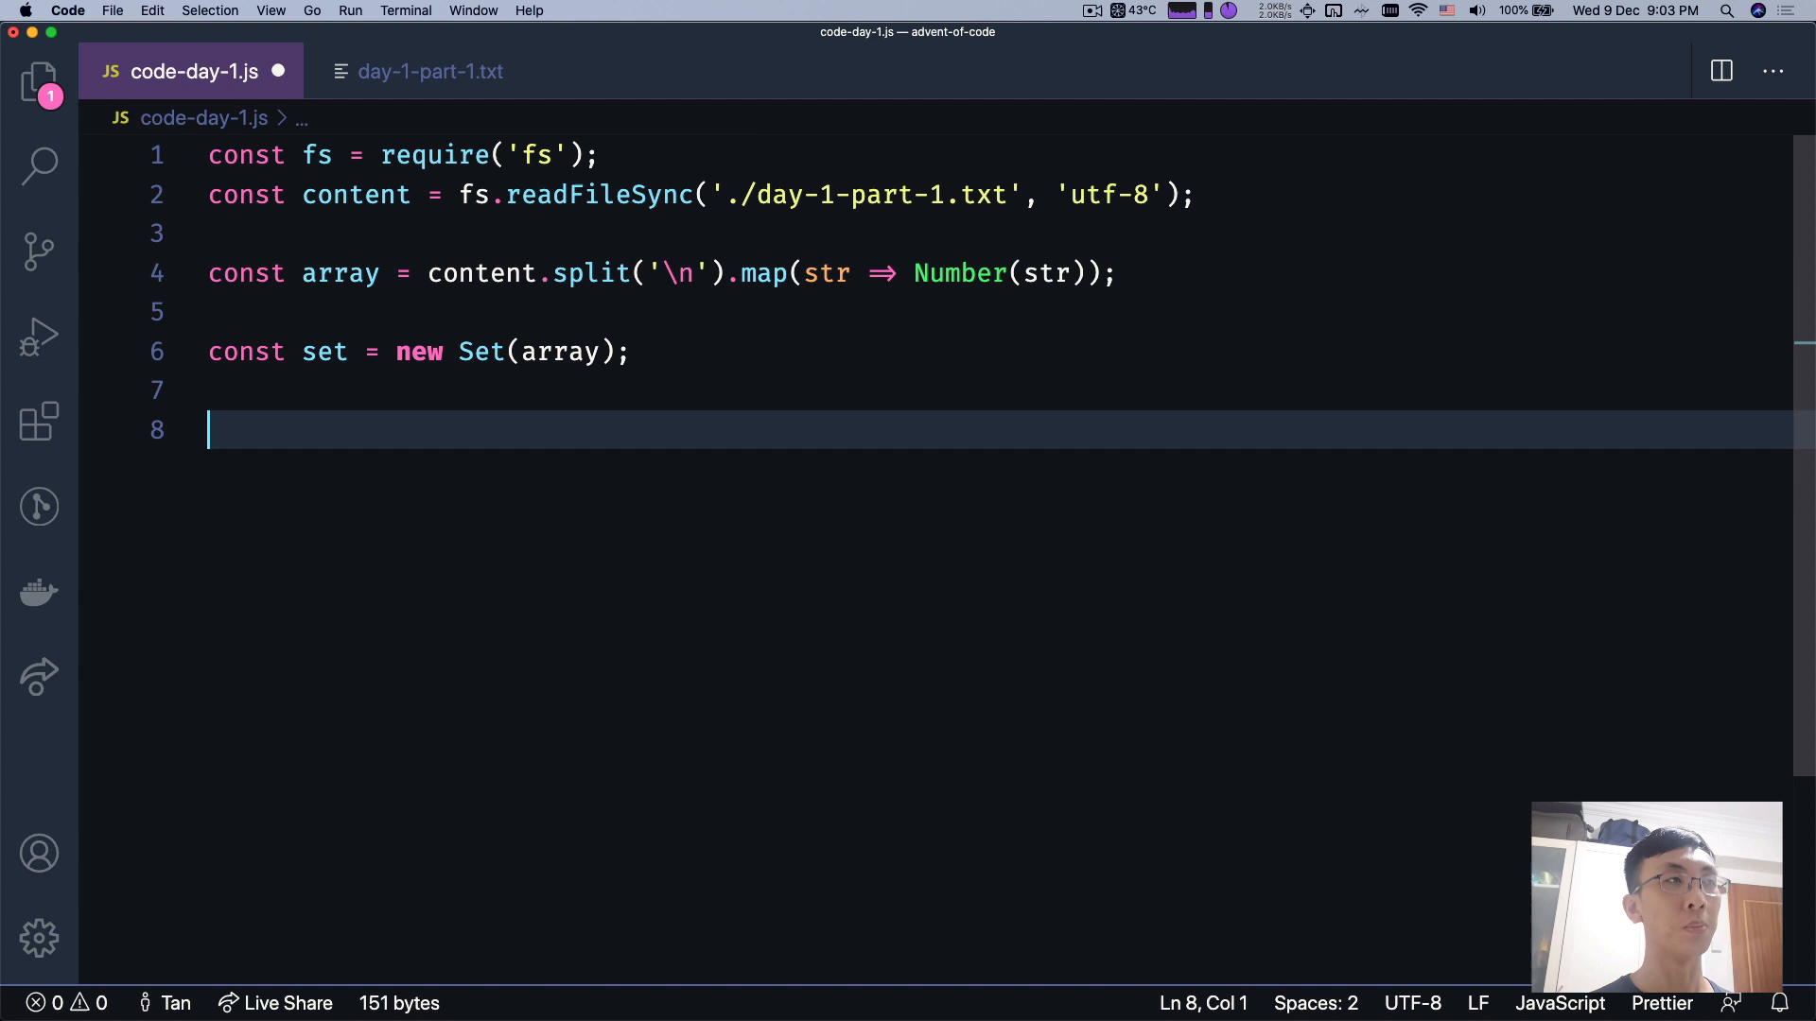
pyautogui.write('for(')
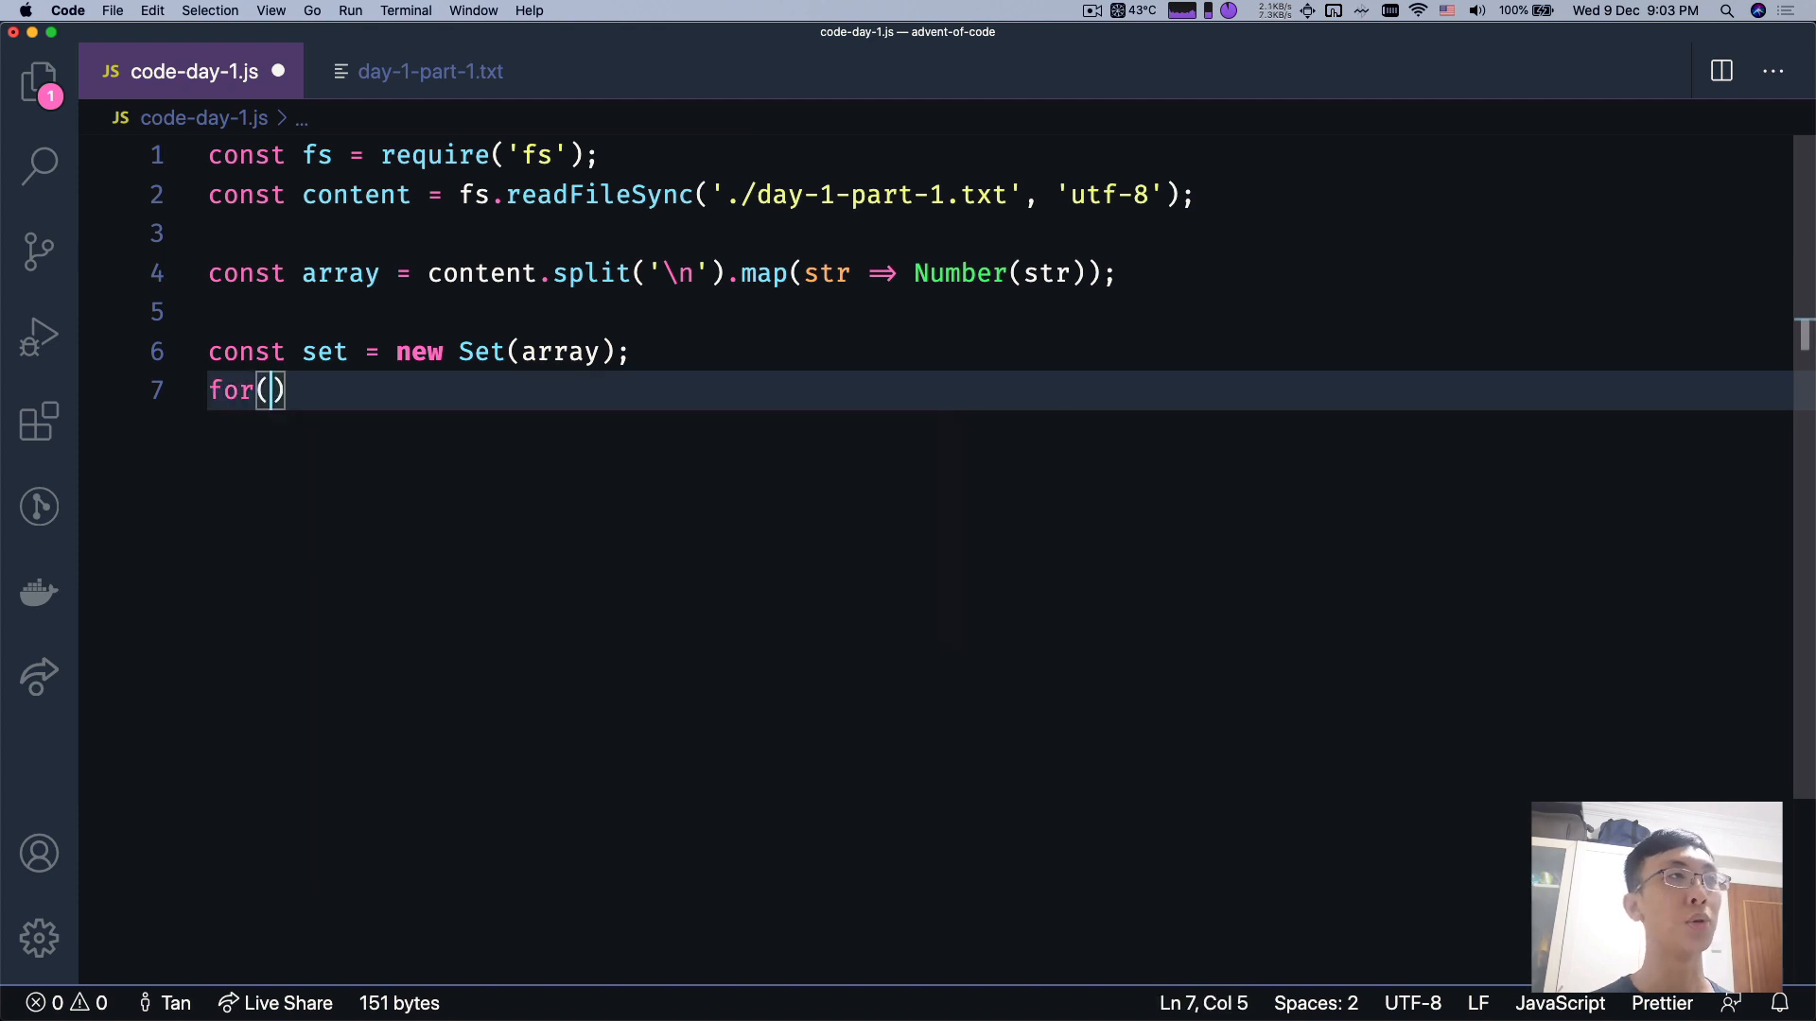
pyautogui.write('const i')
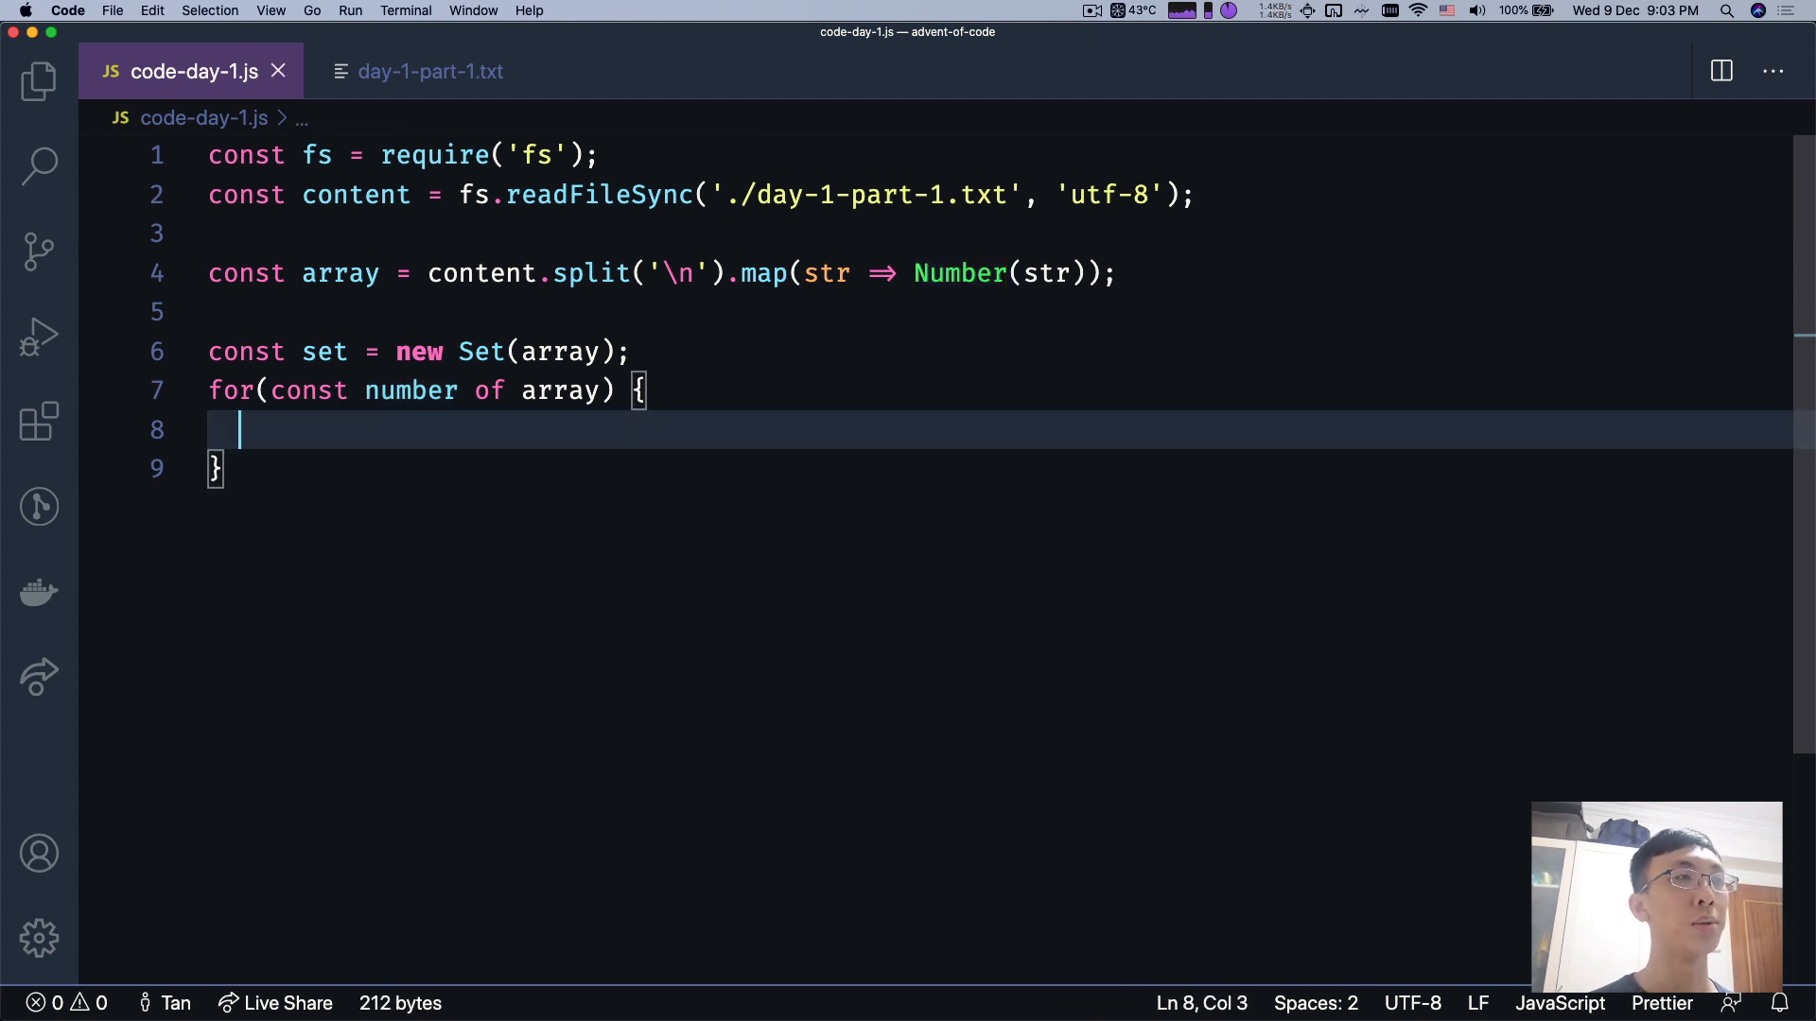
# - Inside the loop, declare const theOtherNumber = 2020 - number
pyautogui.write('const theo')
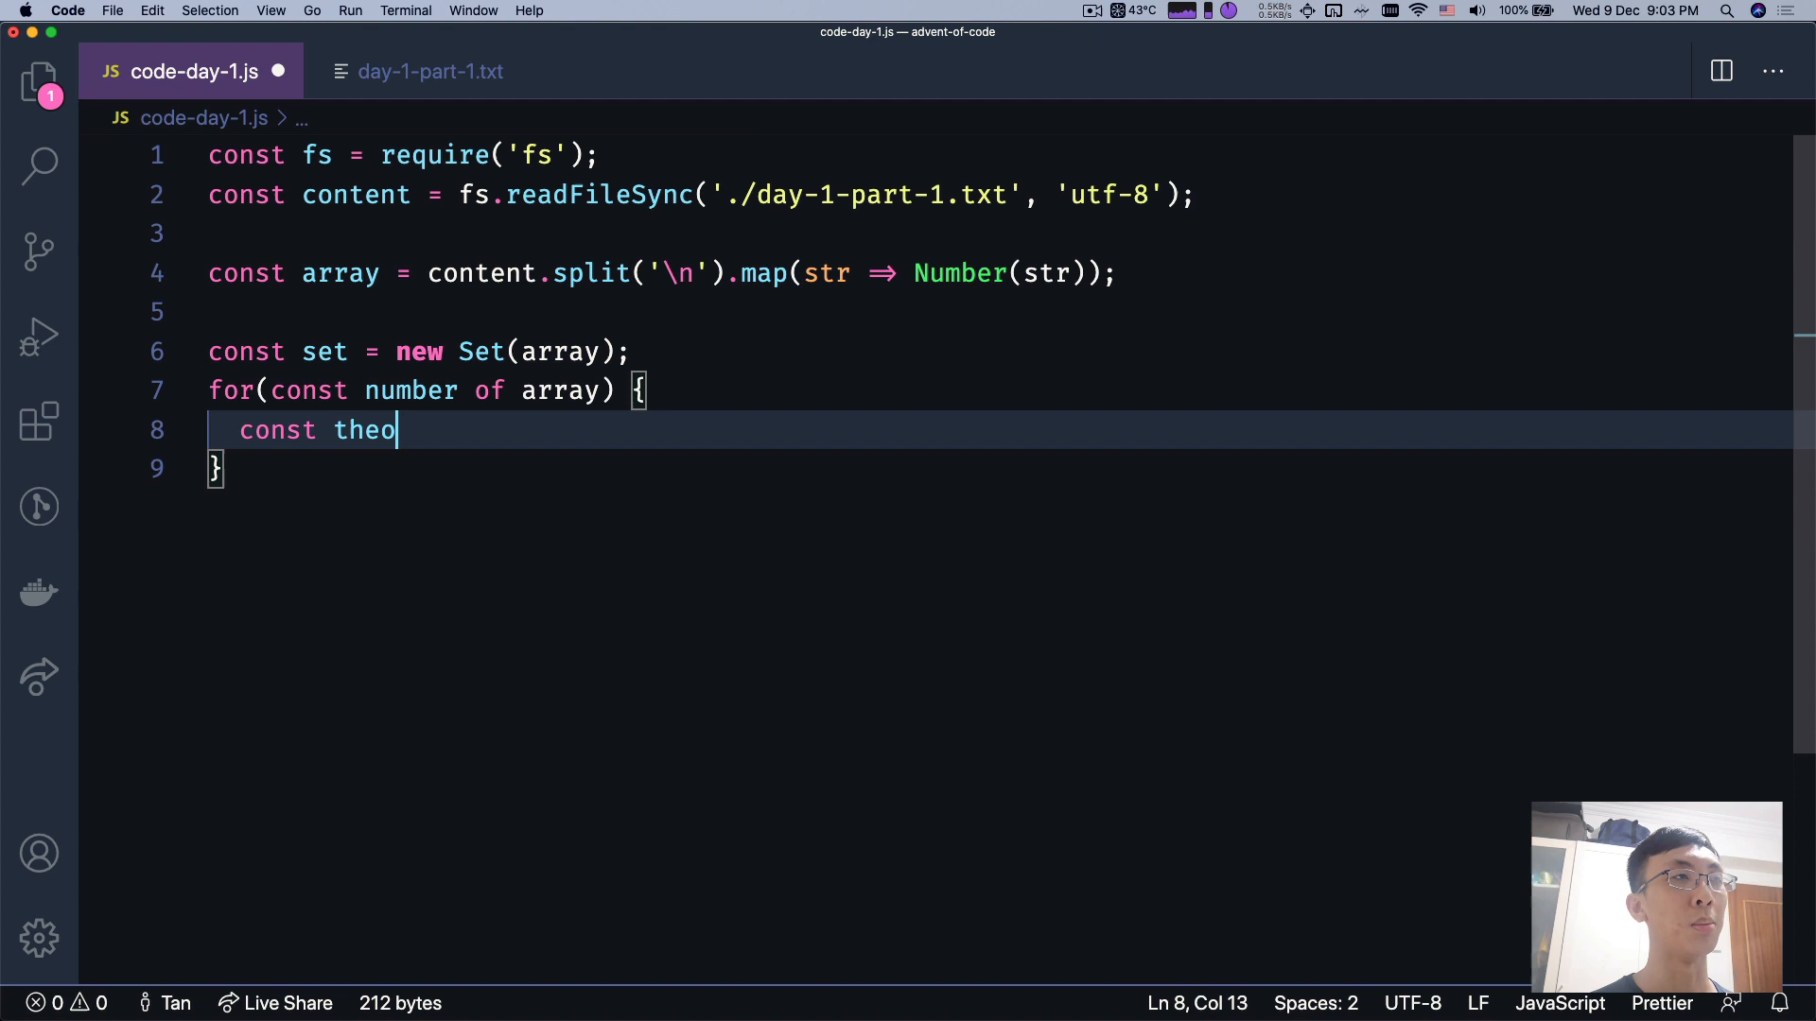
pyautogui.write('OhterN')
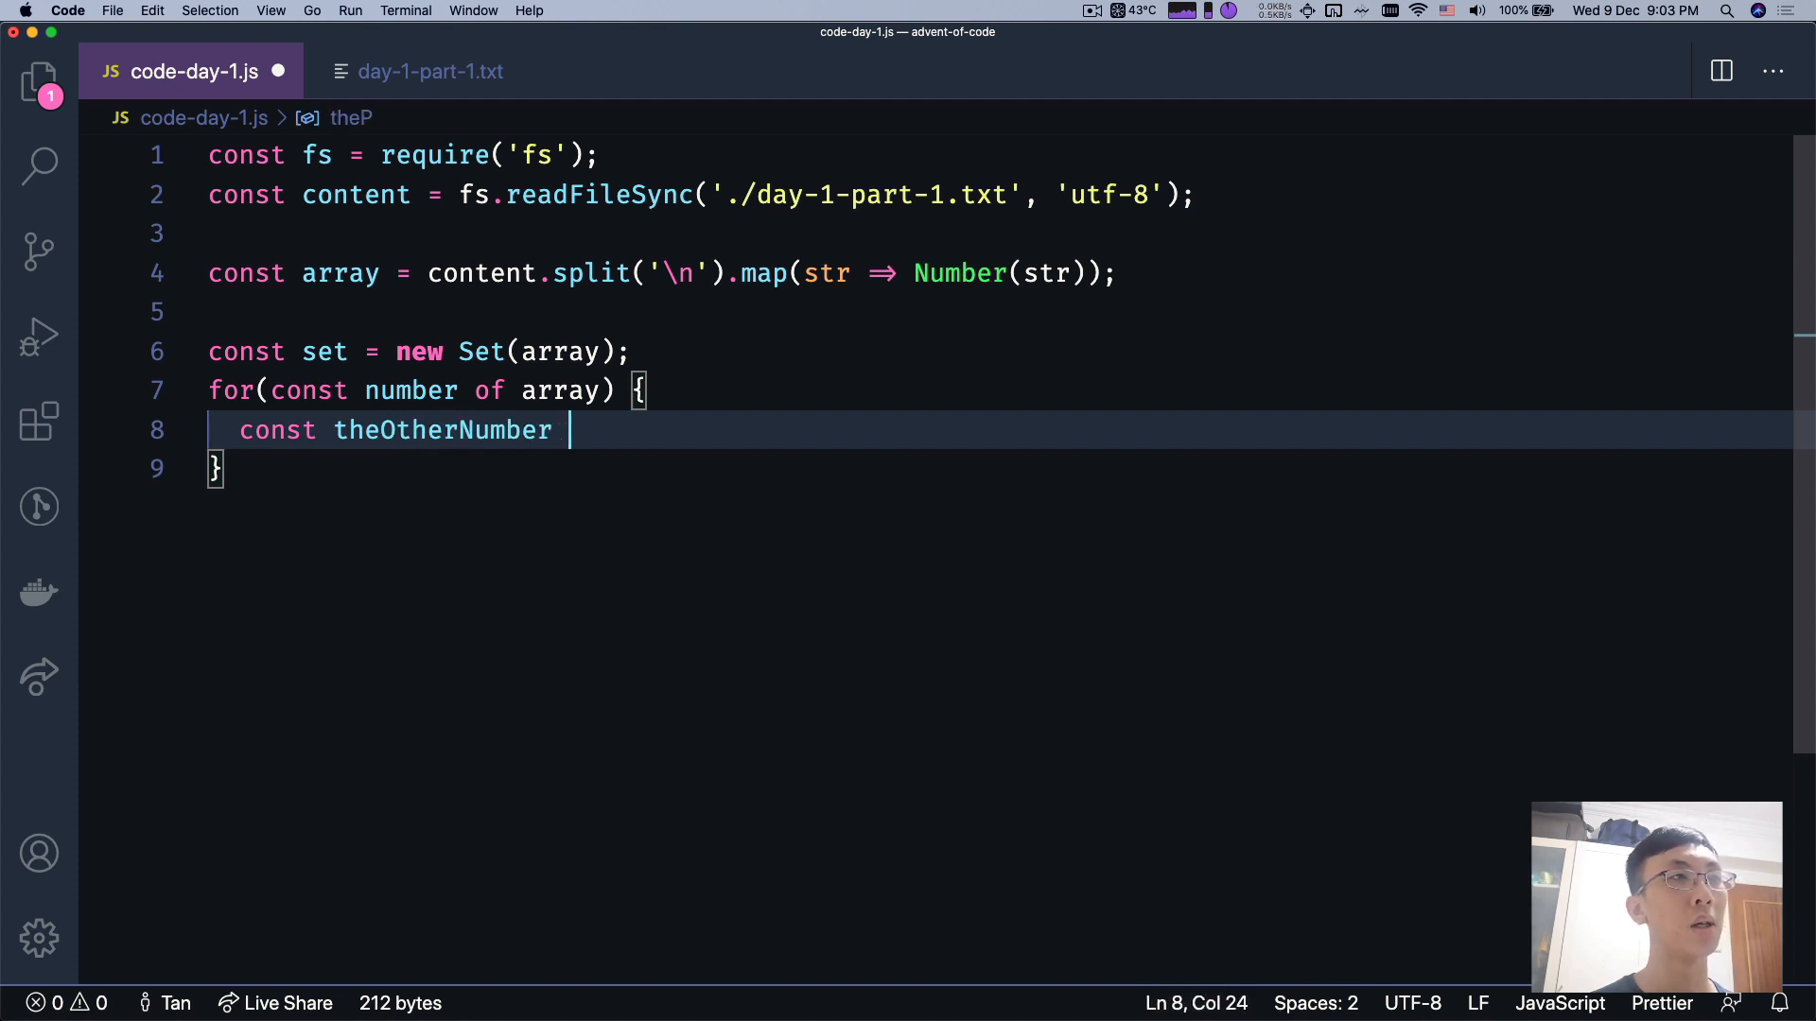
pyautogui.write('= 2')
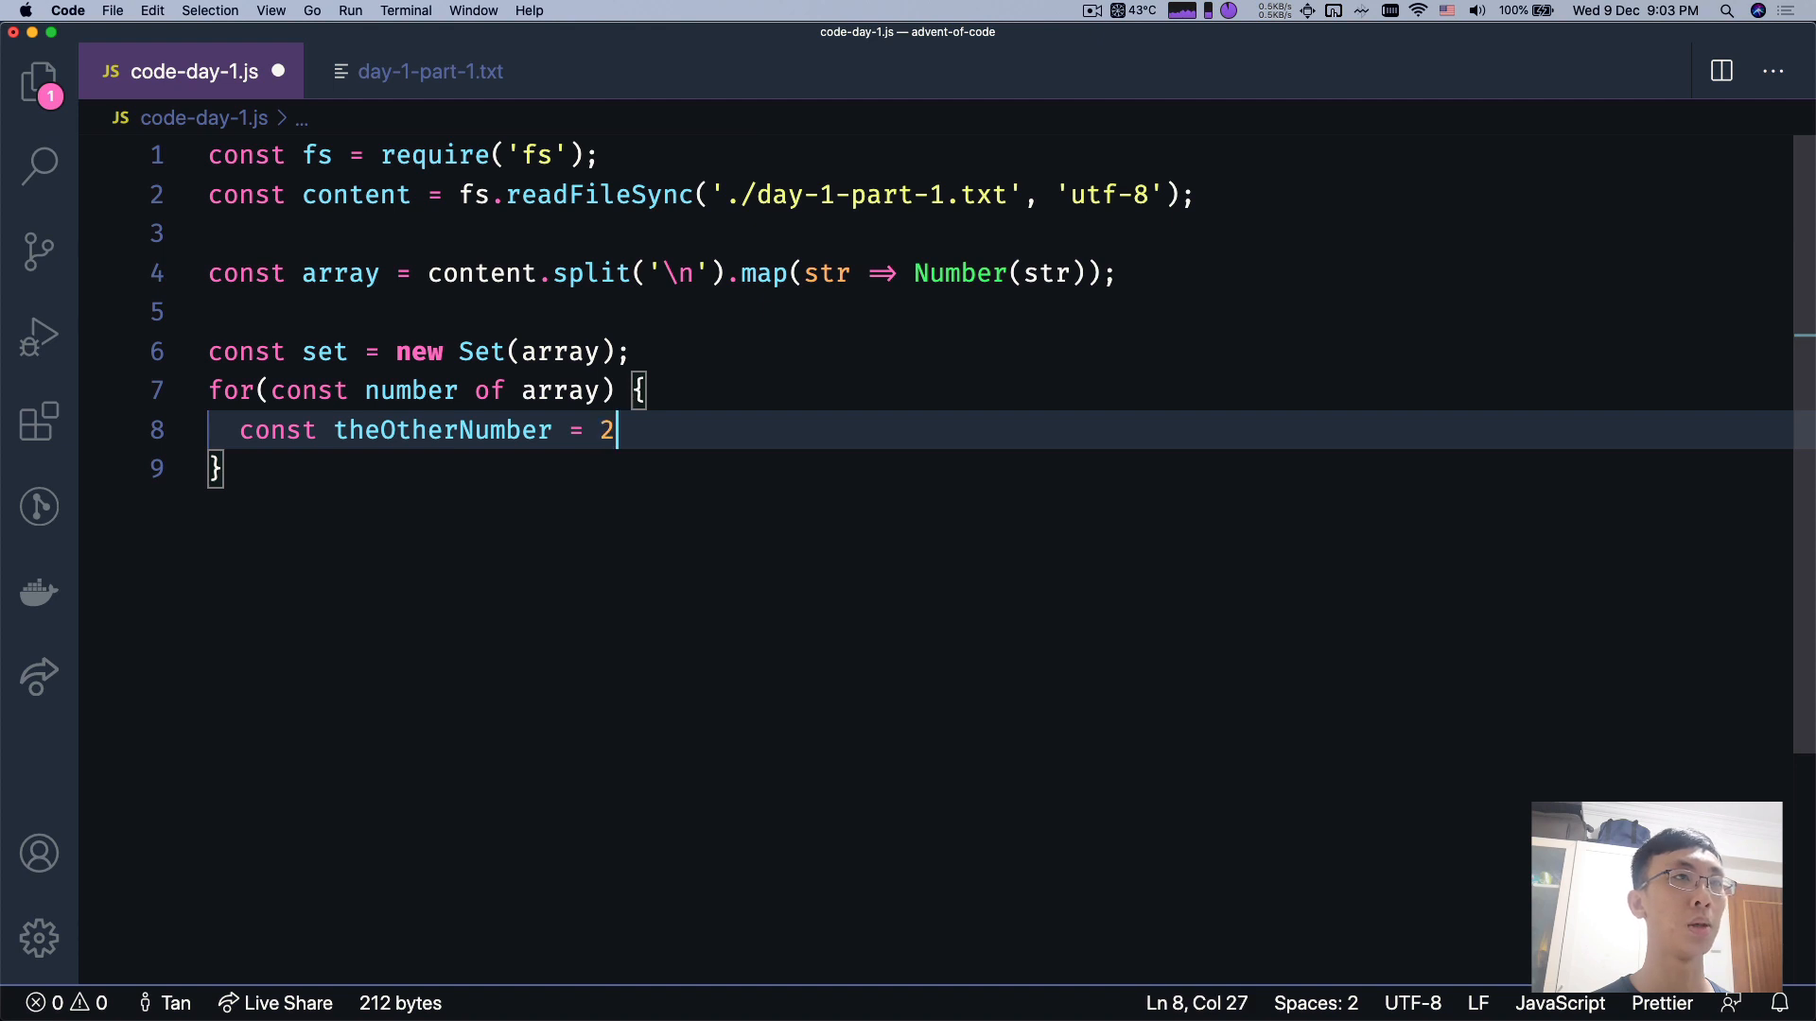
pyautogui.write('020')
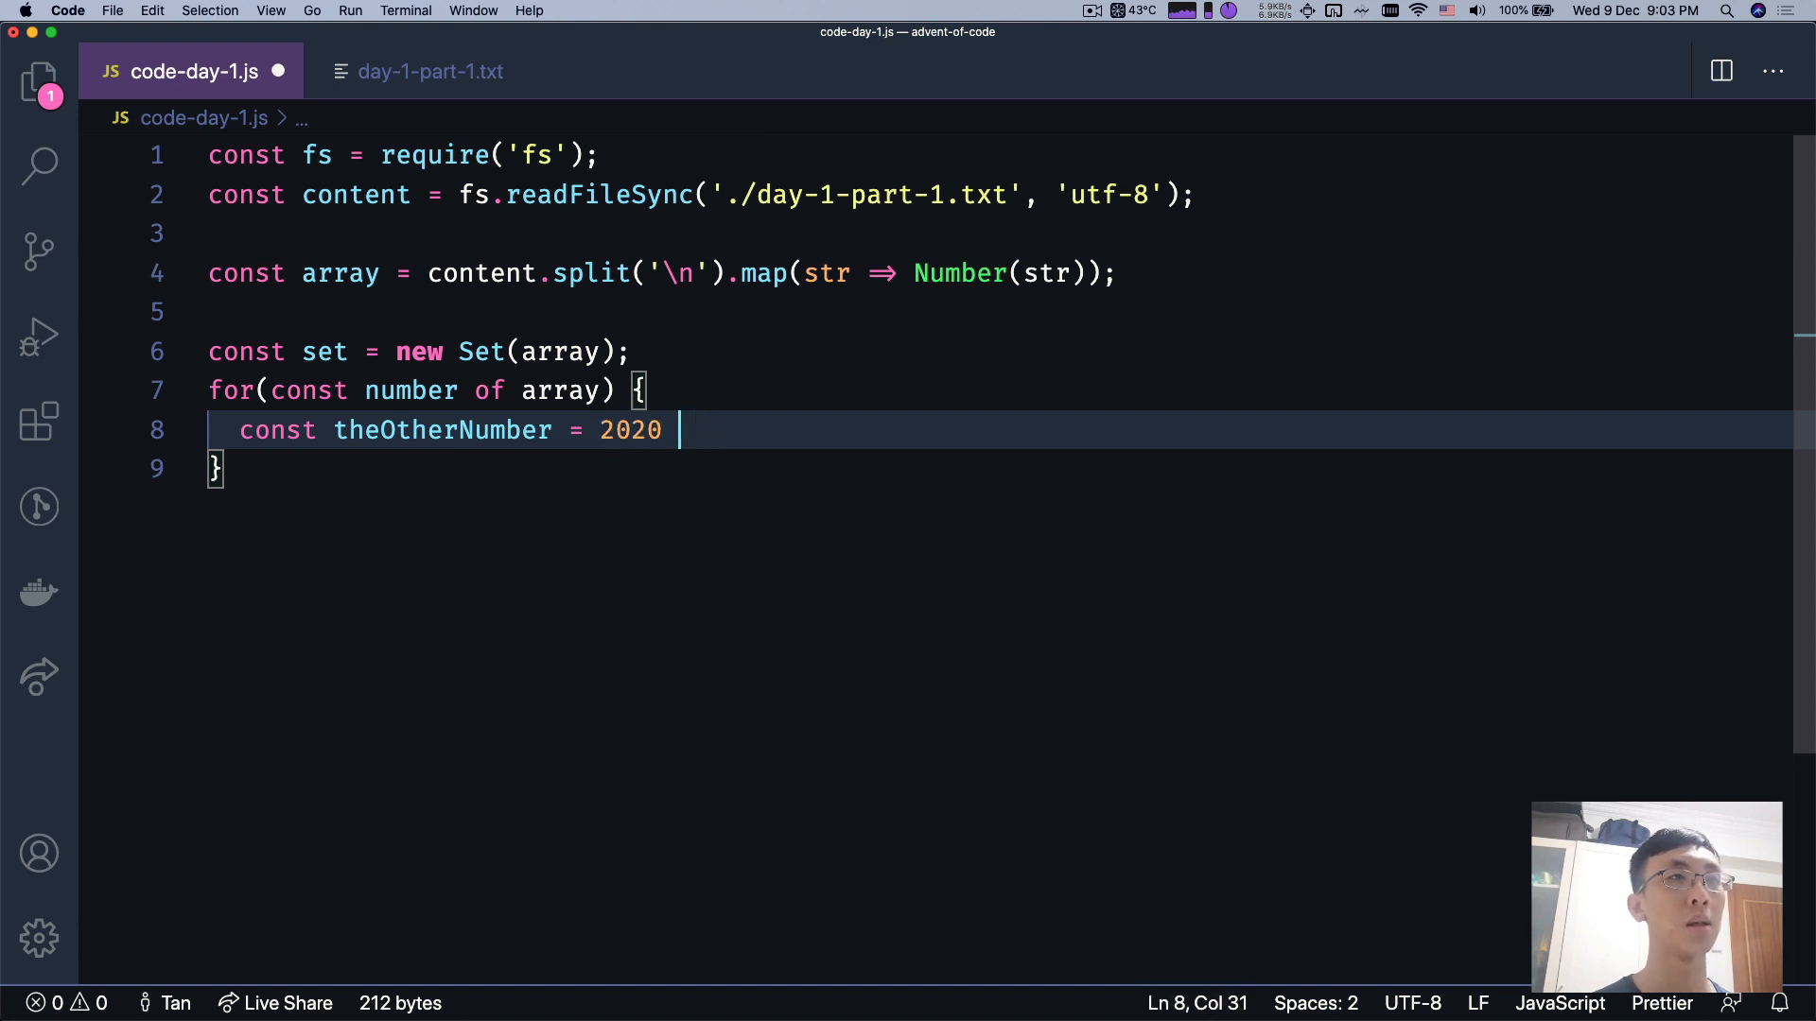
pyautogui.write('- number;')
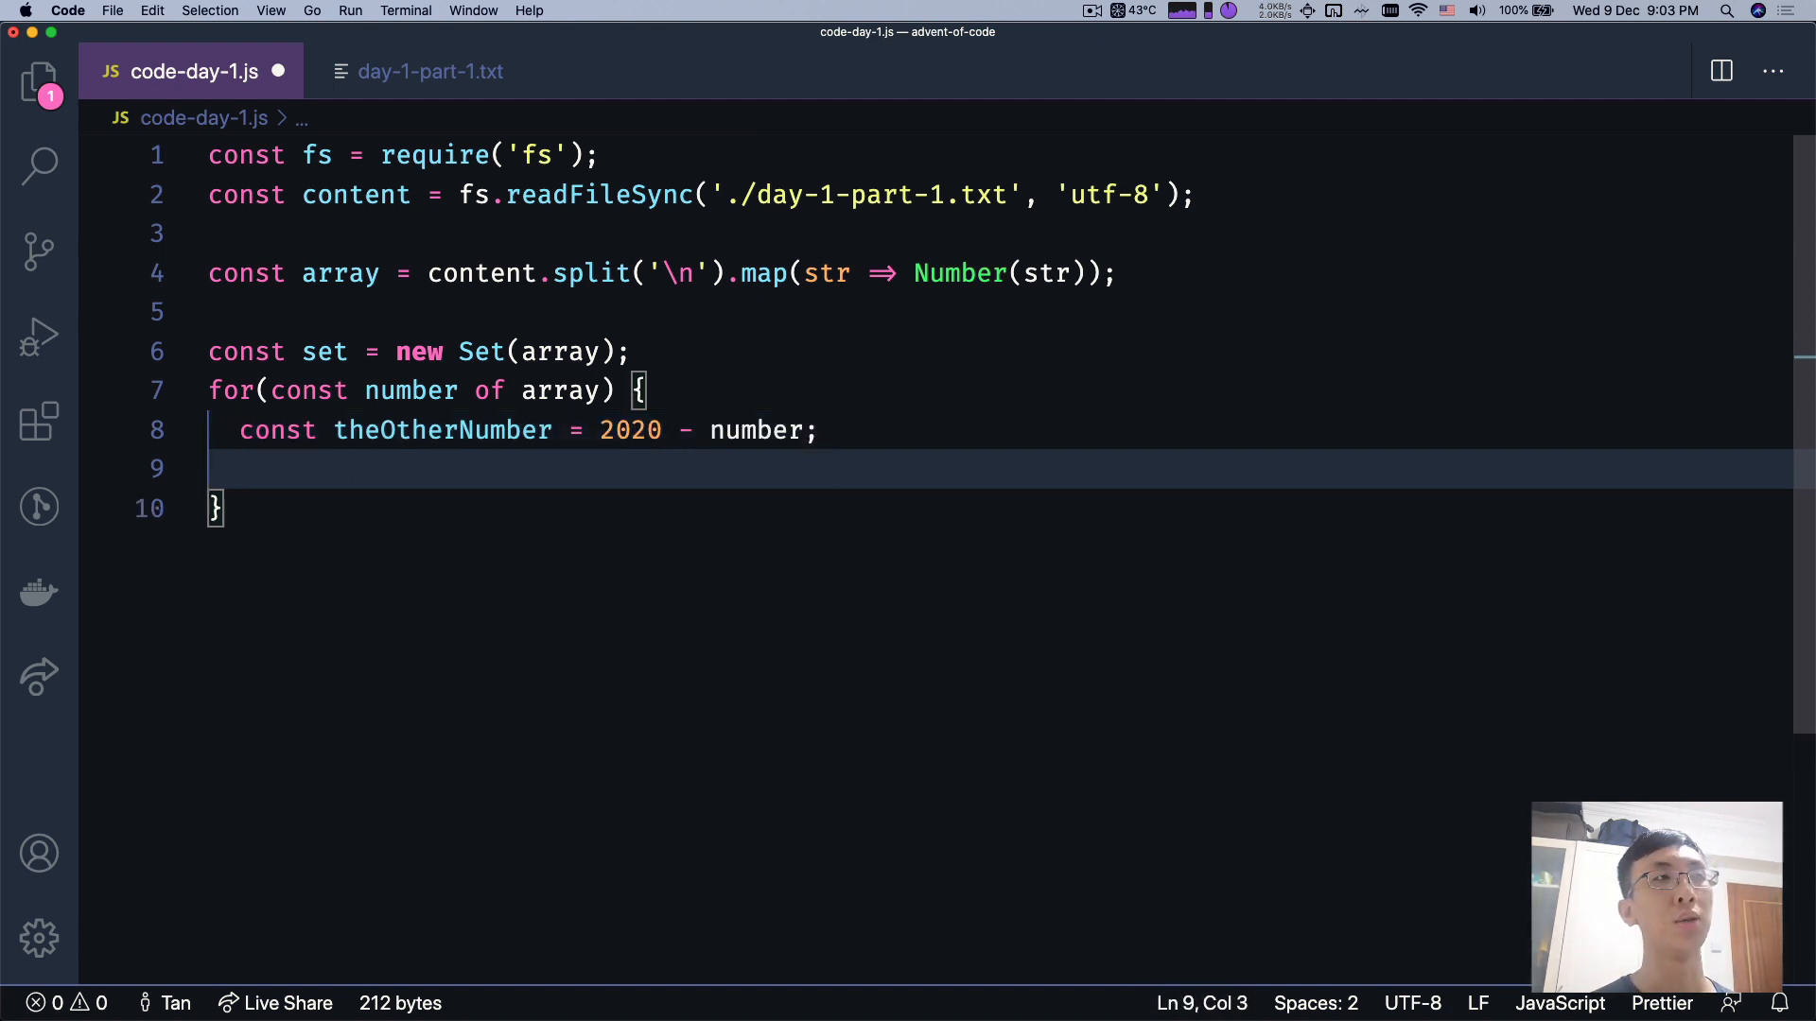
pyautogui.doubleClick(442, 430)
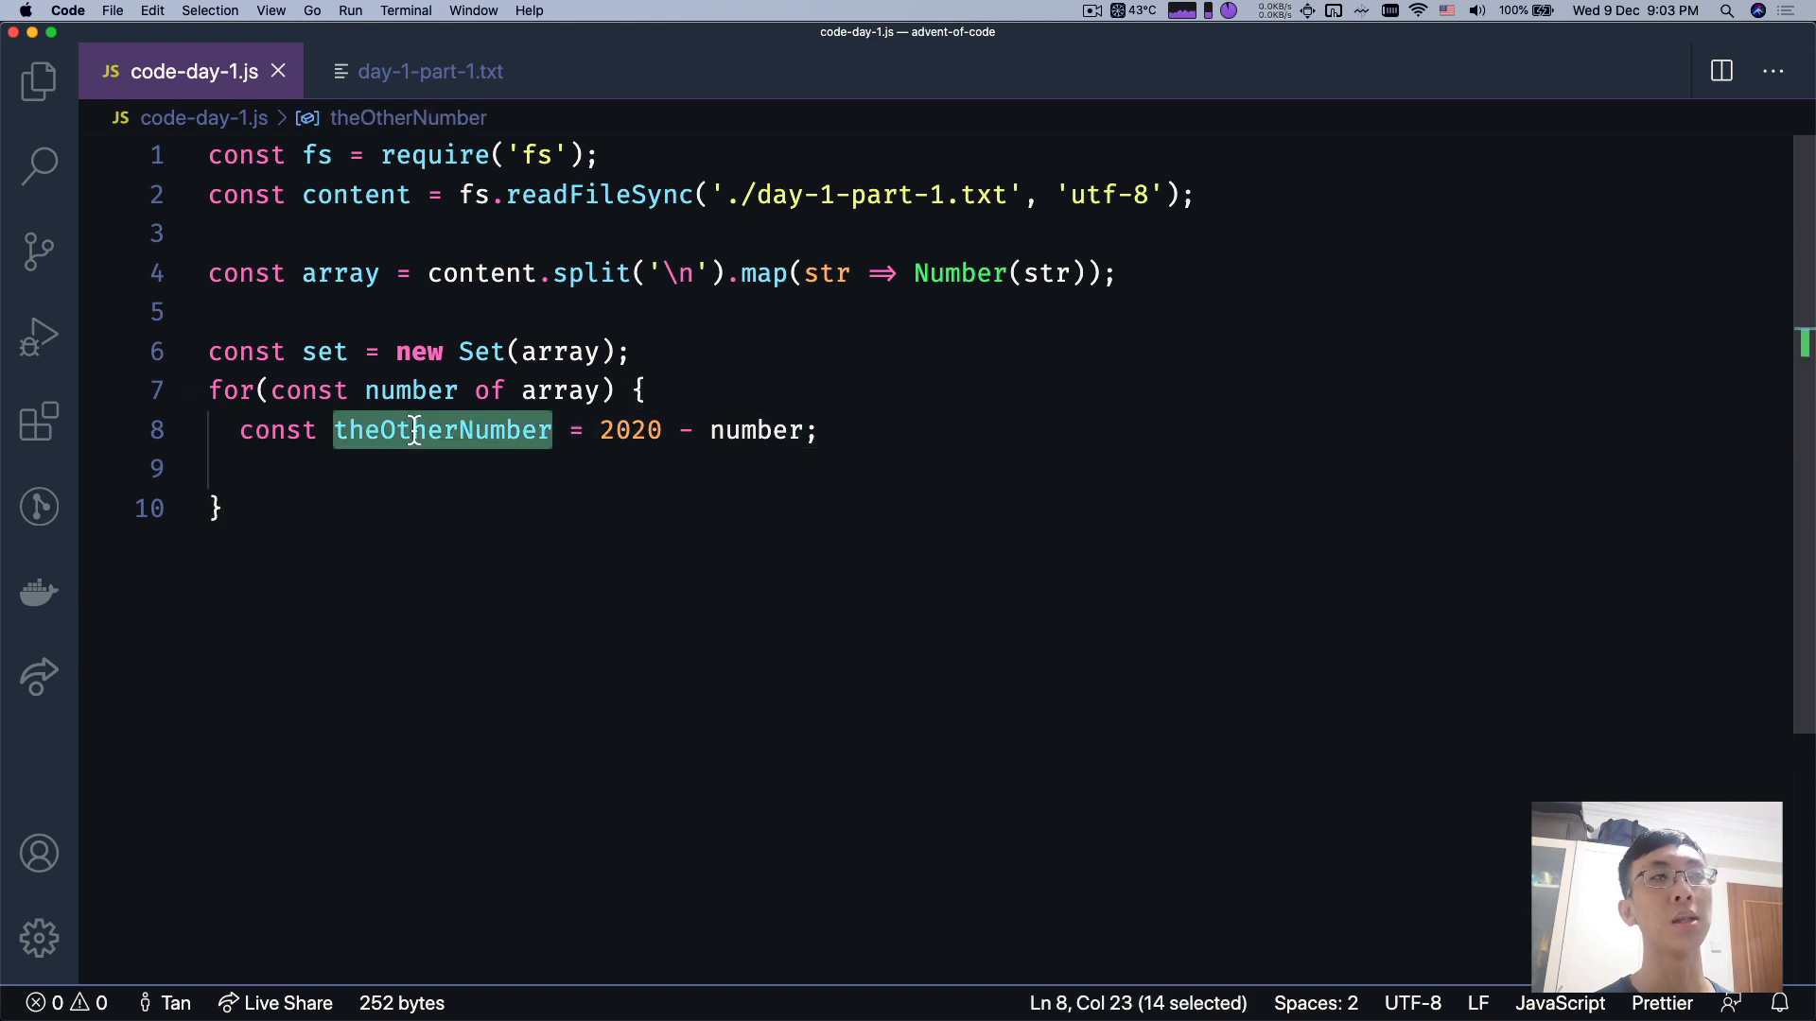
pyautogui.moveTo(422, 500)
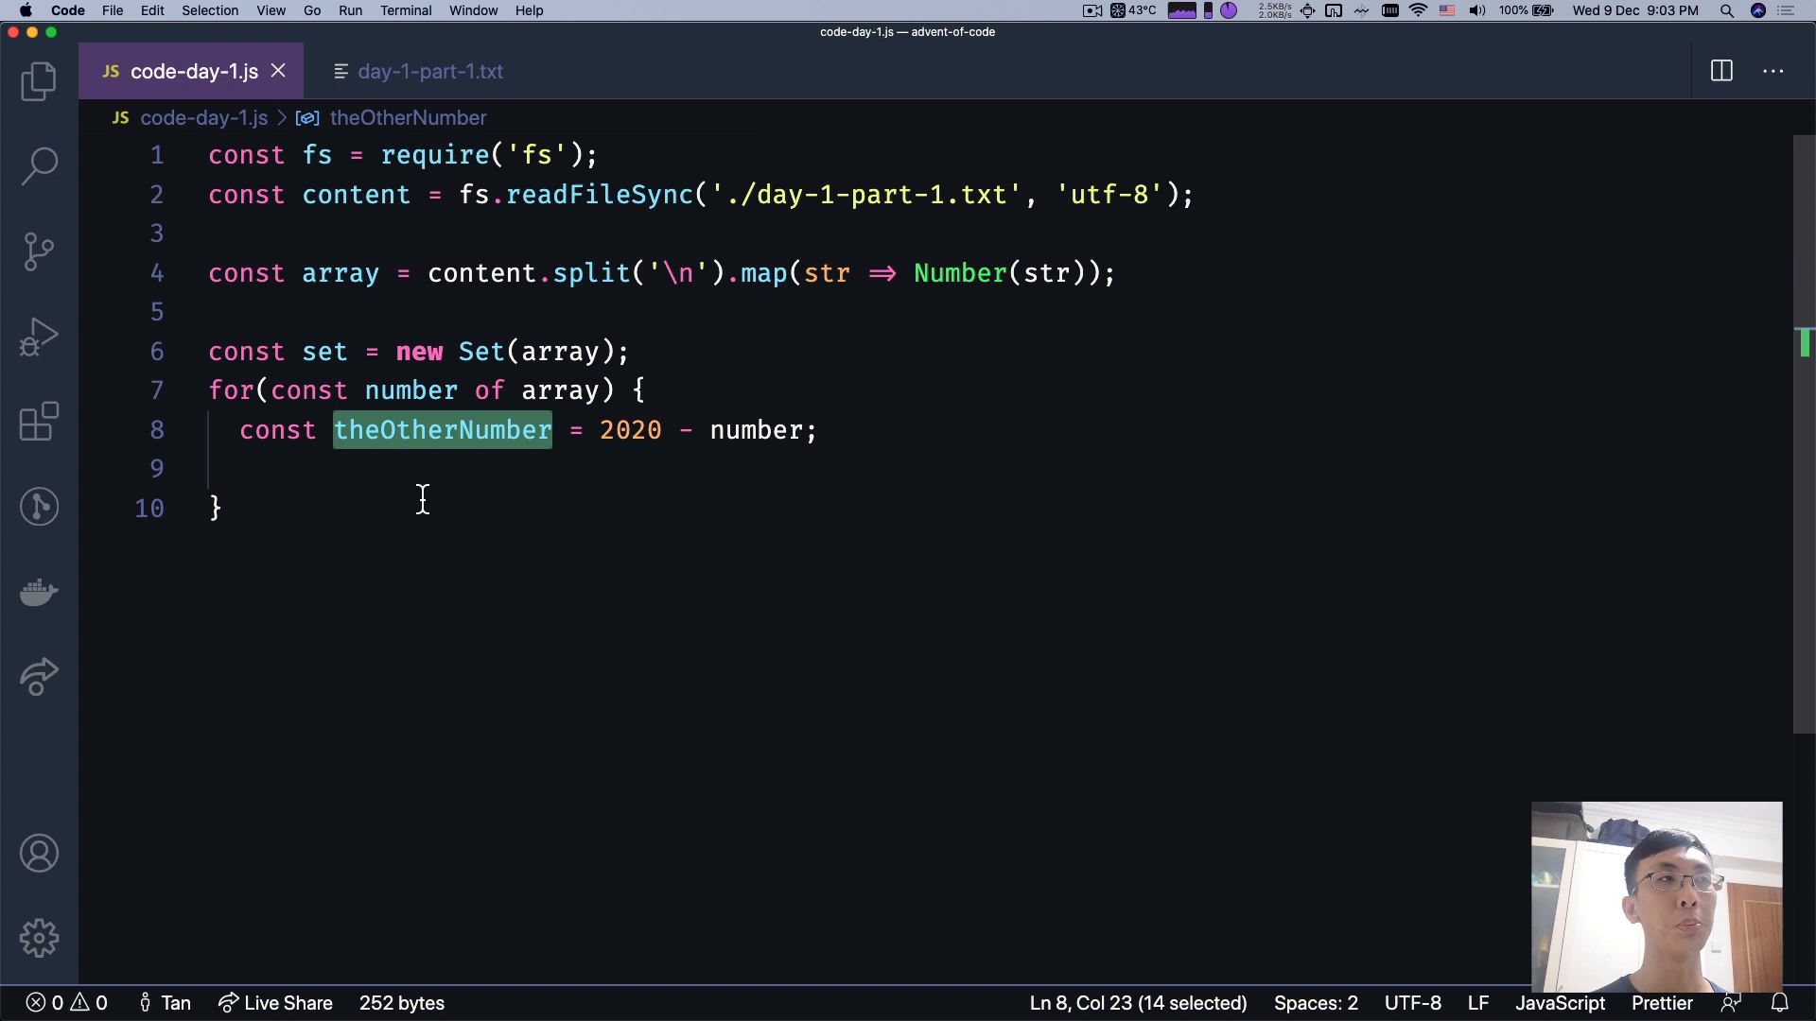
pyautogui.click(392, 429)
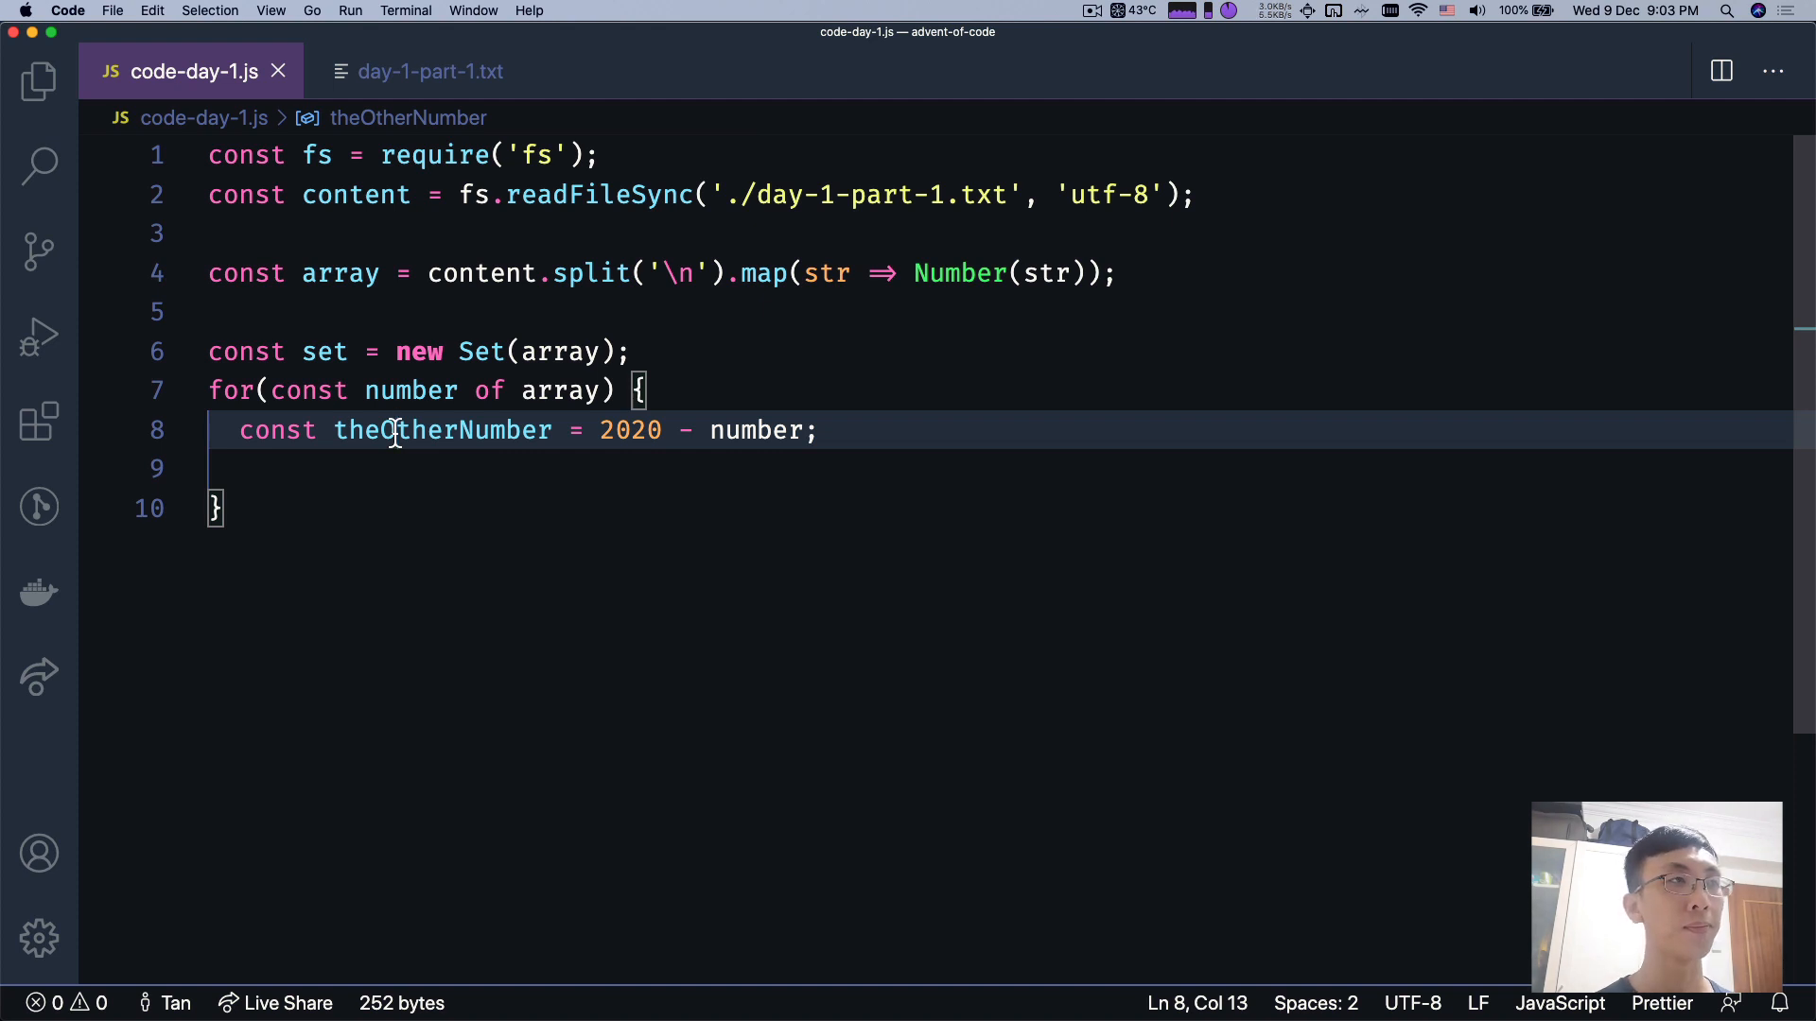
# - Log number * theOtherNumber when set.has(theOtherNumber)
pyautogui.write('if (s')
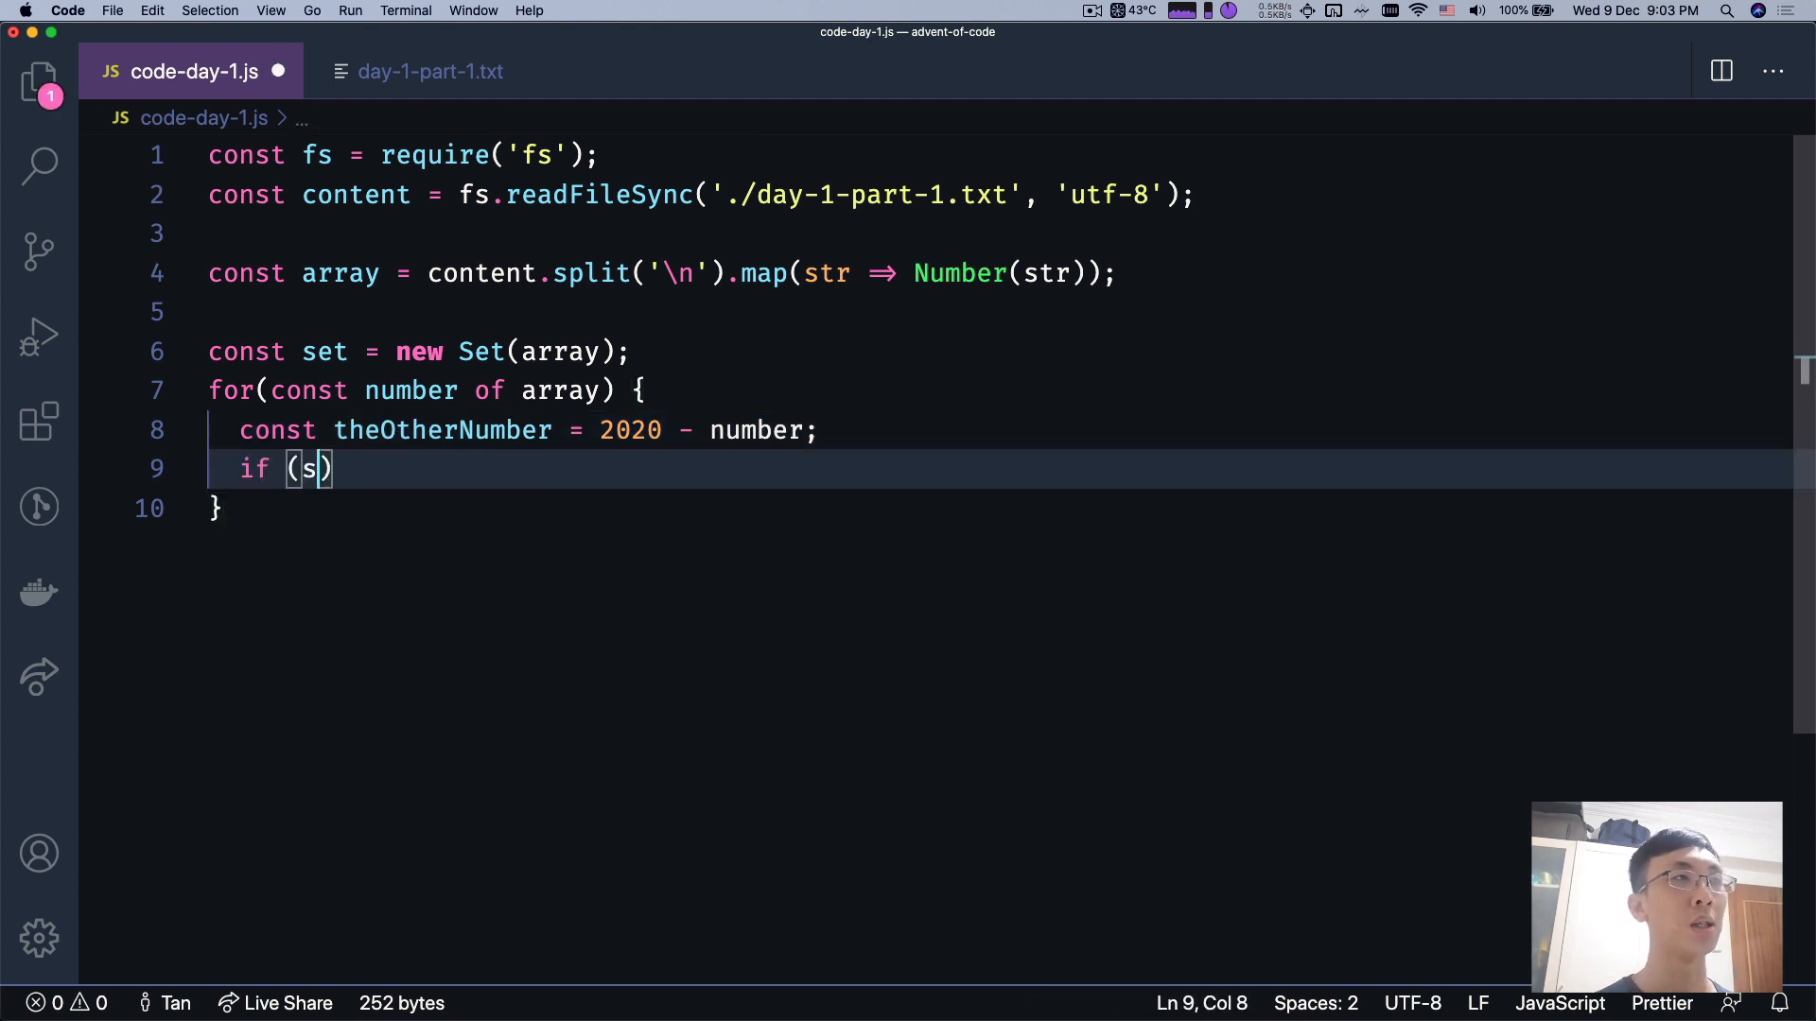
pyautogui.write('et.has(theOtherNumber)) {')
pyautogui.write('console.log(theOtherNumber ')
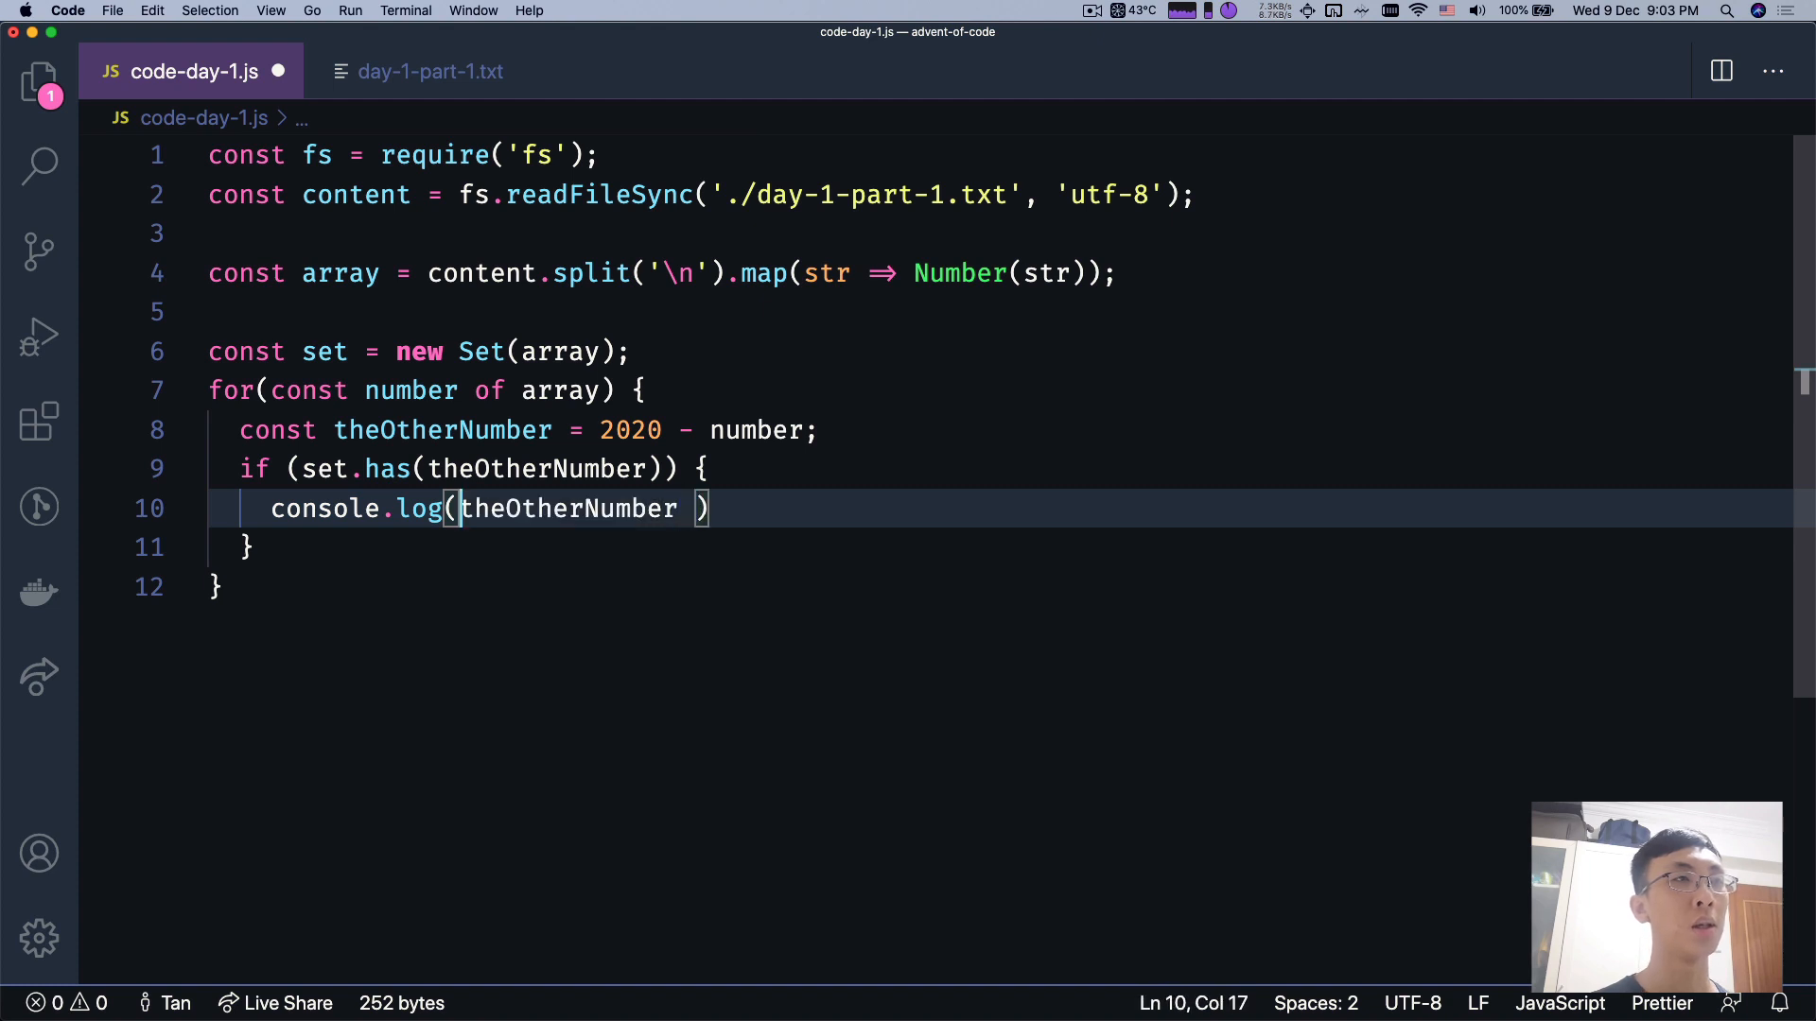
pyautogui.write('number *')
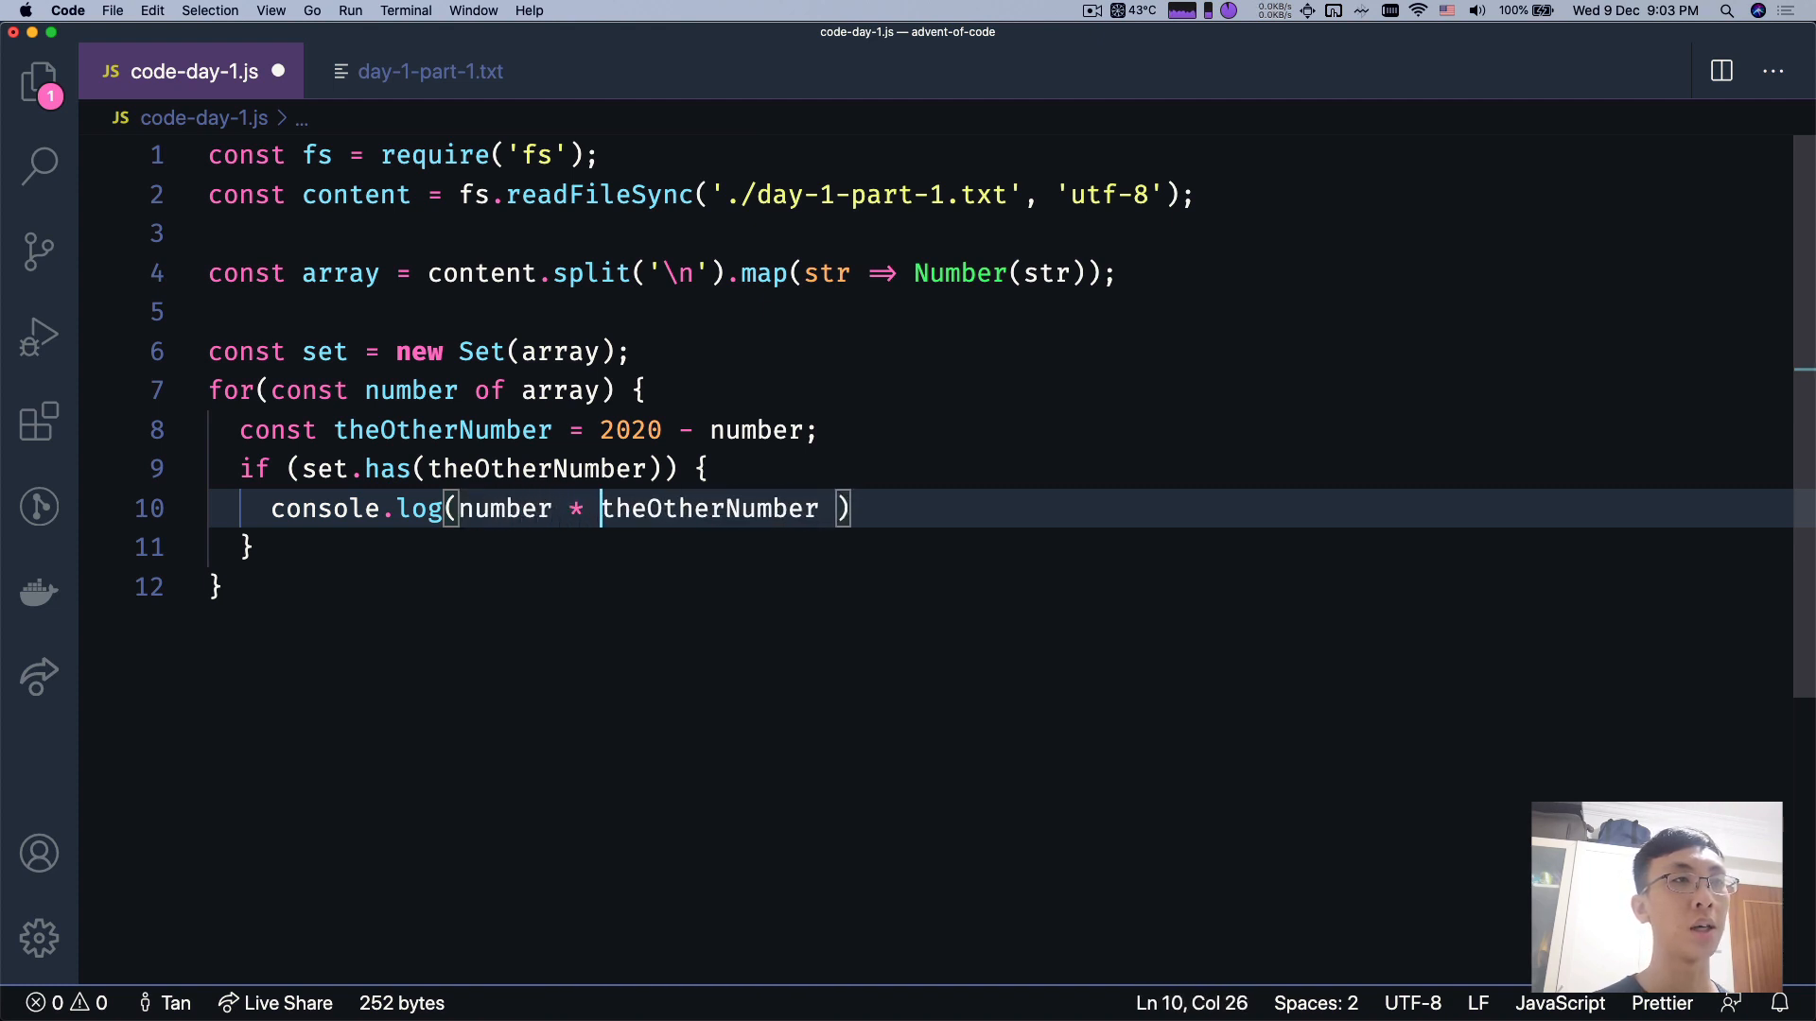
pyautogui.write(');')
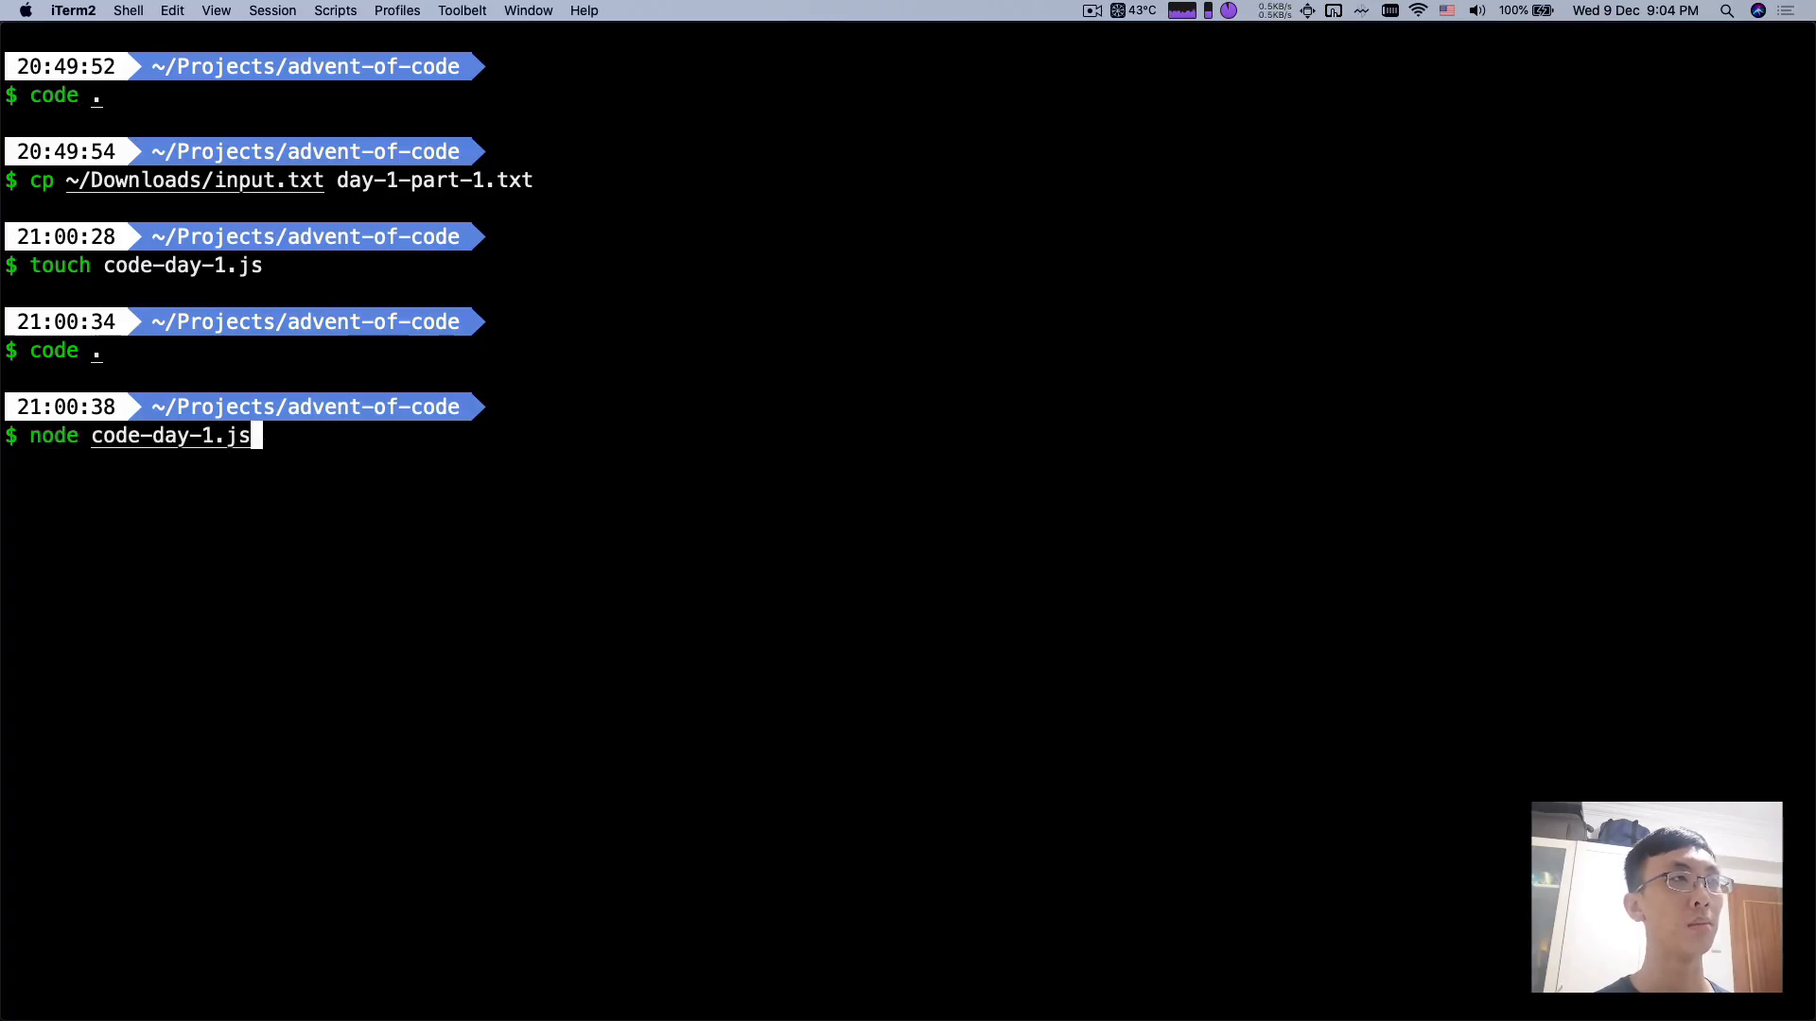
# - Run node code-day-1.js in the project folder to get the answer
pyautogui.press('Return')
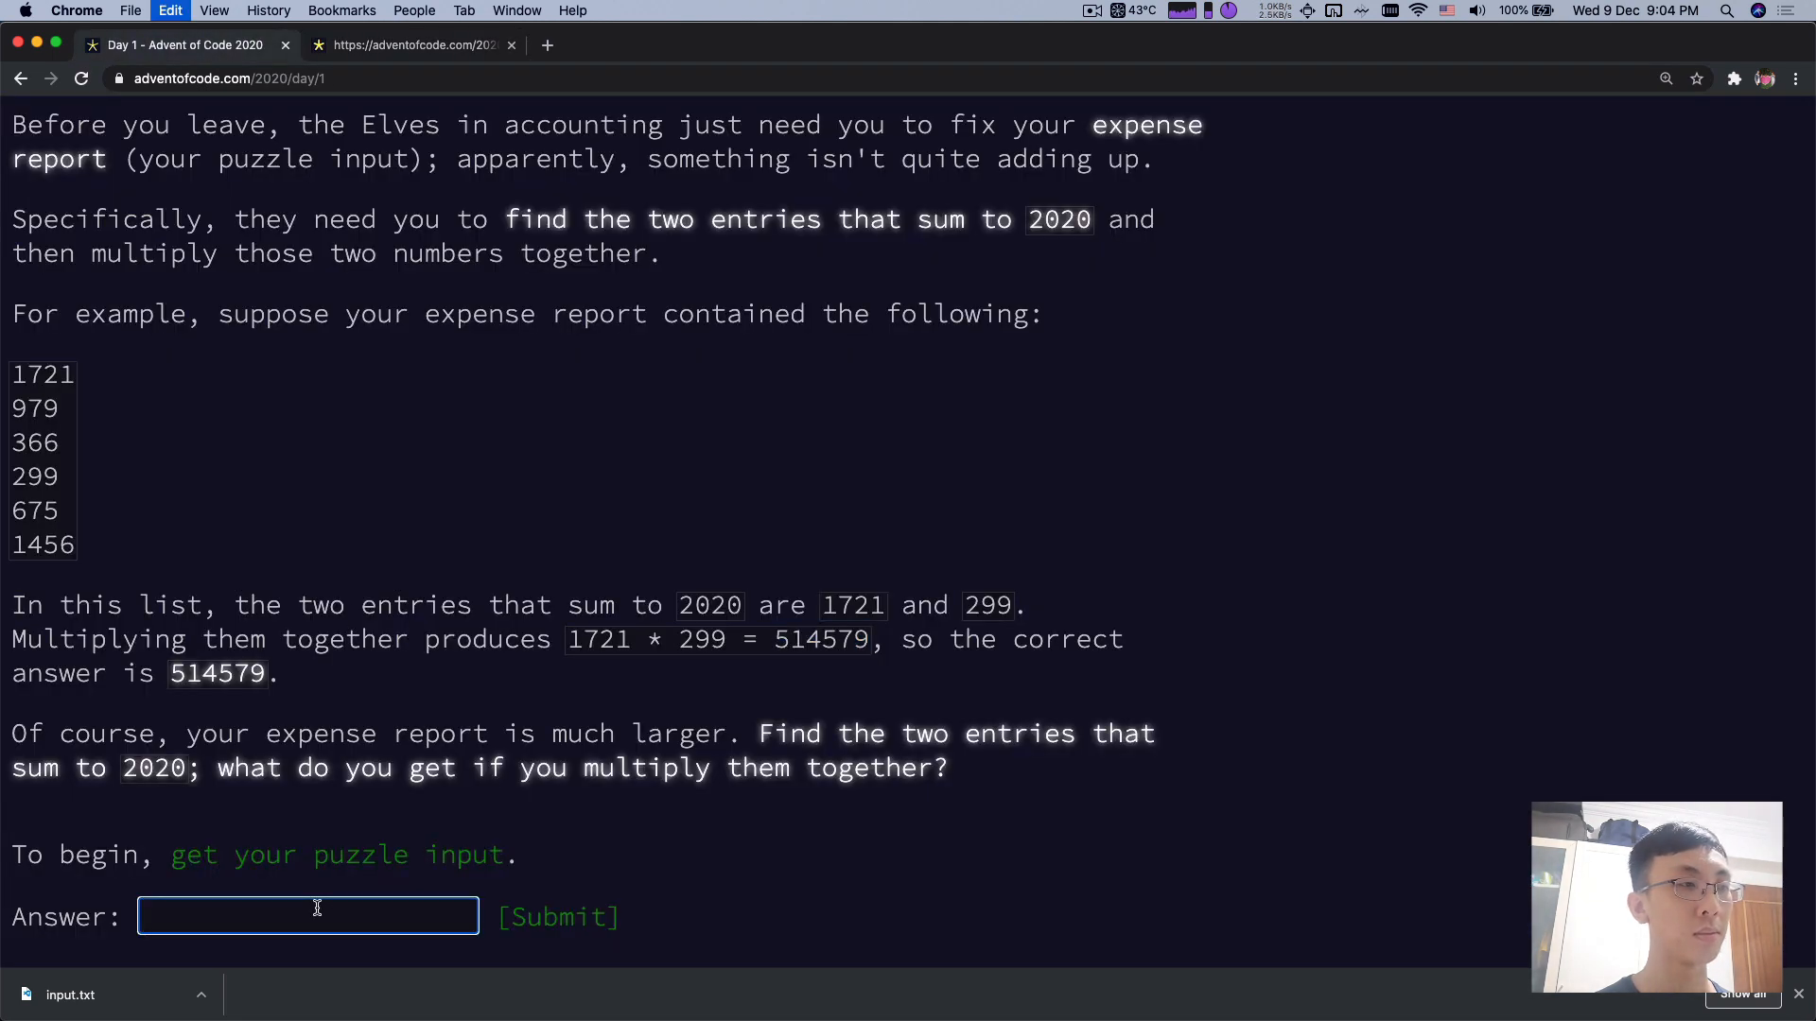
# - Submit 444019 as the part one answer and get it confirmed correct
pyautogui.write('444019')
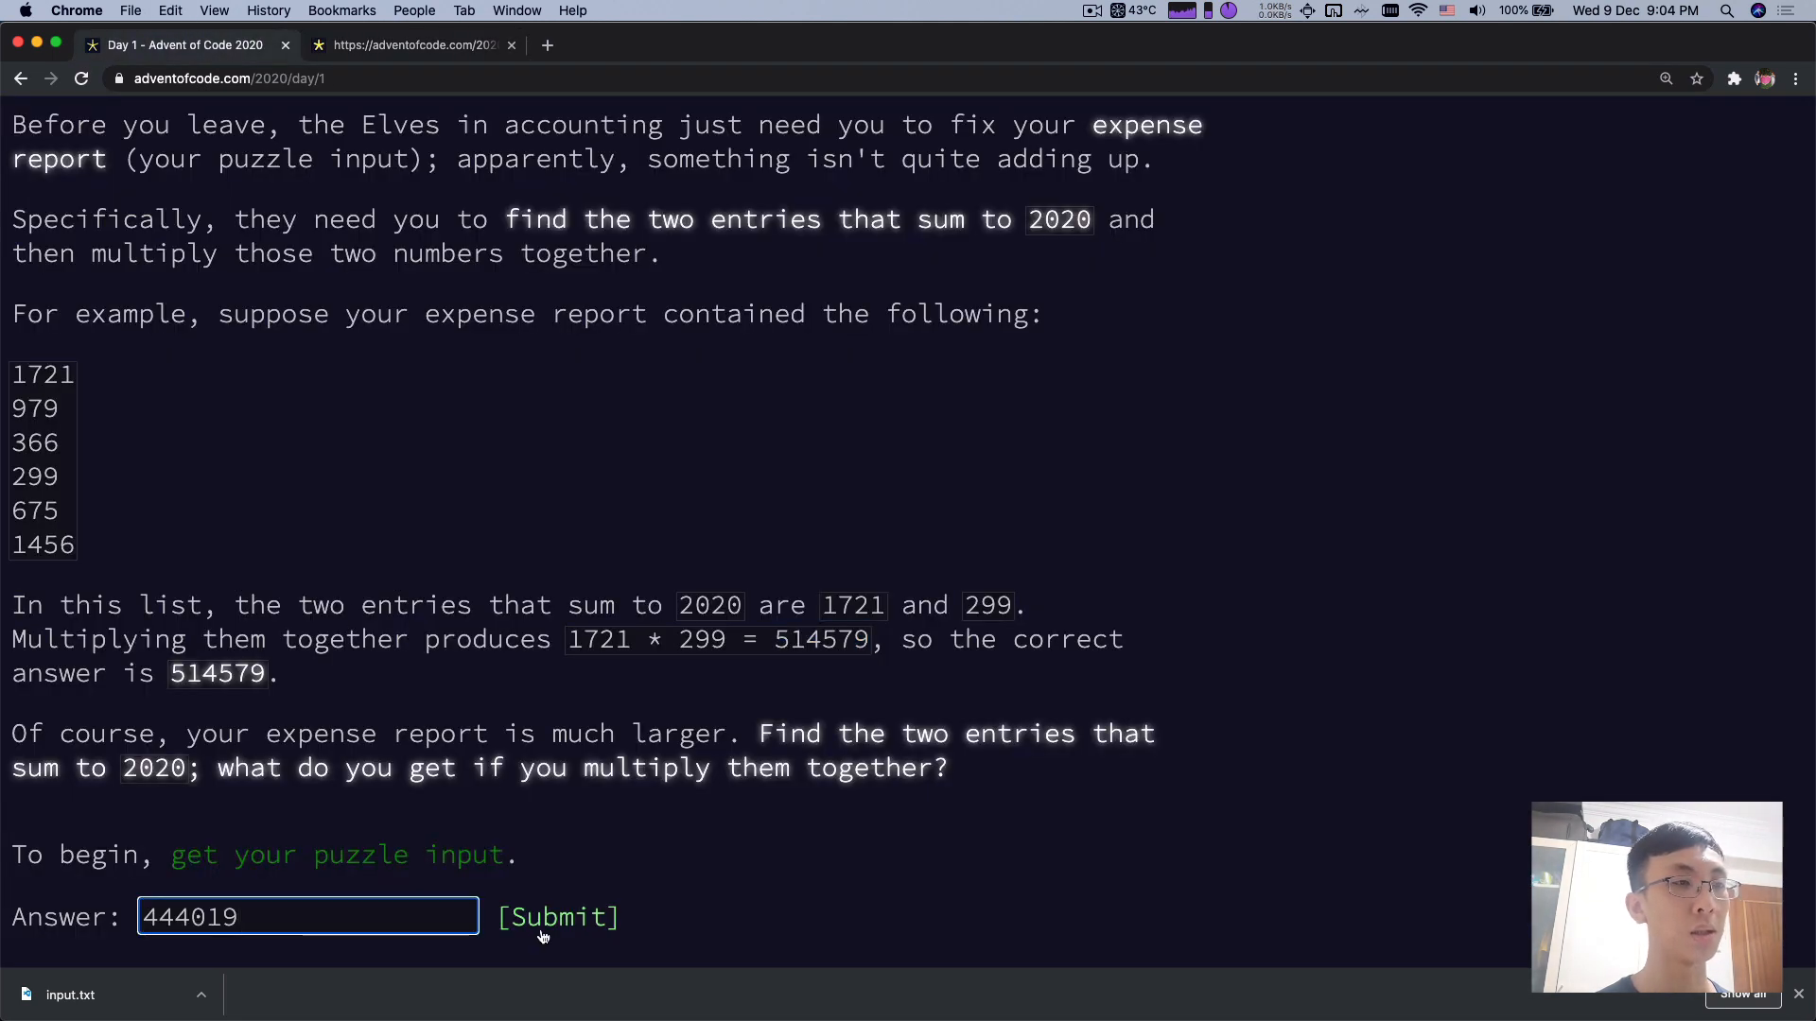
pyautogui.click(556, 917)
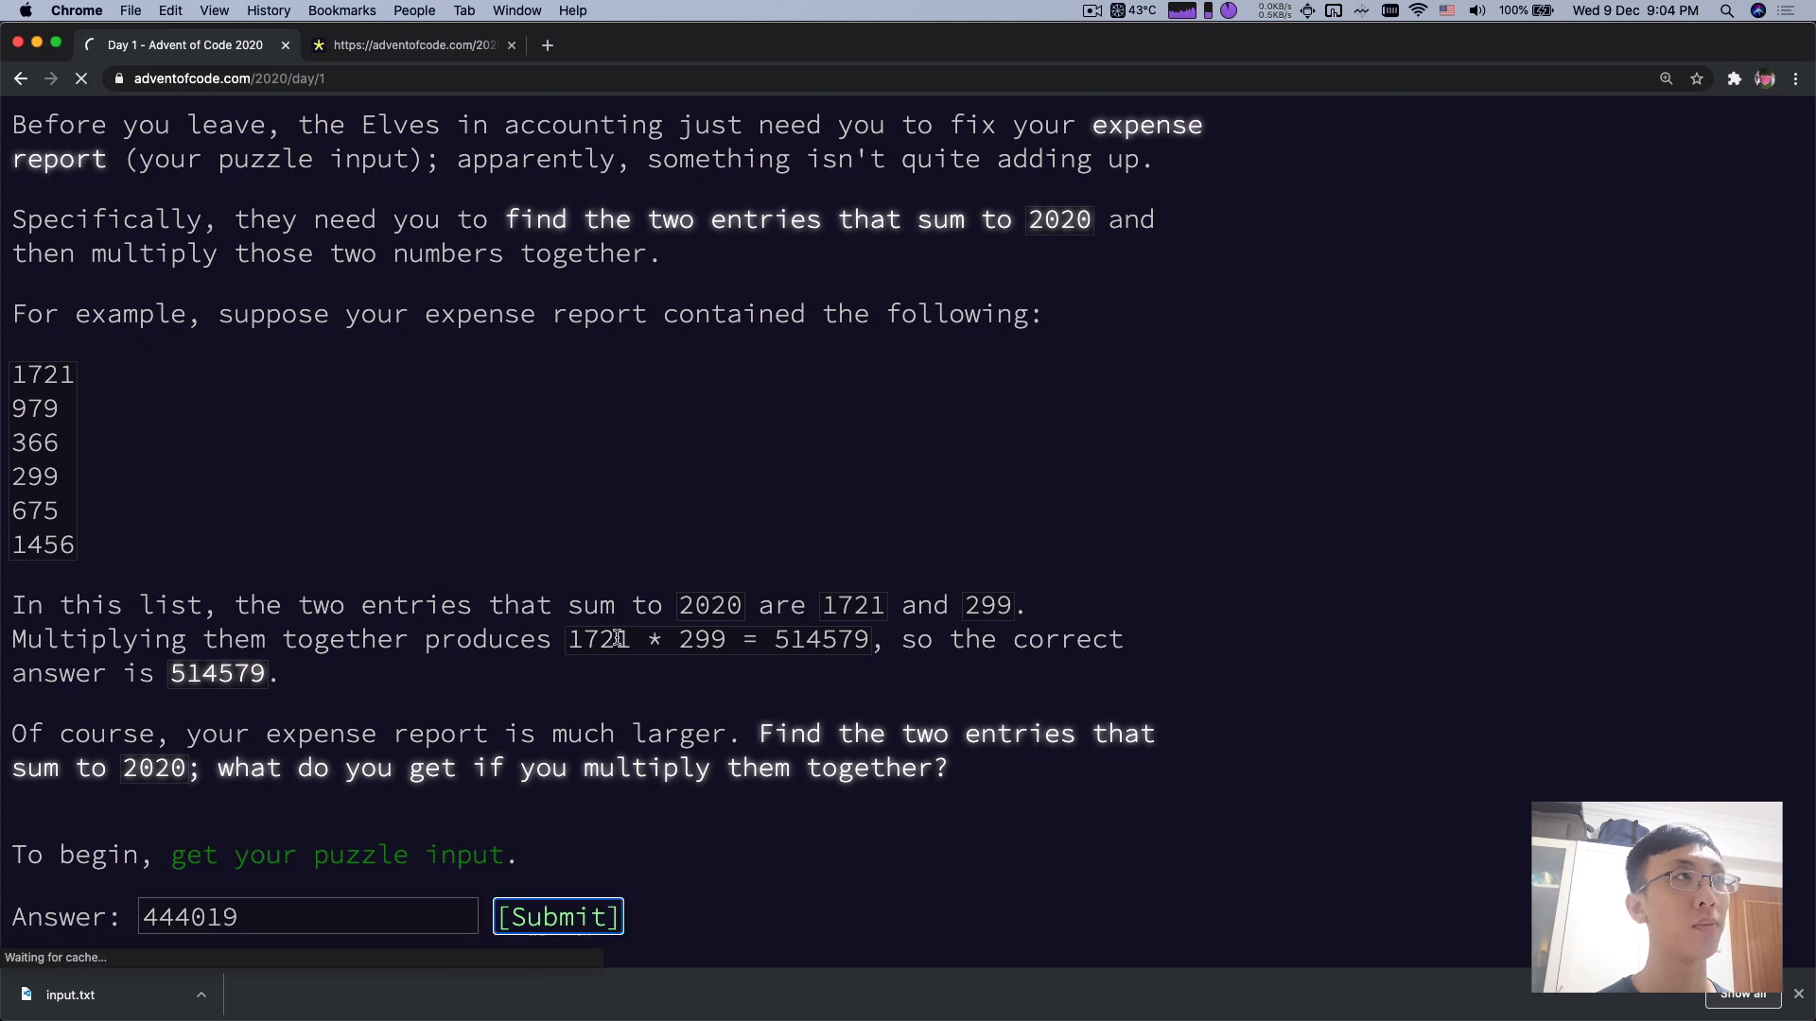
pyautogui.click(556, 917)
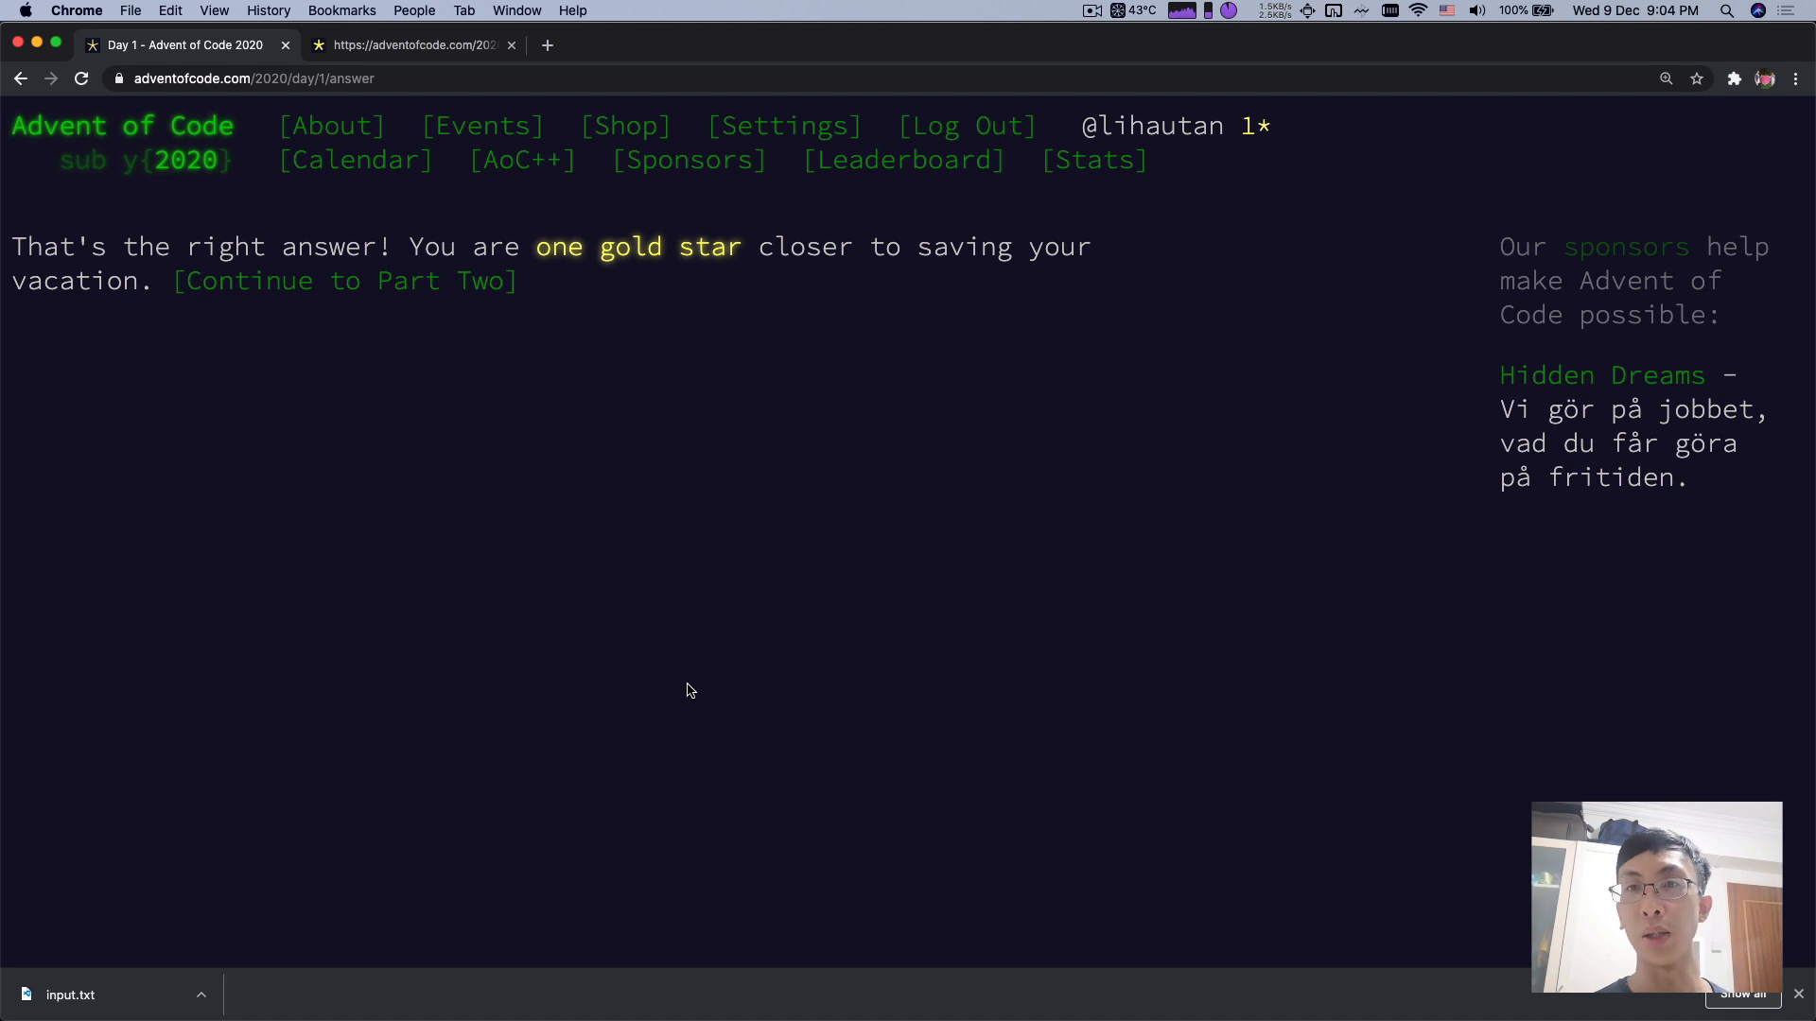
pyautogui.moveTo(348, 263)
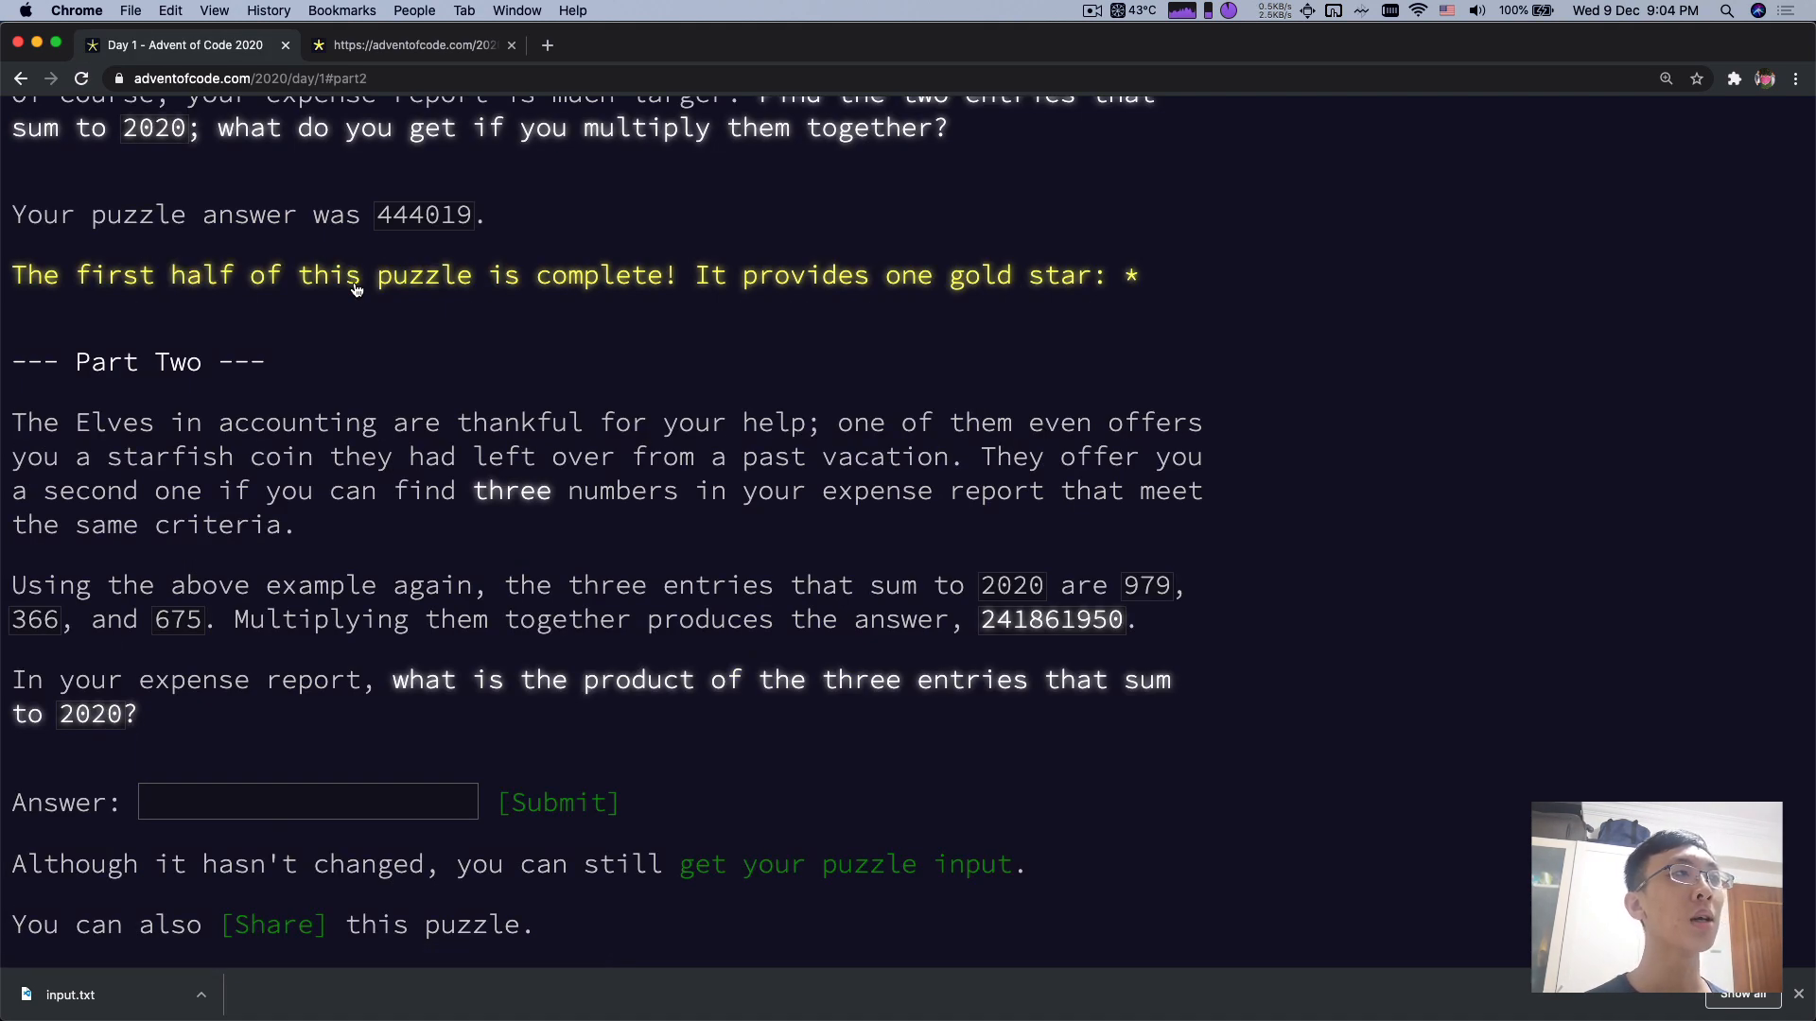
pyautogui.moveTo(498, 481)
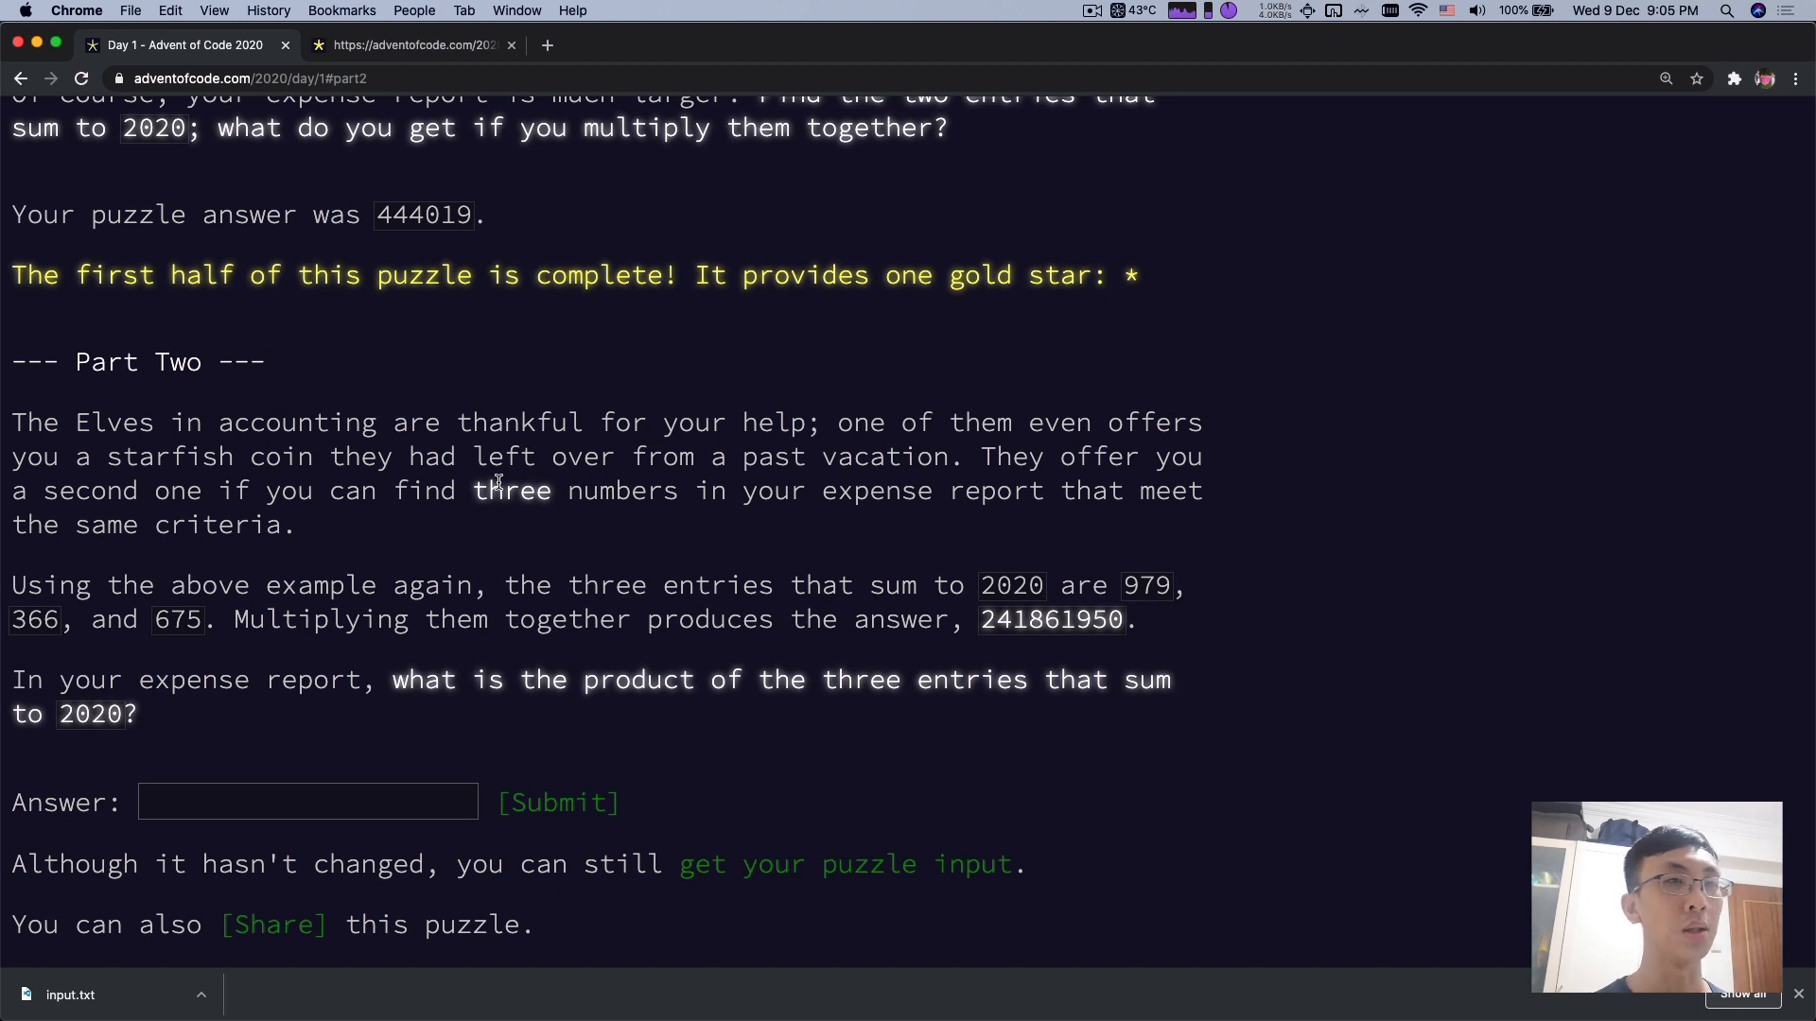
pyautogui.moveTo(1101, 621)
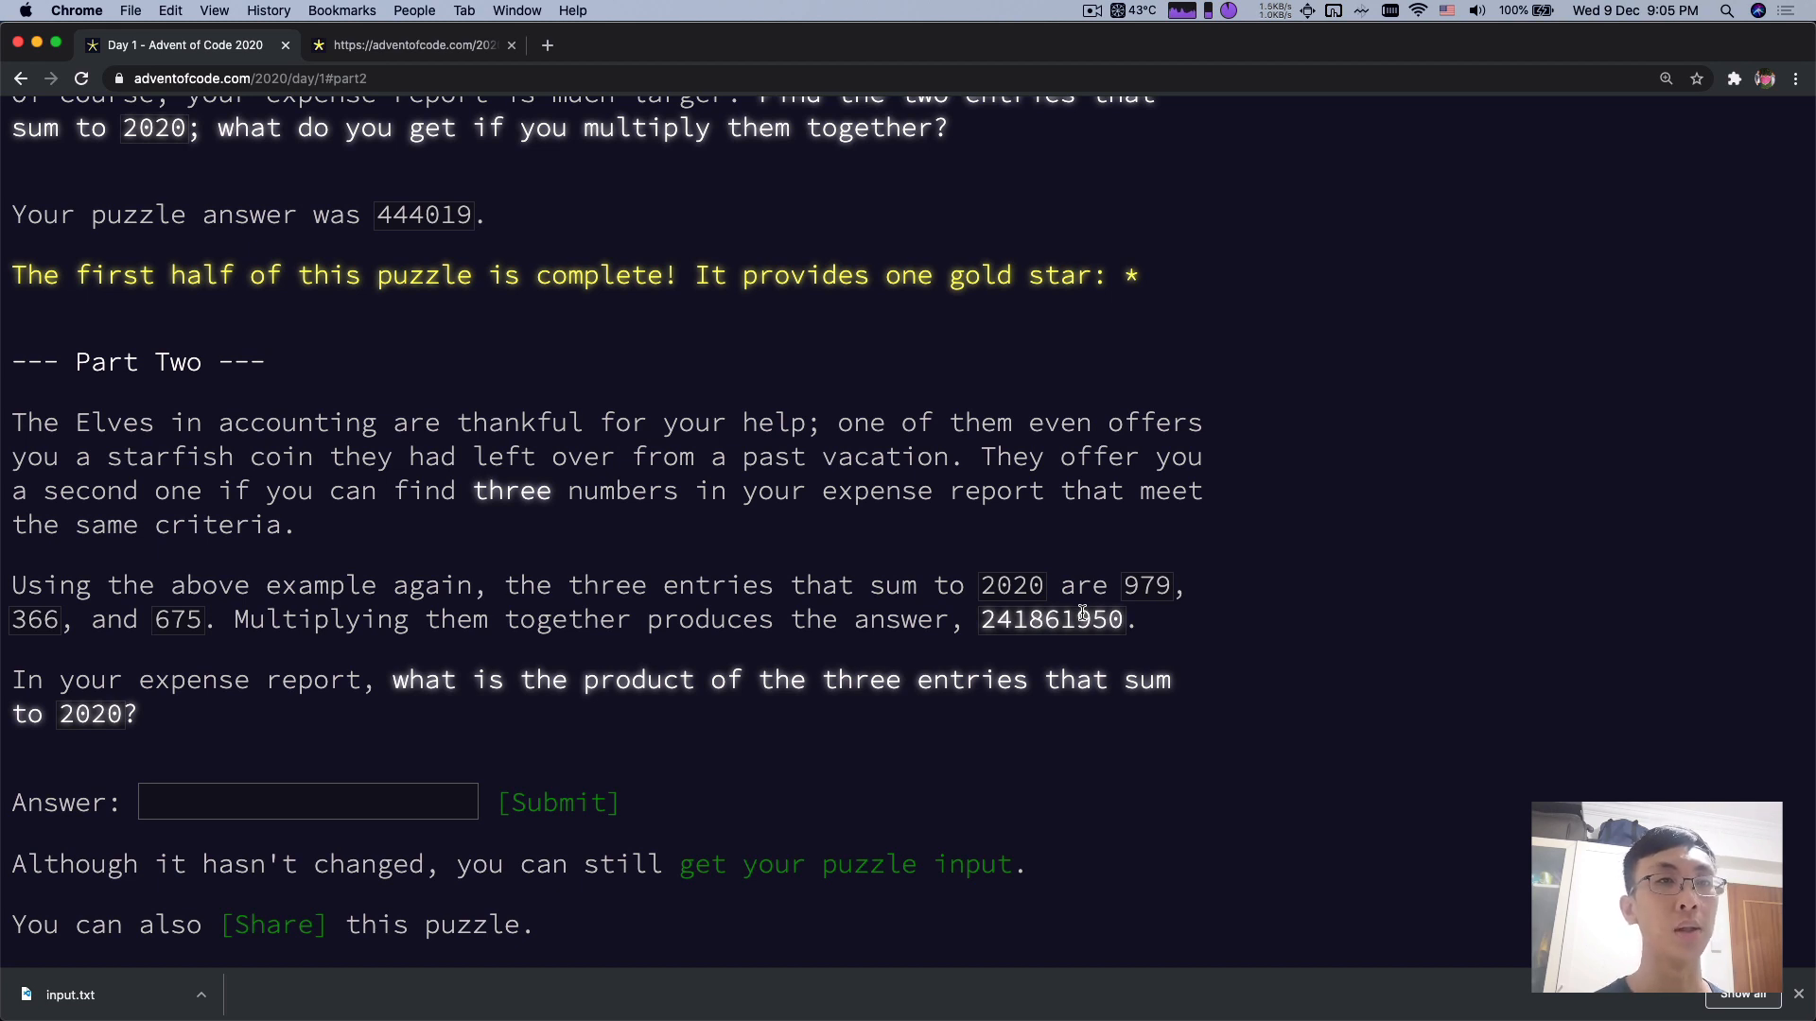
pyautogui.moveTo(1150, 732)
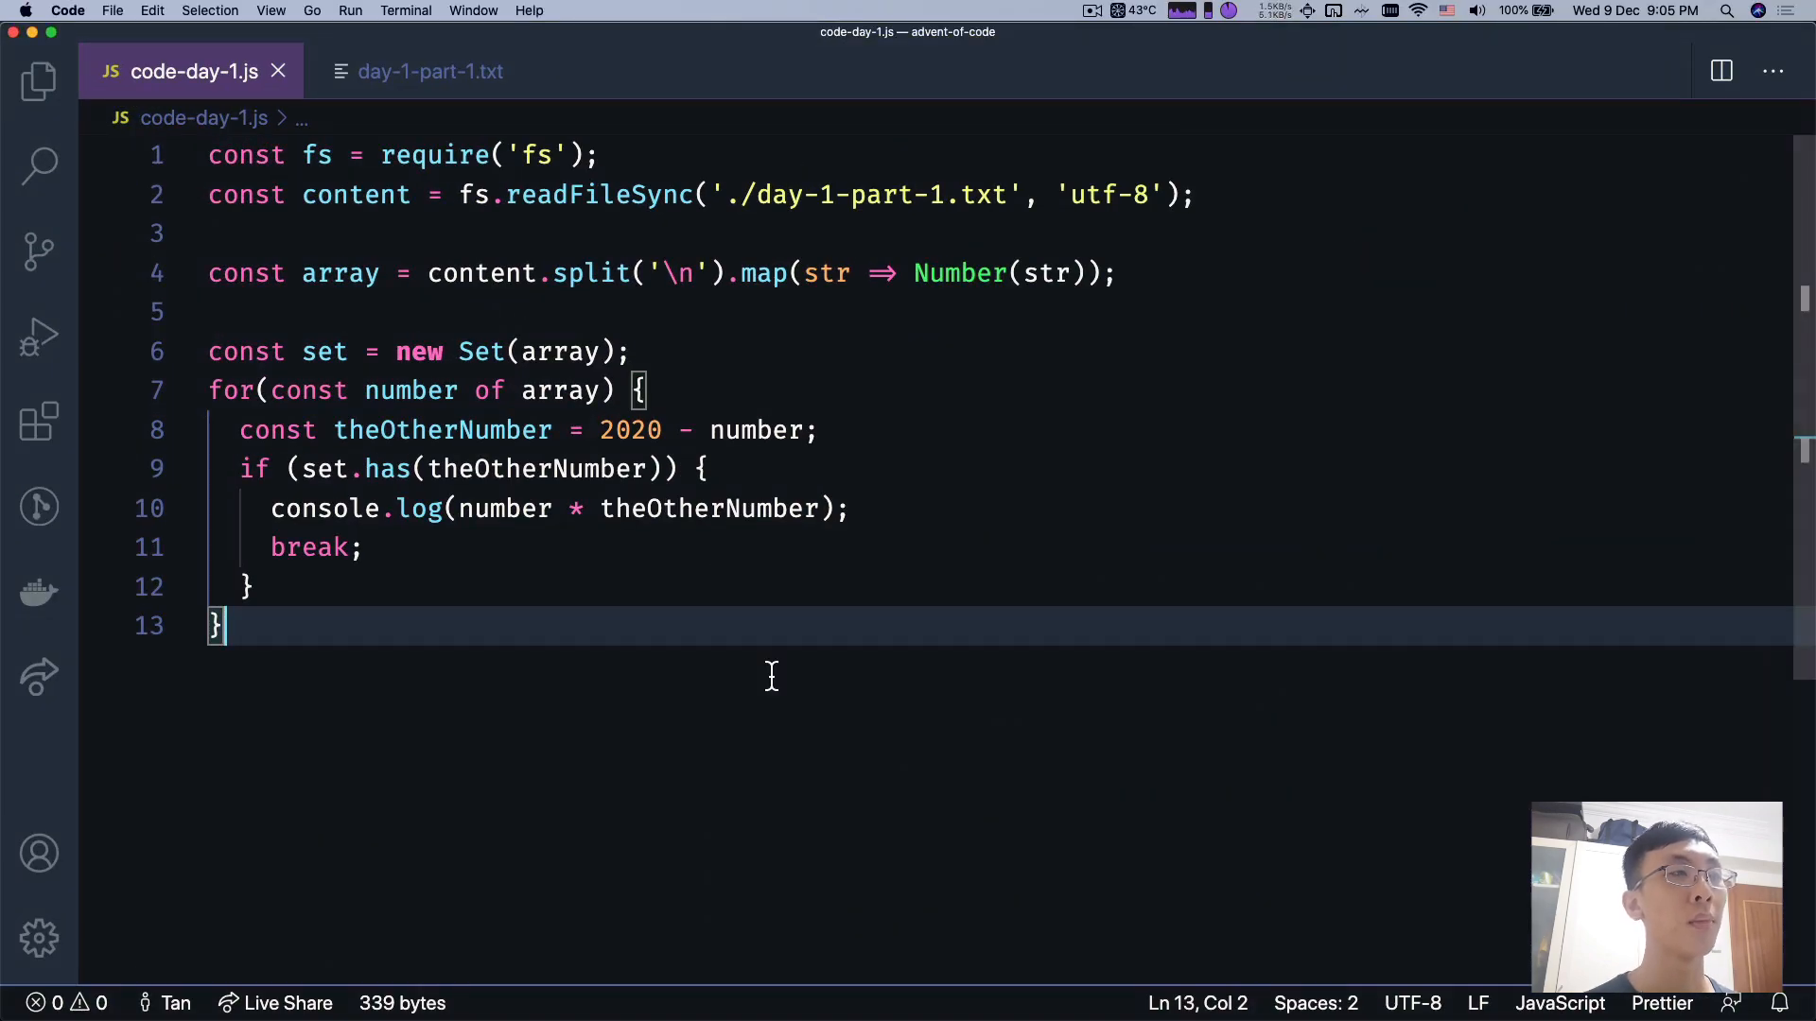
# - Place the caret after the loop in code-day-1.js and glance at the input numbers file
pyautogui.click(649, 390)
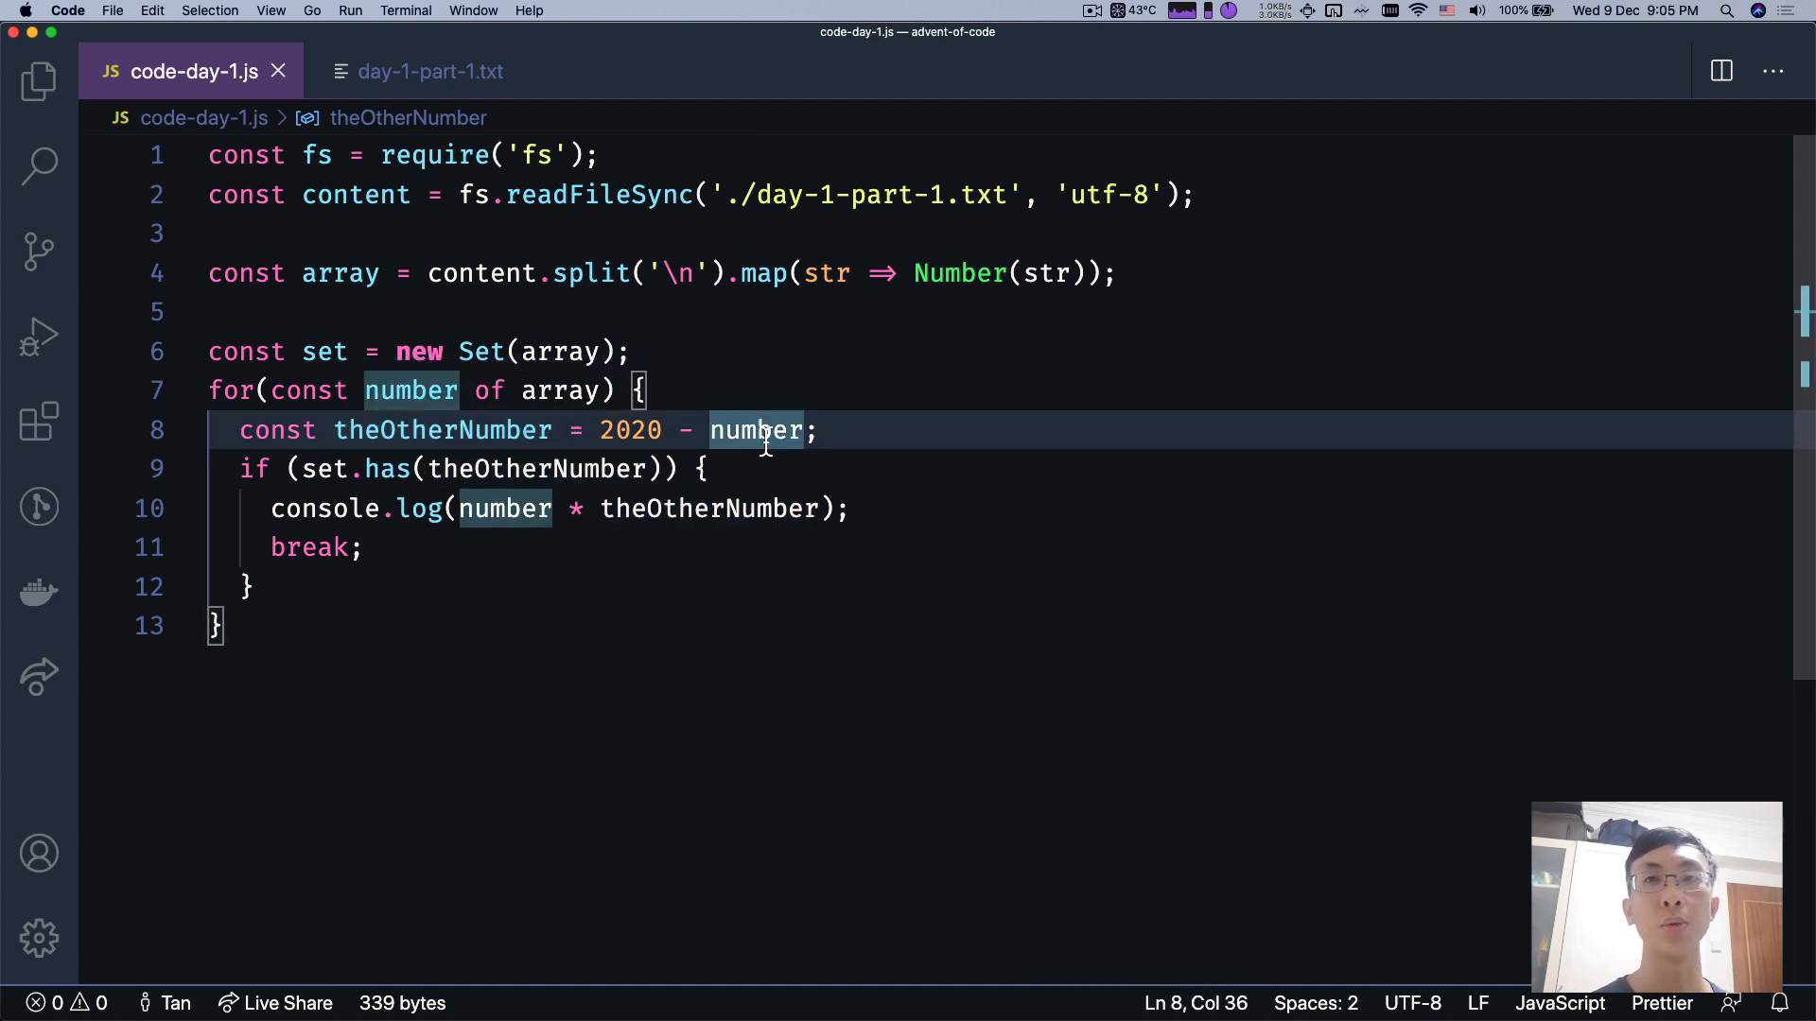
pyautogui.click(798, 430)
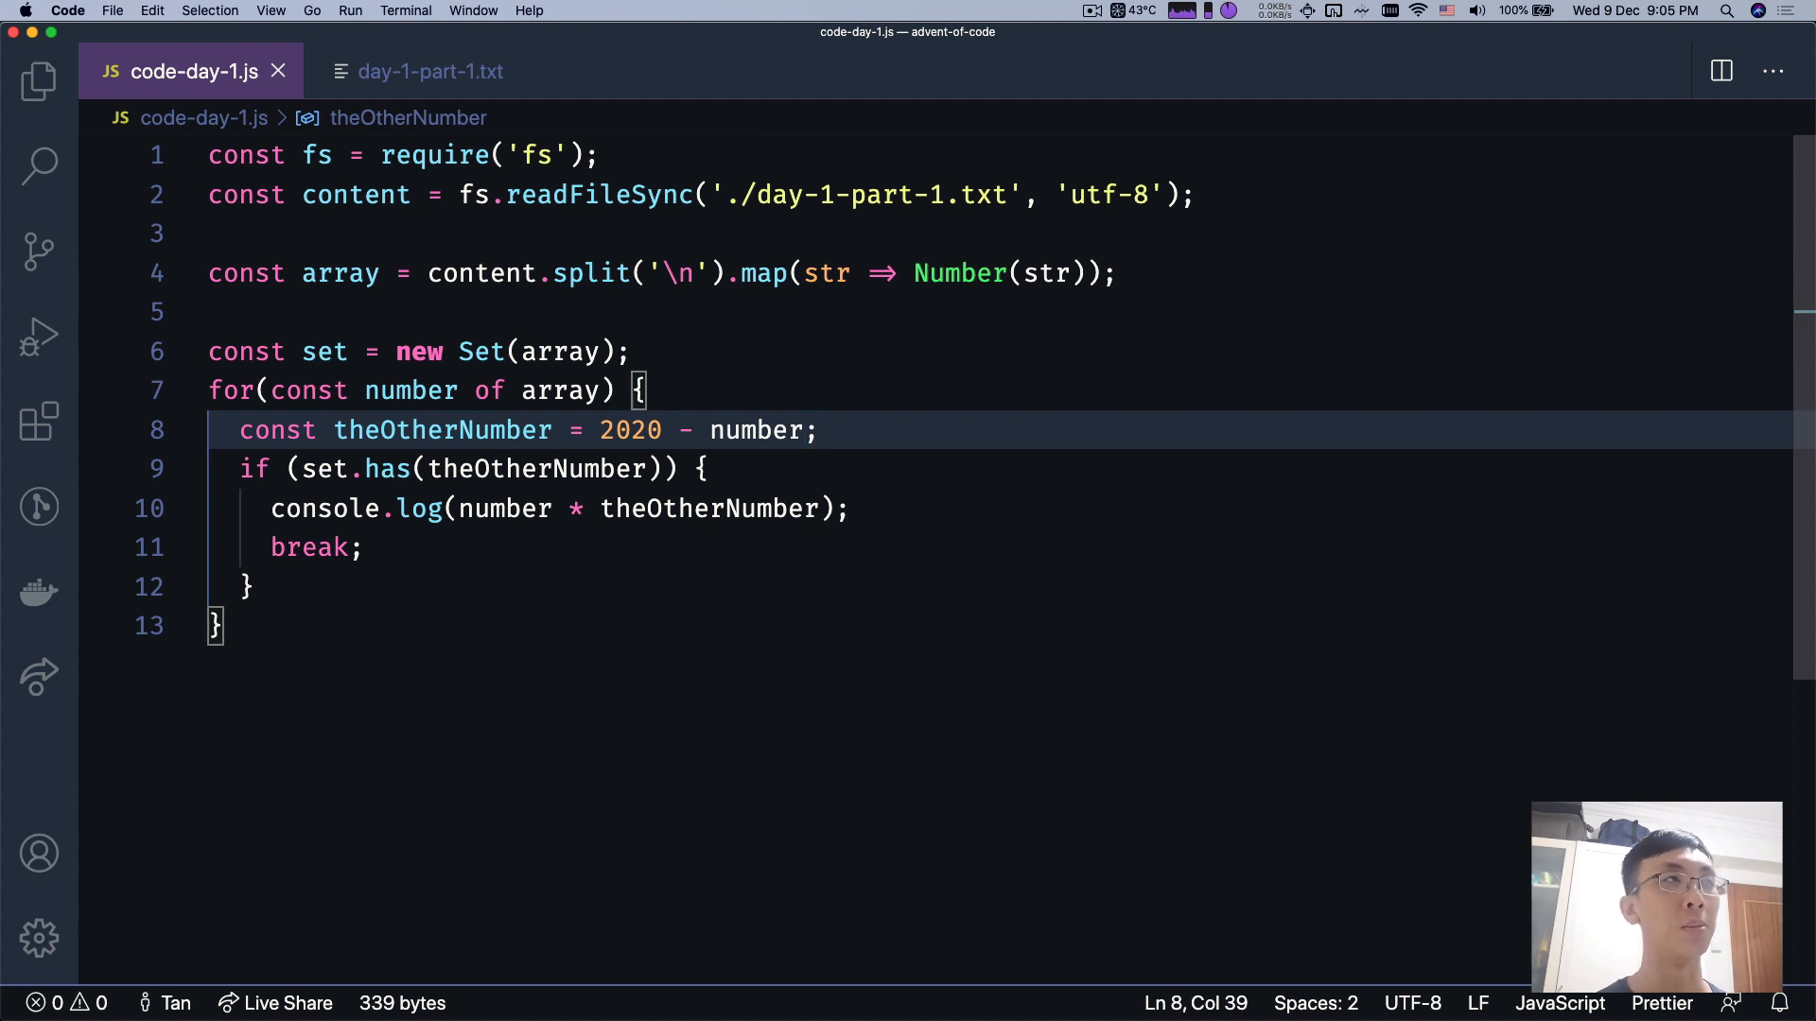
pyautogui.moveTo(430, 70)
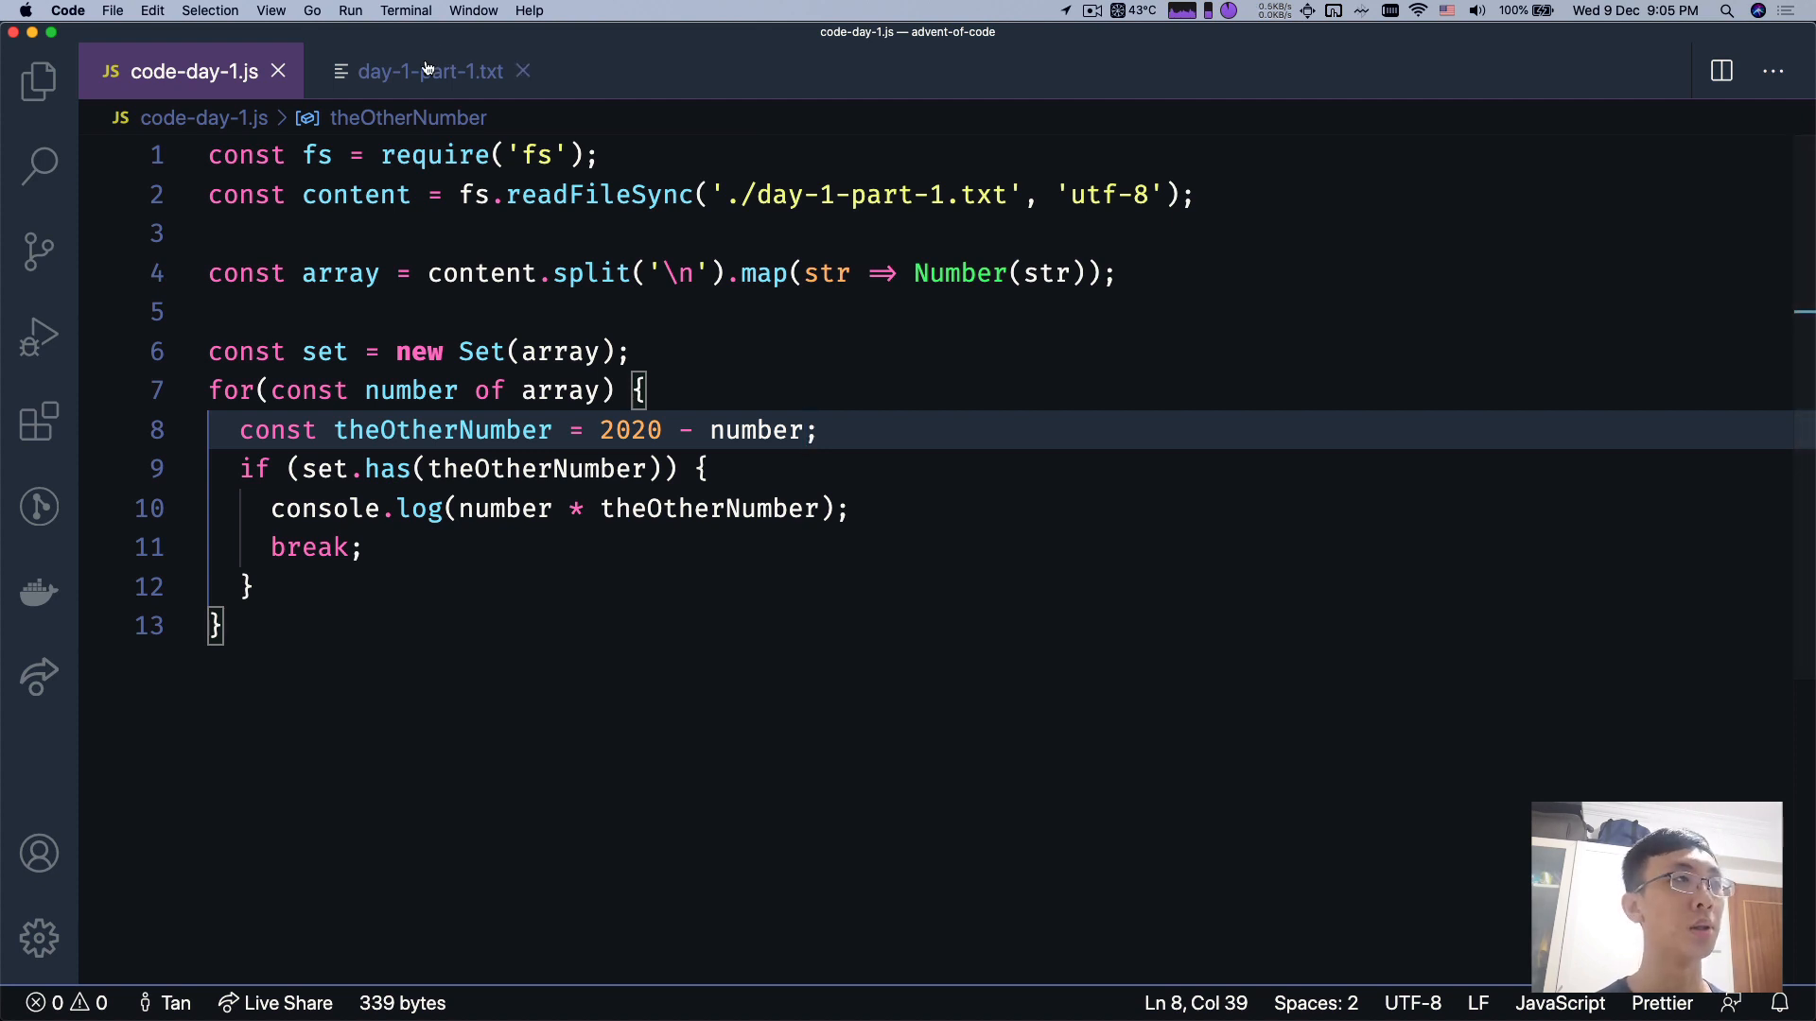
pyautogui.click(429, 70)
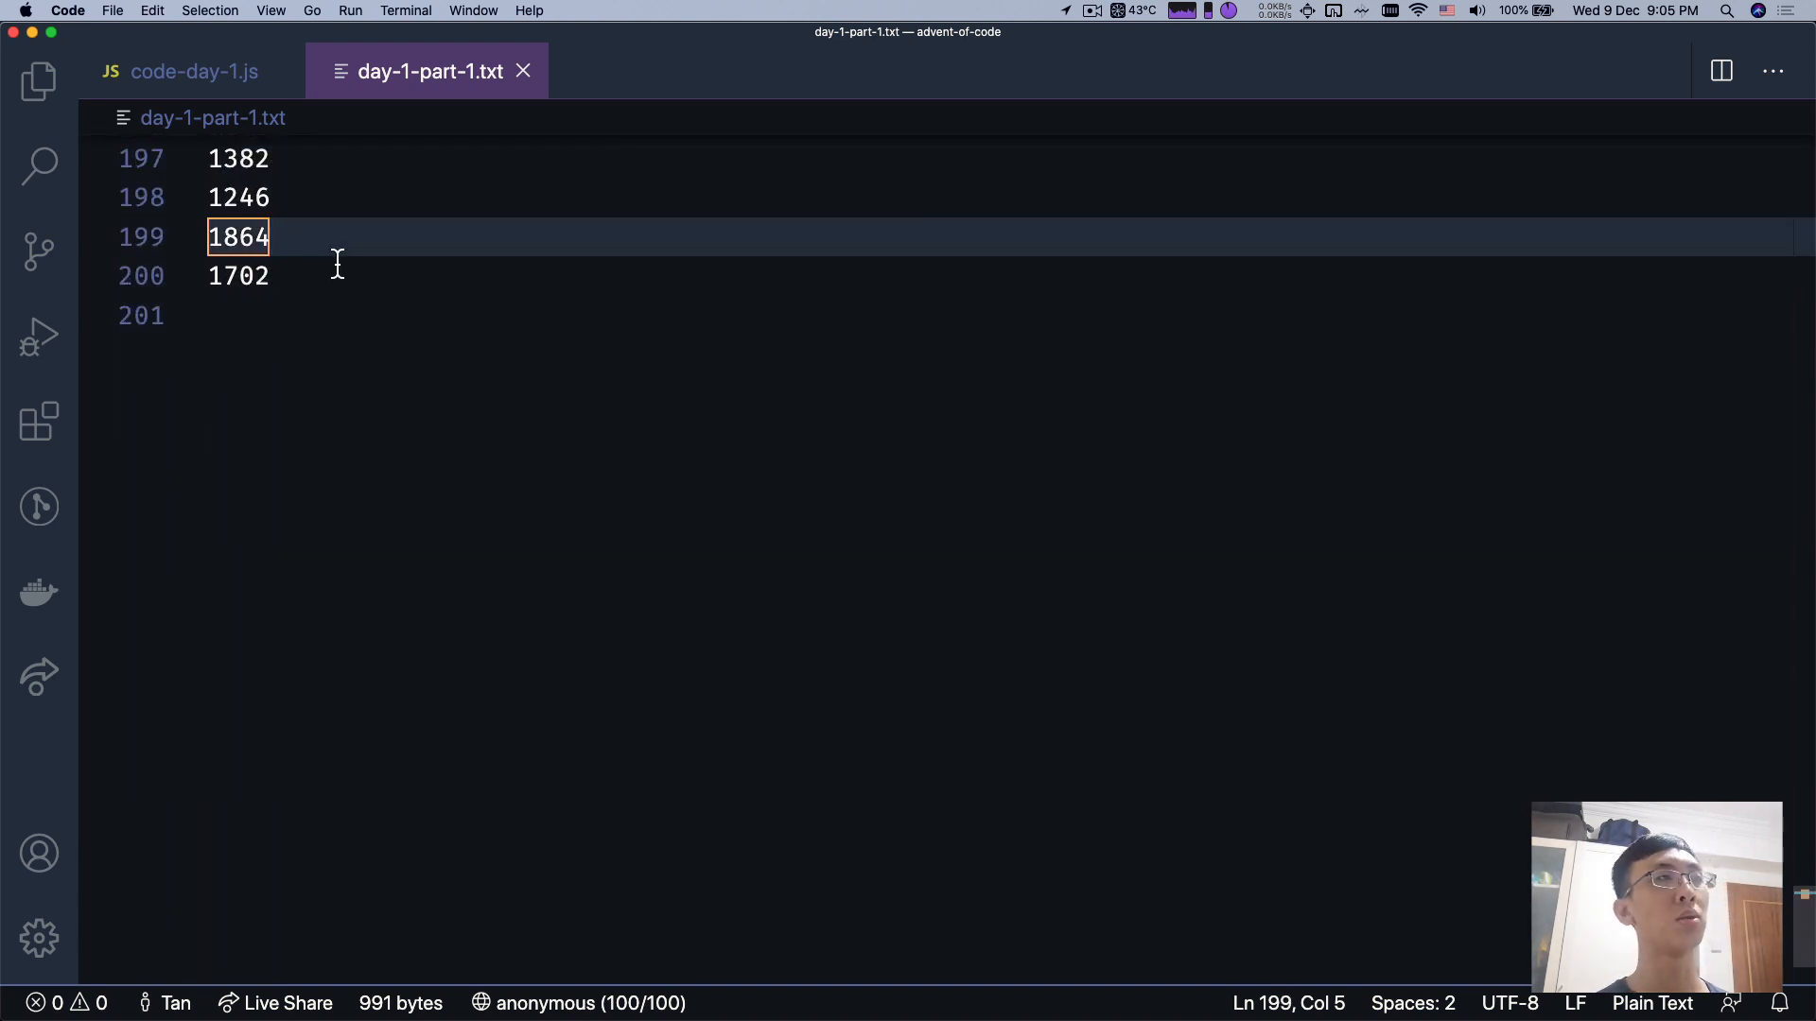
pyautogui.click(193, 70)
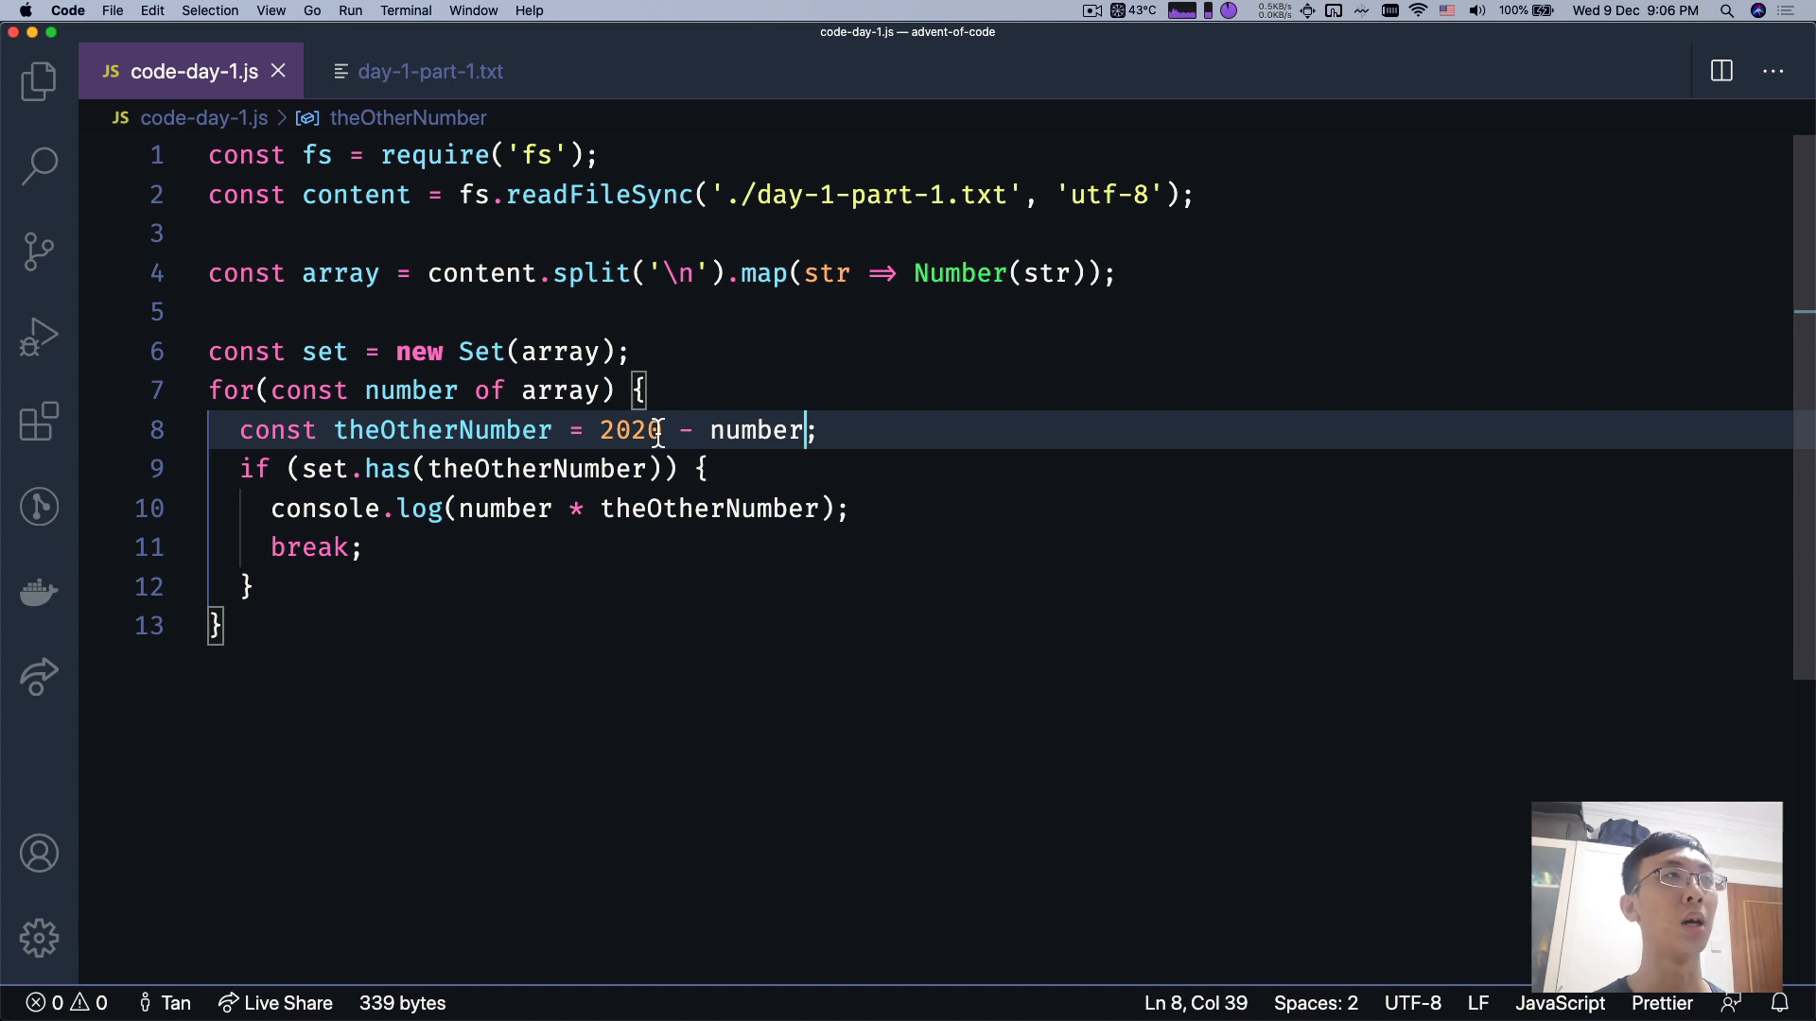
# - Look over the last entries of day-1-part-1.txt, returning to the script each time
pyautogui.click(429, 70)
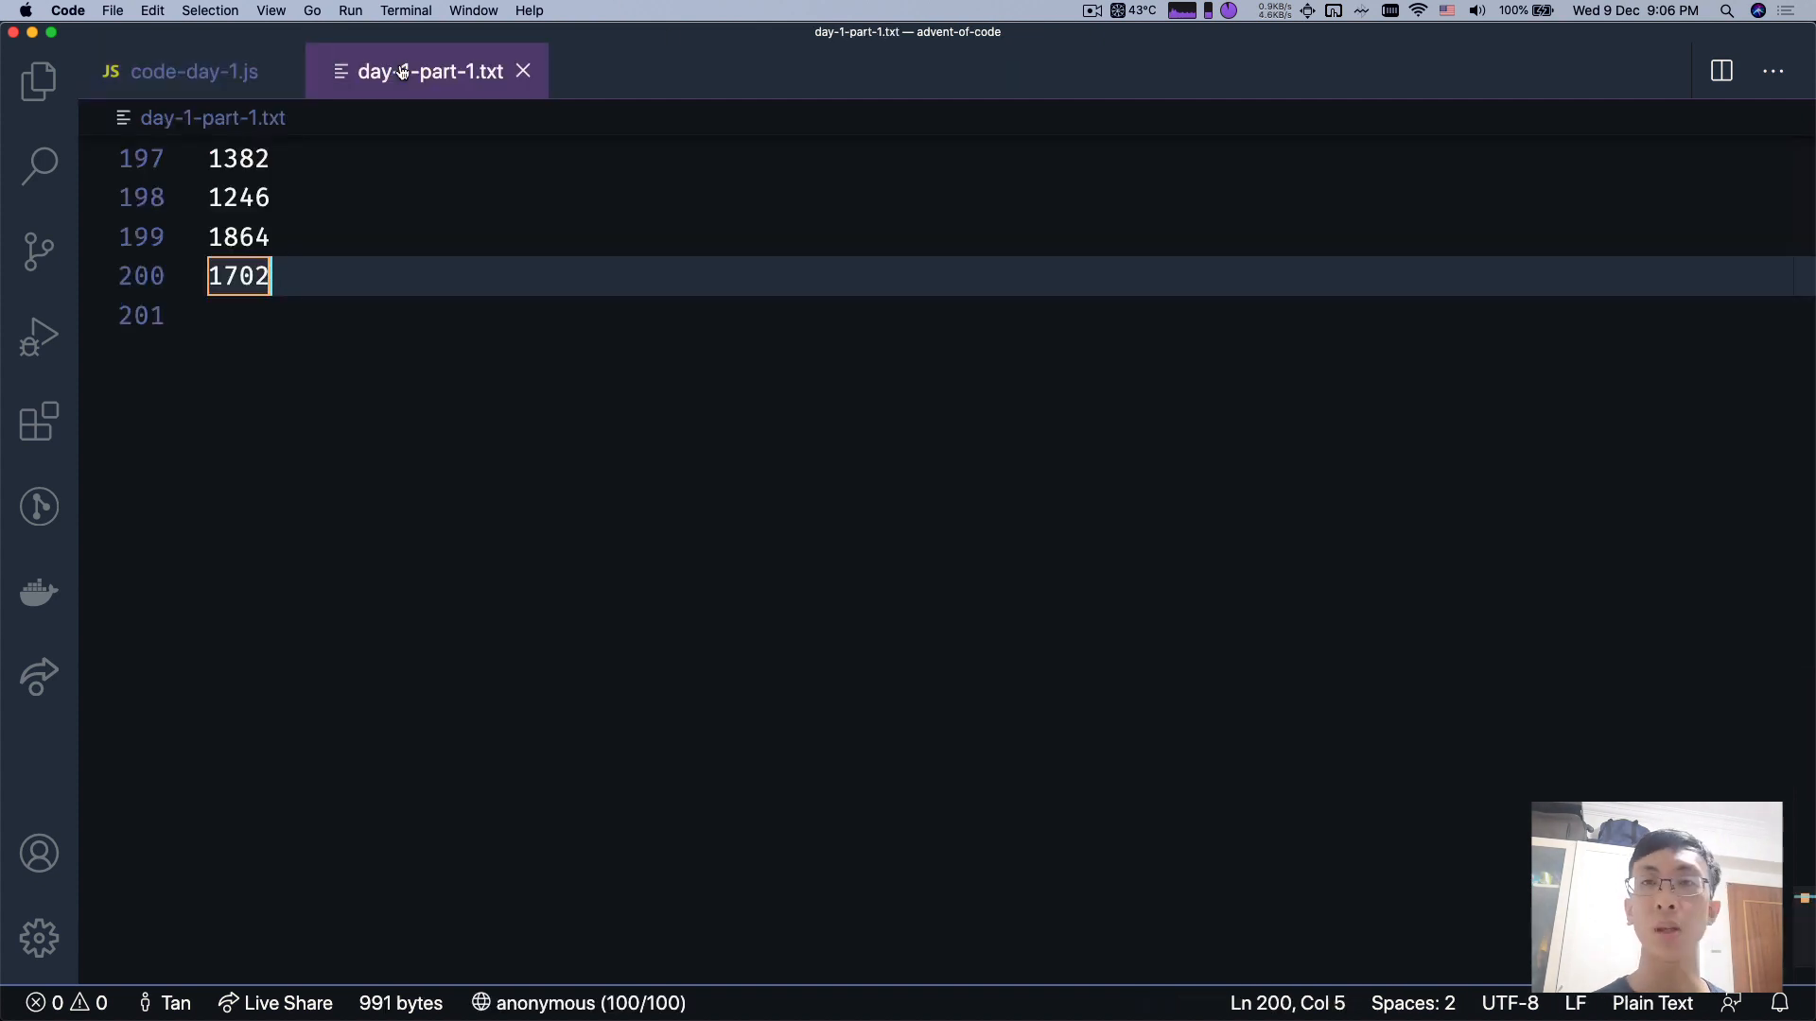
pyautogui.moveTo(193, 89)
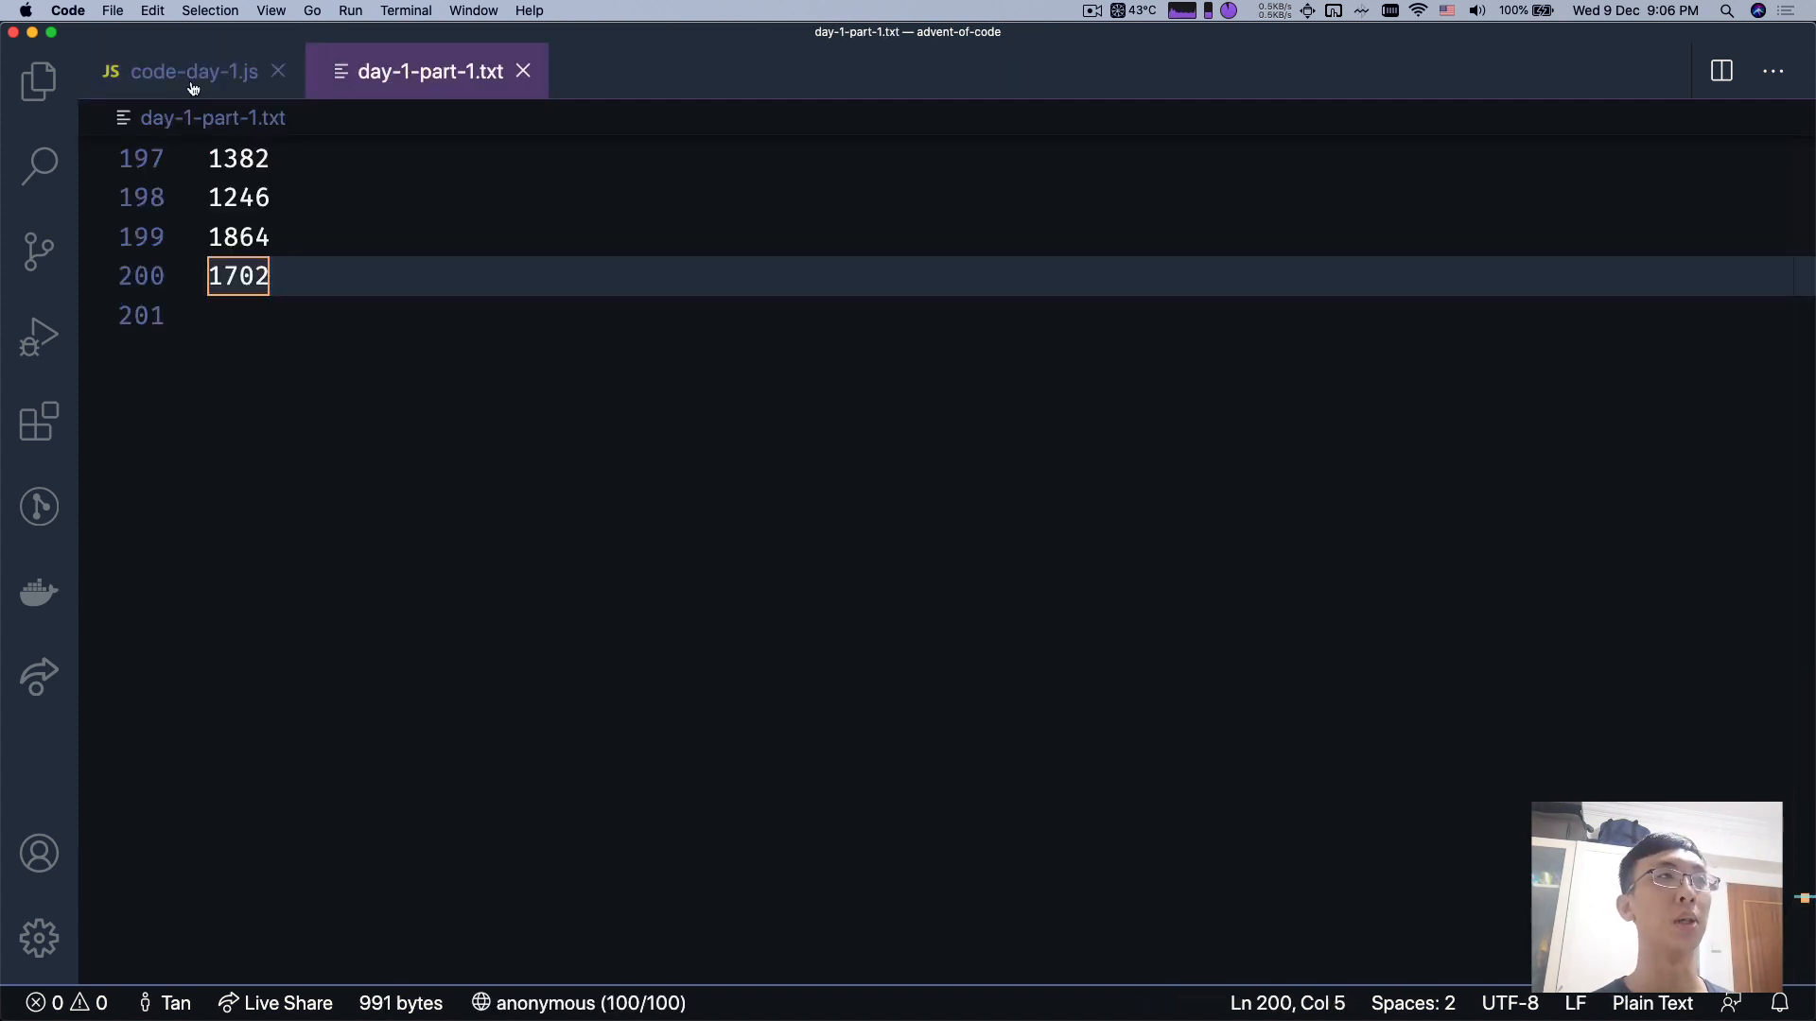
pyautogui.click(193, 70)
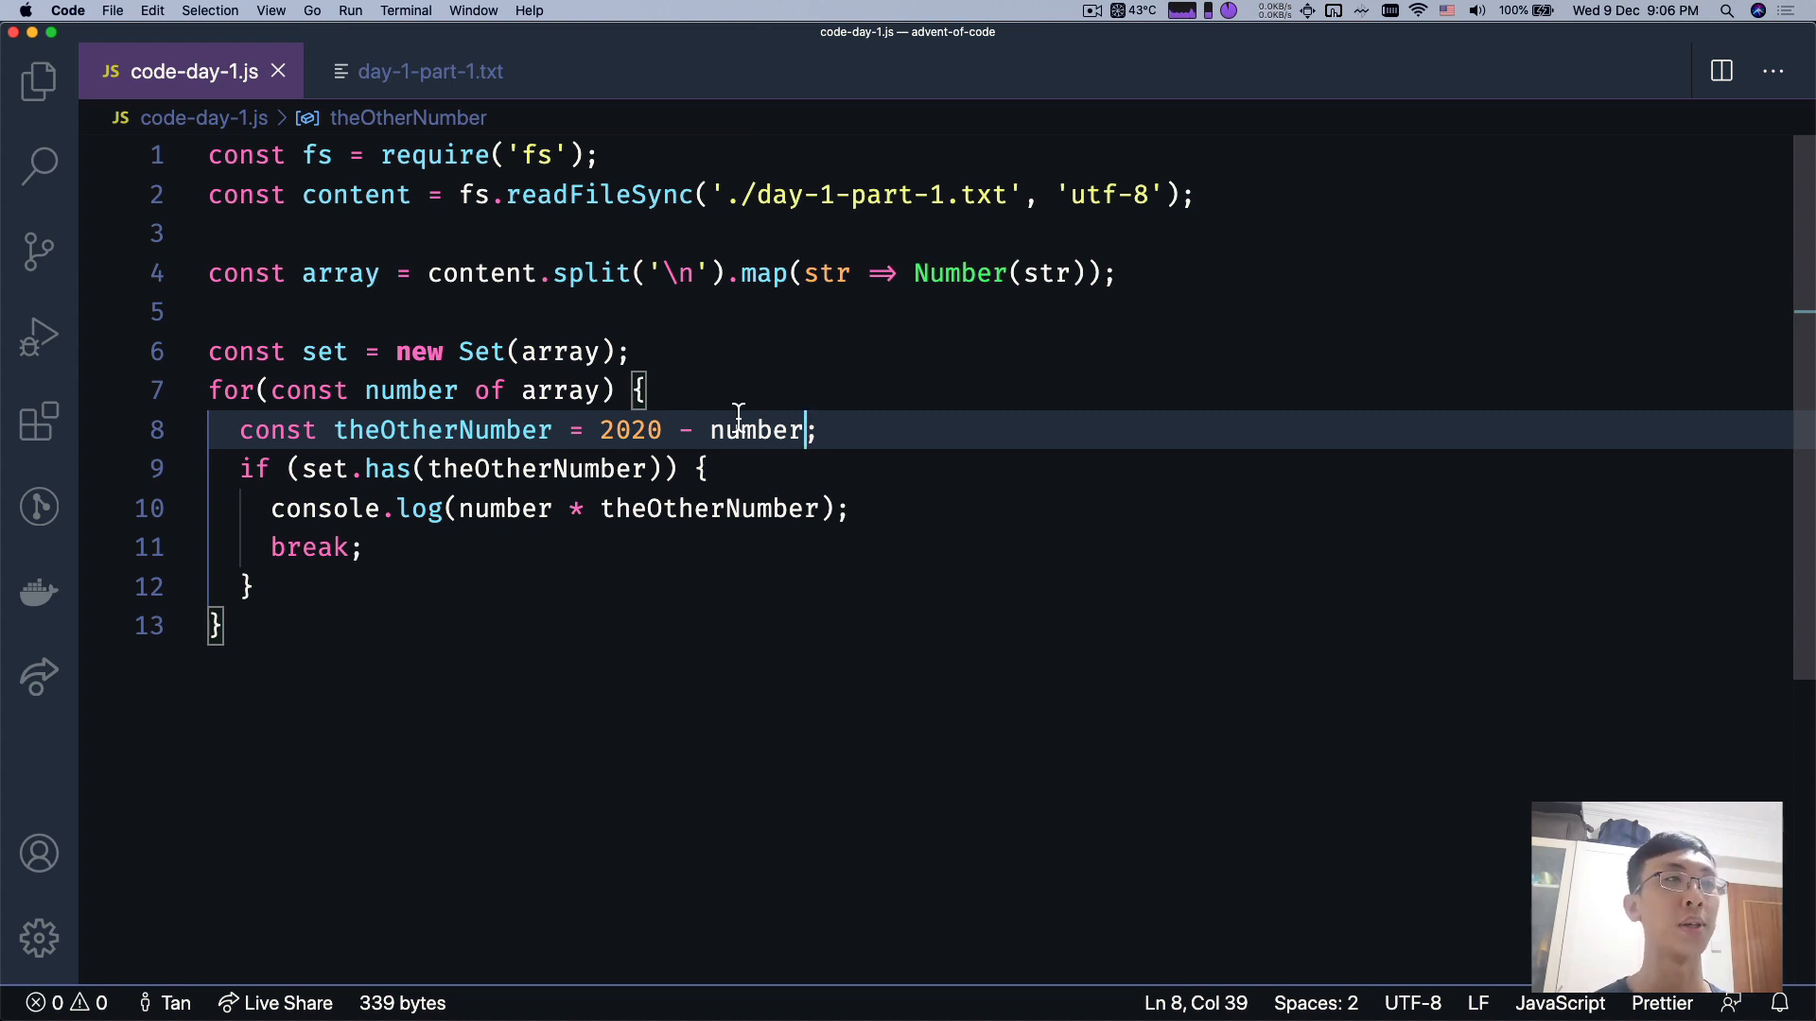
pyautogui.moveTo(704, 352)
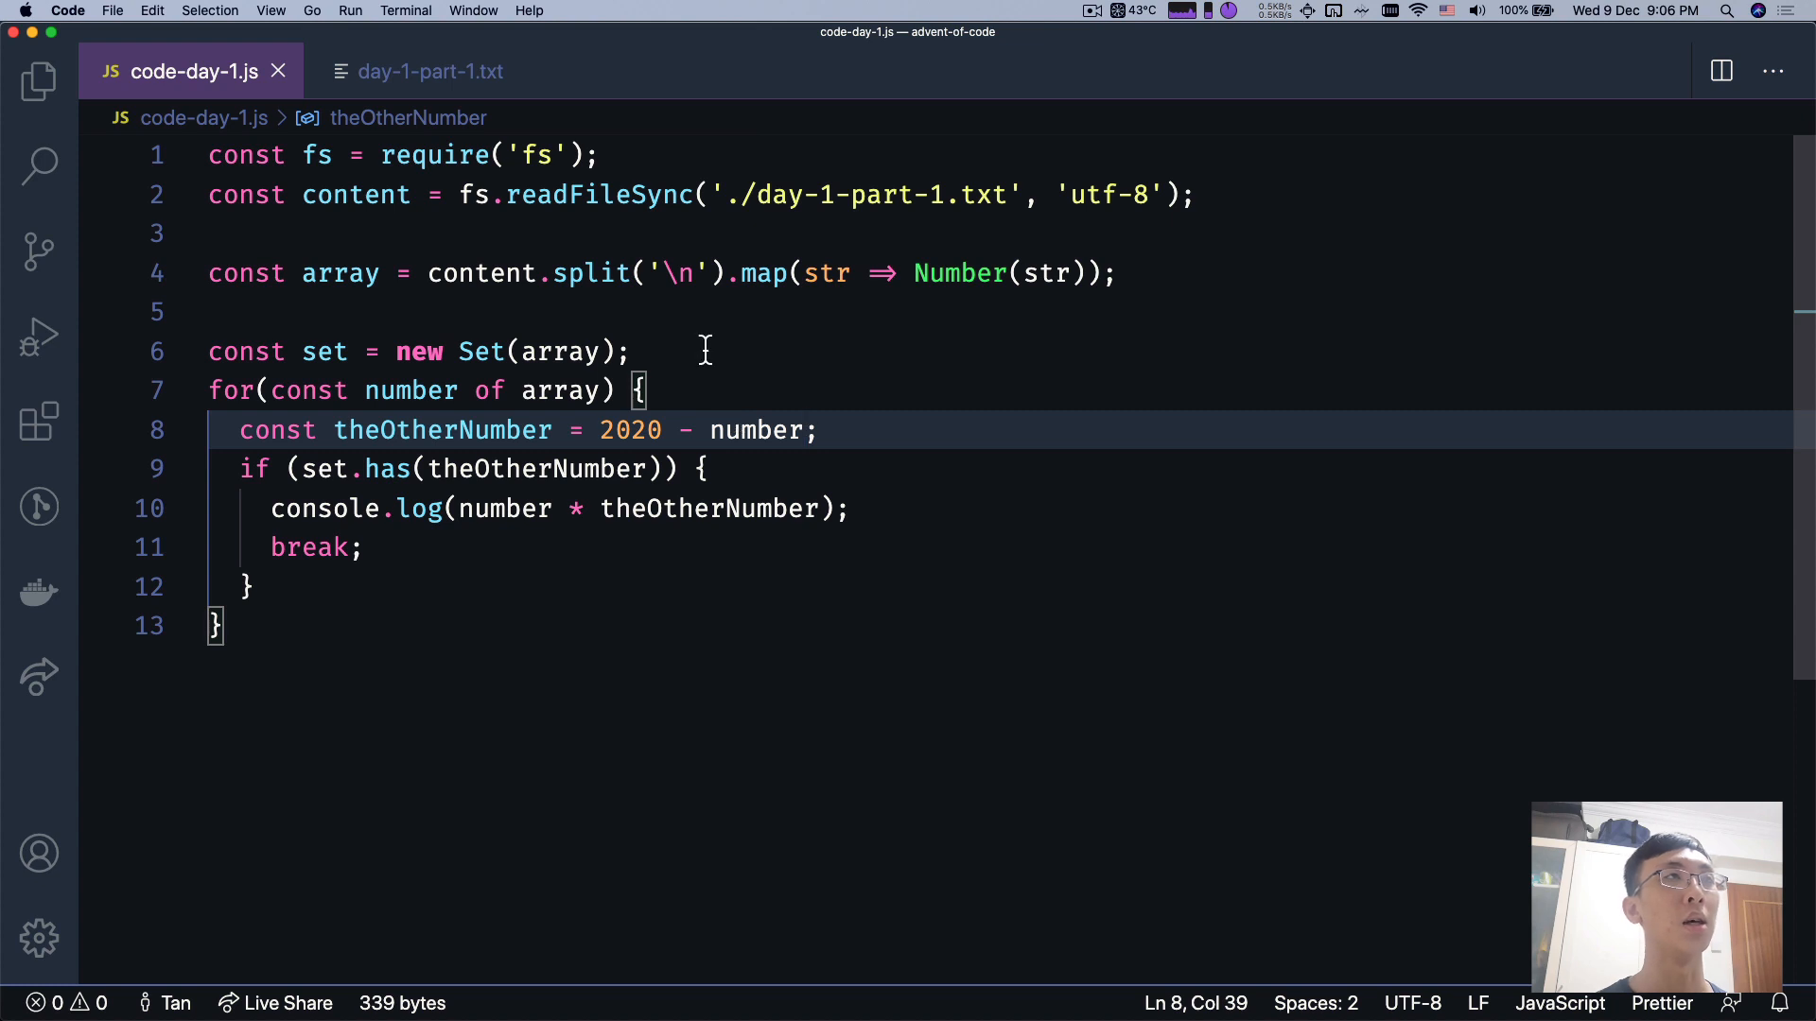
pyautogui.click(429, 69)
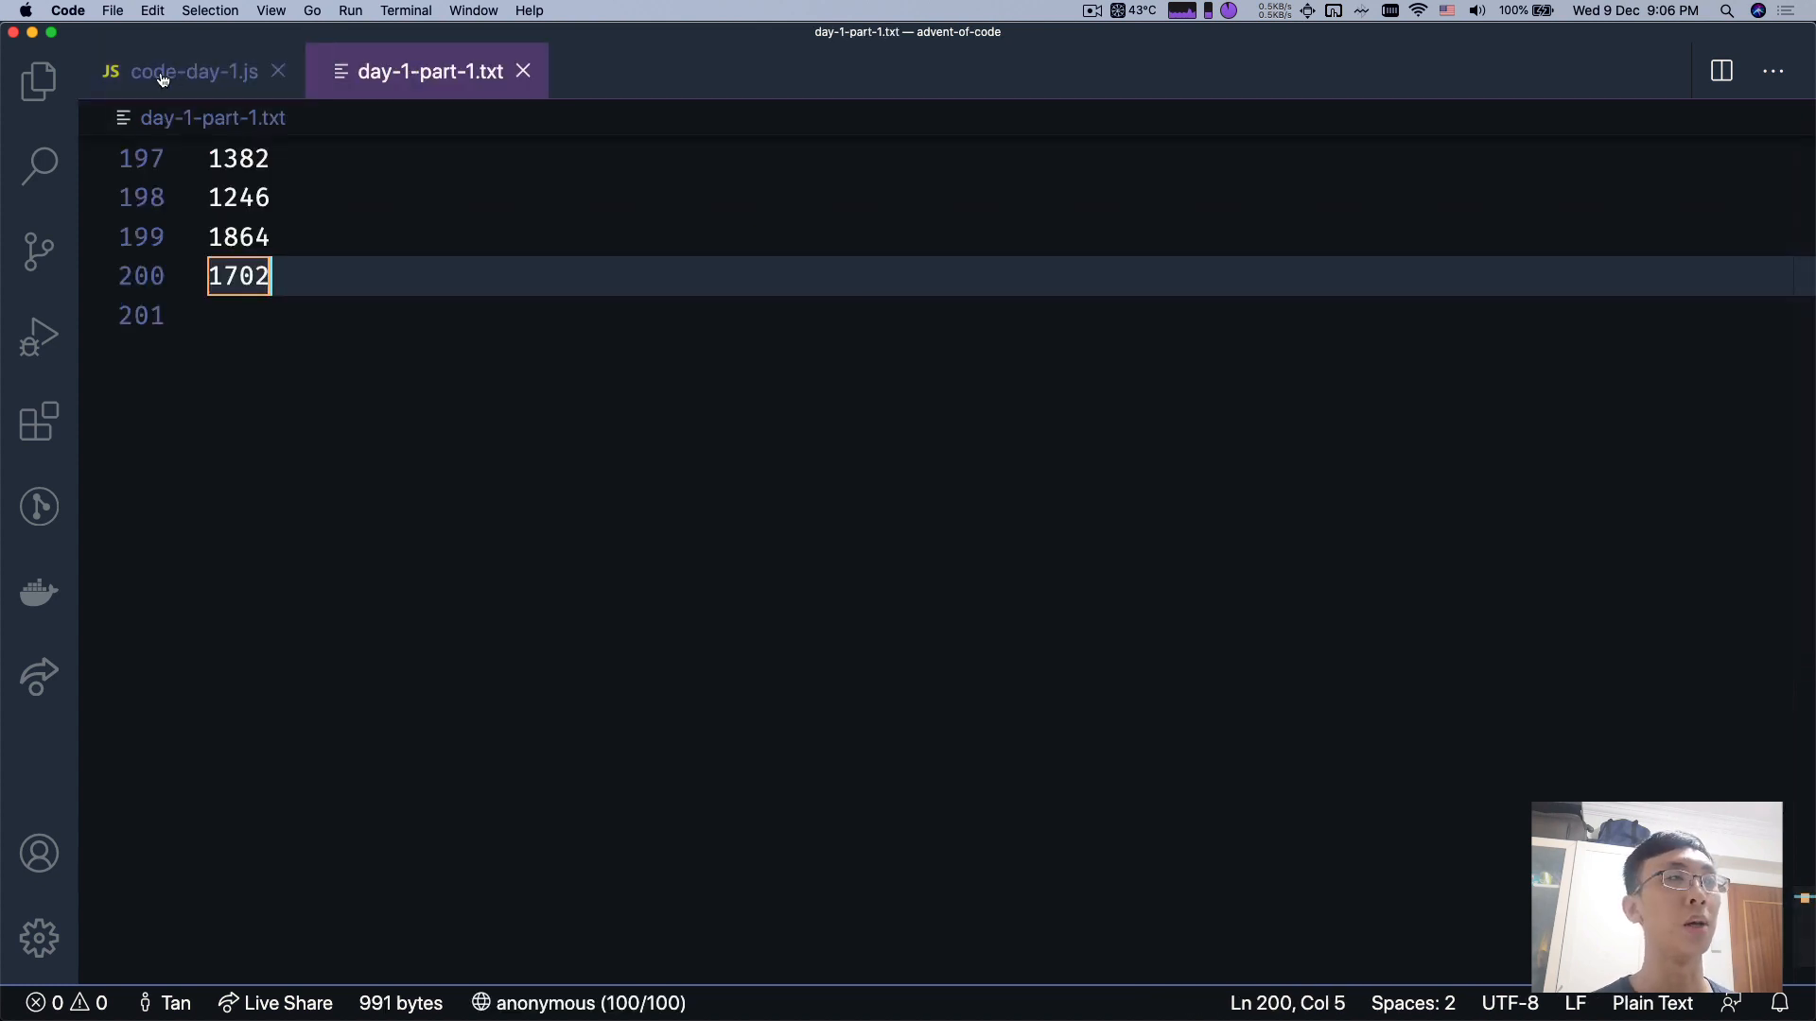
pyautogui.click(193, 70)
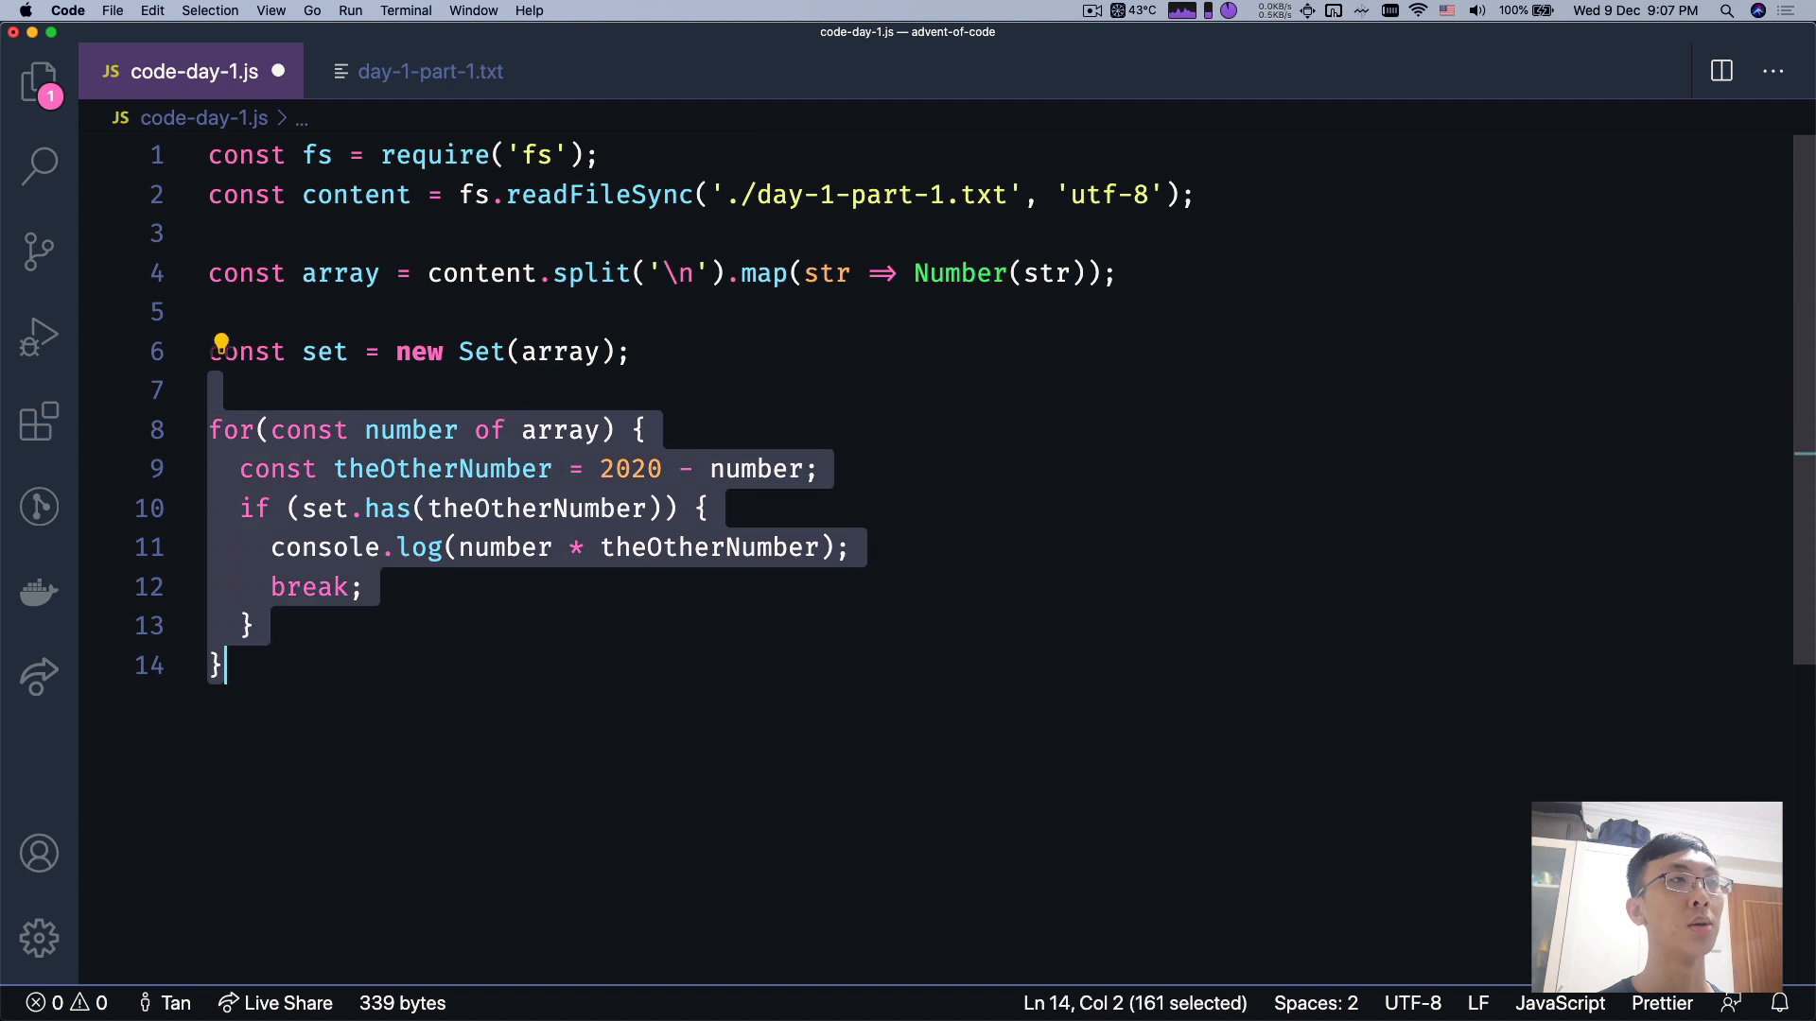
# - Write three nested for loops over the array with indices i, j and k
pyautogui.write('for(')
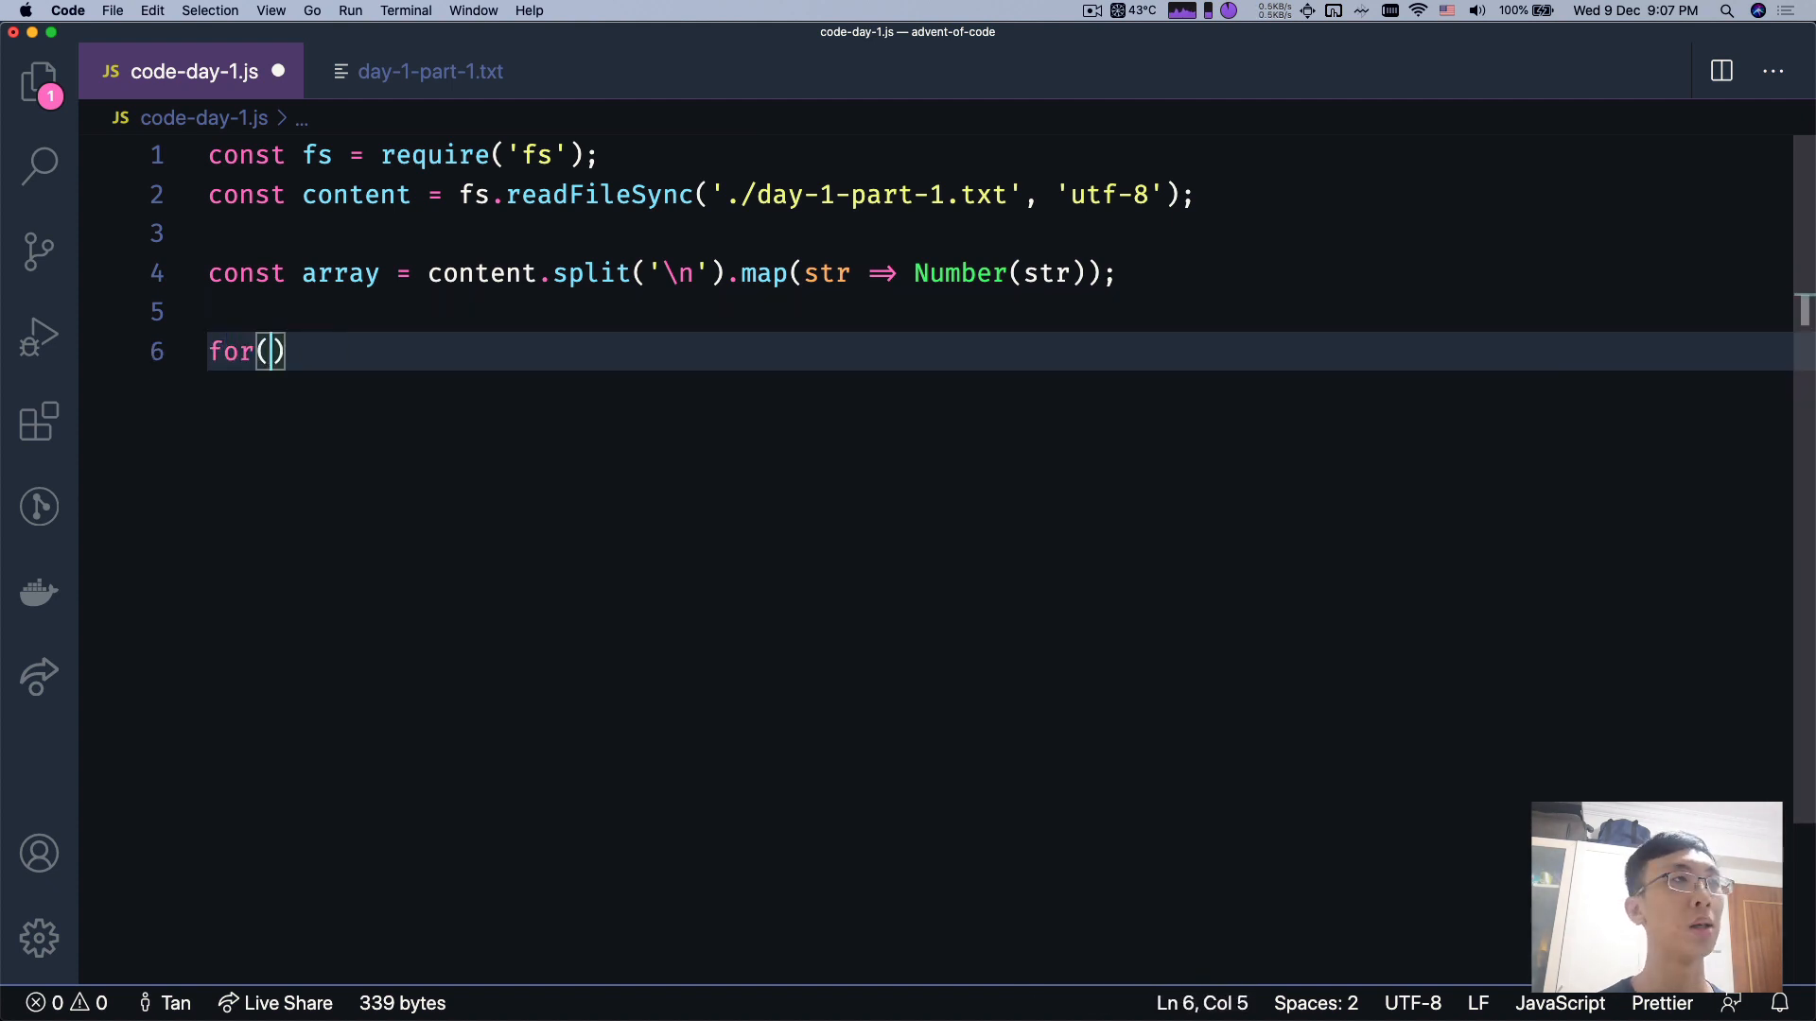
pyautogui.write('let i = 0; i <')
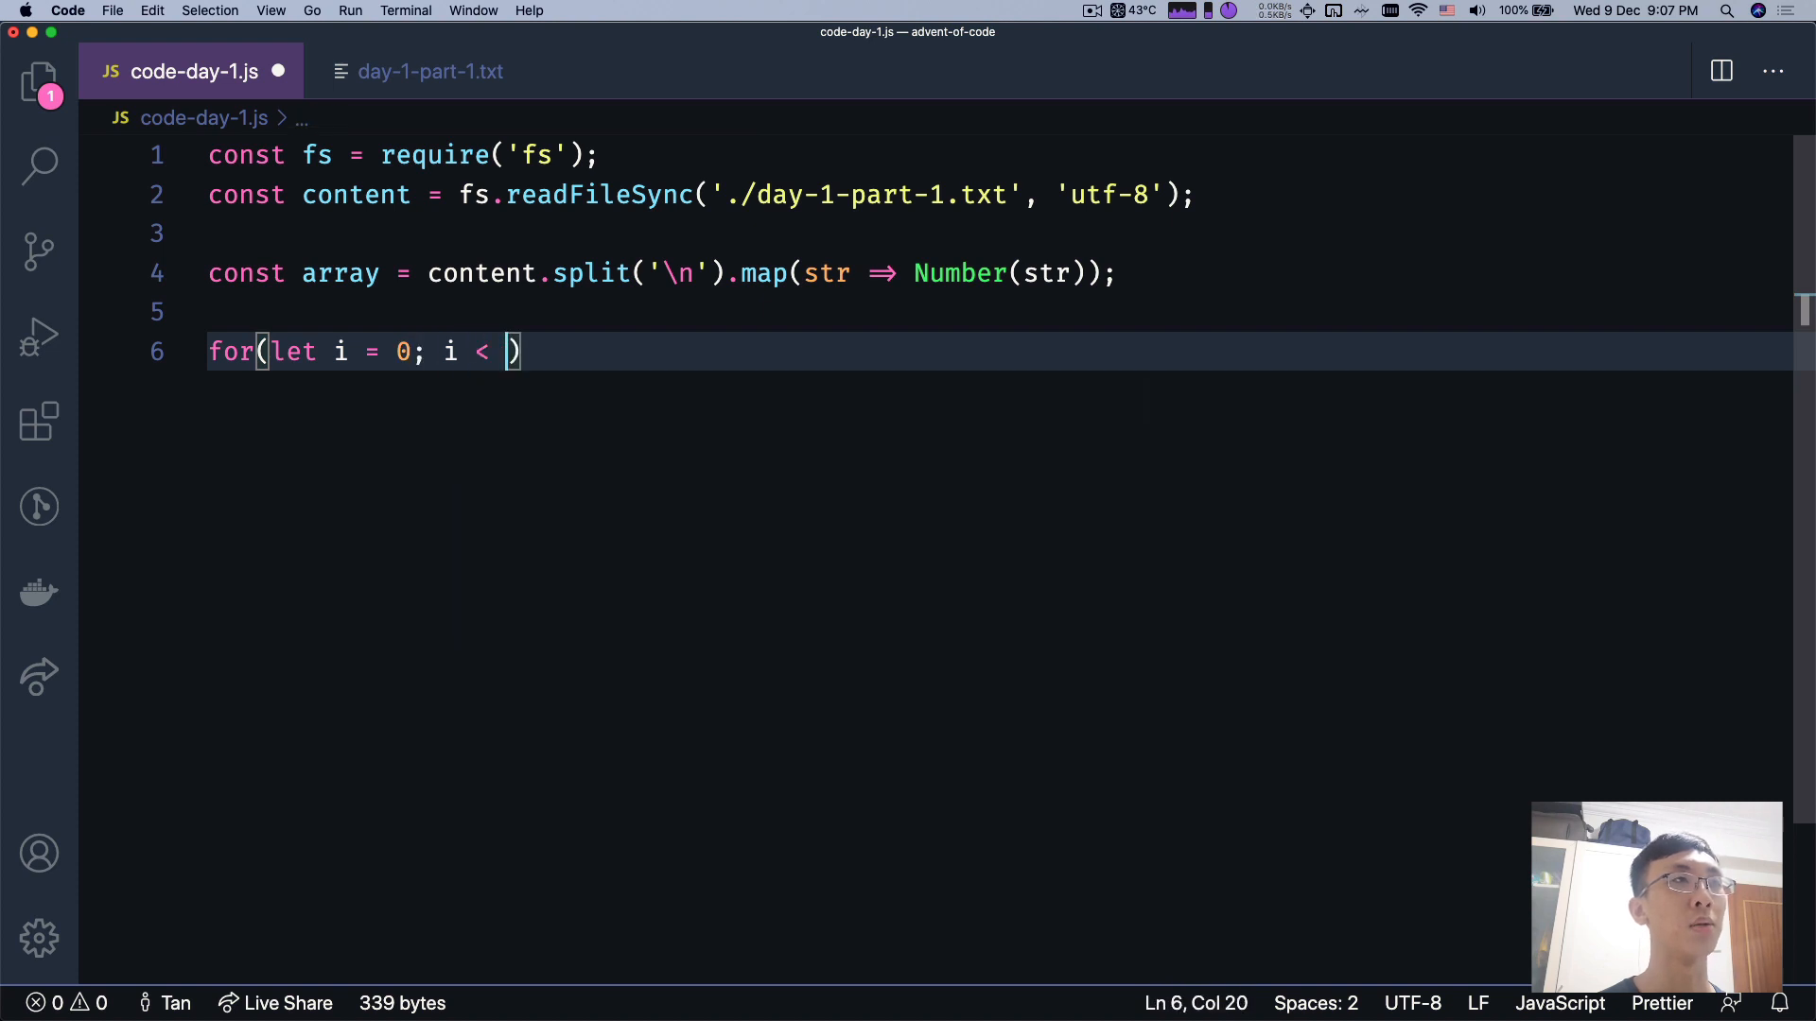
pyautogui.write('array.length; i++')
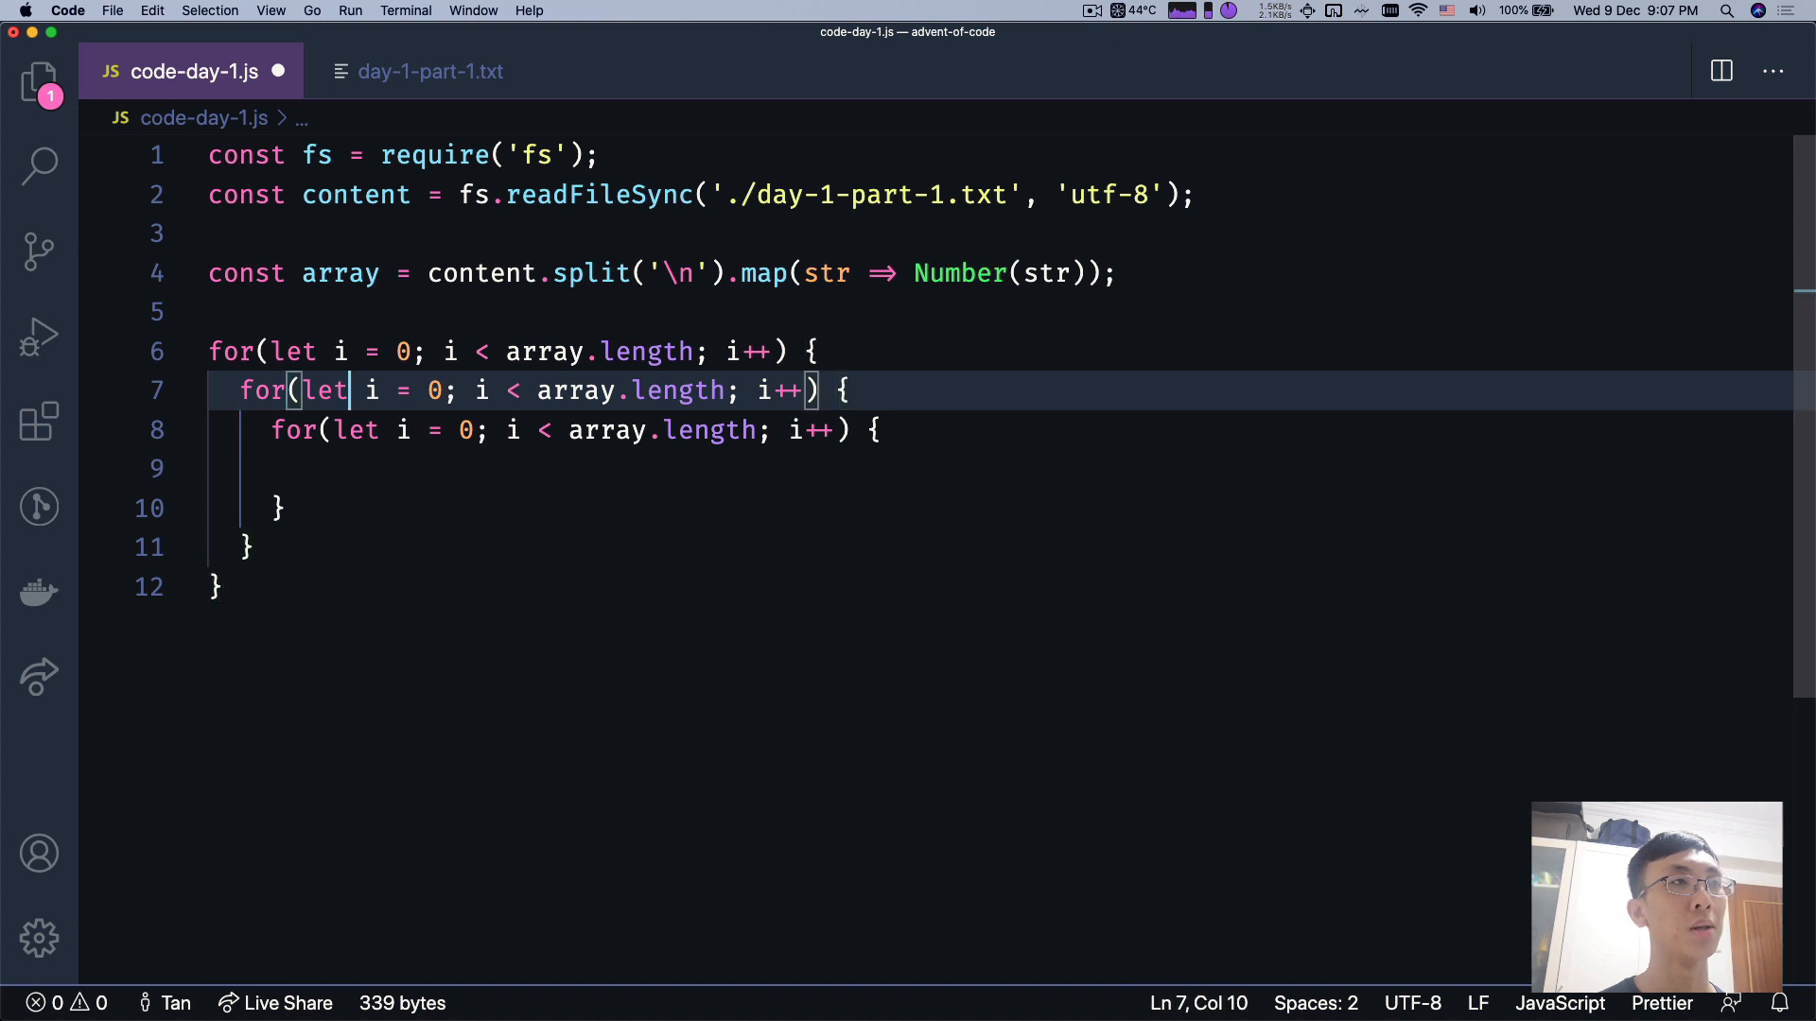
pyautogui.write('k')
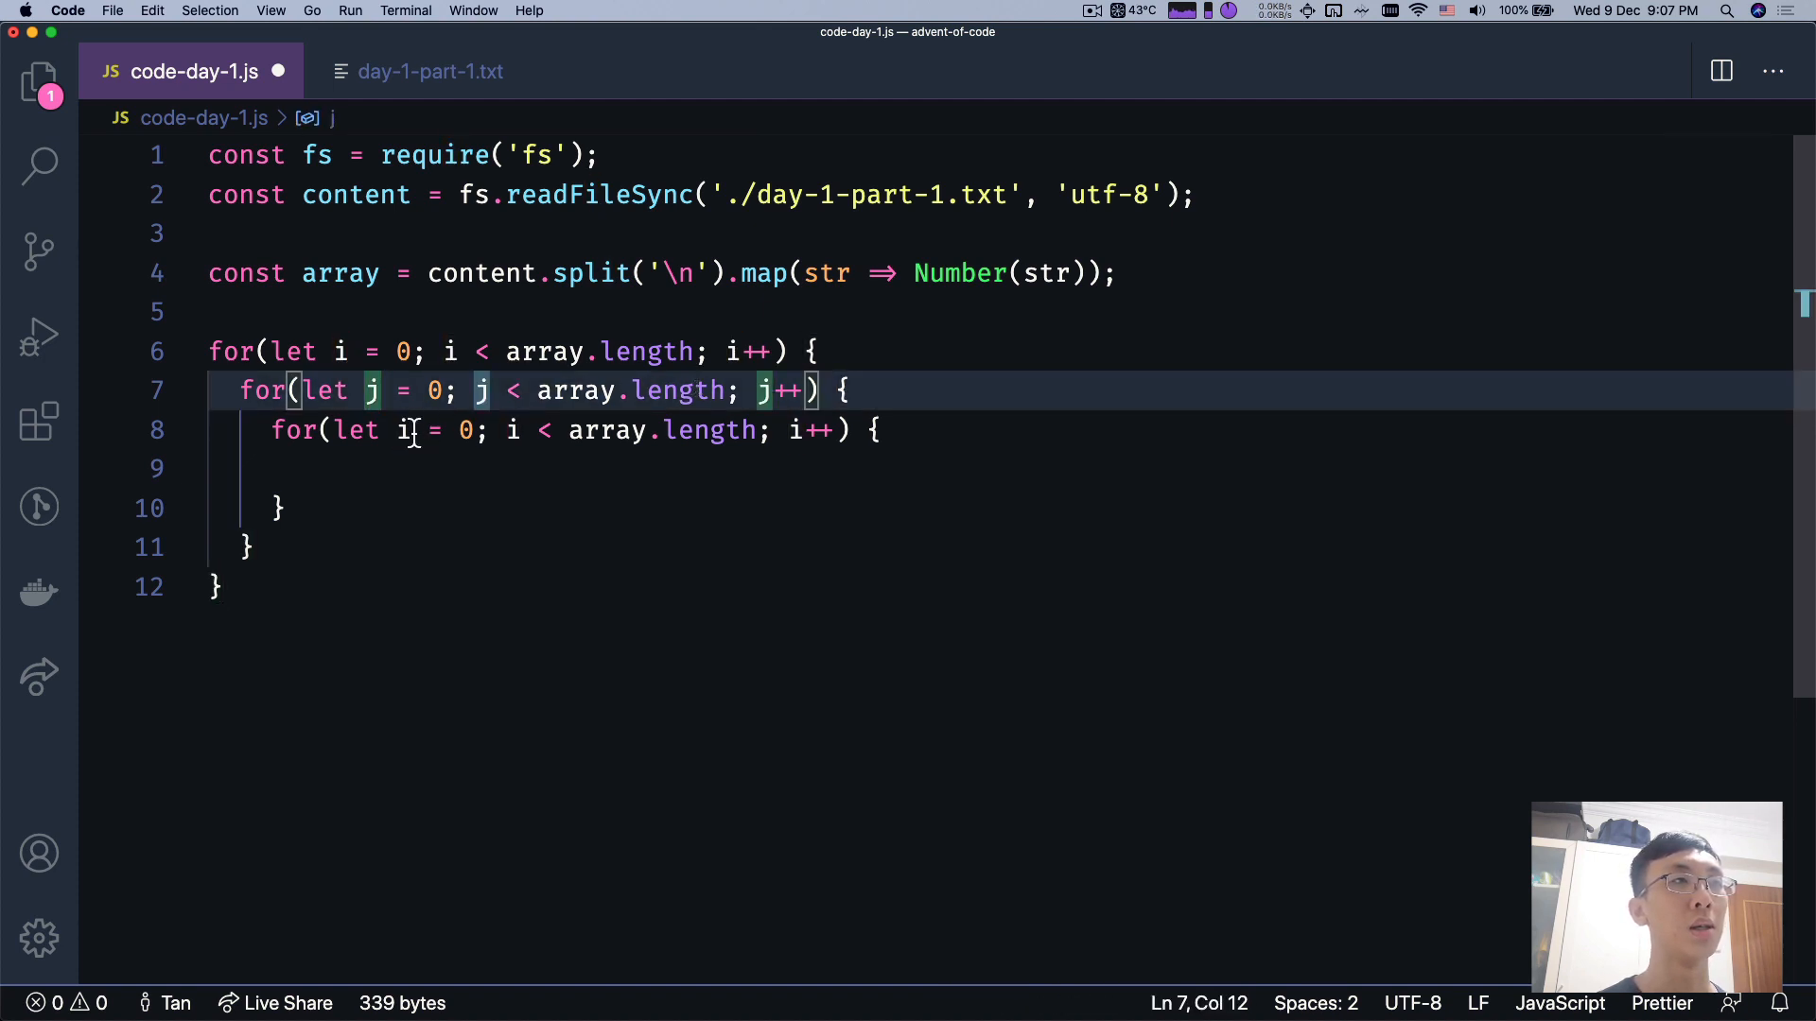
pyautogui.write('k')
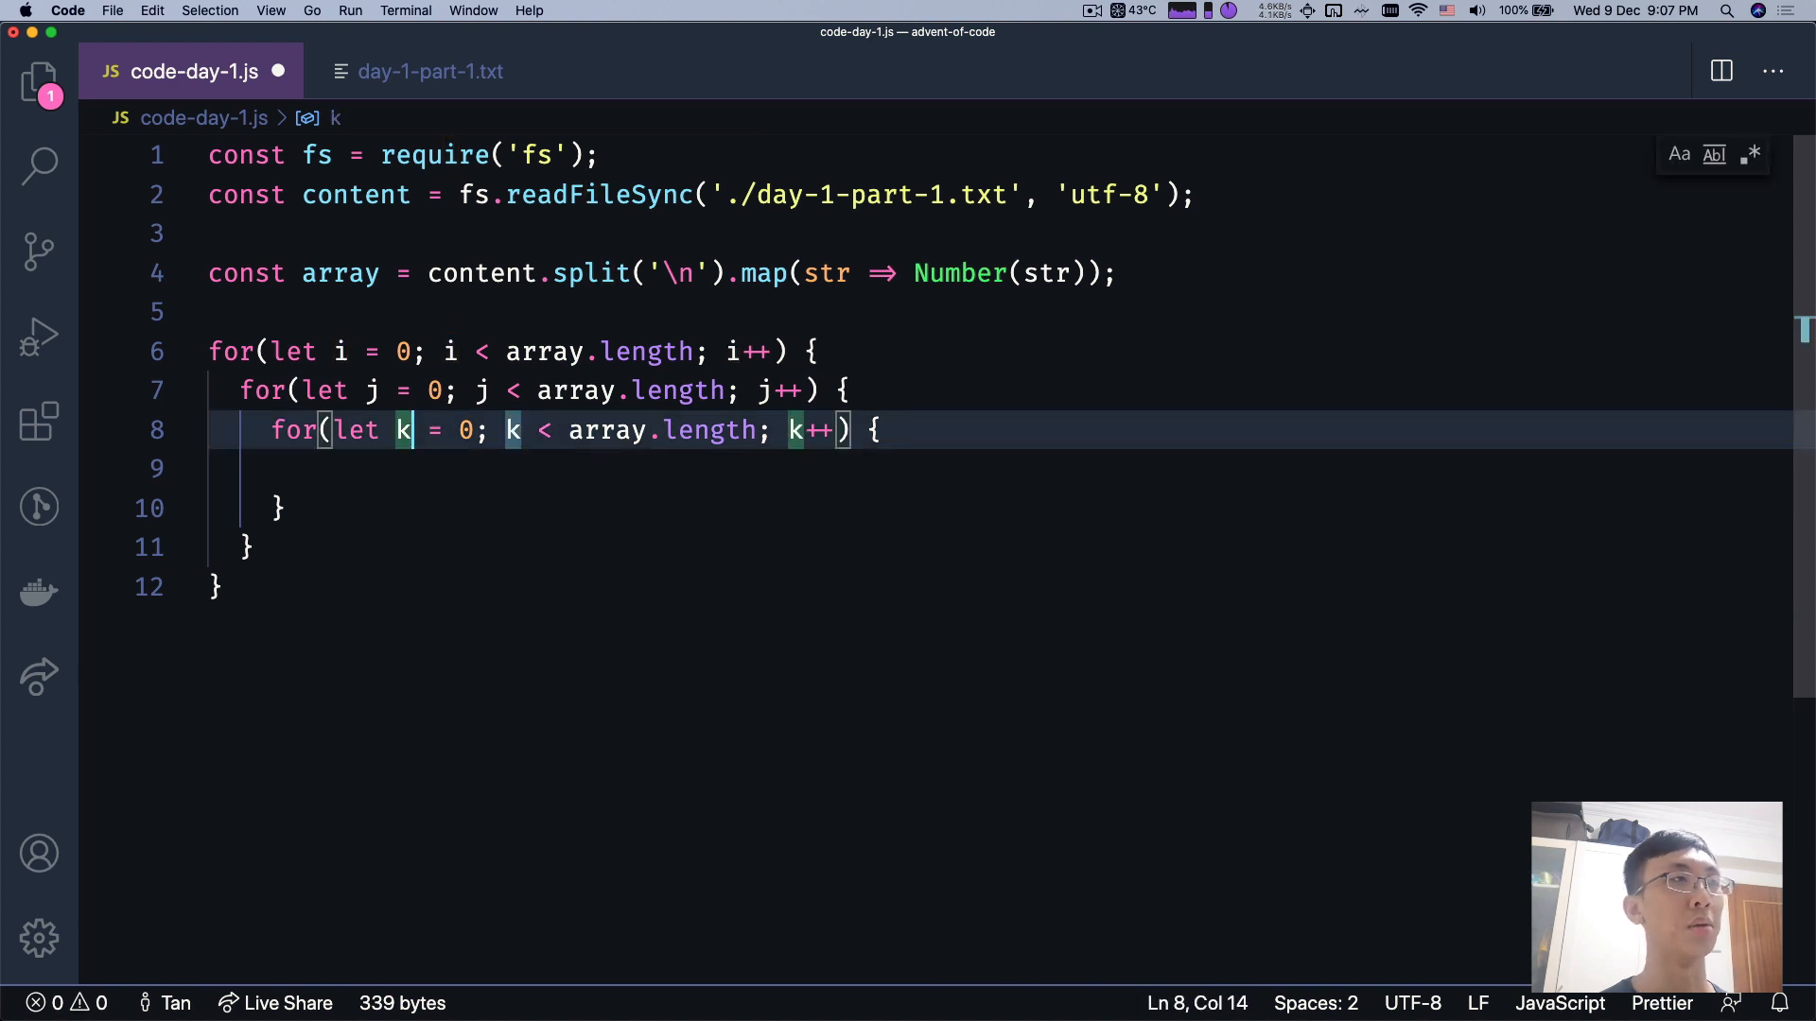
pyautogui.click(329, 352)
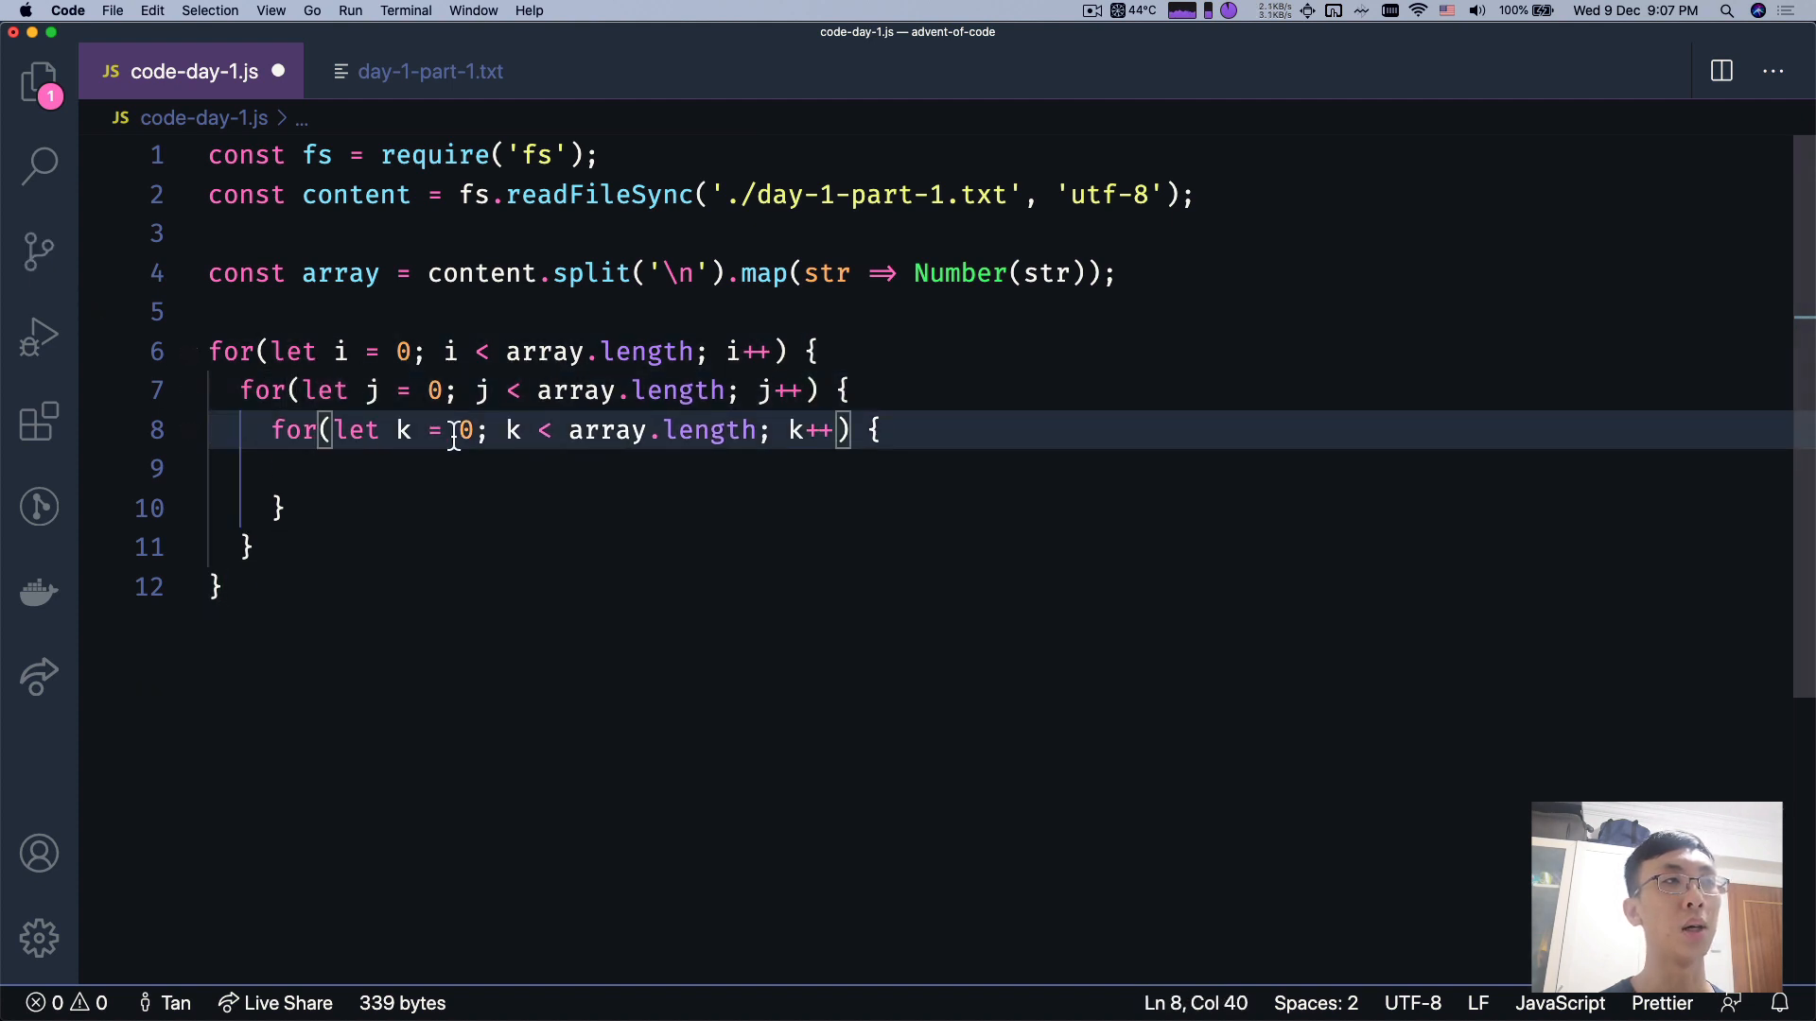
# - Start j at i + 1 and k at j + 1, with loop limits length - 2 and length - 1
pyautogui.click(445, 390)
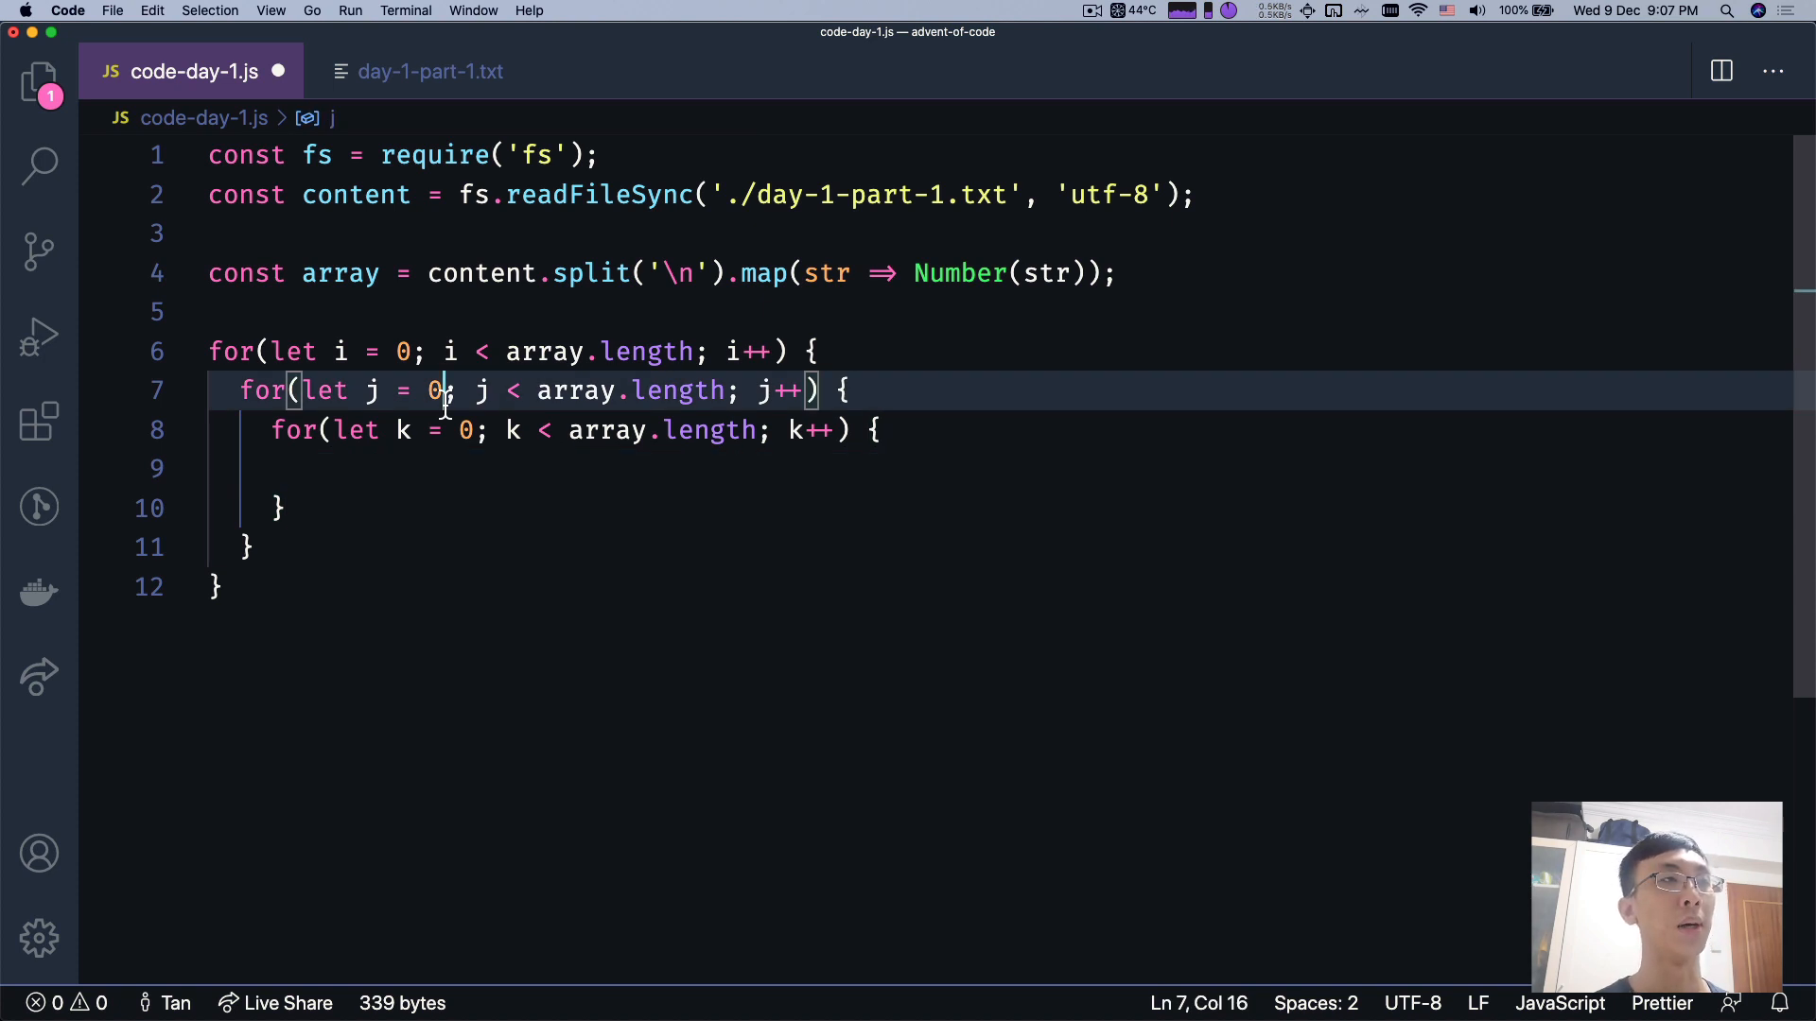
pyautogui.press('Backspace')
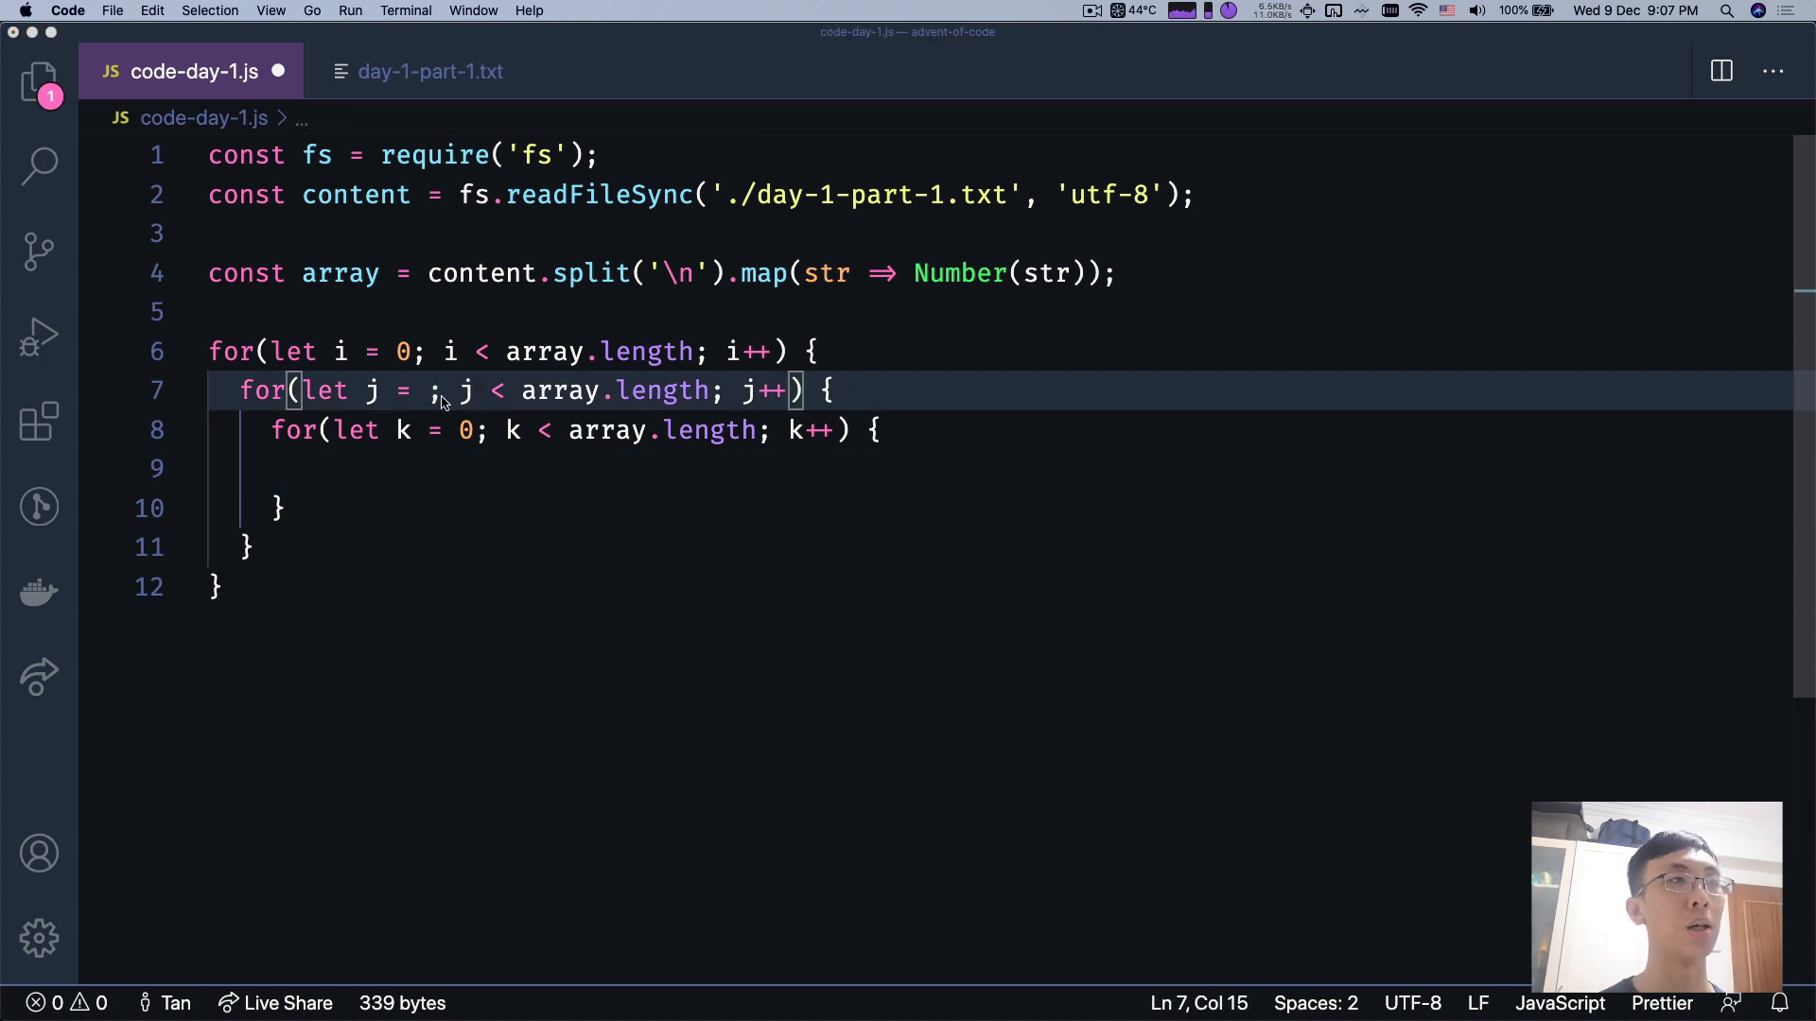
pyautogui.write('i')
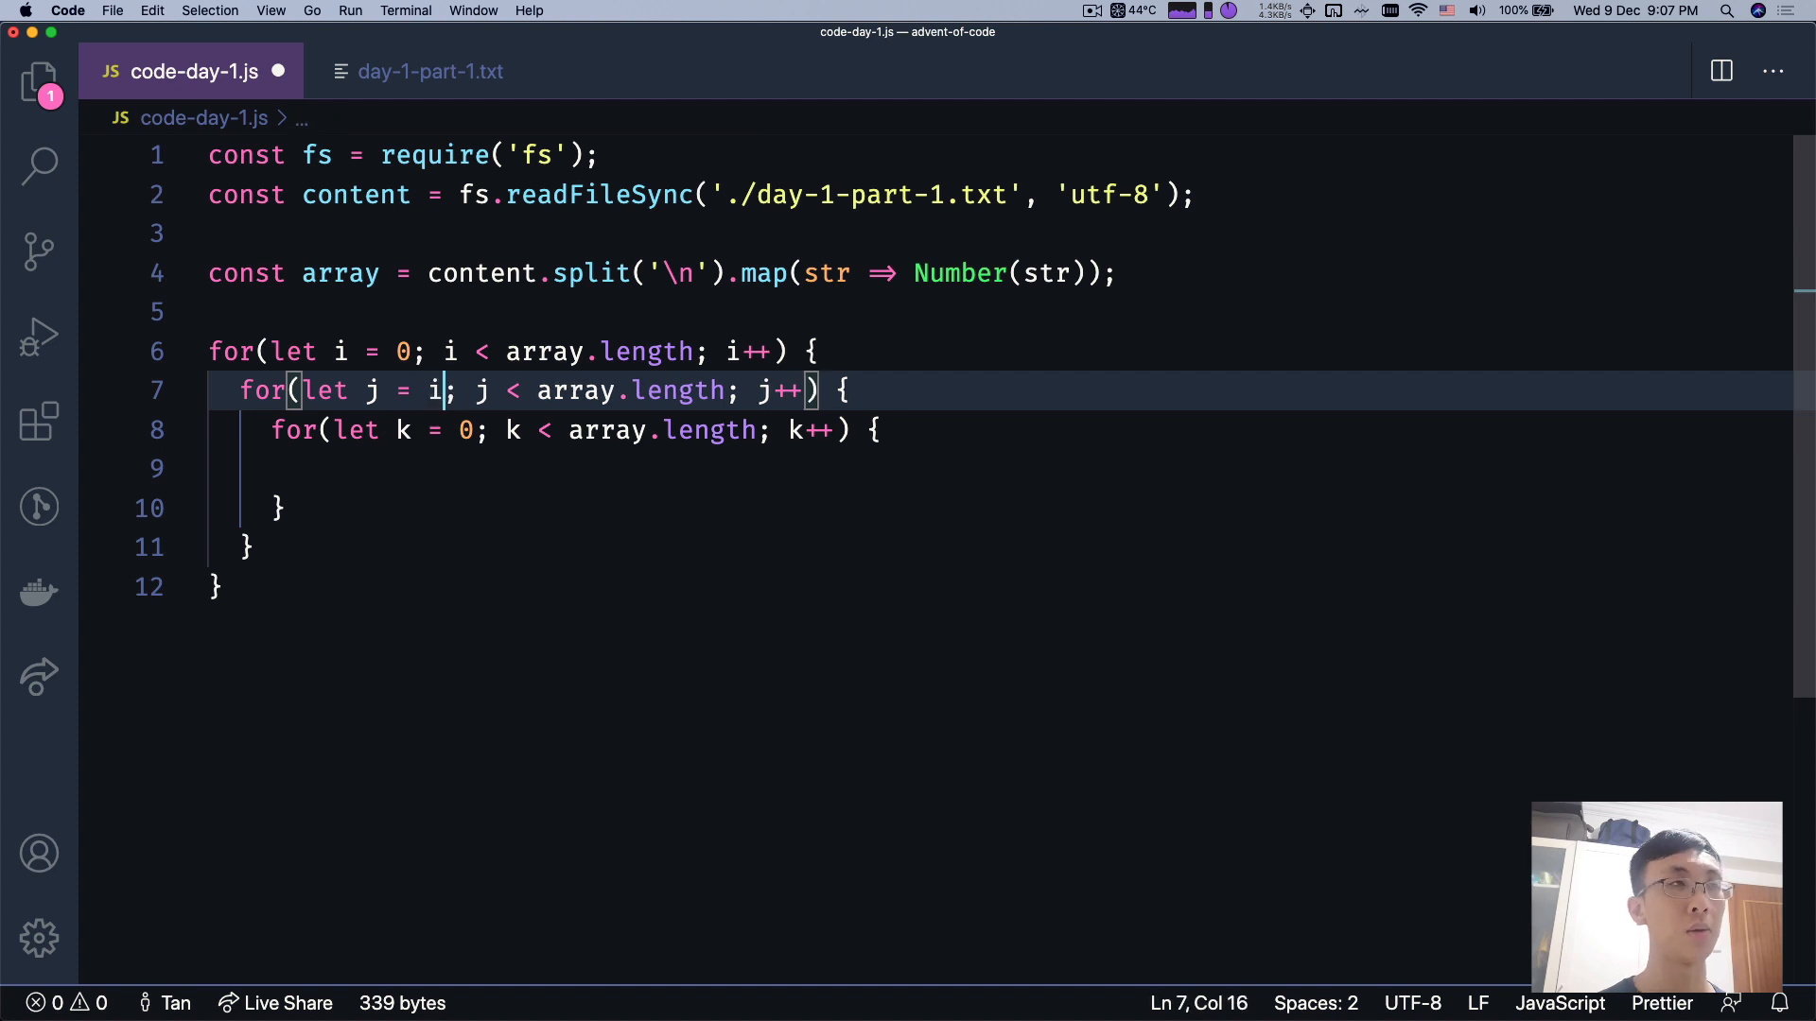
pyautogui.write('+ 1')
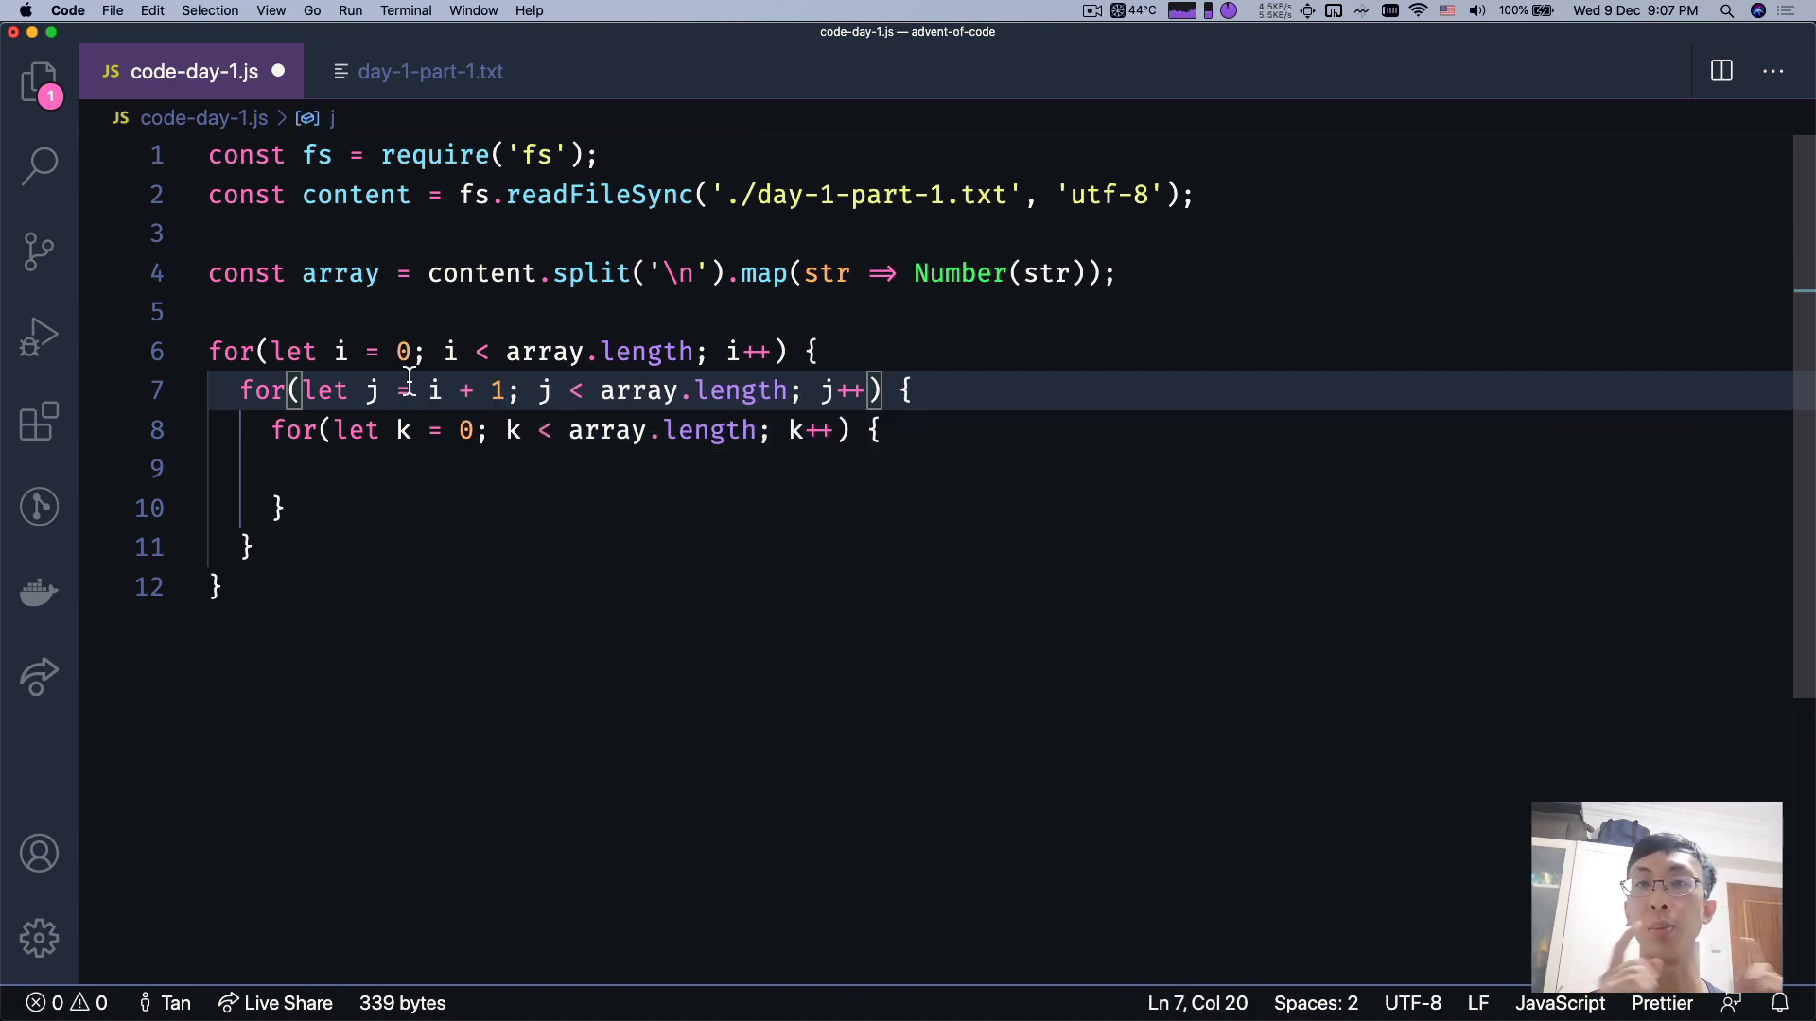
pyautogui.click(492, 429)
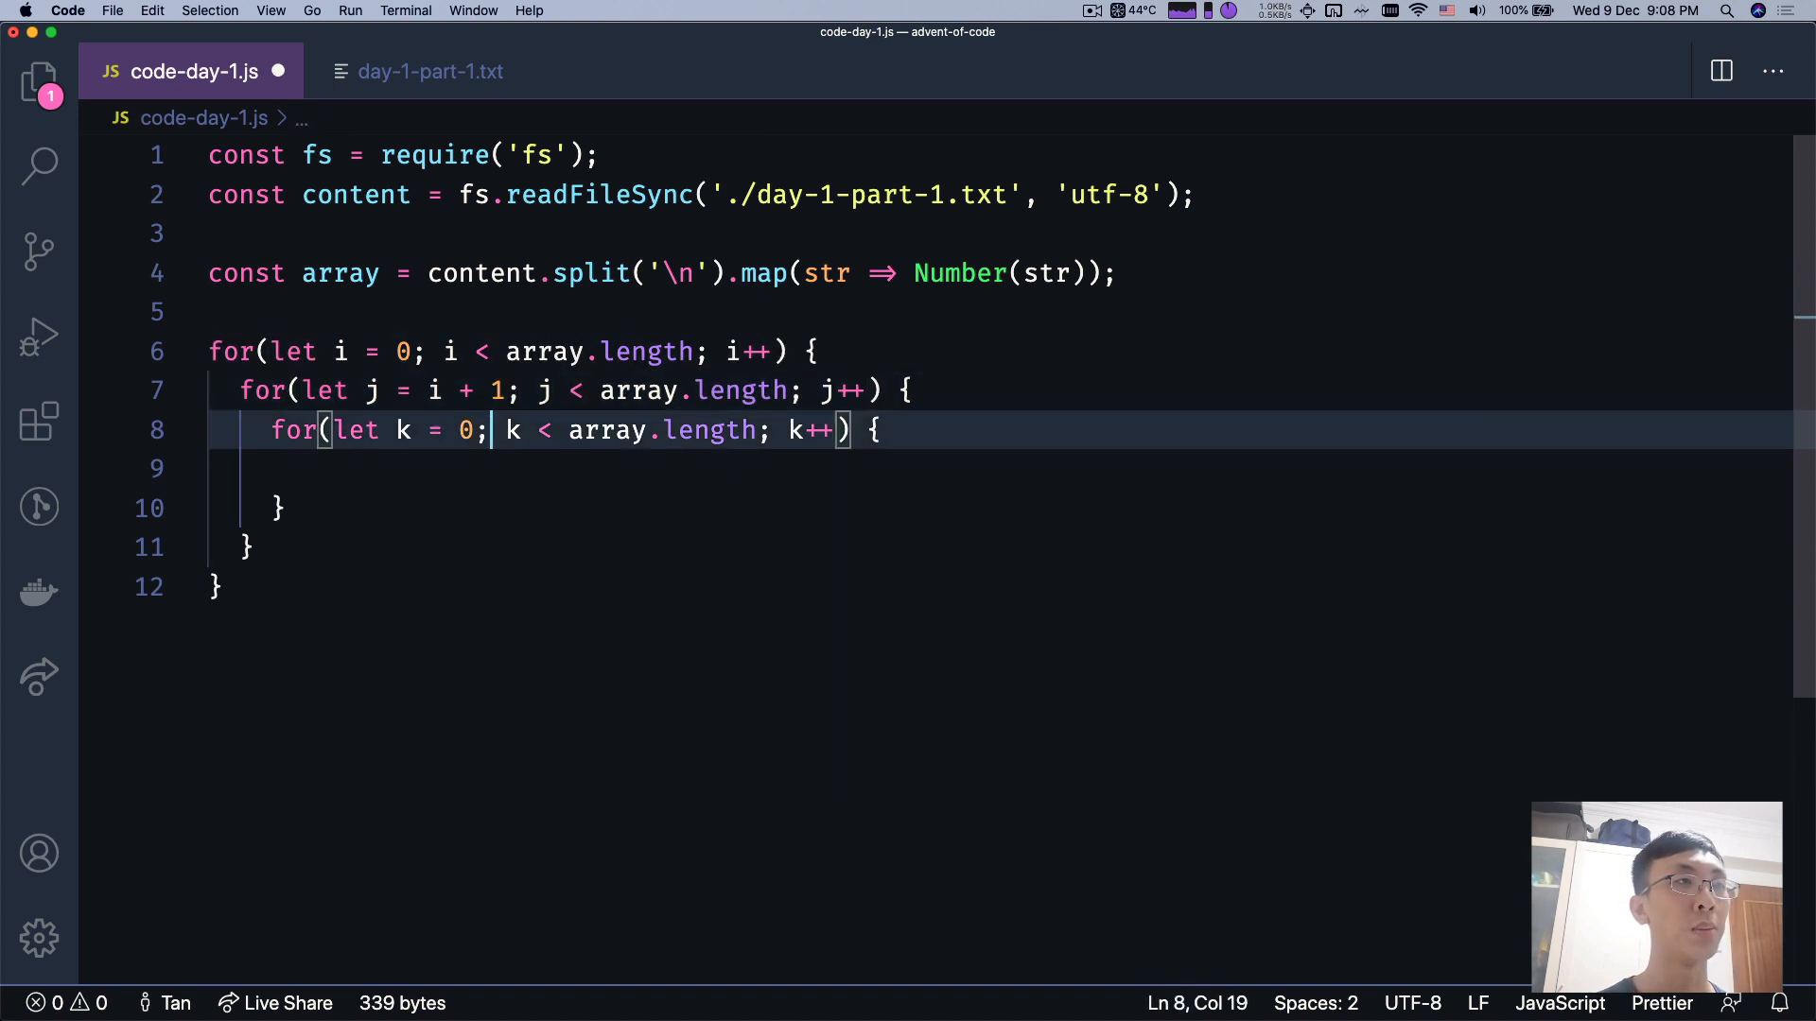
pyautogui.write('j + 1')
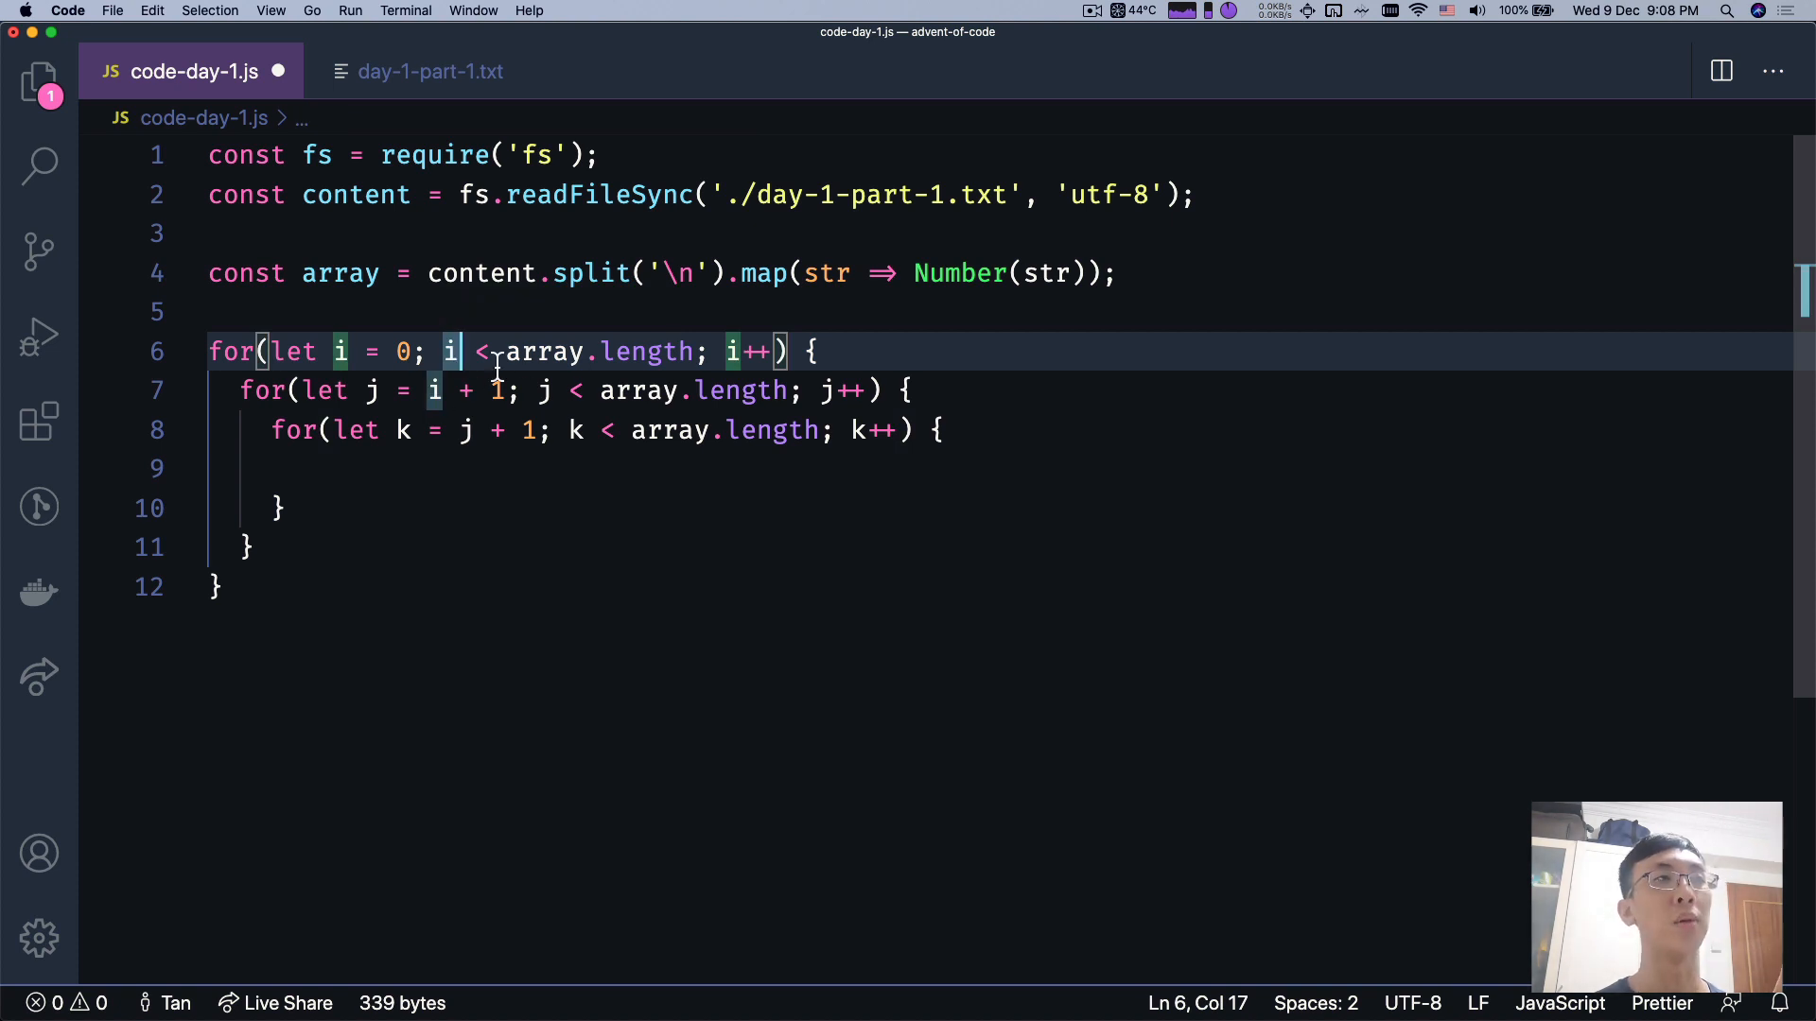
pyautogui.moveTo(694, 357)
pyautogui.write(' - 2')
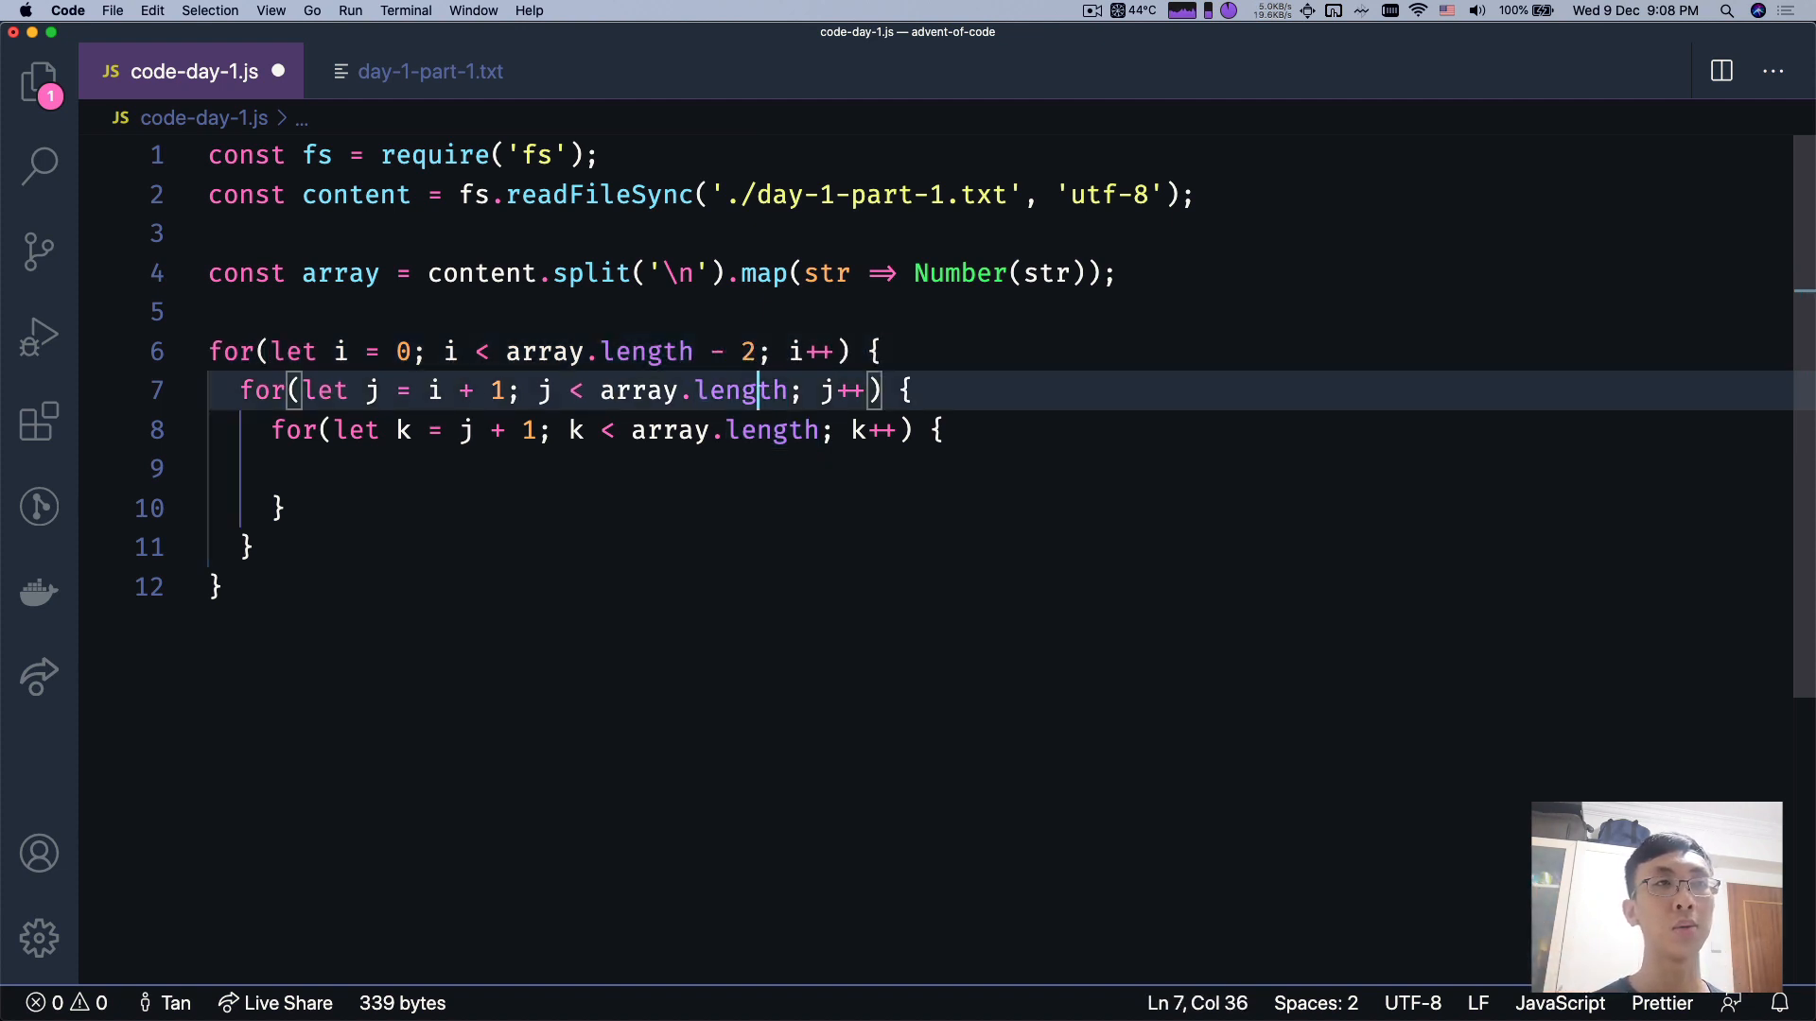
pyautogui.write('- 1')
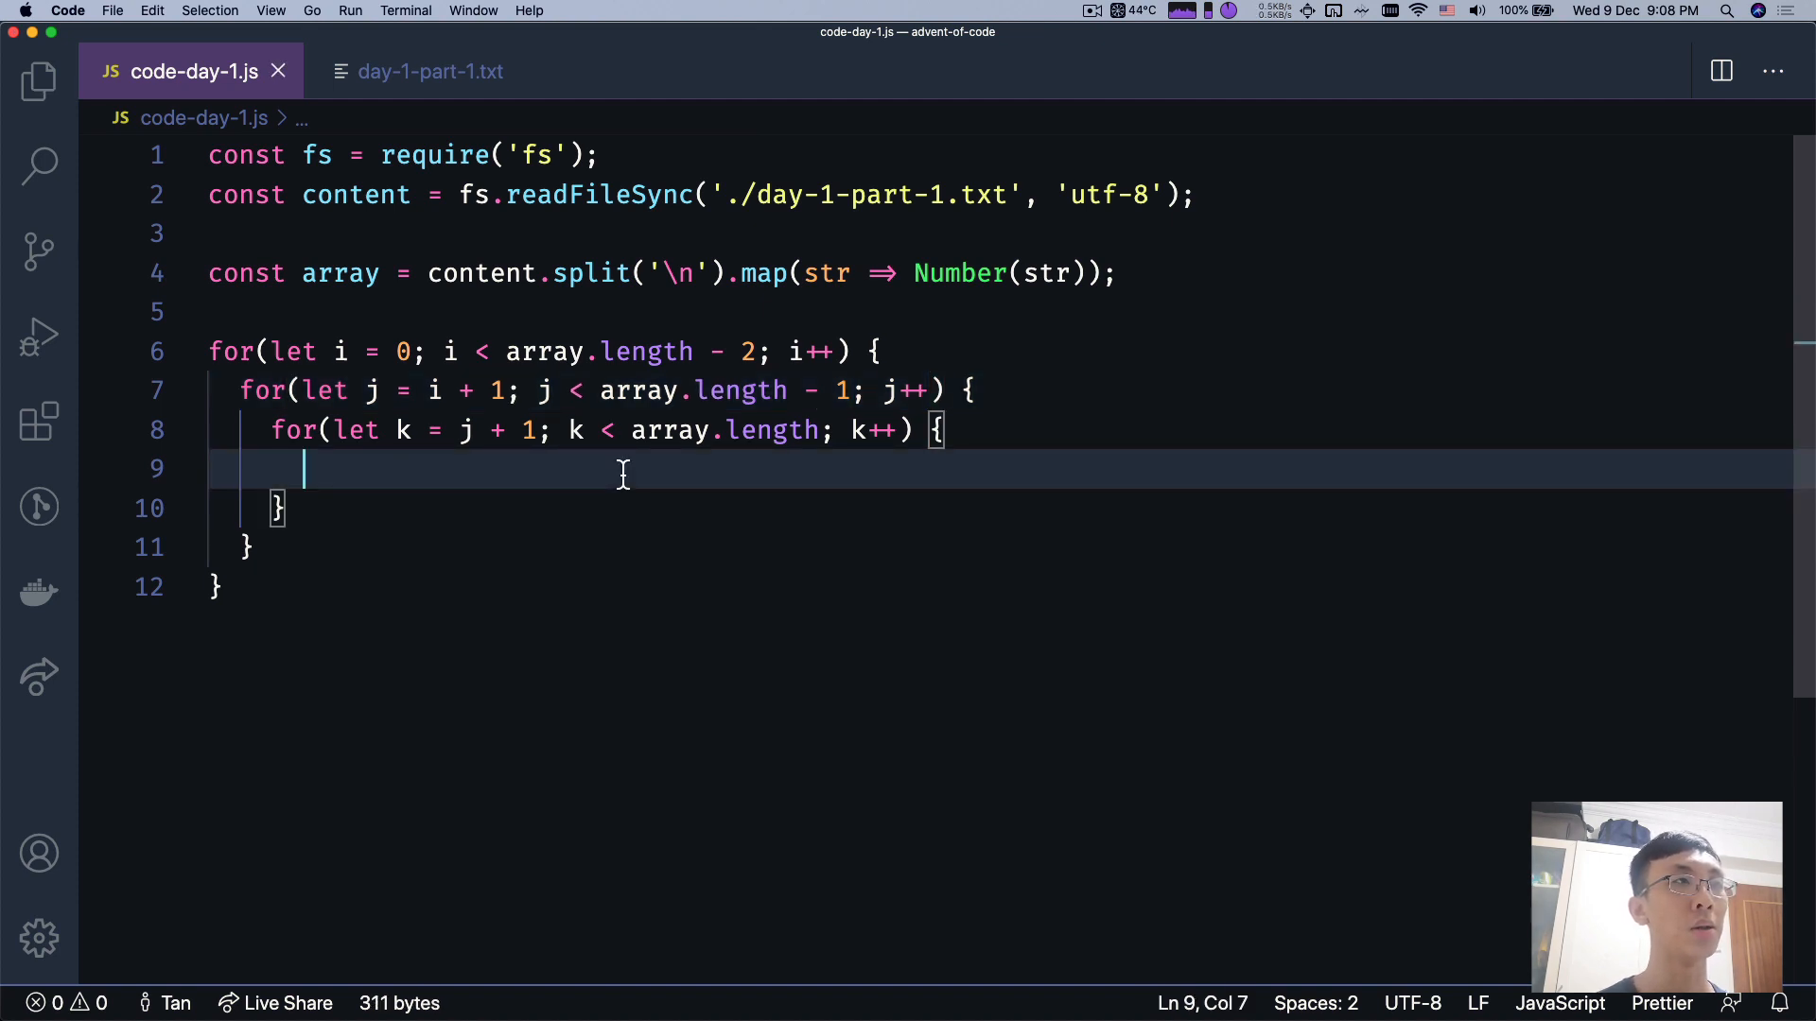
# - Compute const sum = array[i] + array[j] + array[k] inside the k loop
pyautogui.write('const')
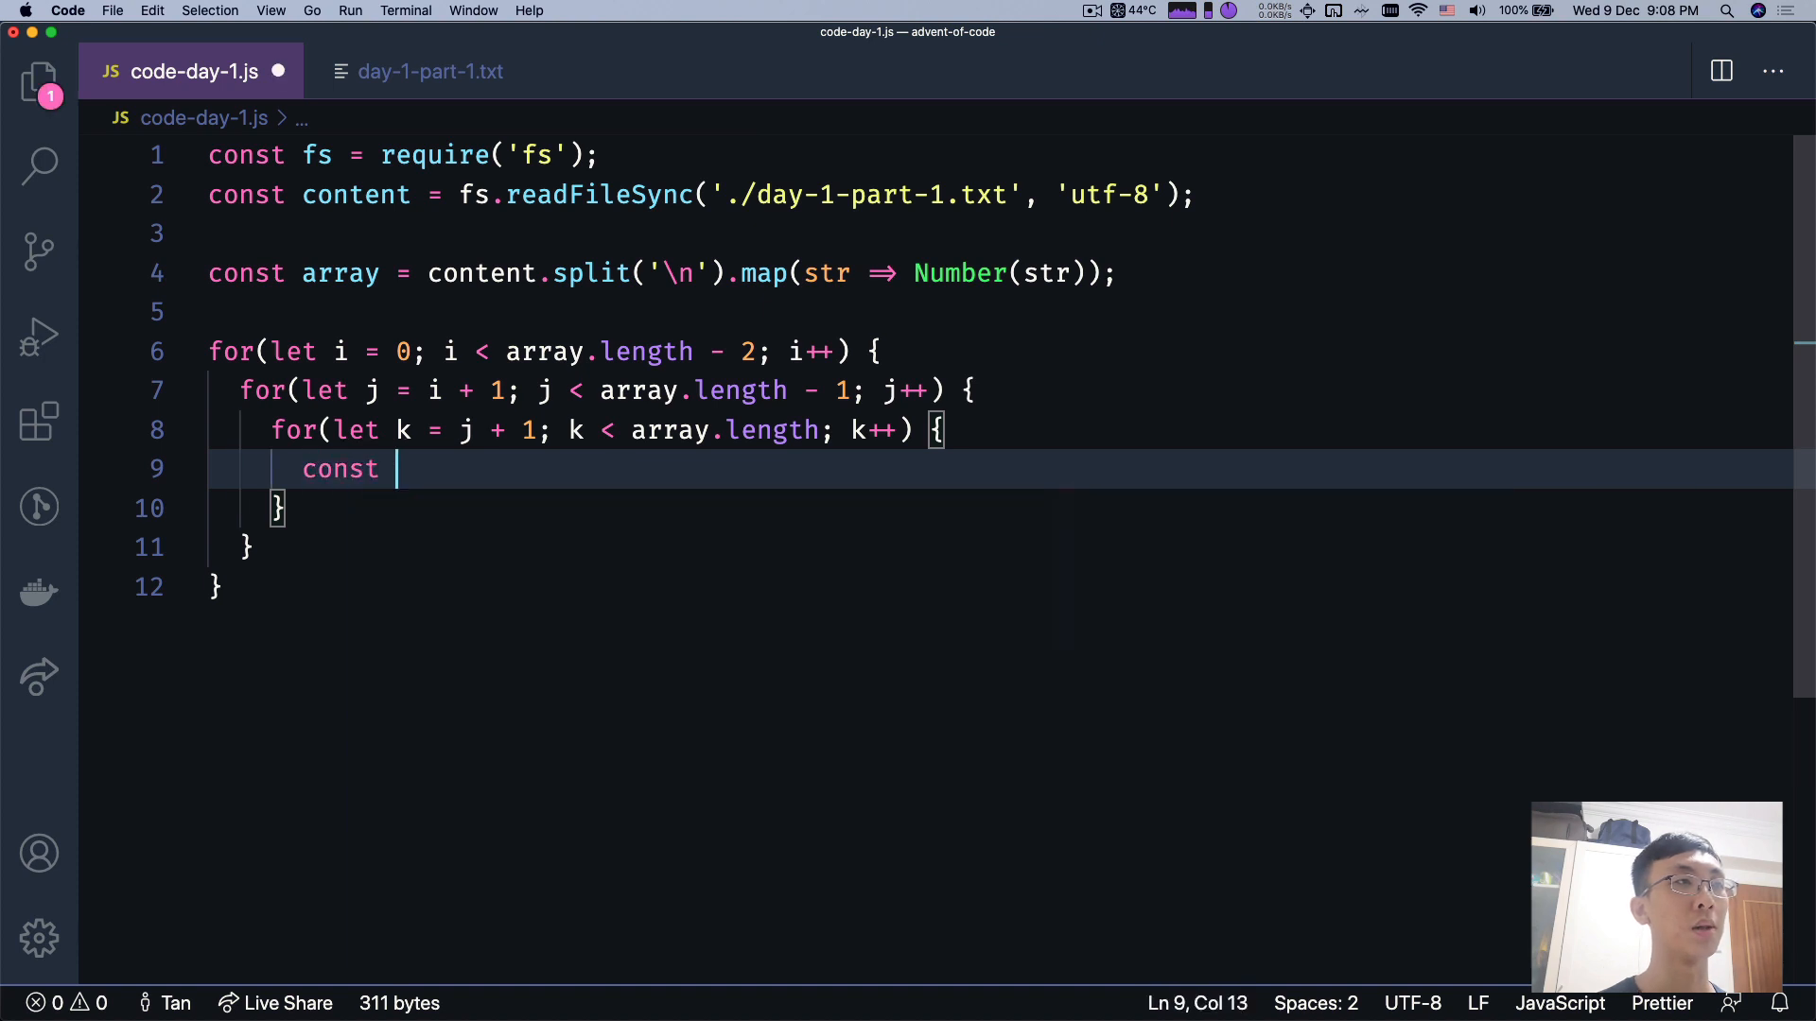
pyautogui.write('sum = arrray[')
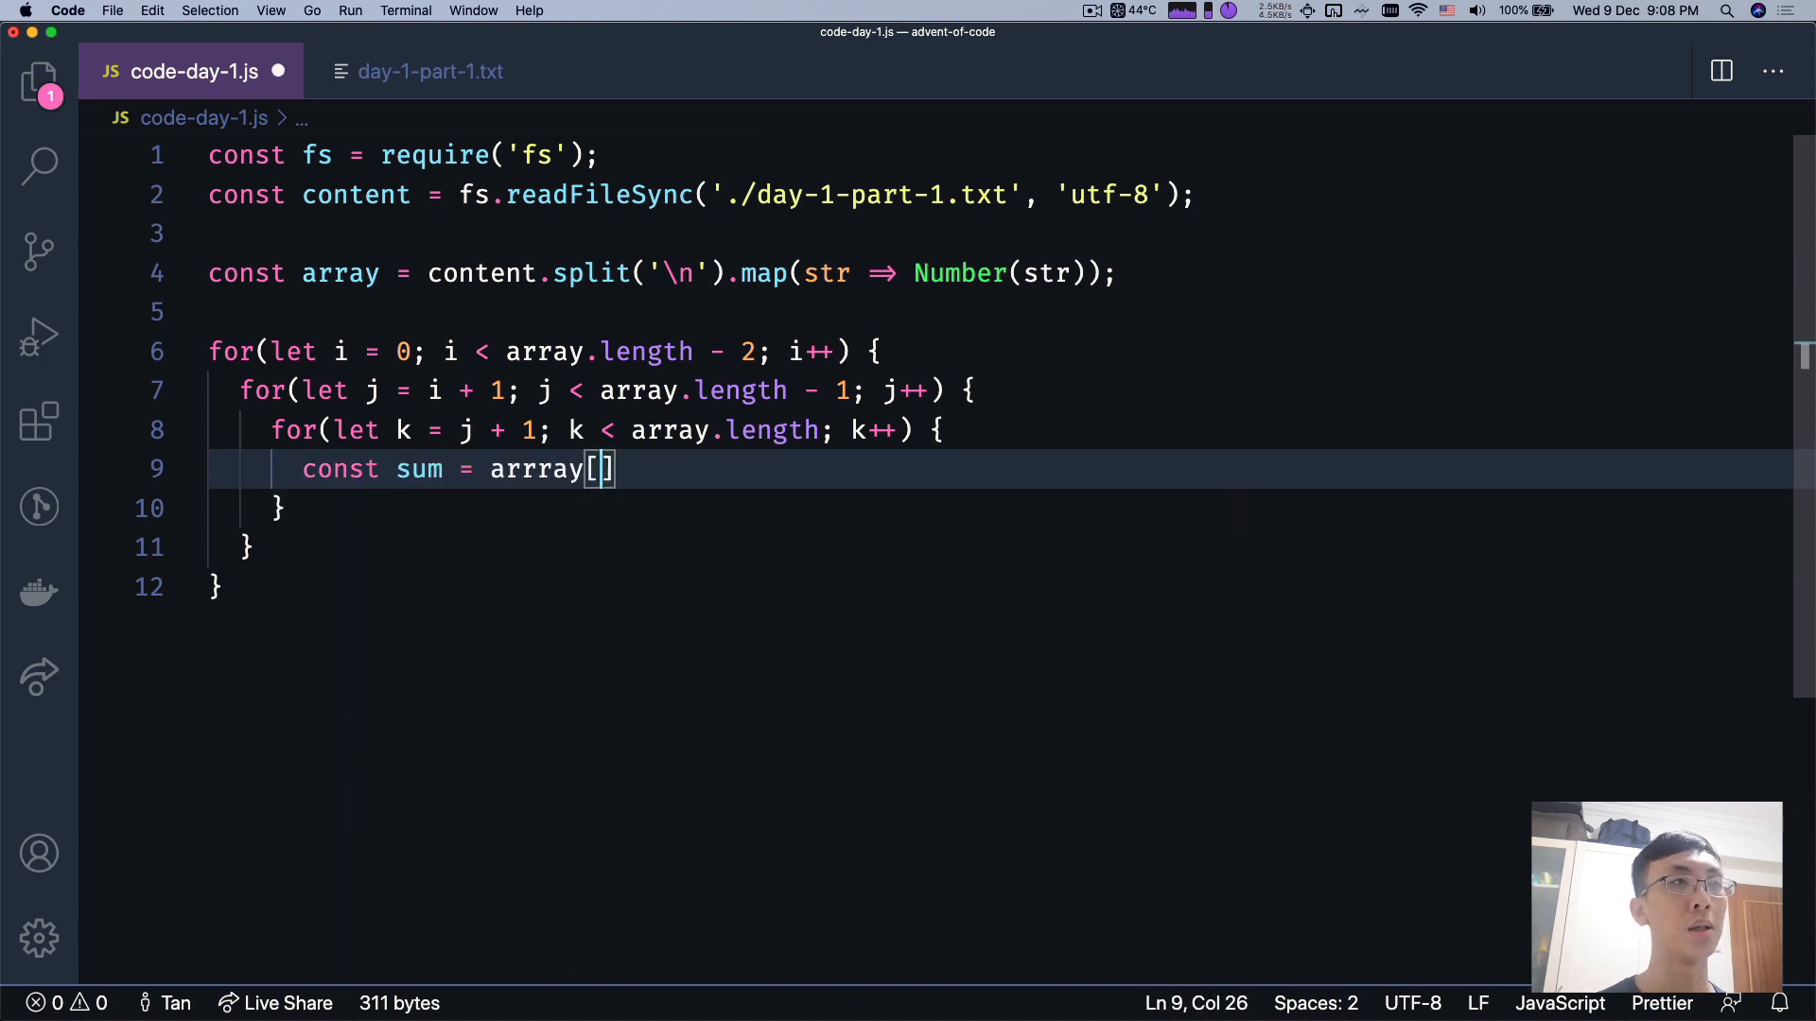
pyautogui.press('Backspace')
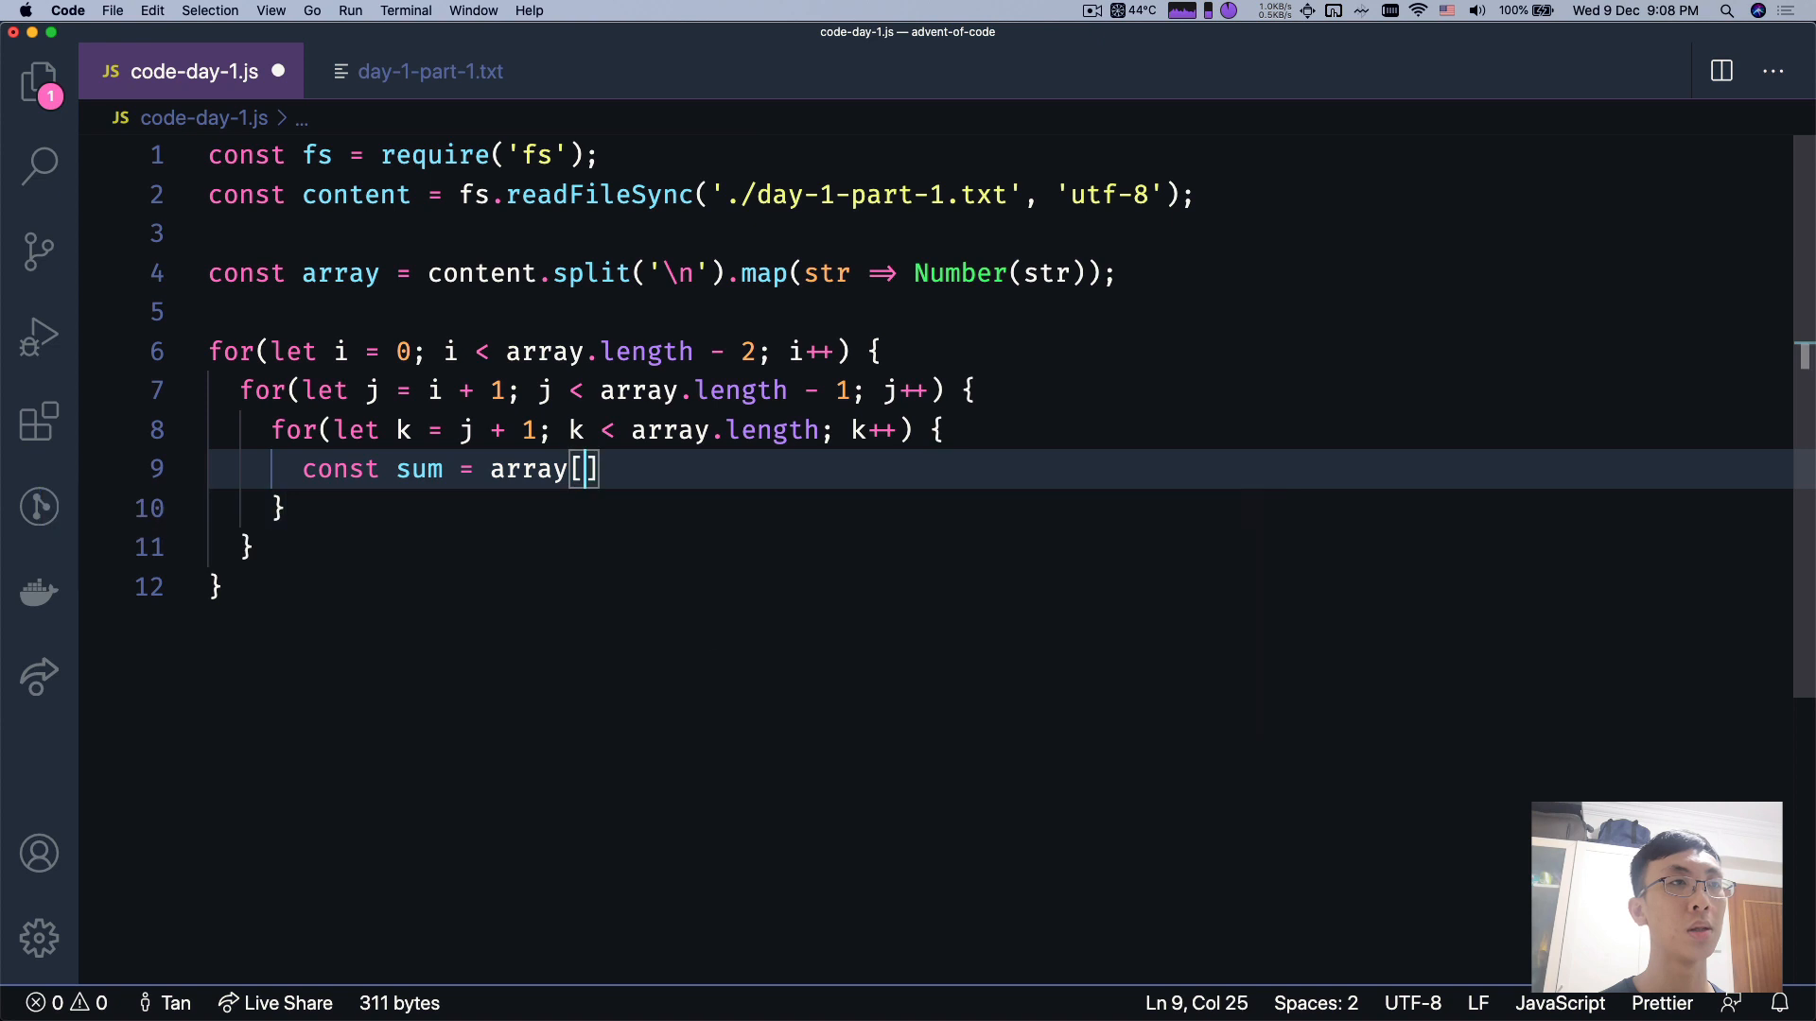
pyautogui.write('i')
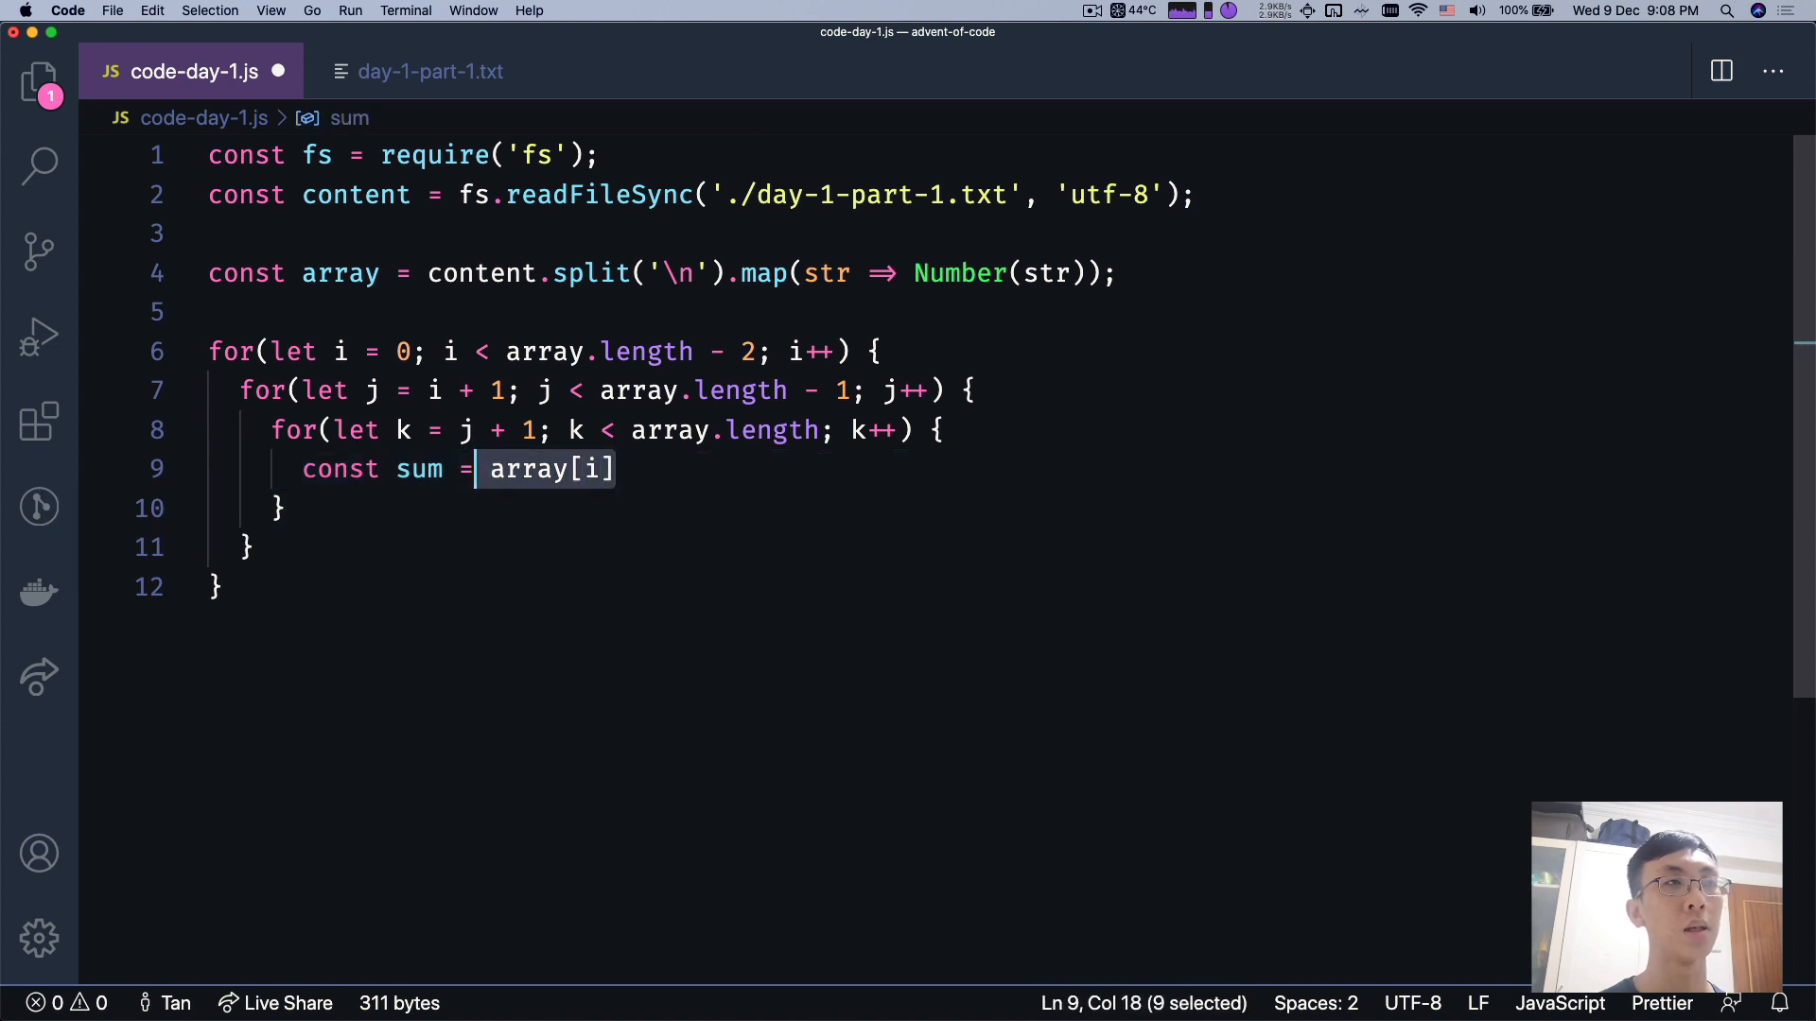
pyautogui.write('+ array[j]')
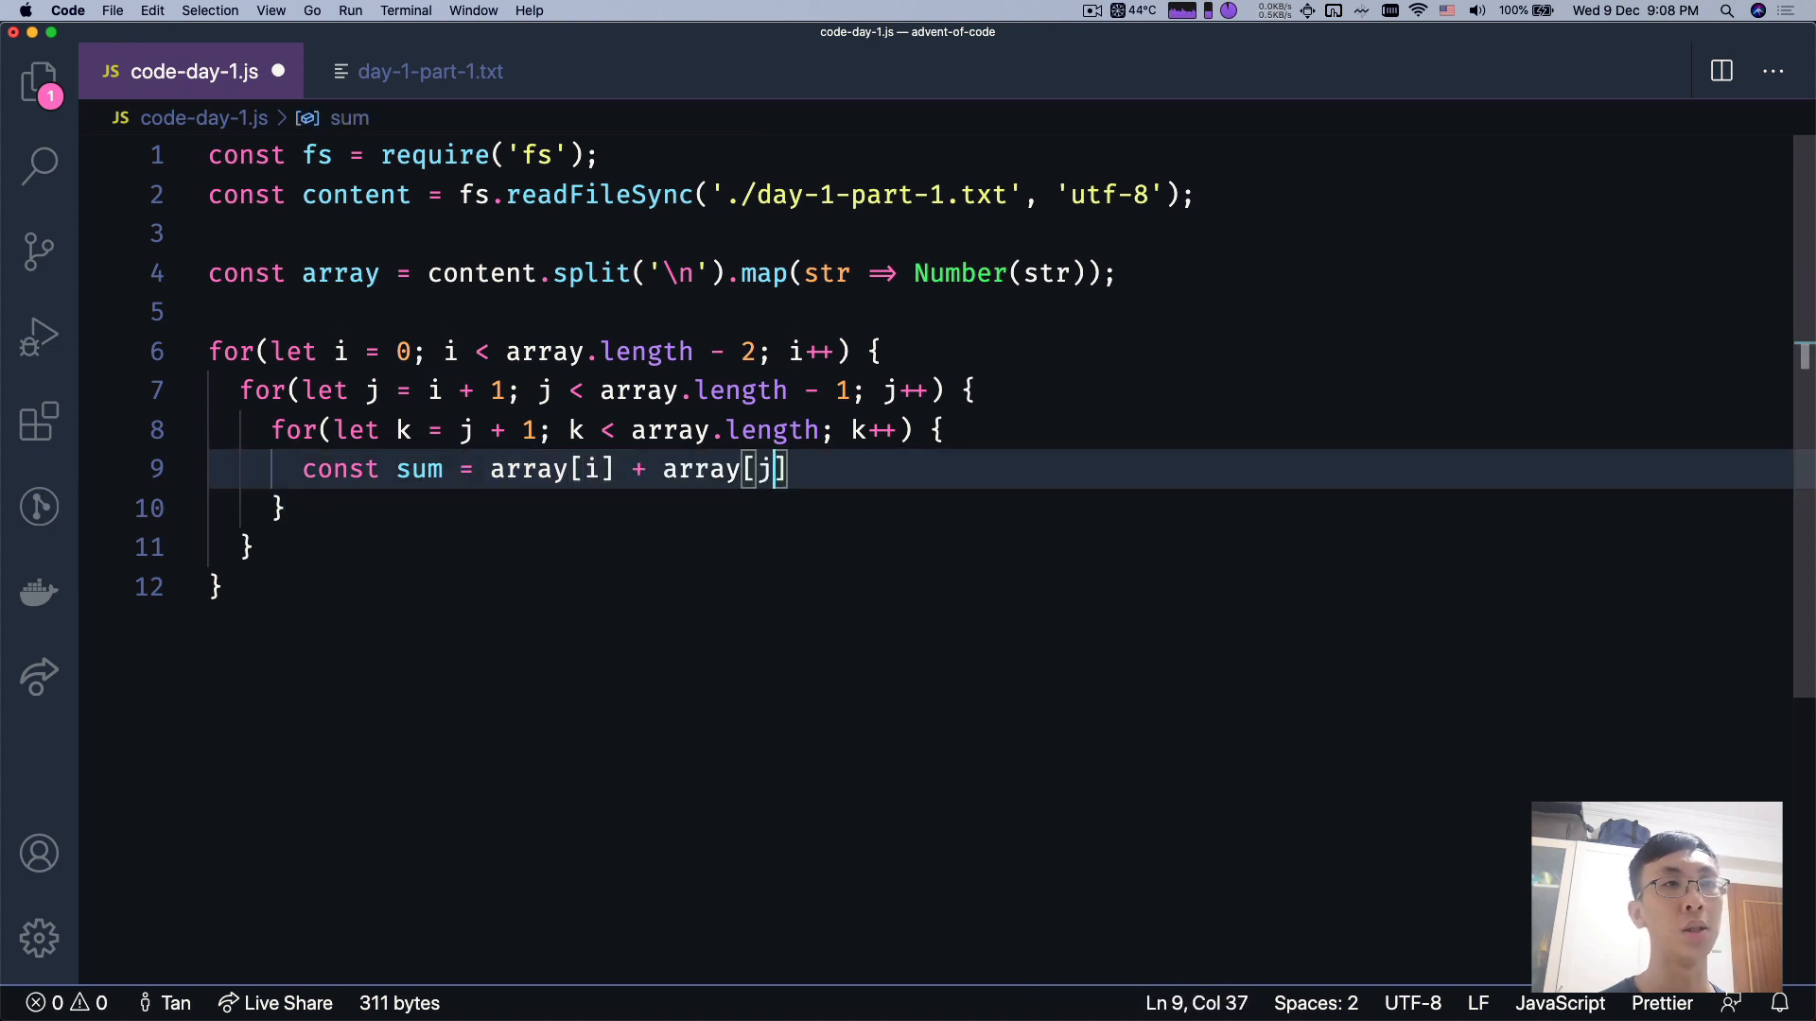
pyautogui.write('+ array[k];')
pyautogui.write('if (sum =')
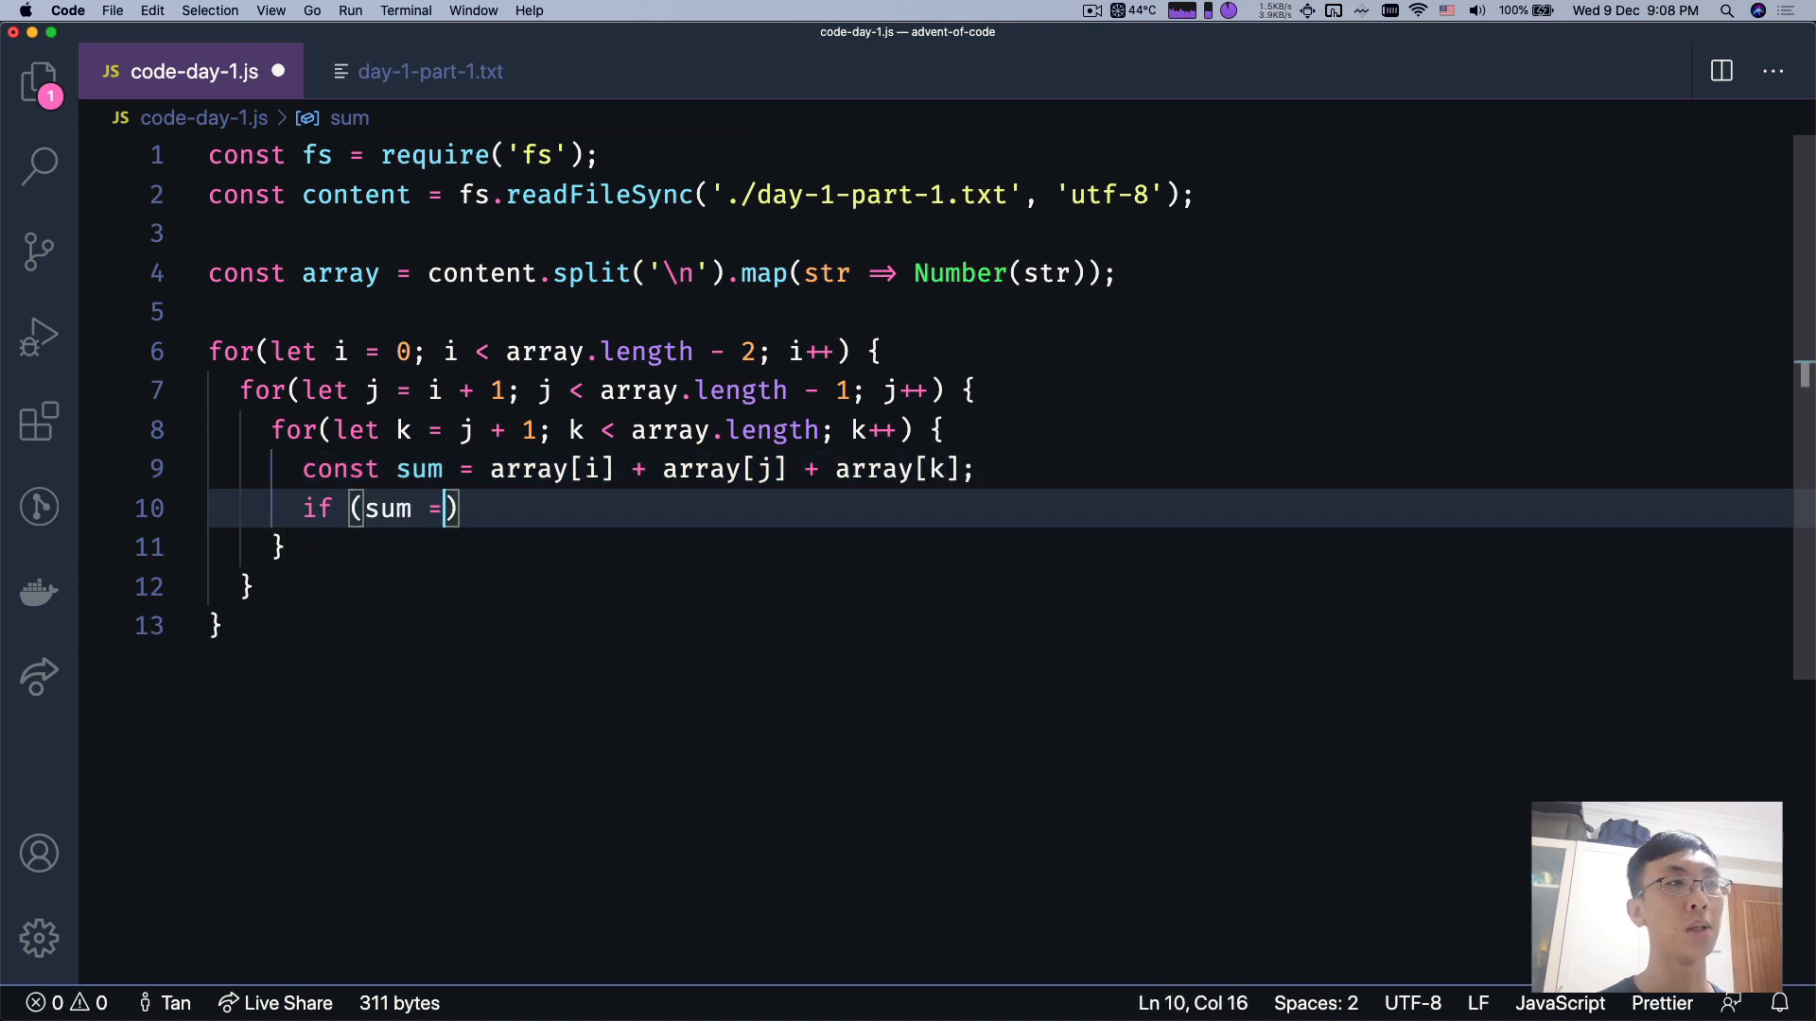
# - When sum equals 2020, log array[i] * array[j] * array[k] and break, then save
pyautogui.write('== 2020) {')
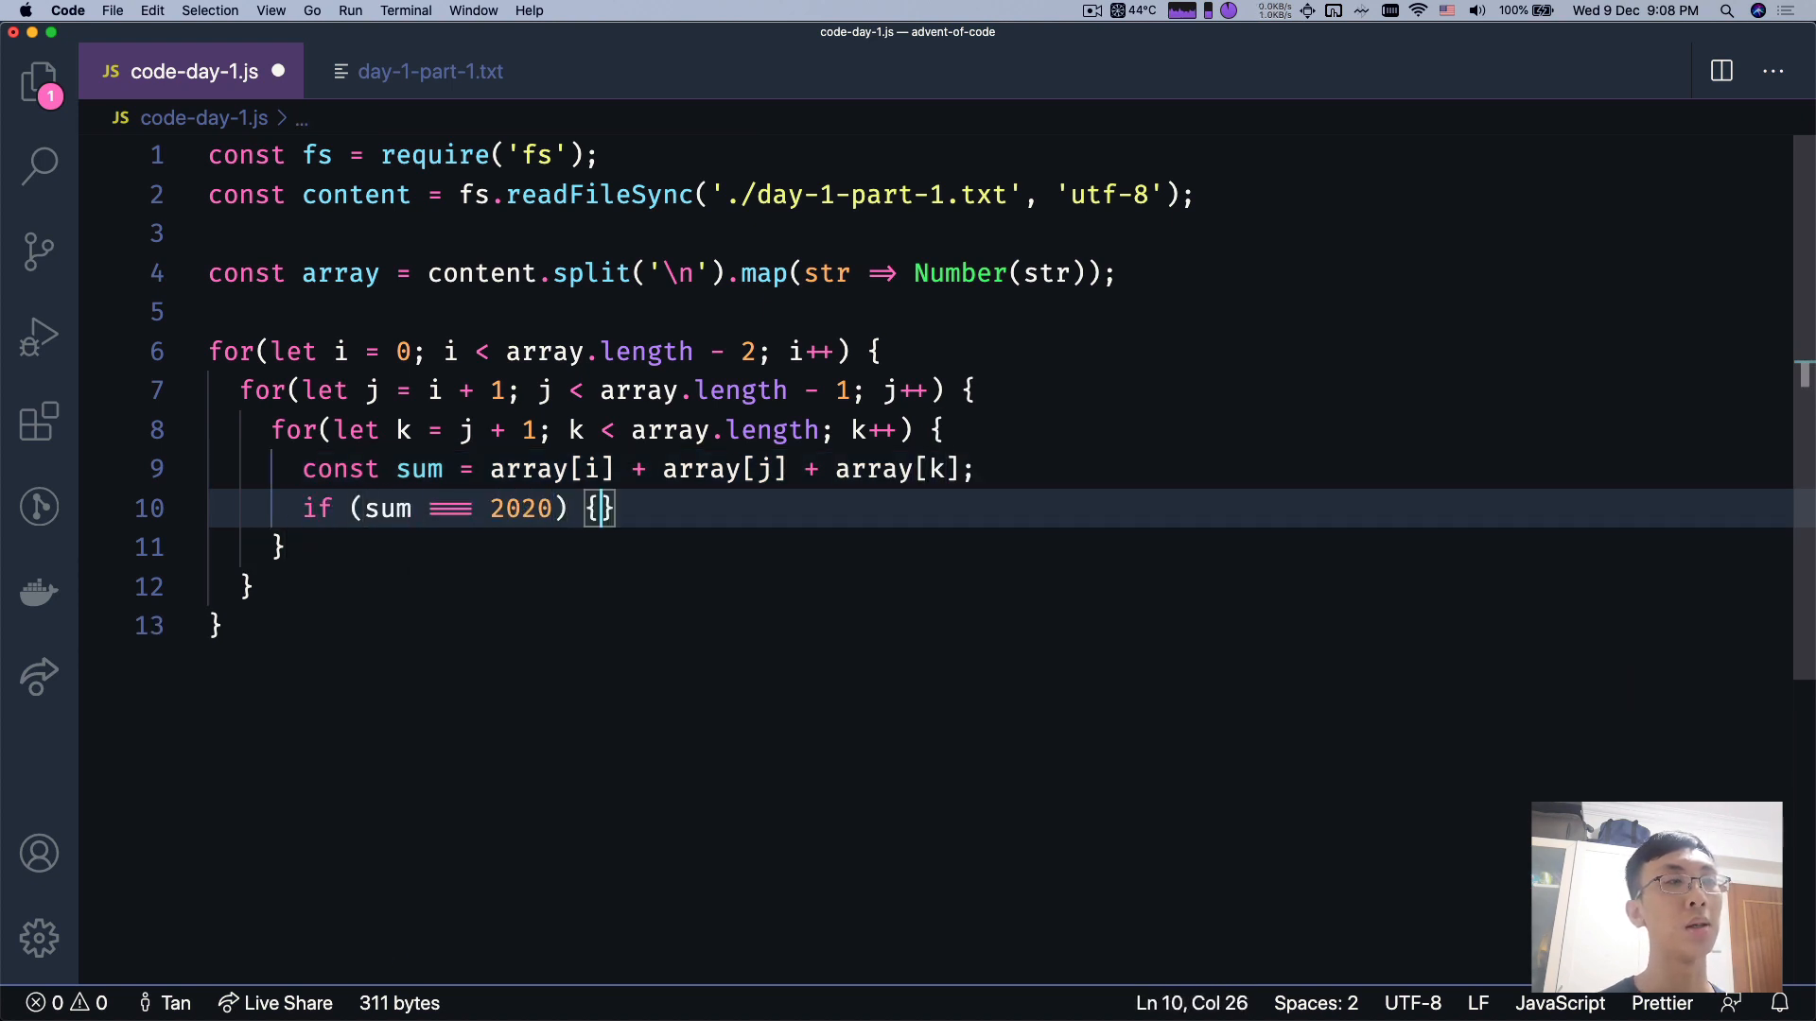
pyautogui.write('console.log()')
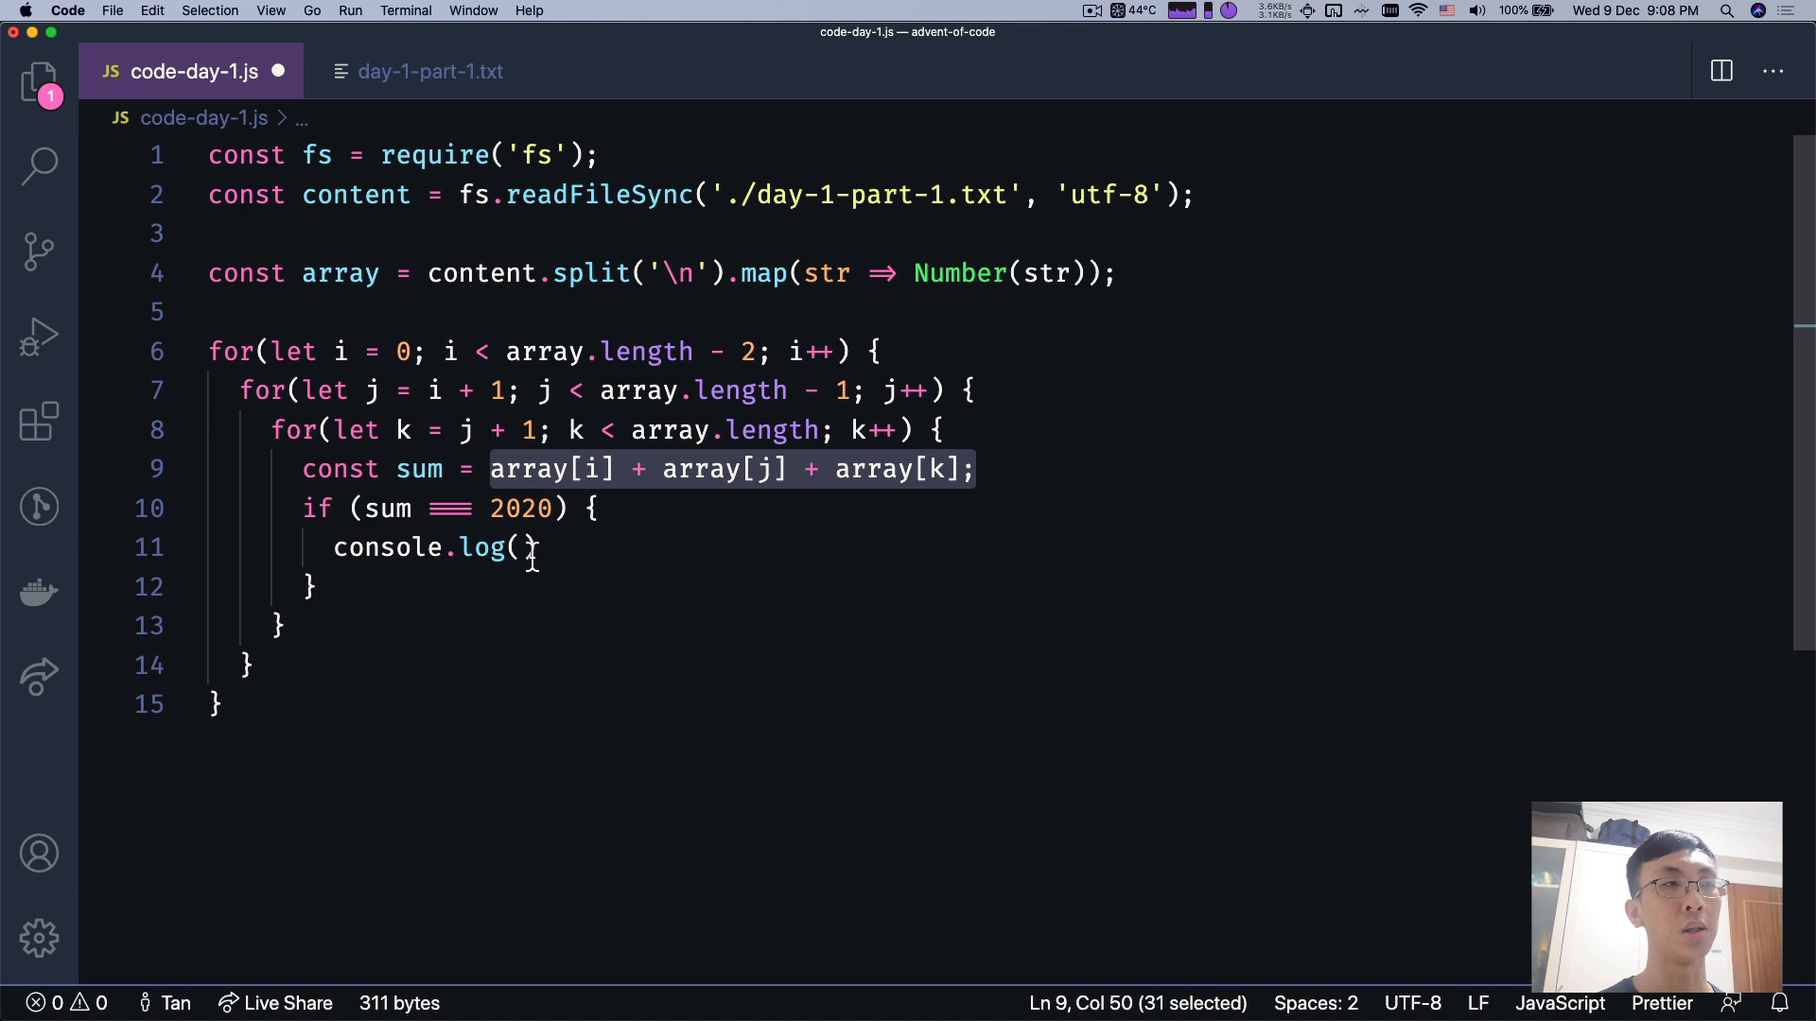
pyautogui.write('array[i] + array[j] + array[k]')
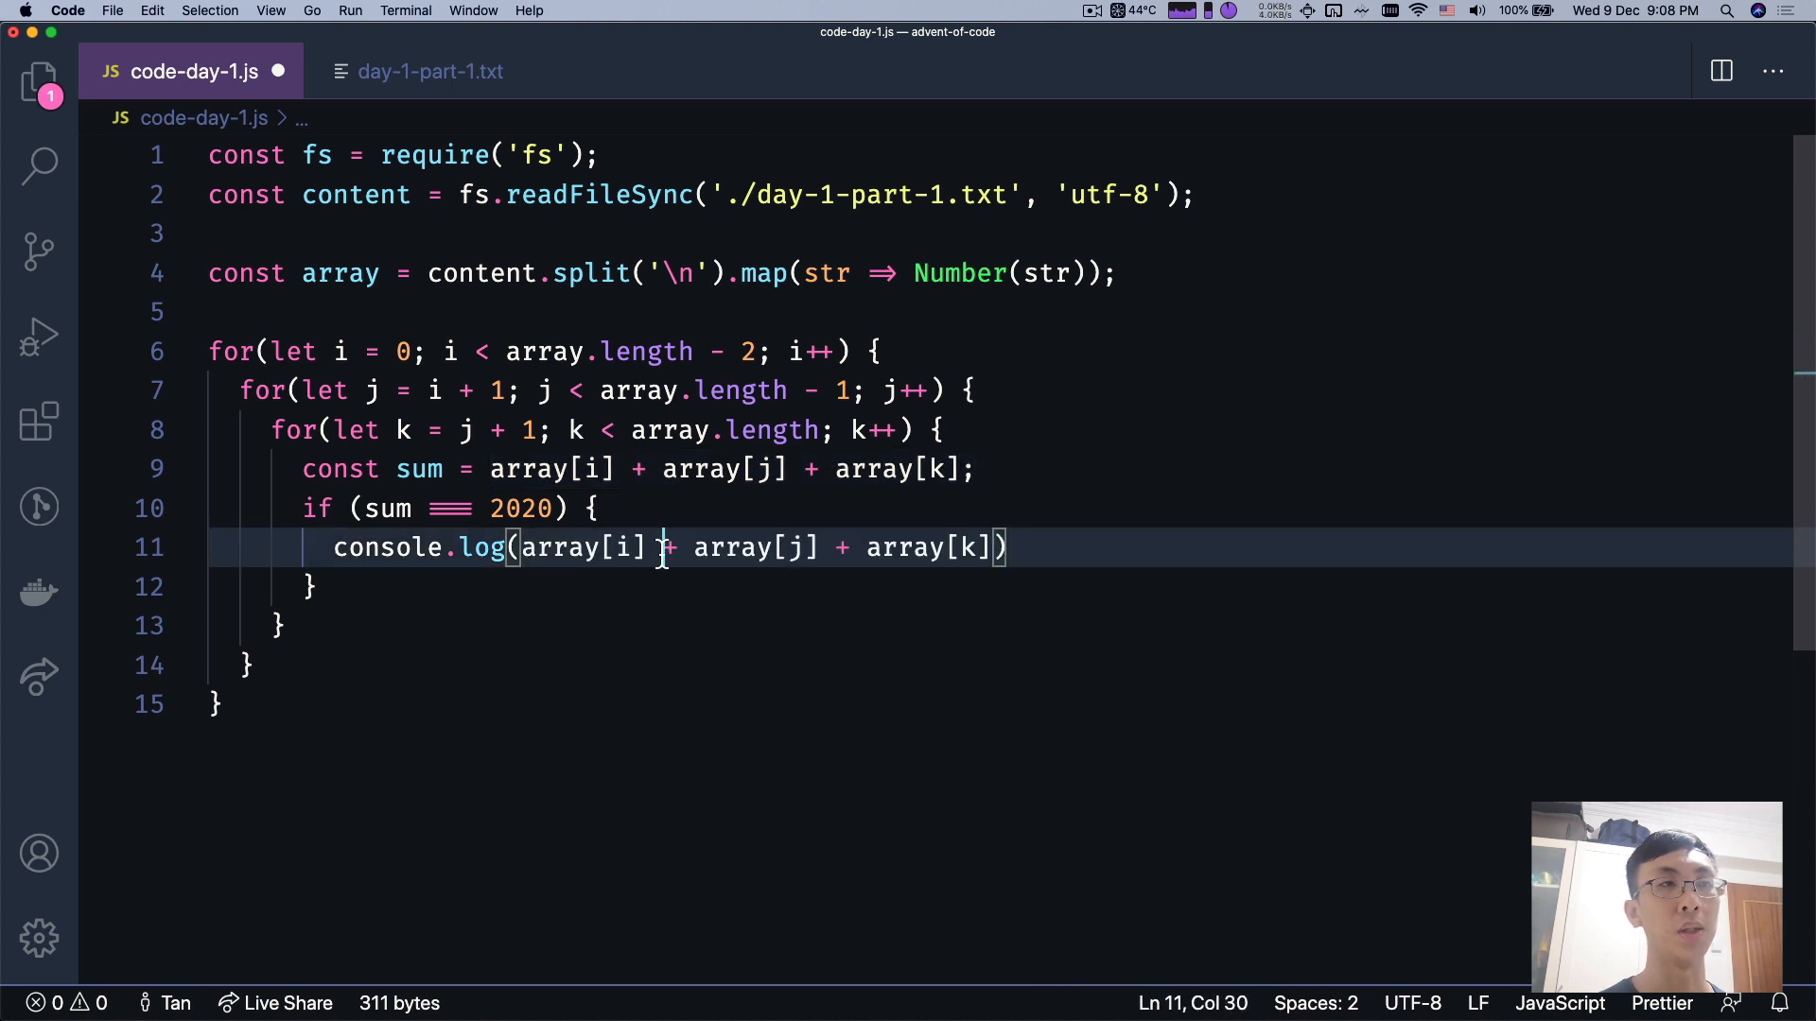
pyautogui.write('*')
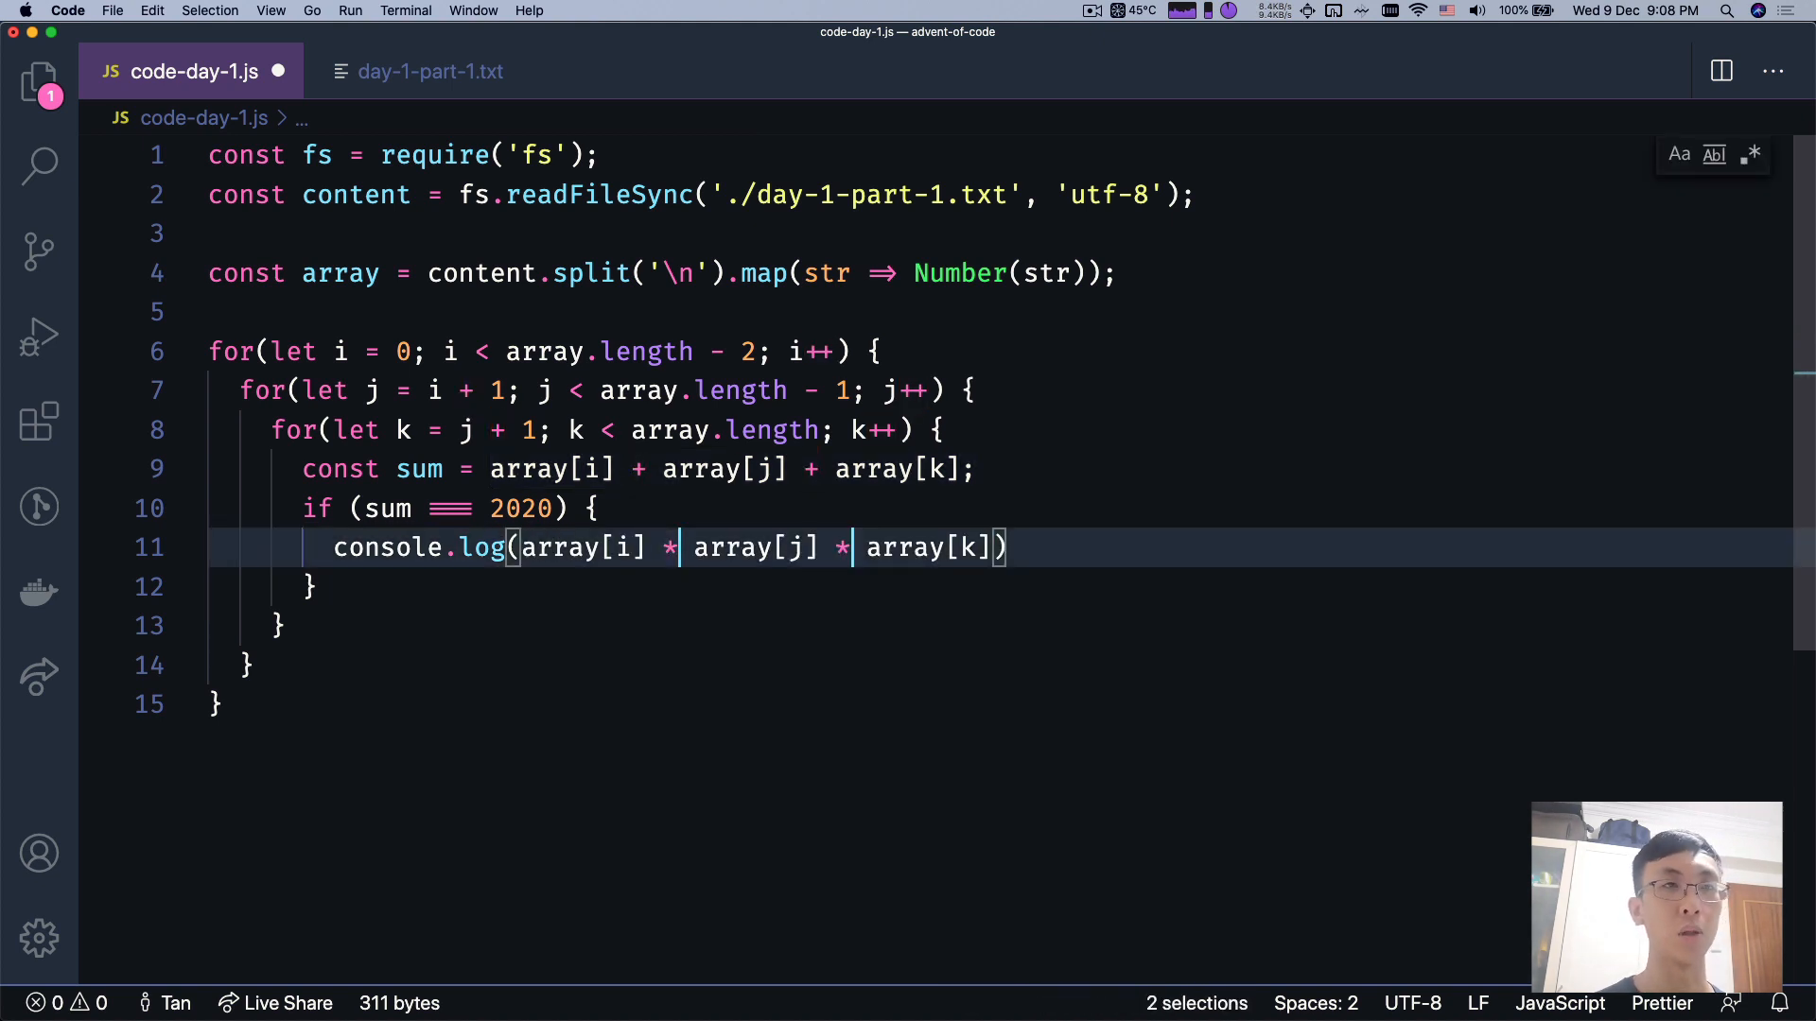
pyautogui.write(';')
pyautogui.write('break;')
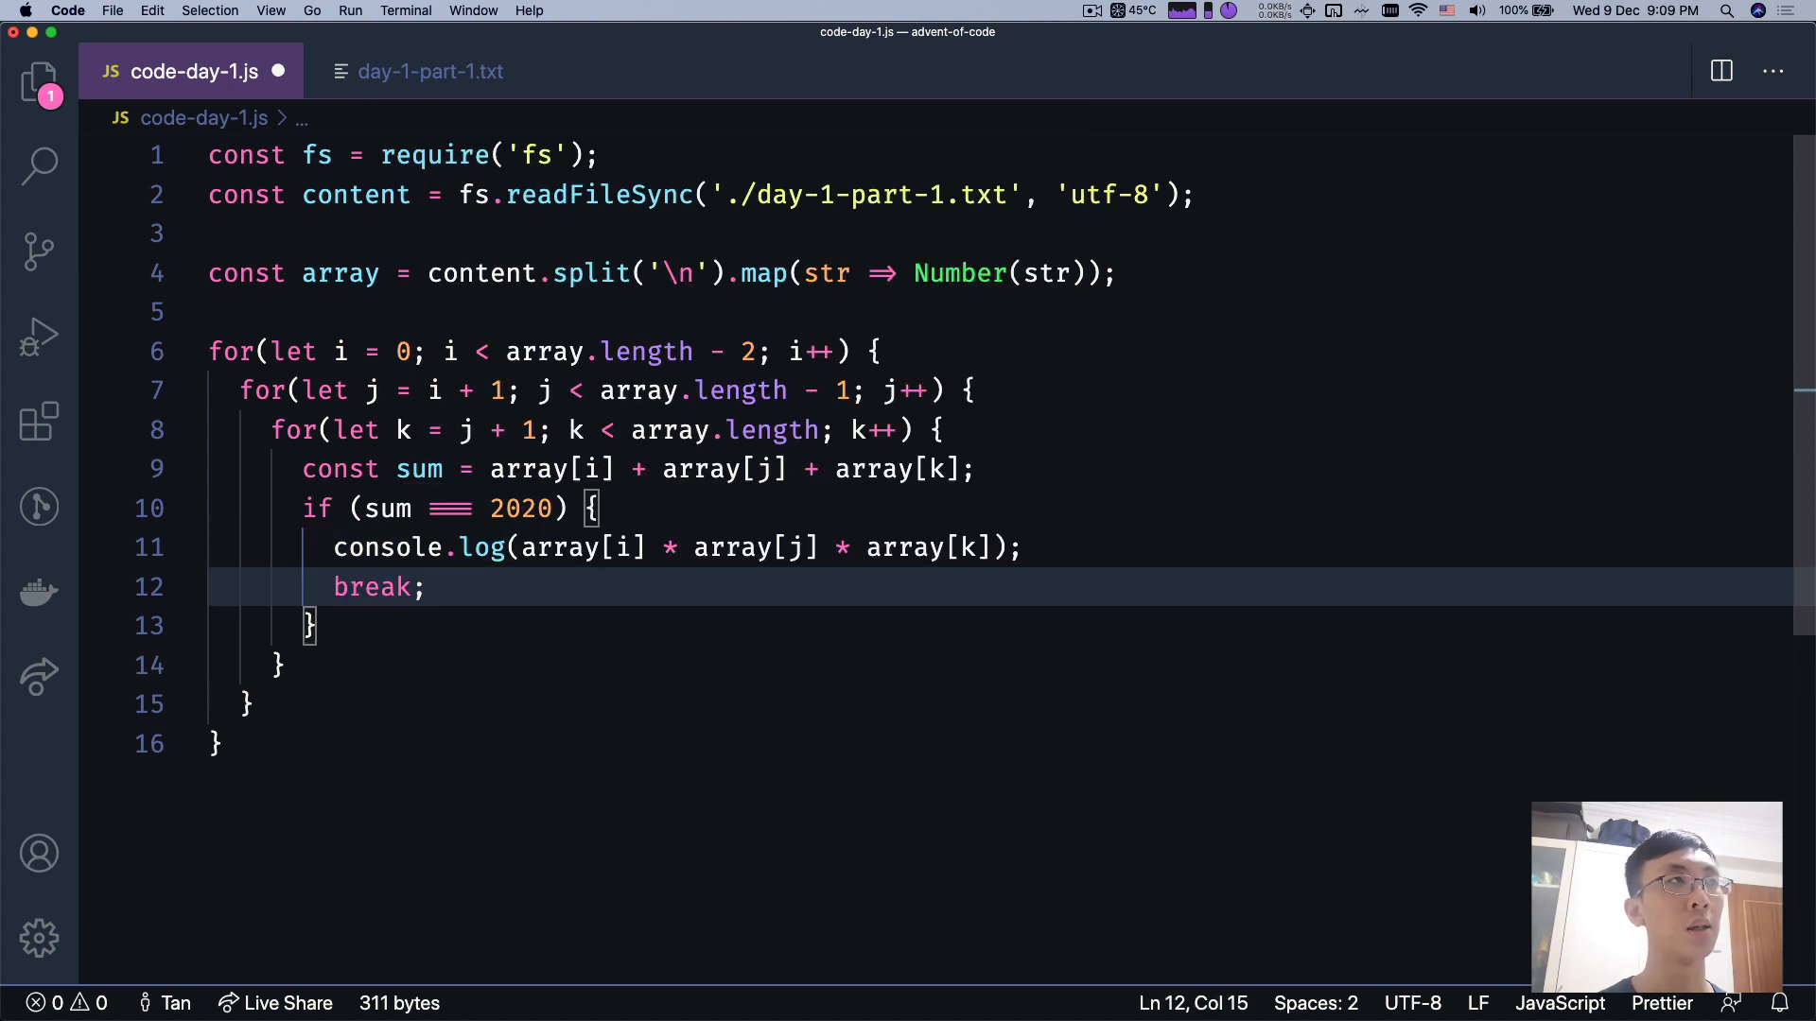
pyautogui.press('cmd+s')
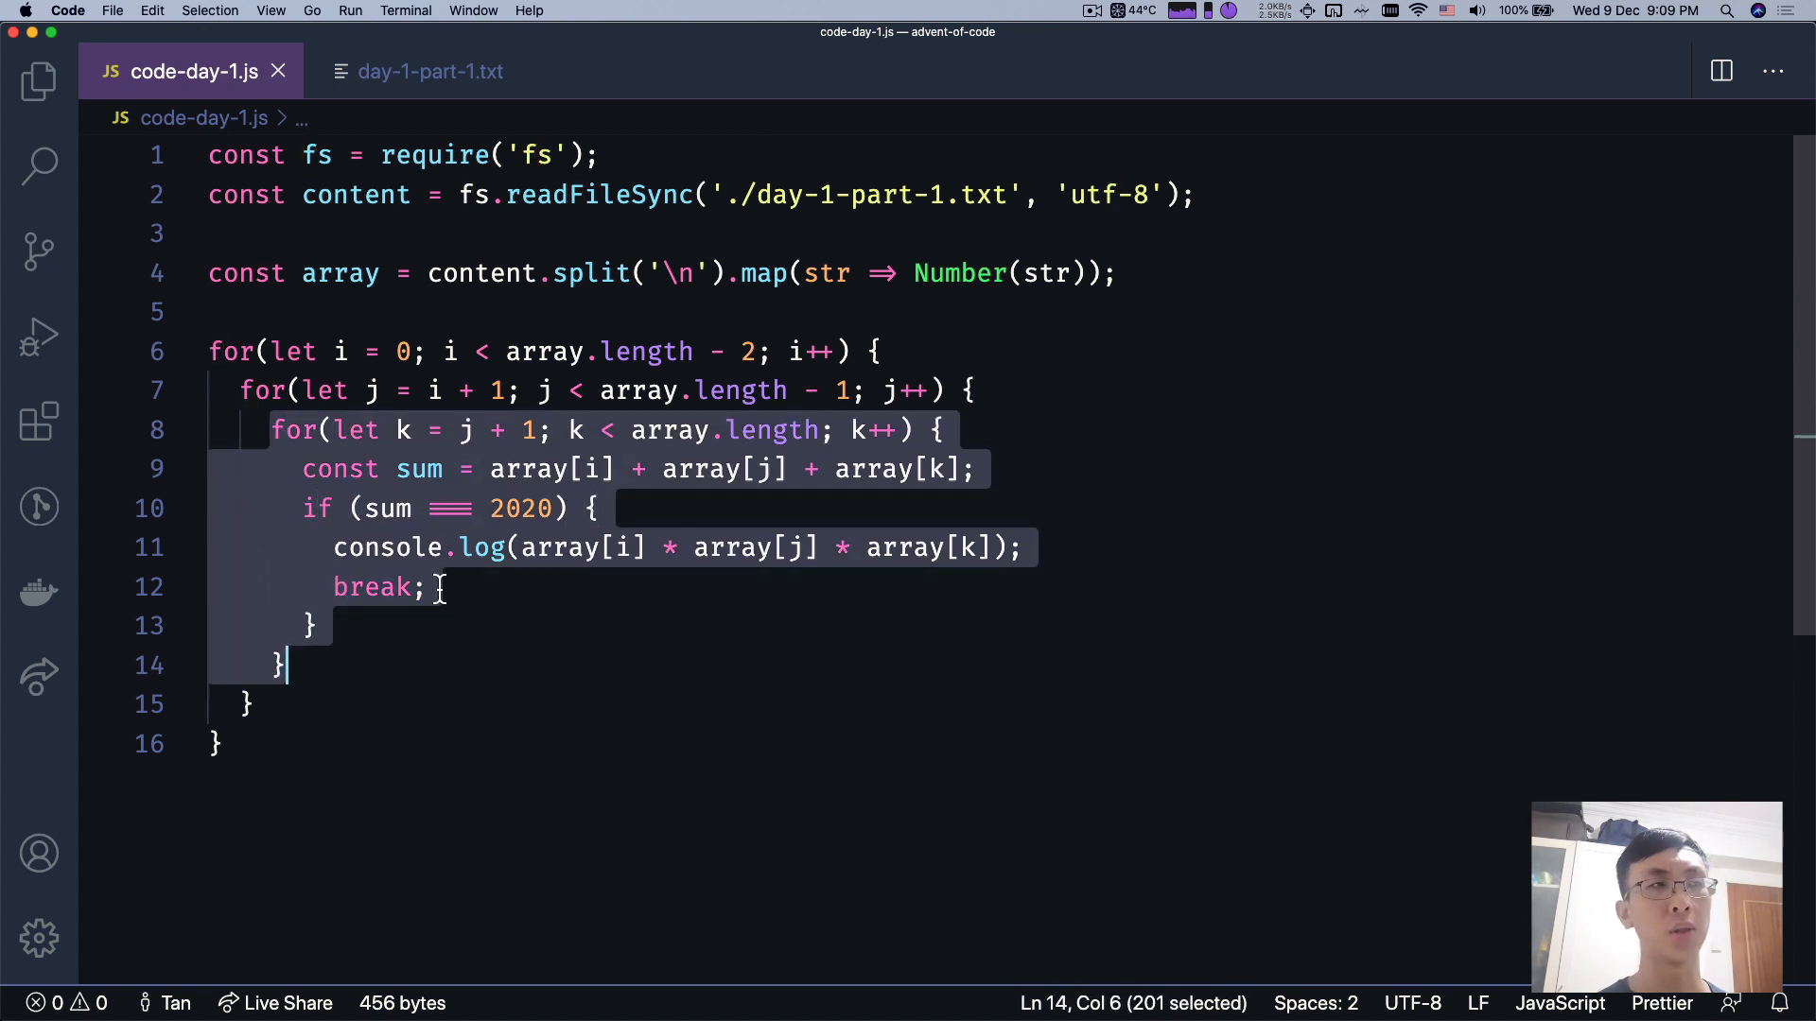
# - Label the first loop 'outer:' and change the break to 'break outer;'
pyautogui.click(231, 351)
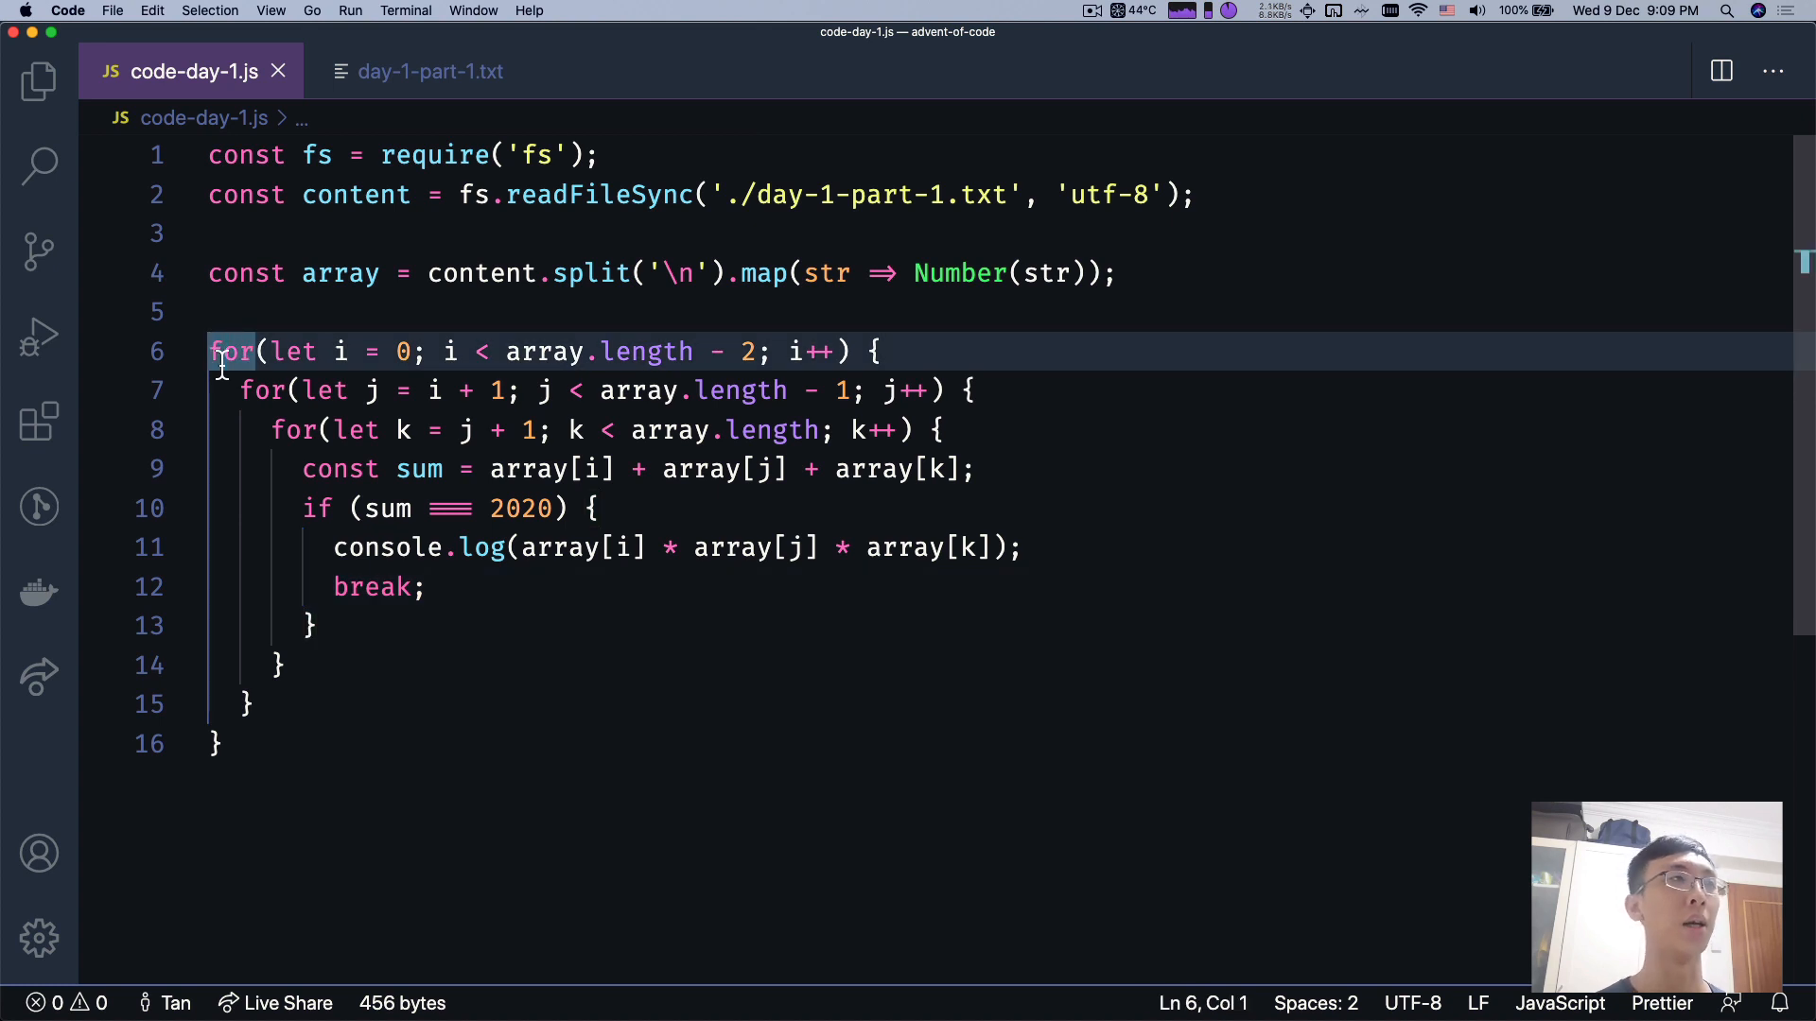
pyautogui.write('outer:')
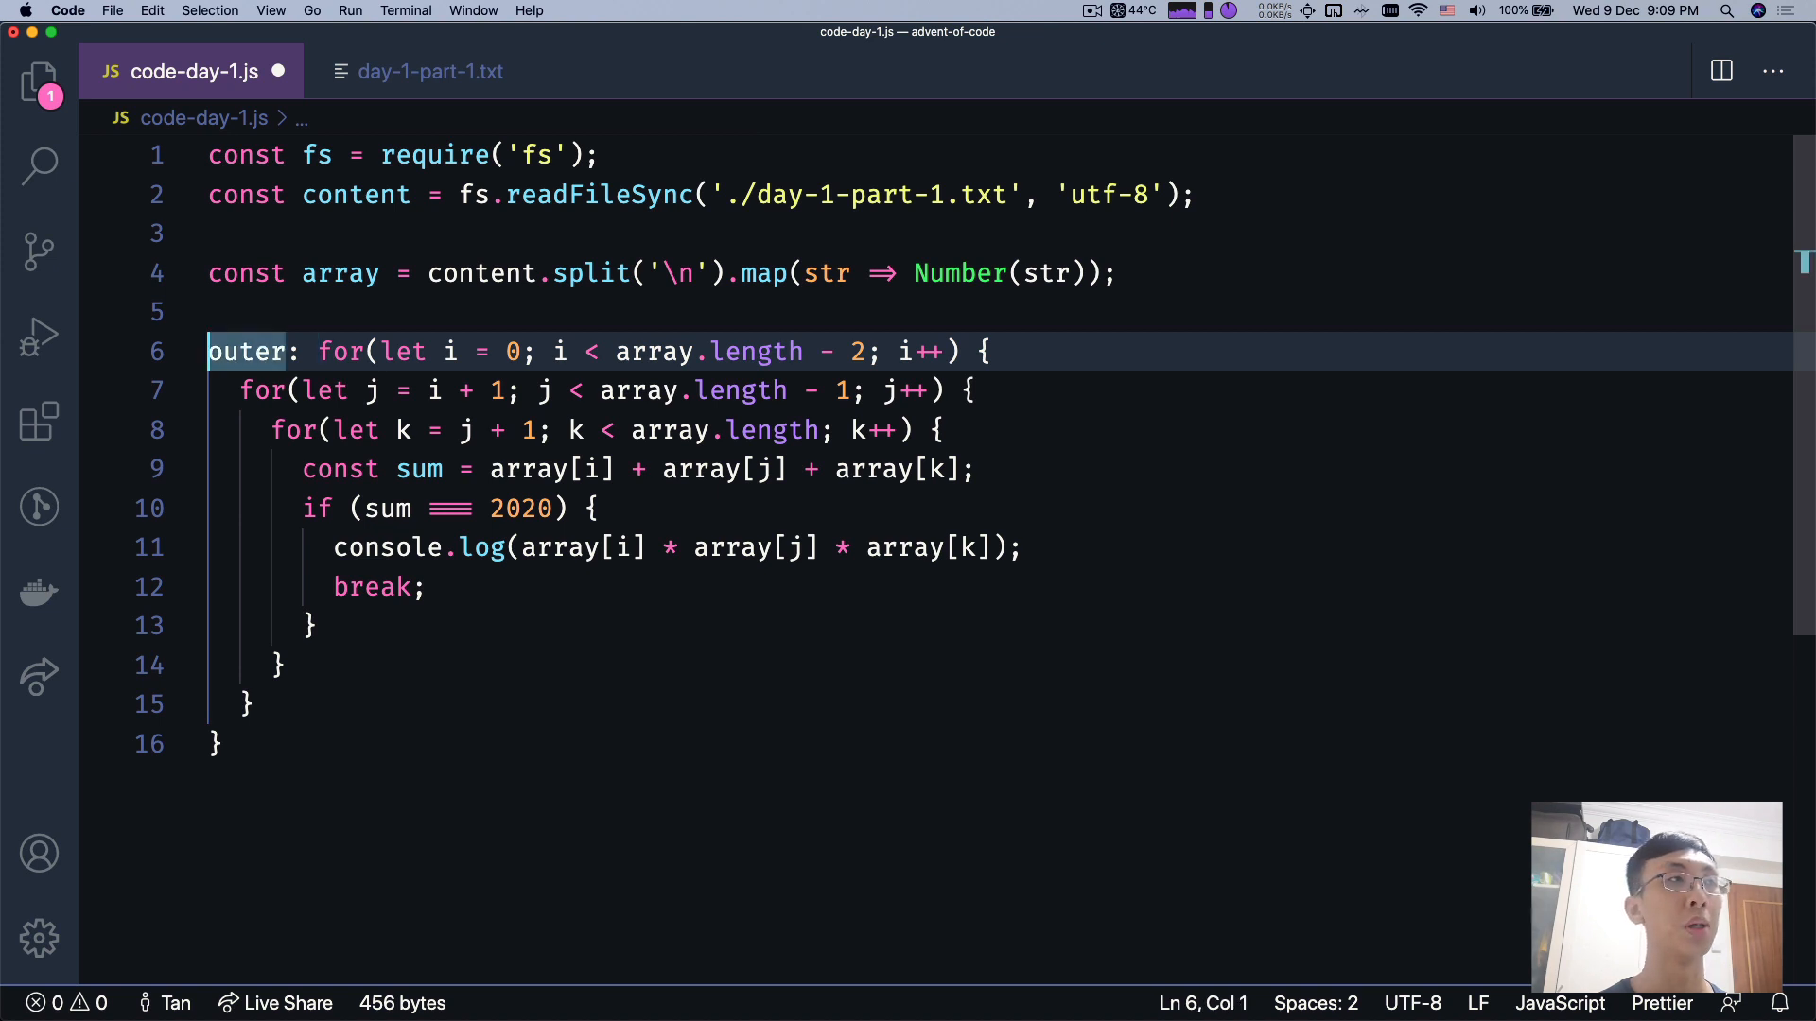
pyautogui.write('outer')
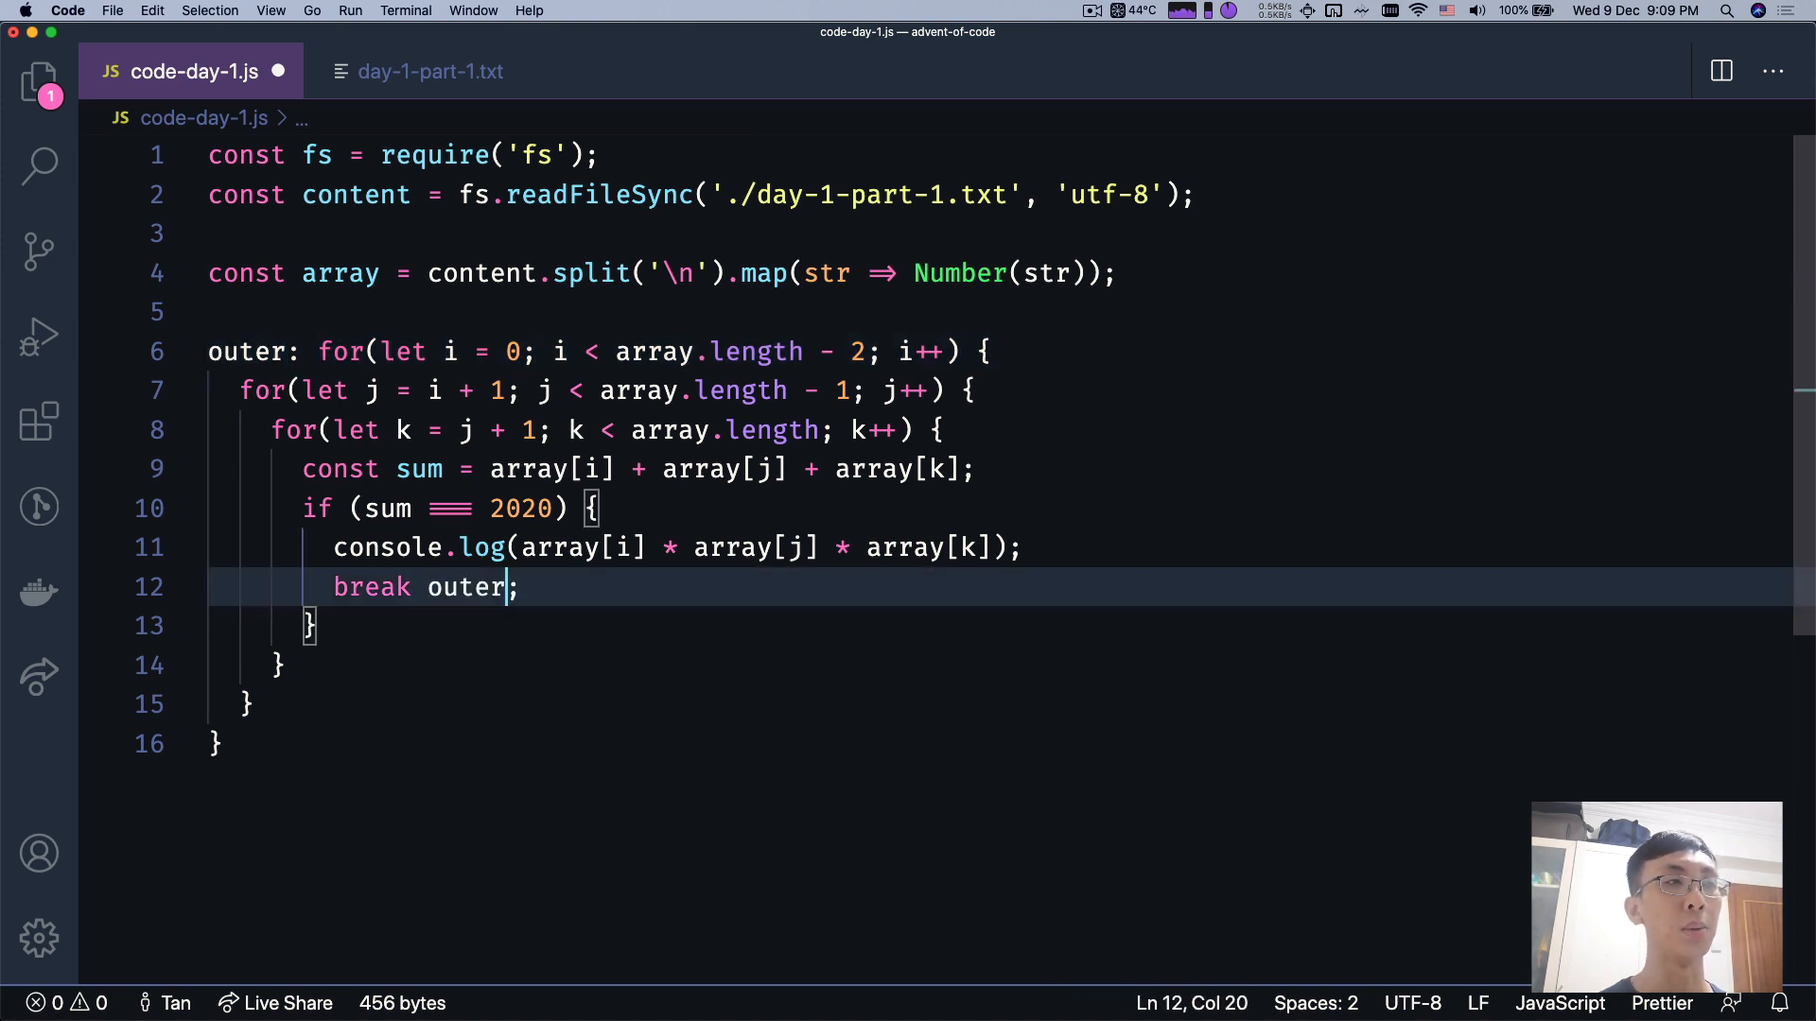
pyautogui.doubleClick(463, 587)
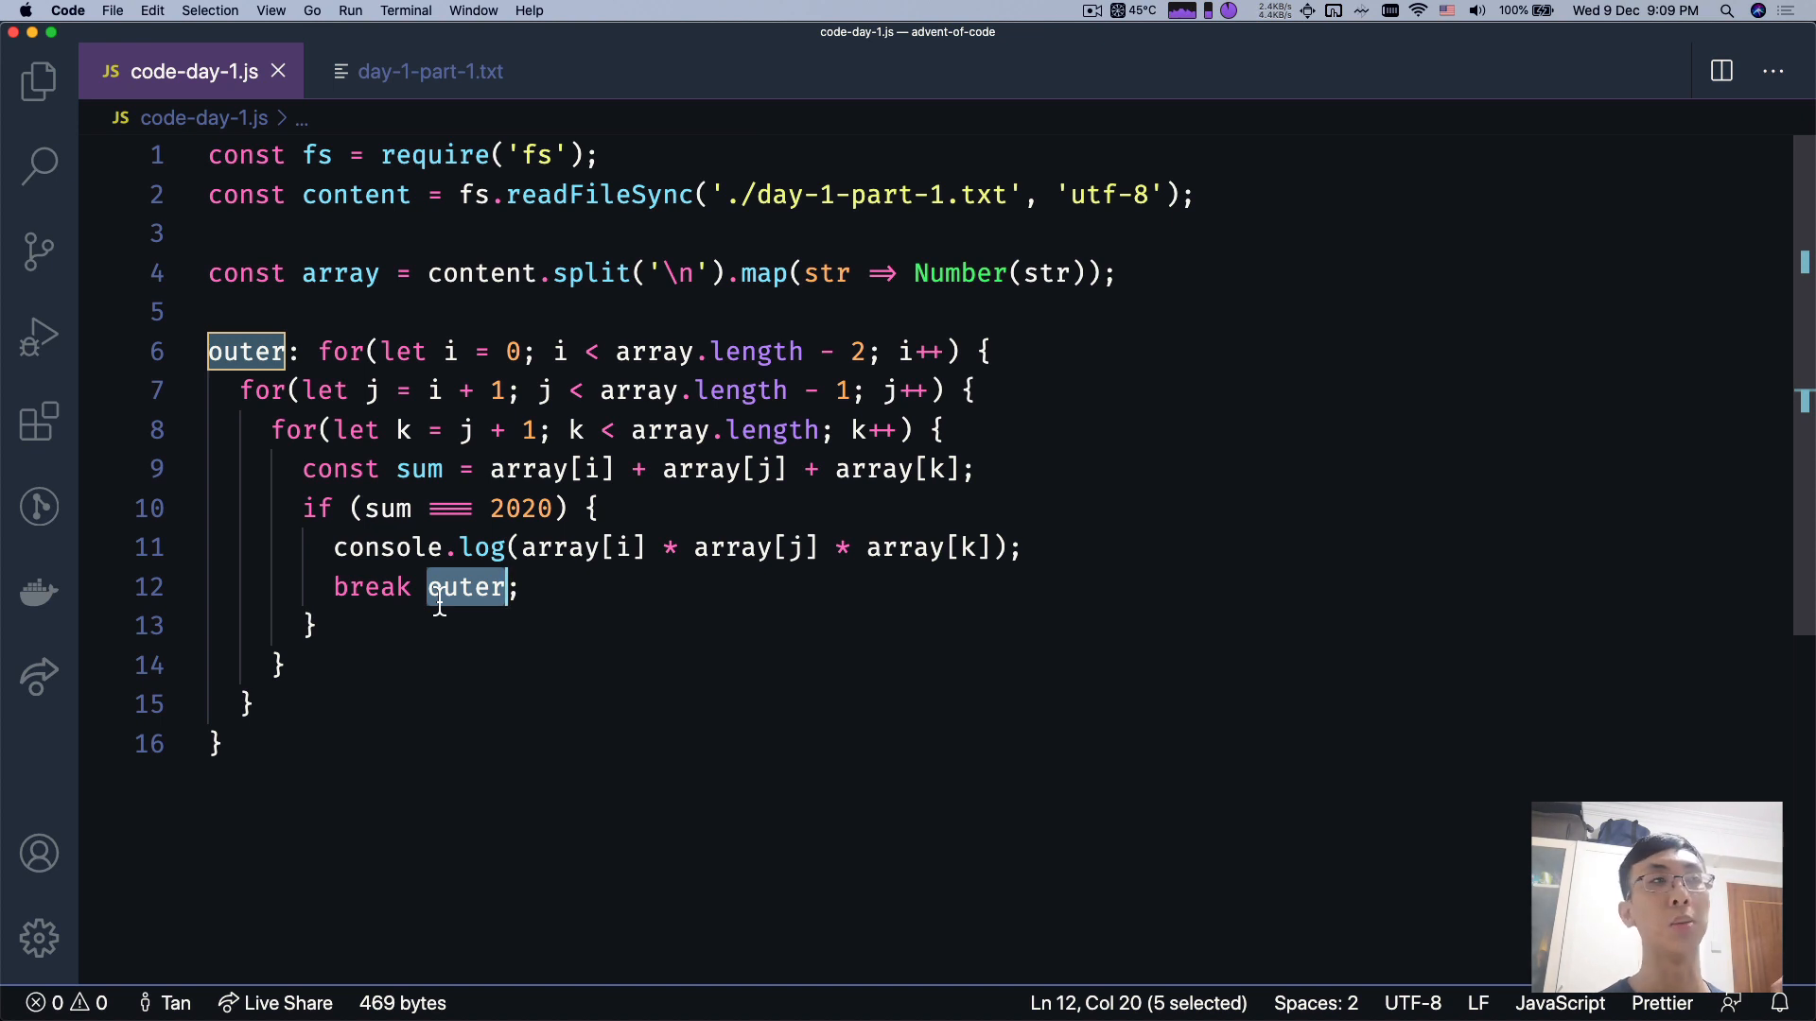
pyautogui.click(515, 586)
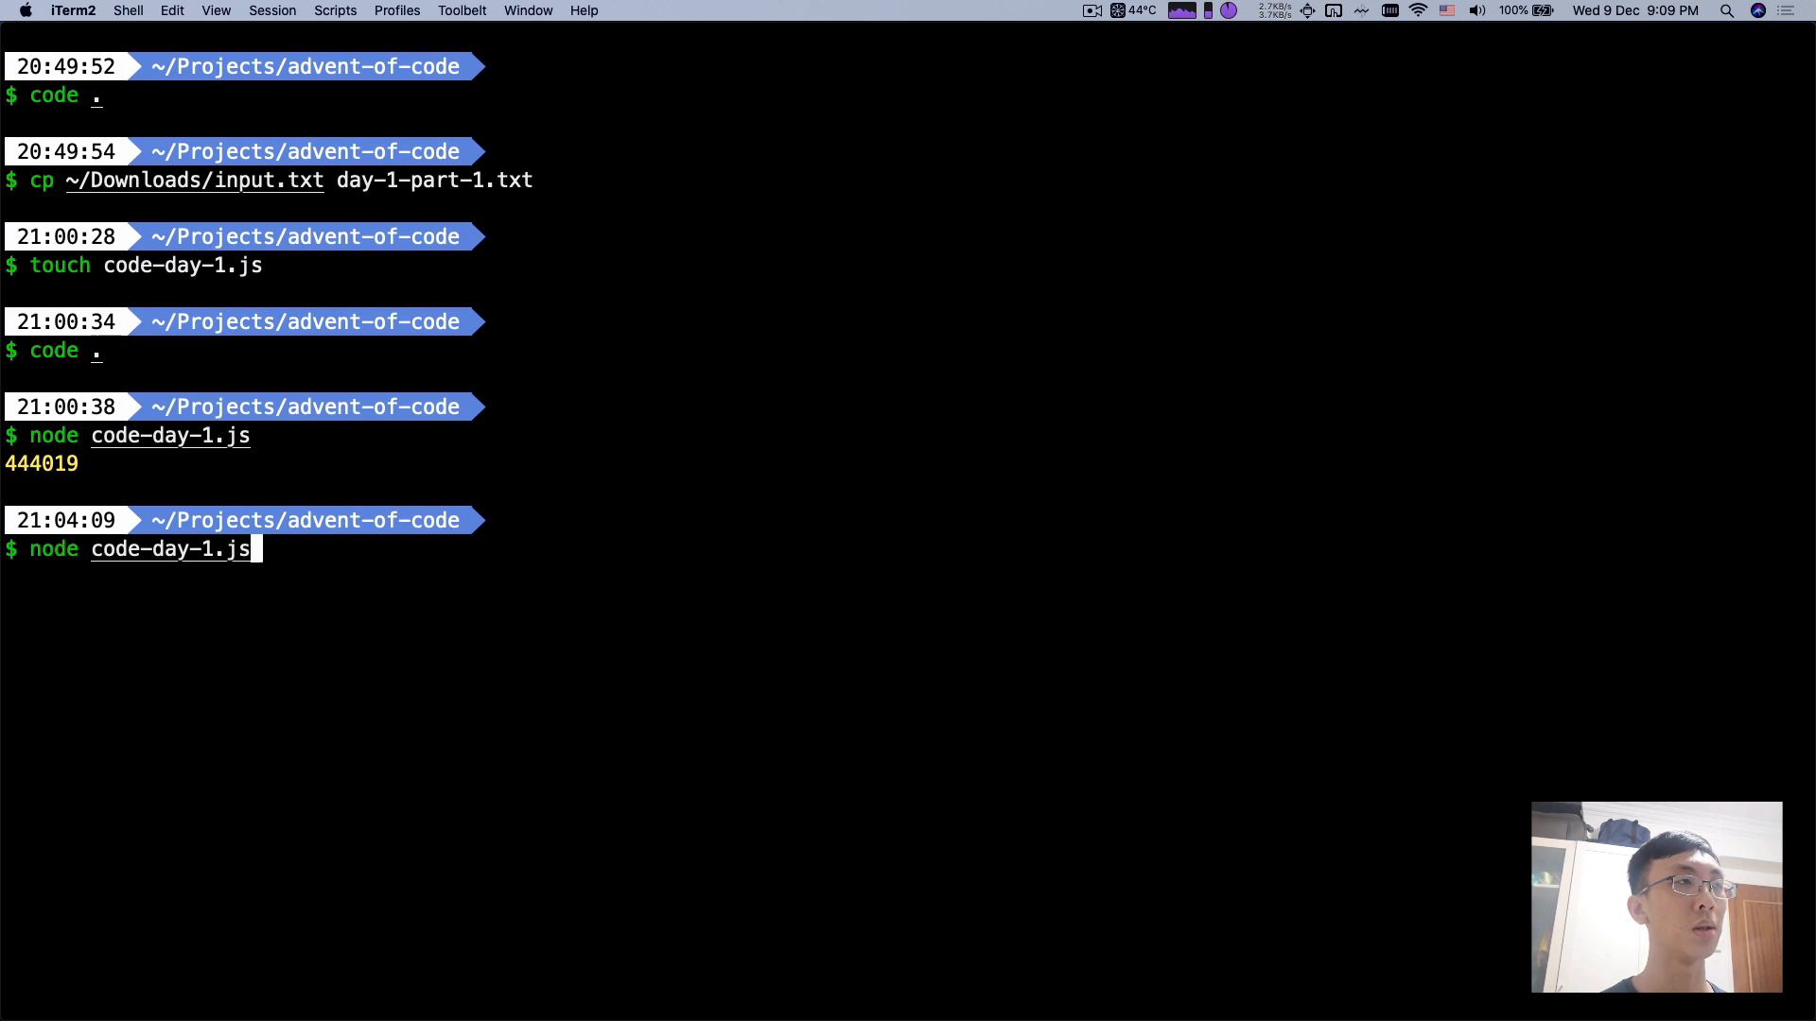
# - Run node code-day-1.js in iTerm2, check the Part Two answer box, and return to the script
pyautogui.press('Return')
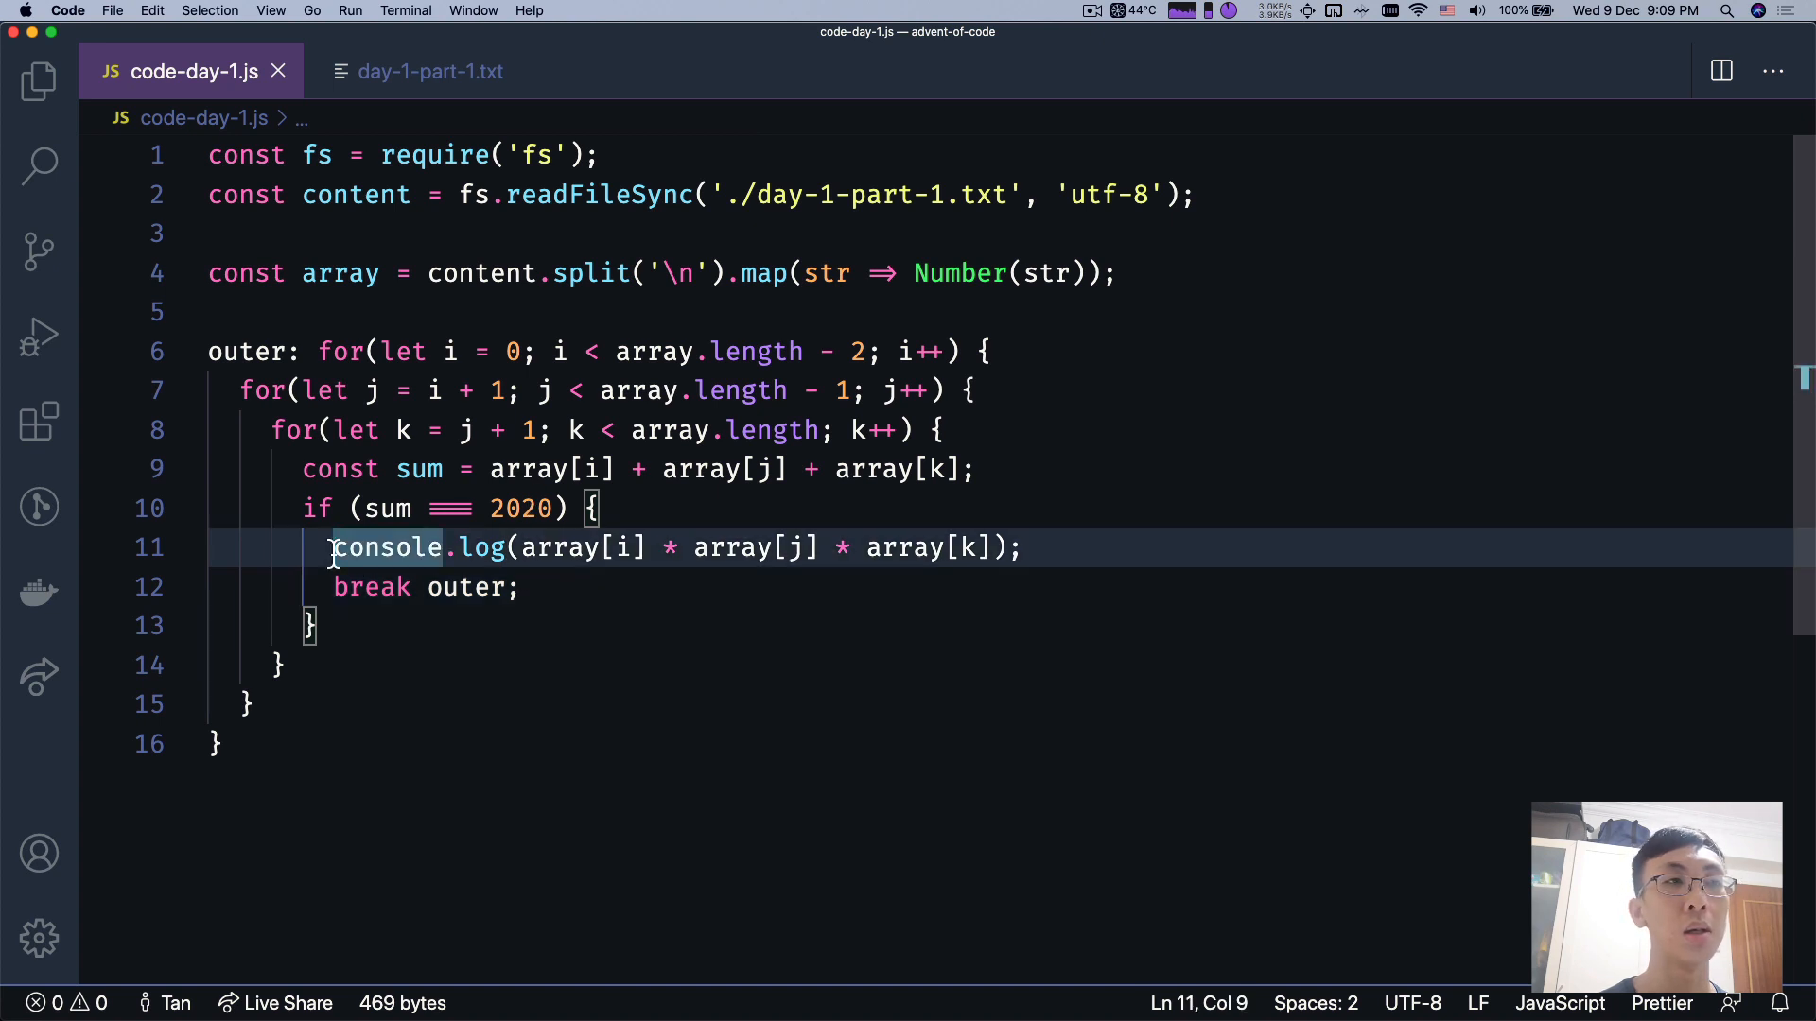
pyautogui.click(976, 469)
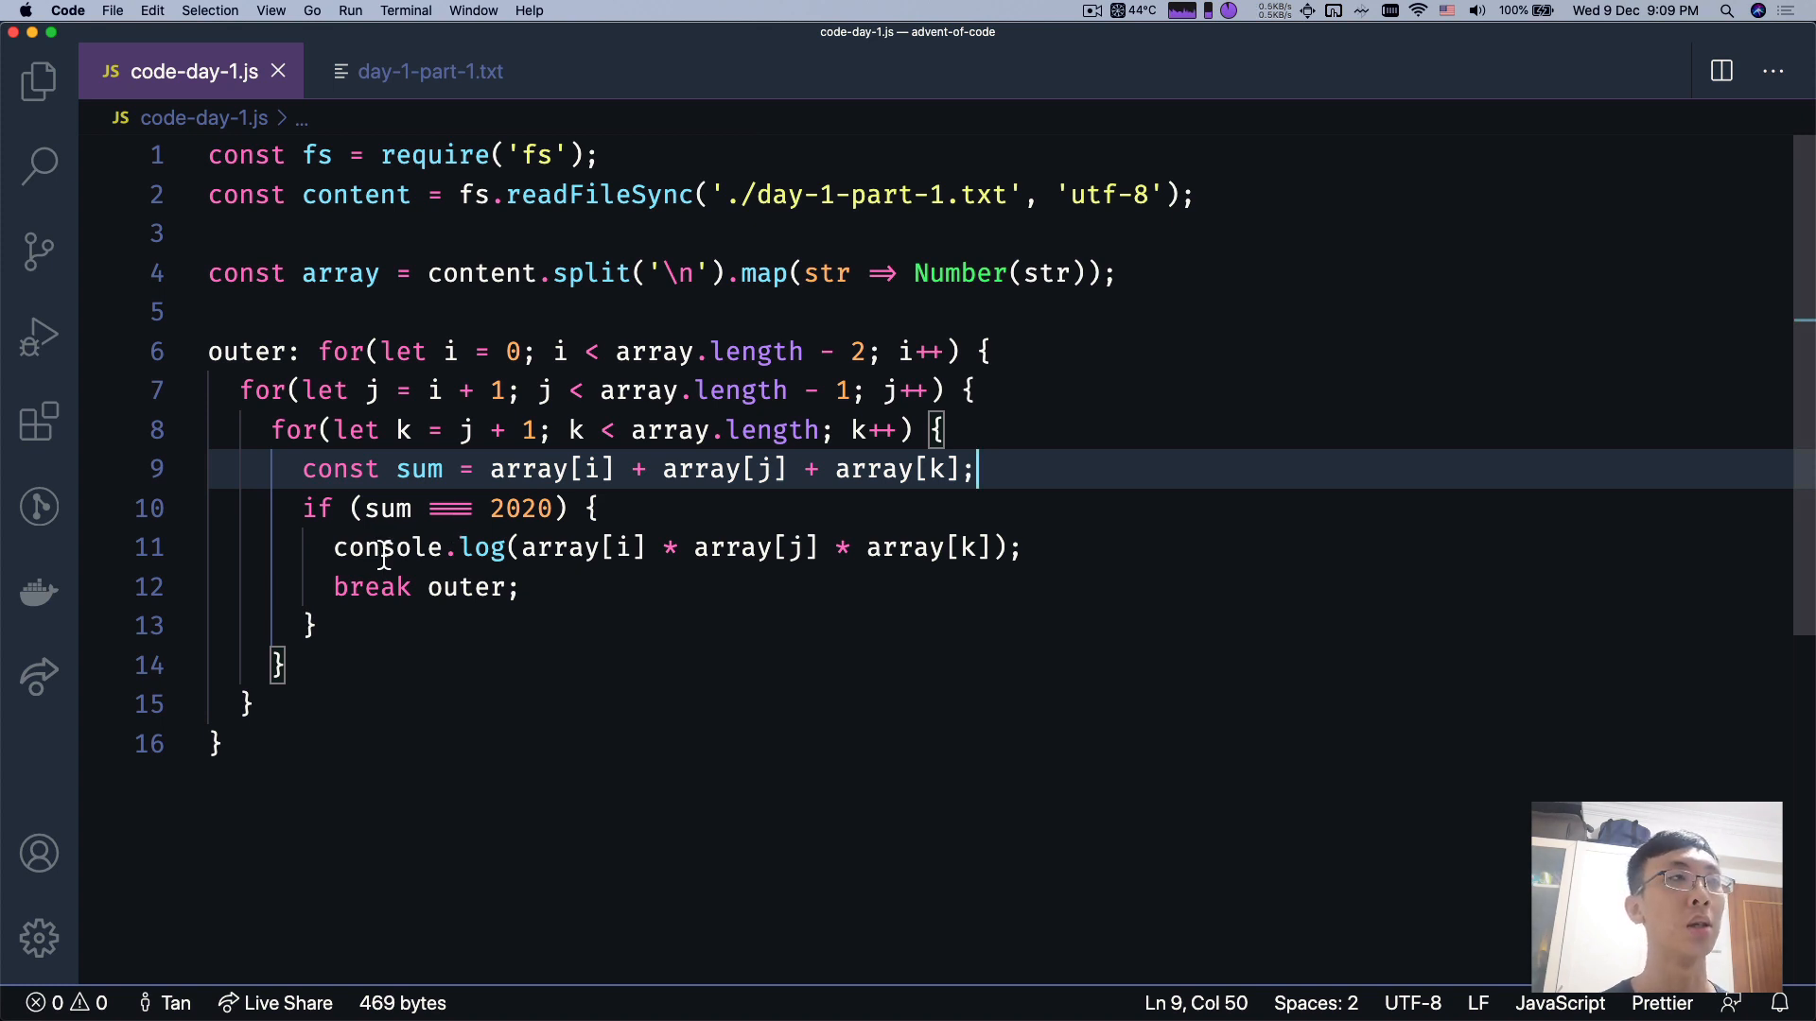
pyautogui.doubleClick(386, 547)
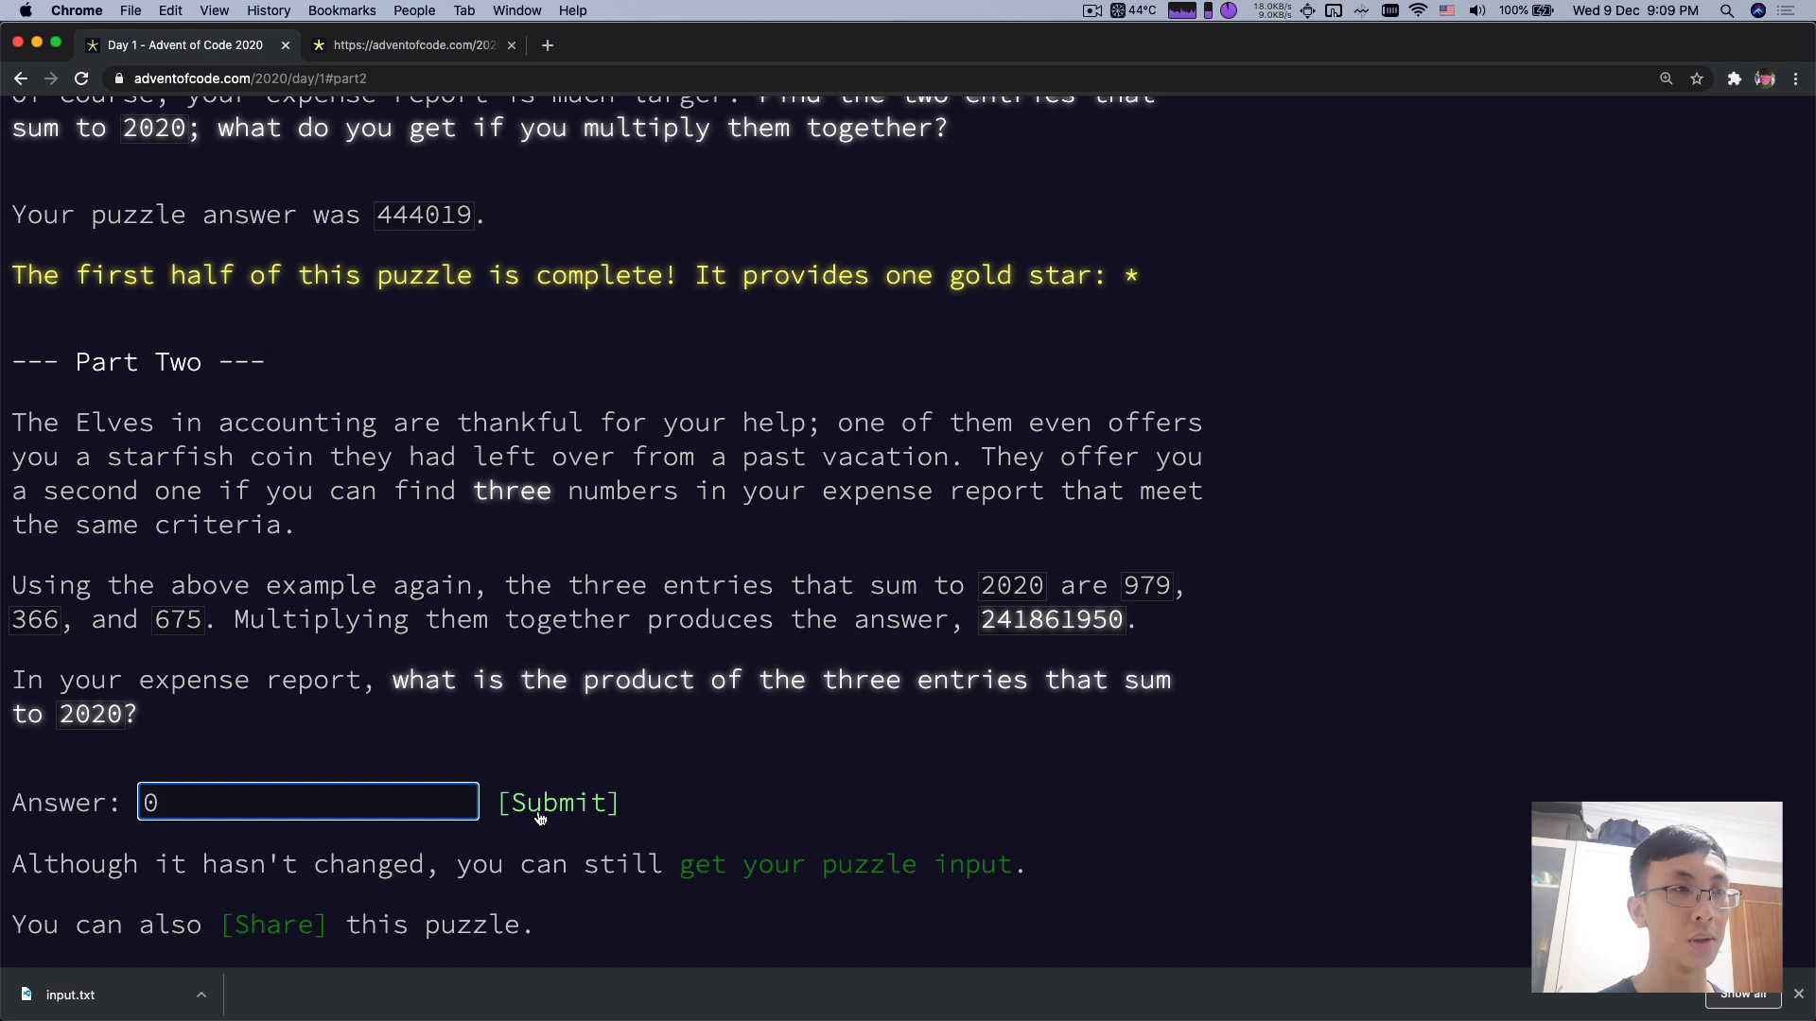
pyautogui.click(558, 802)
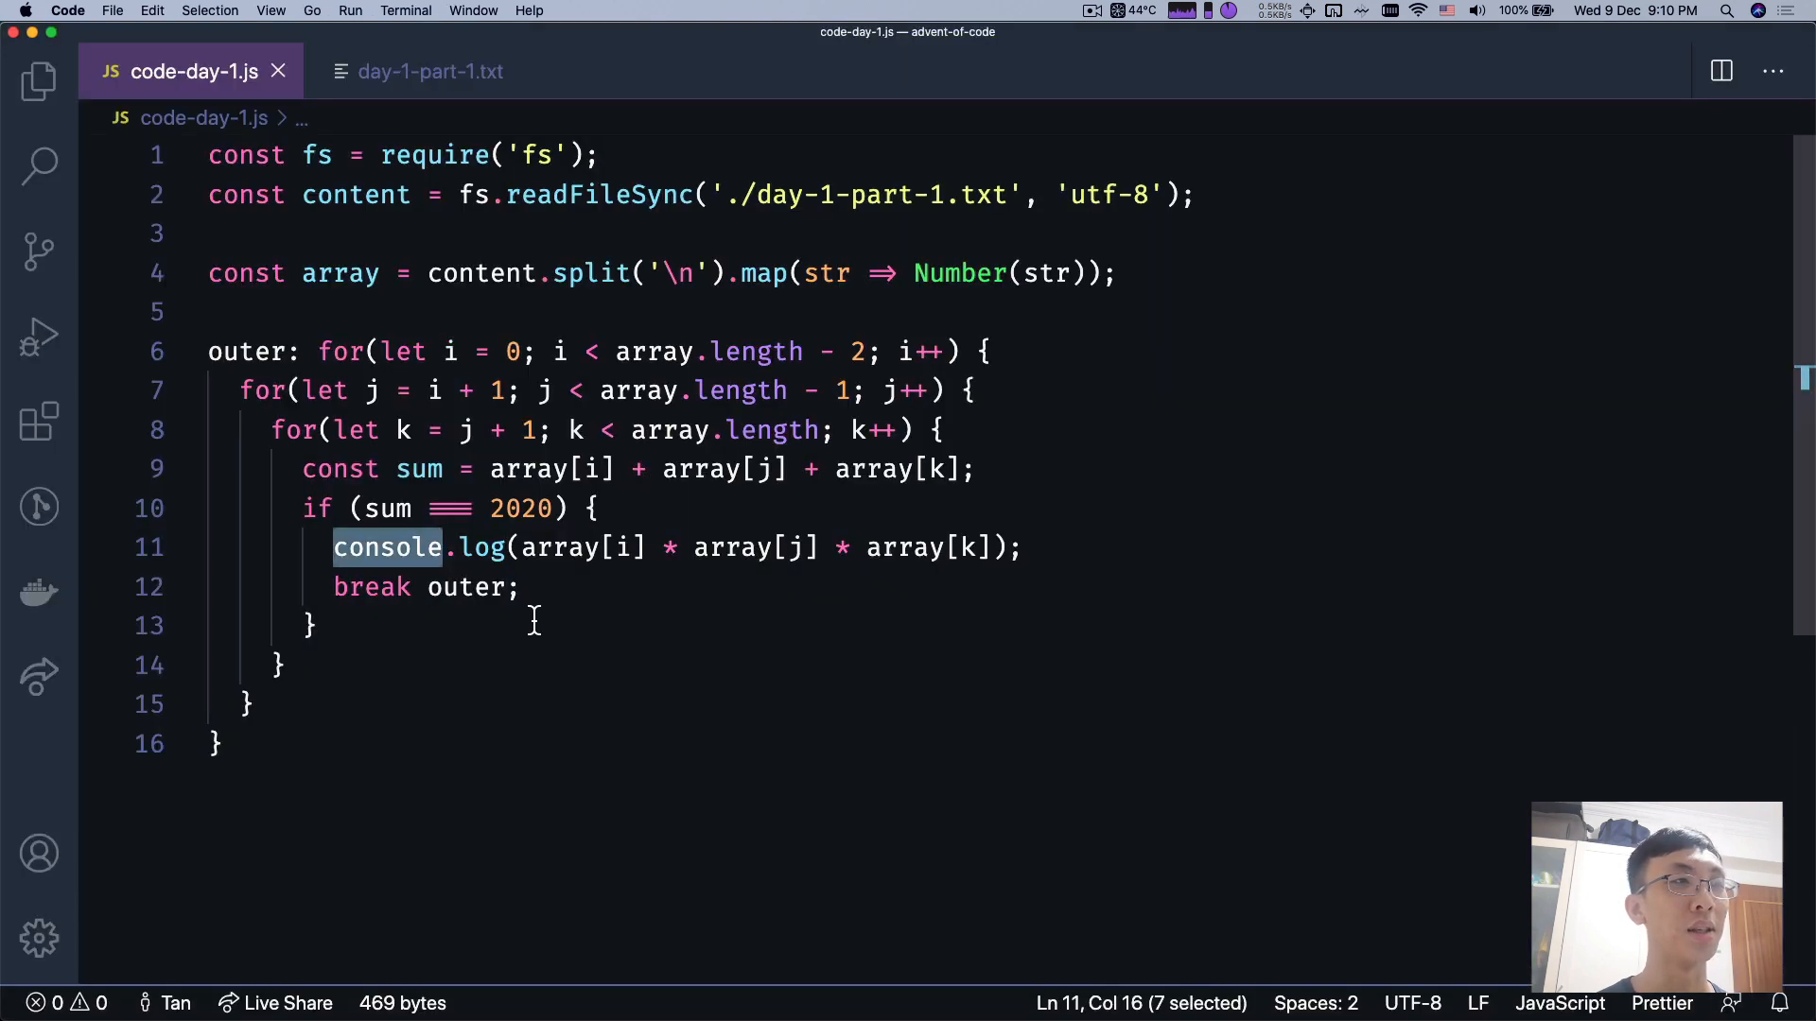
# - Log array[i], array[j], array[k] inside the if block and rerun the script
pyautogui.click(976, 469)
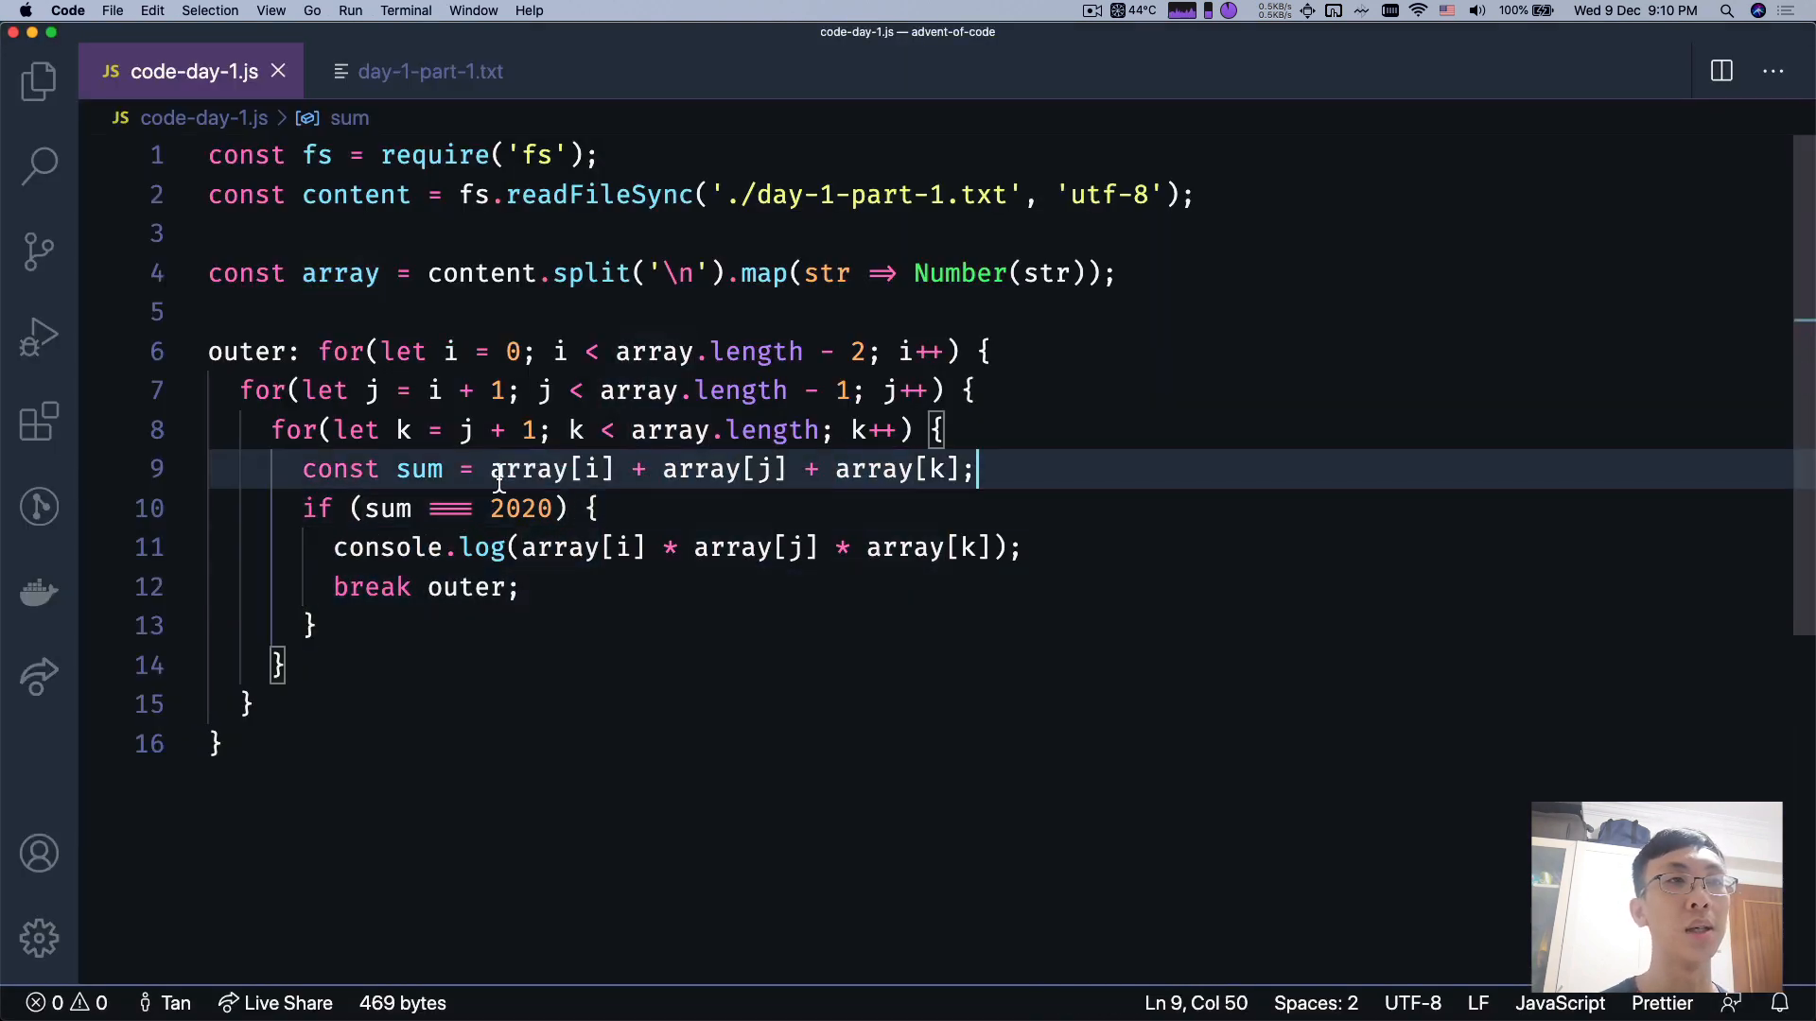
pyautogui.write('console.log(array[i], array[j] + array[k')
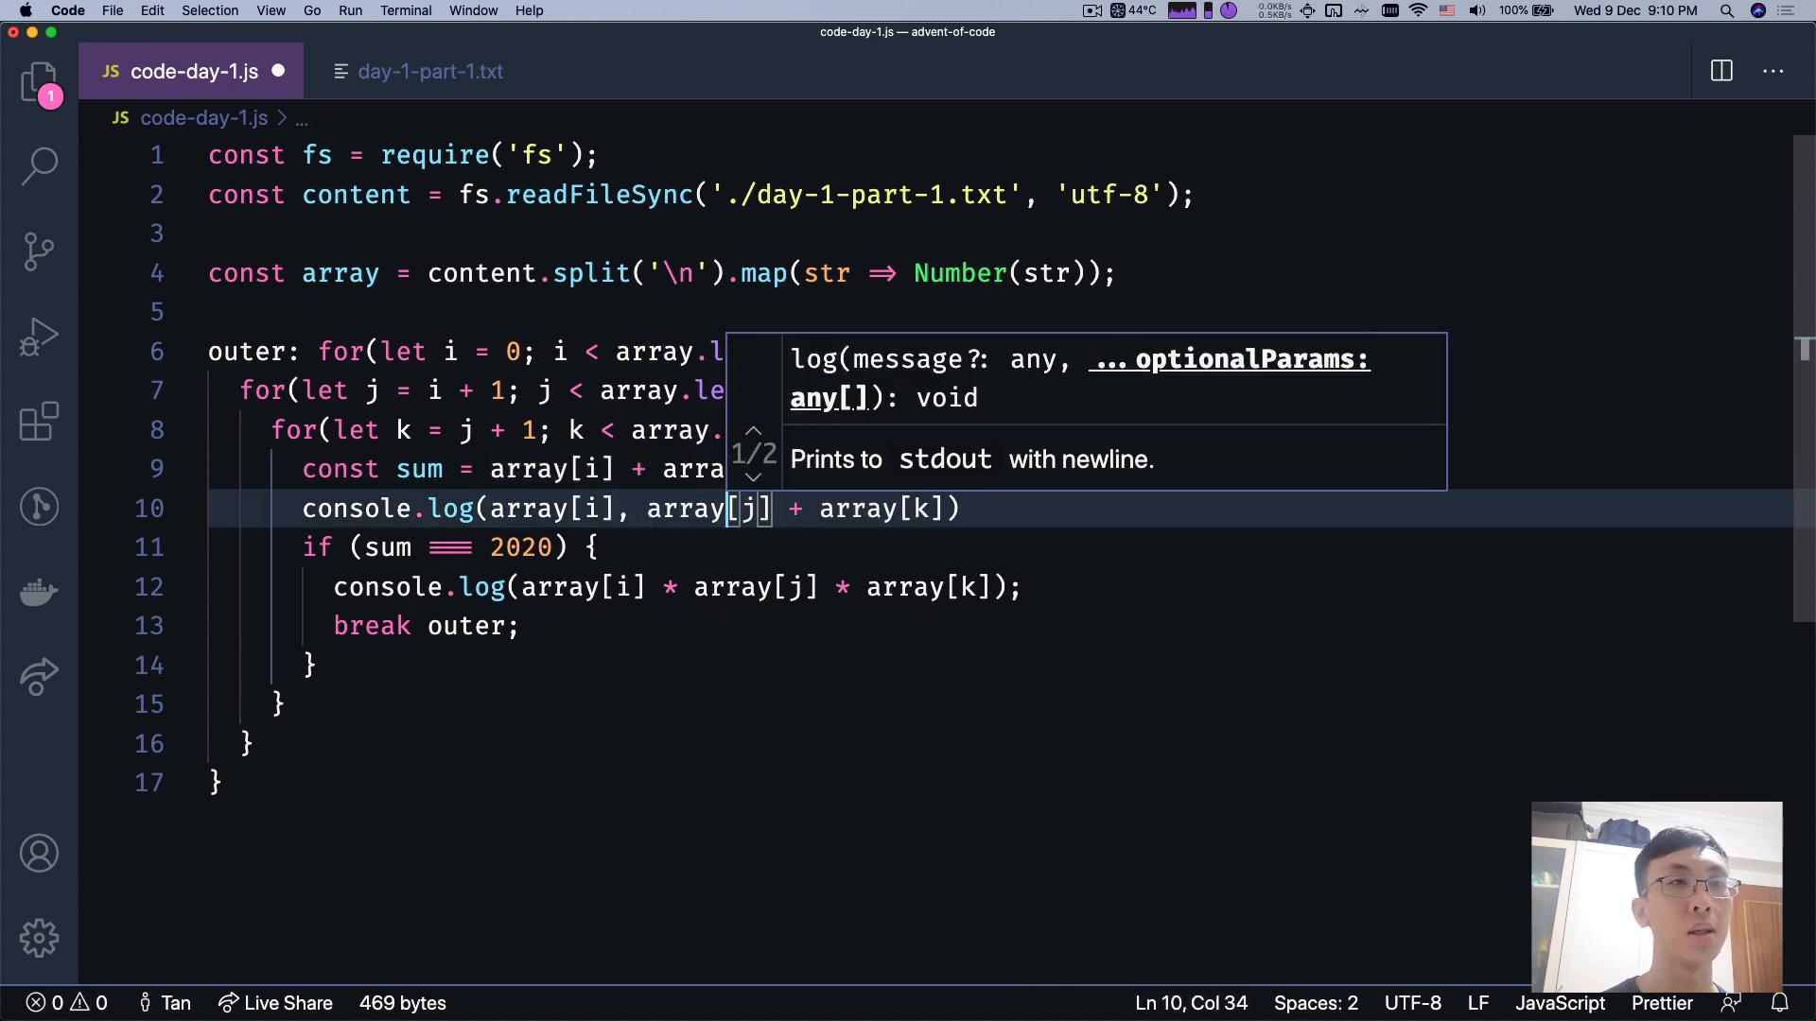
pyautogui.write(',')
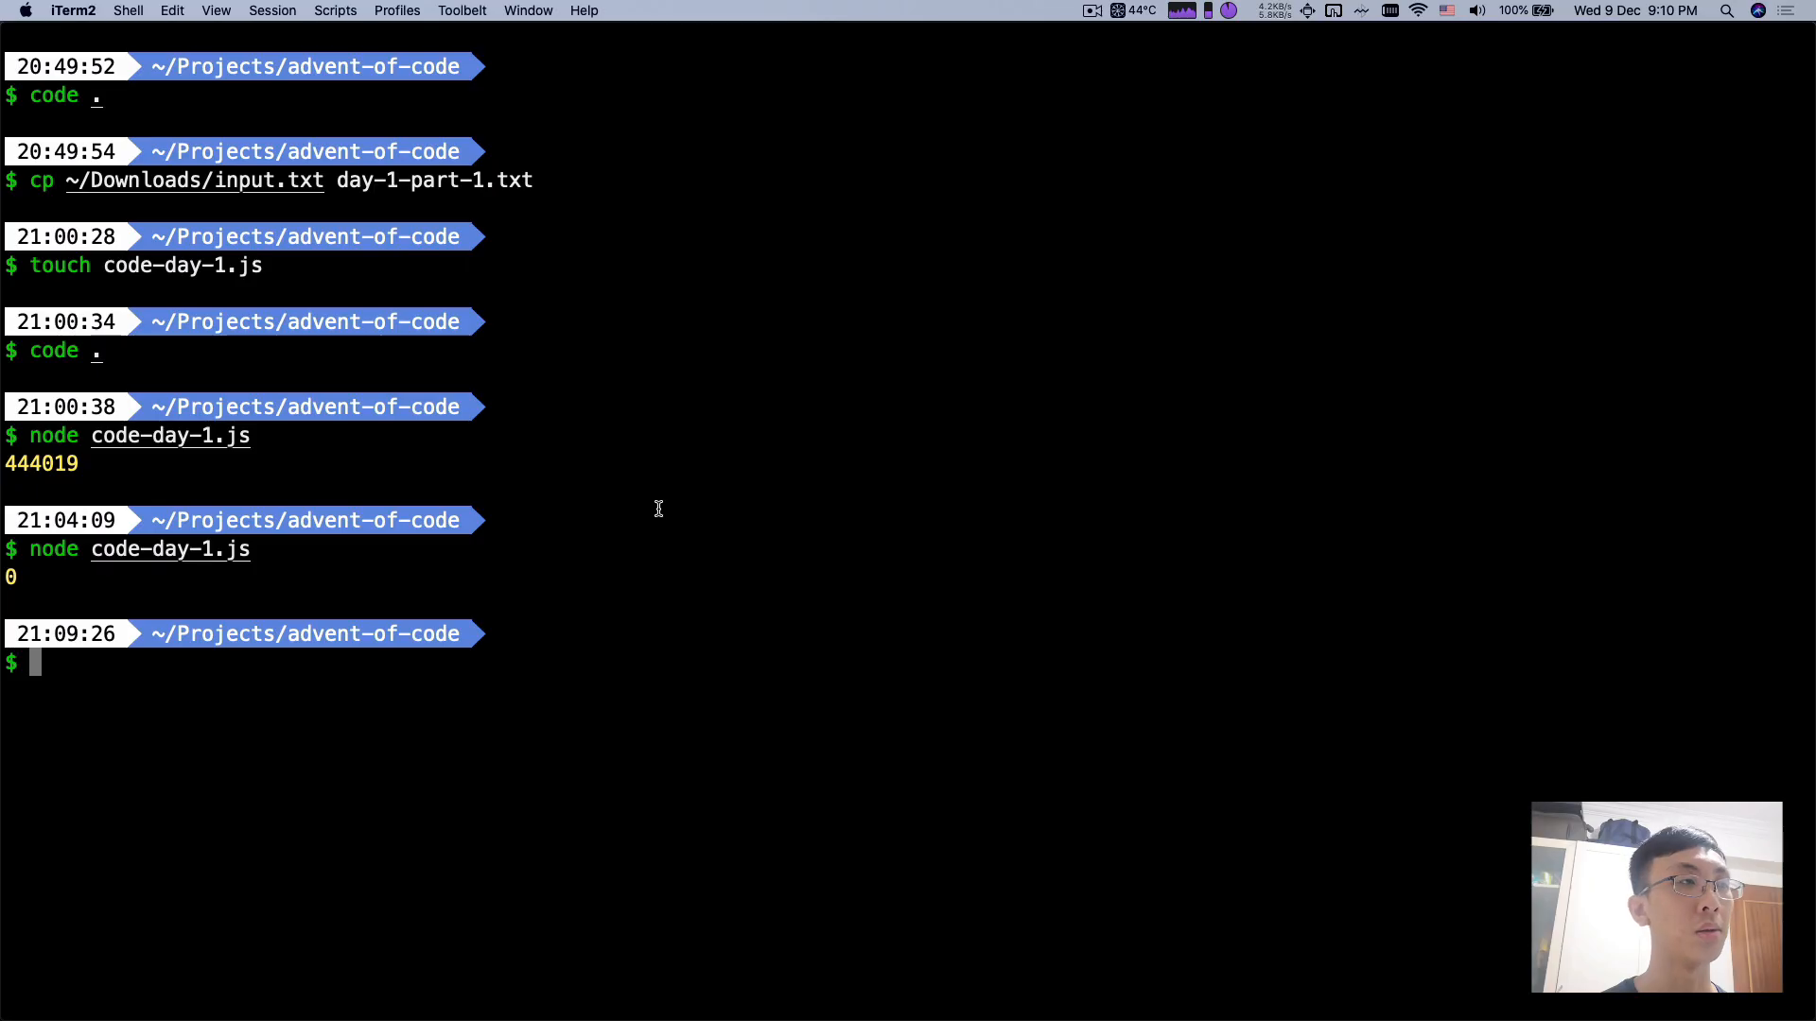
pyautogui.press('Return')
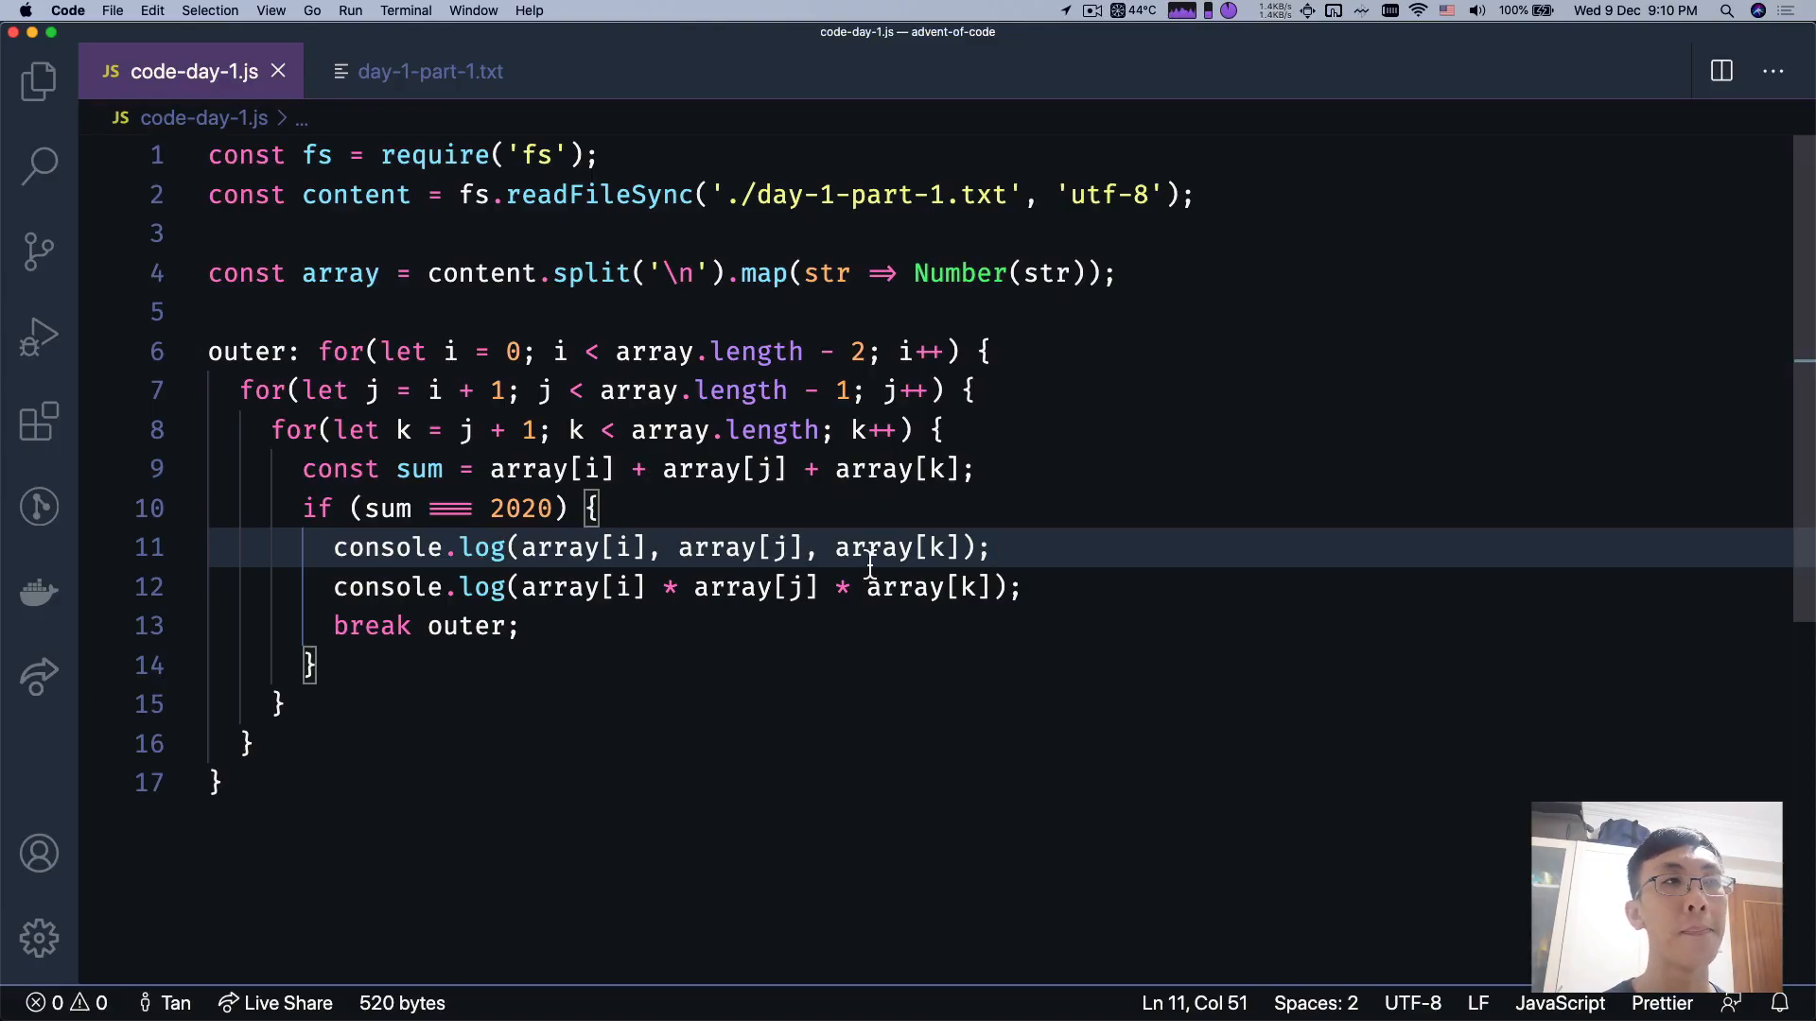
# - Add indices i, j, k to the log line and rerun, showing 251 1769 0 and product 0
pyautogui.click(937, 549)
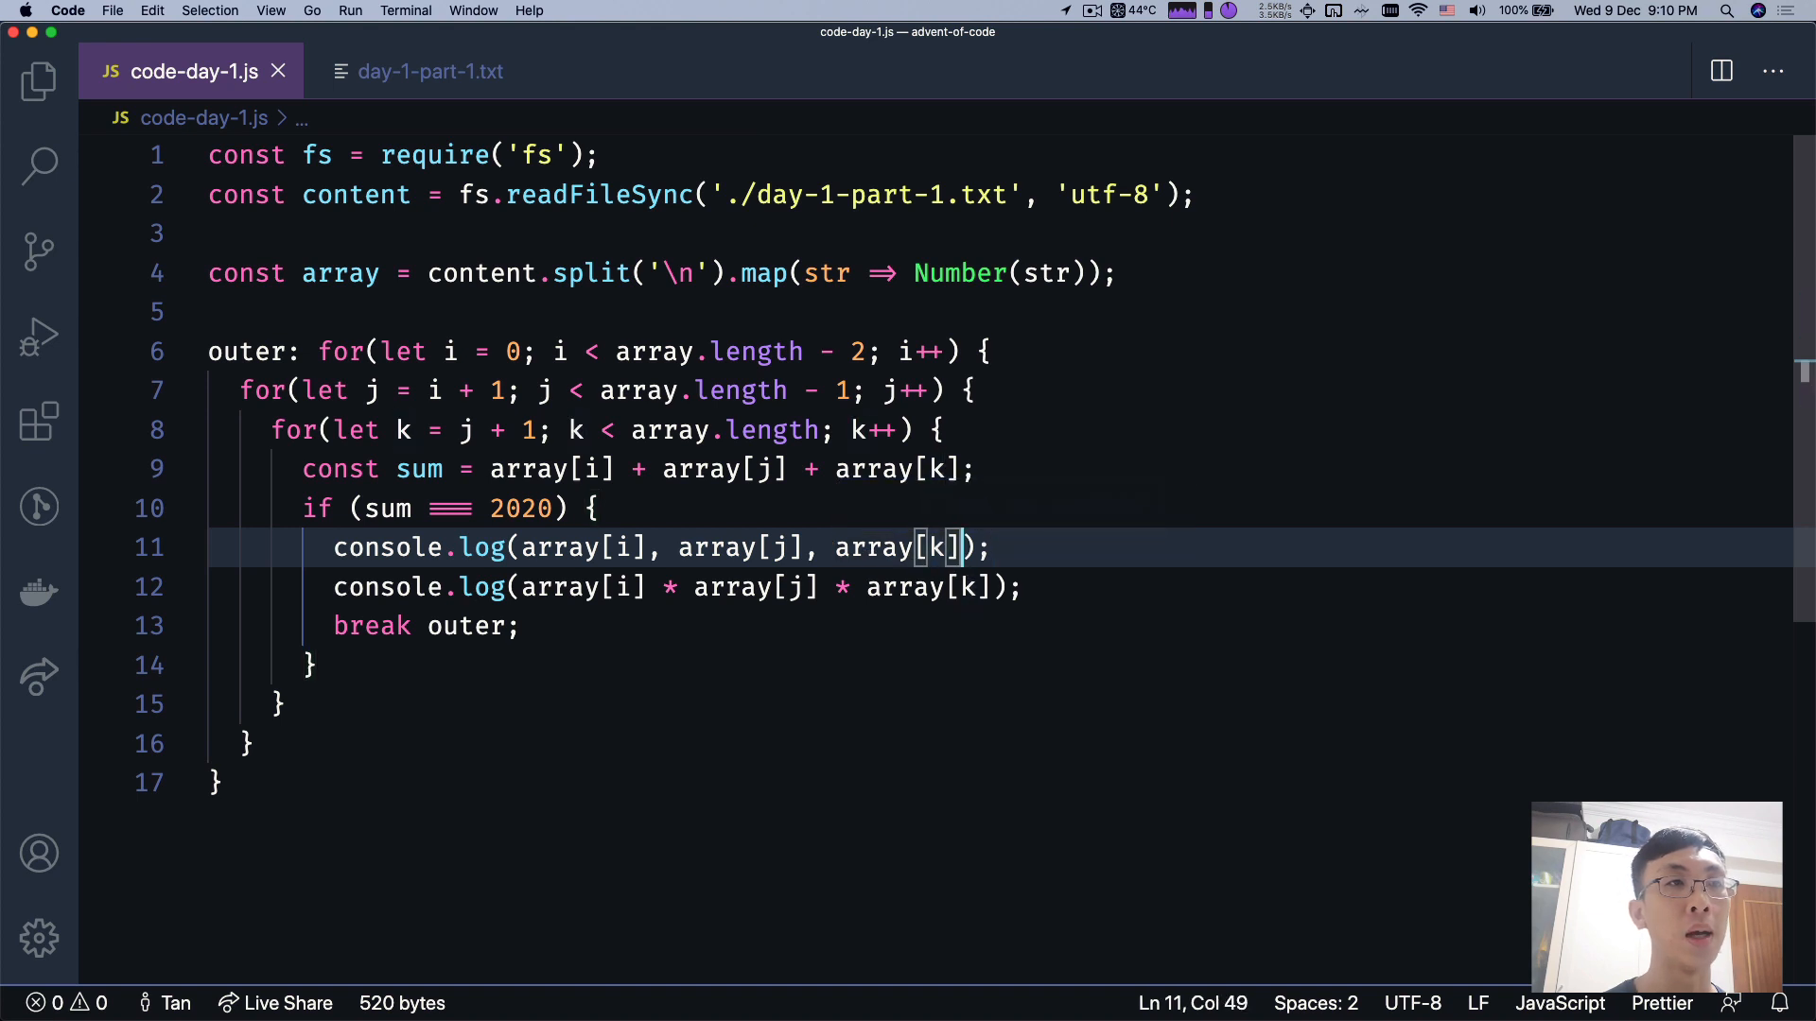
pyautogui.write(', i, j, k')
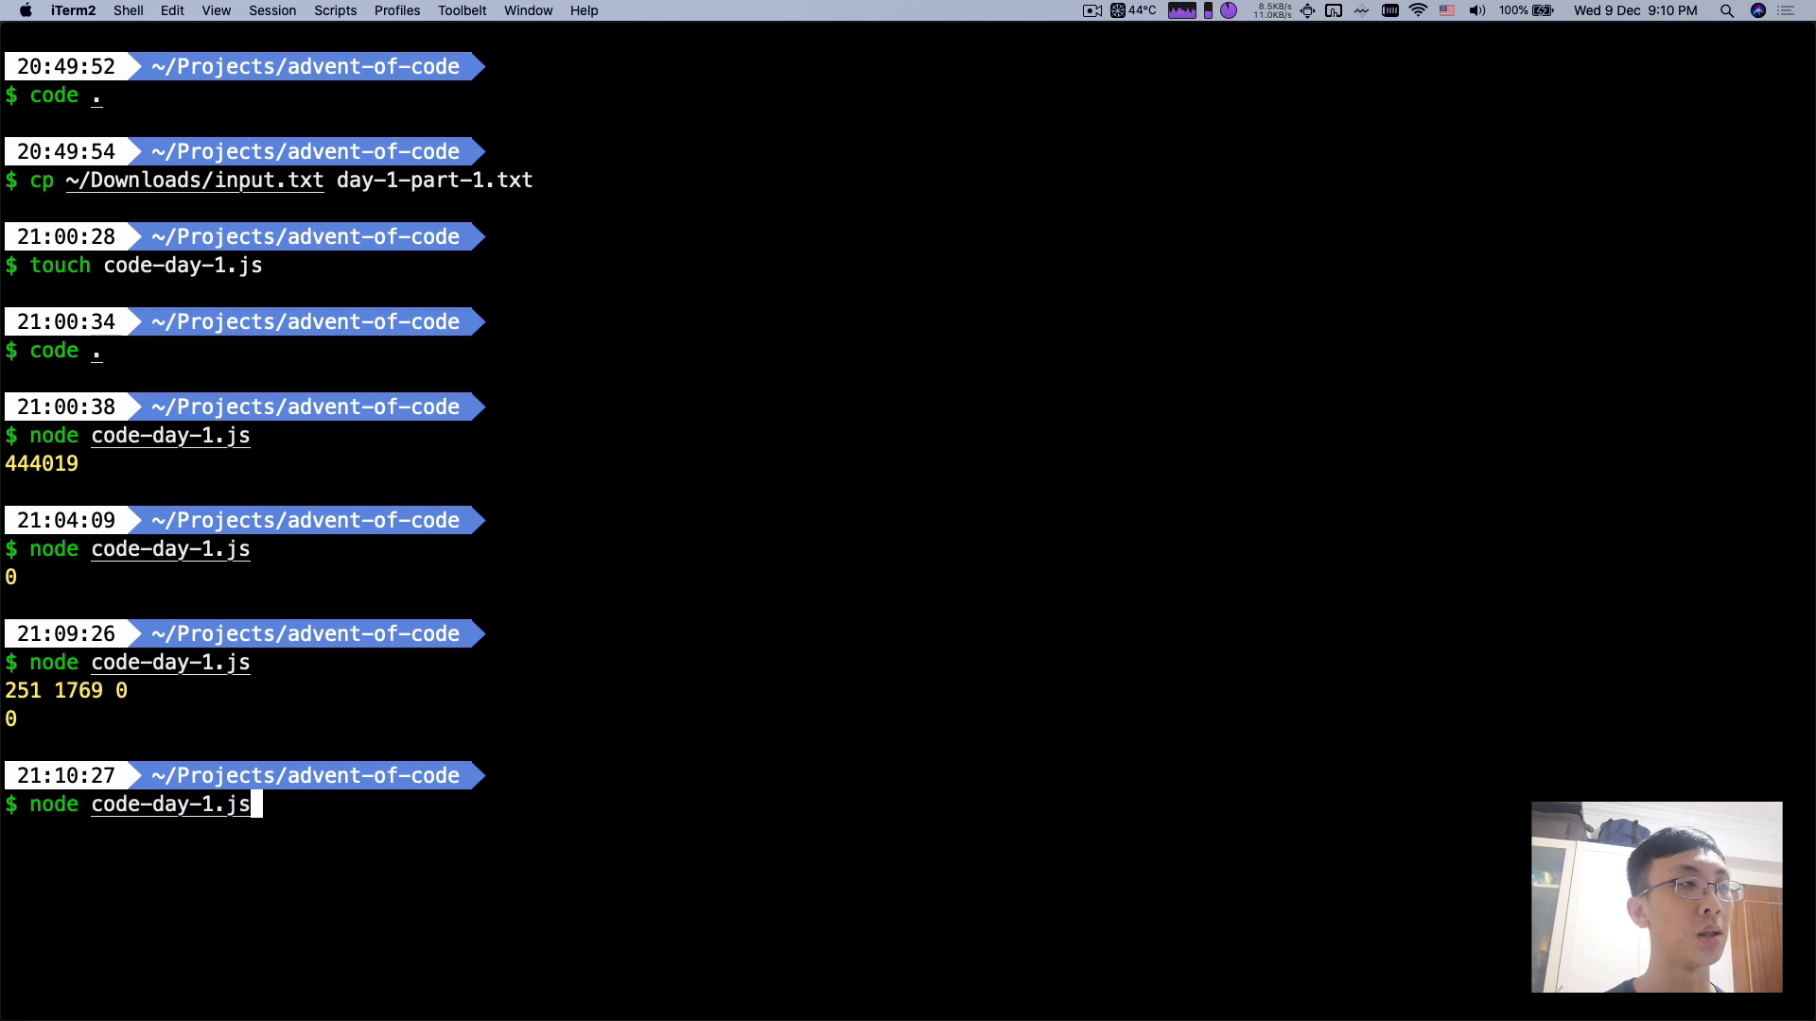
pyautogui.press('Return')
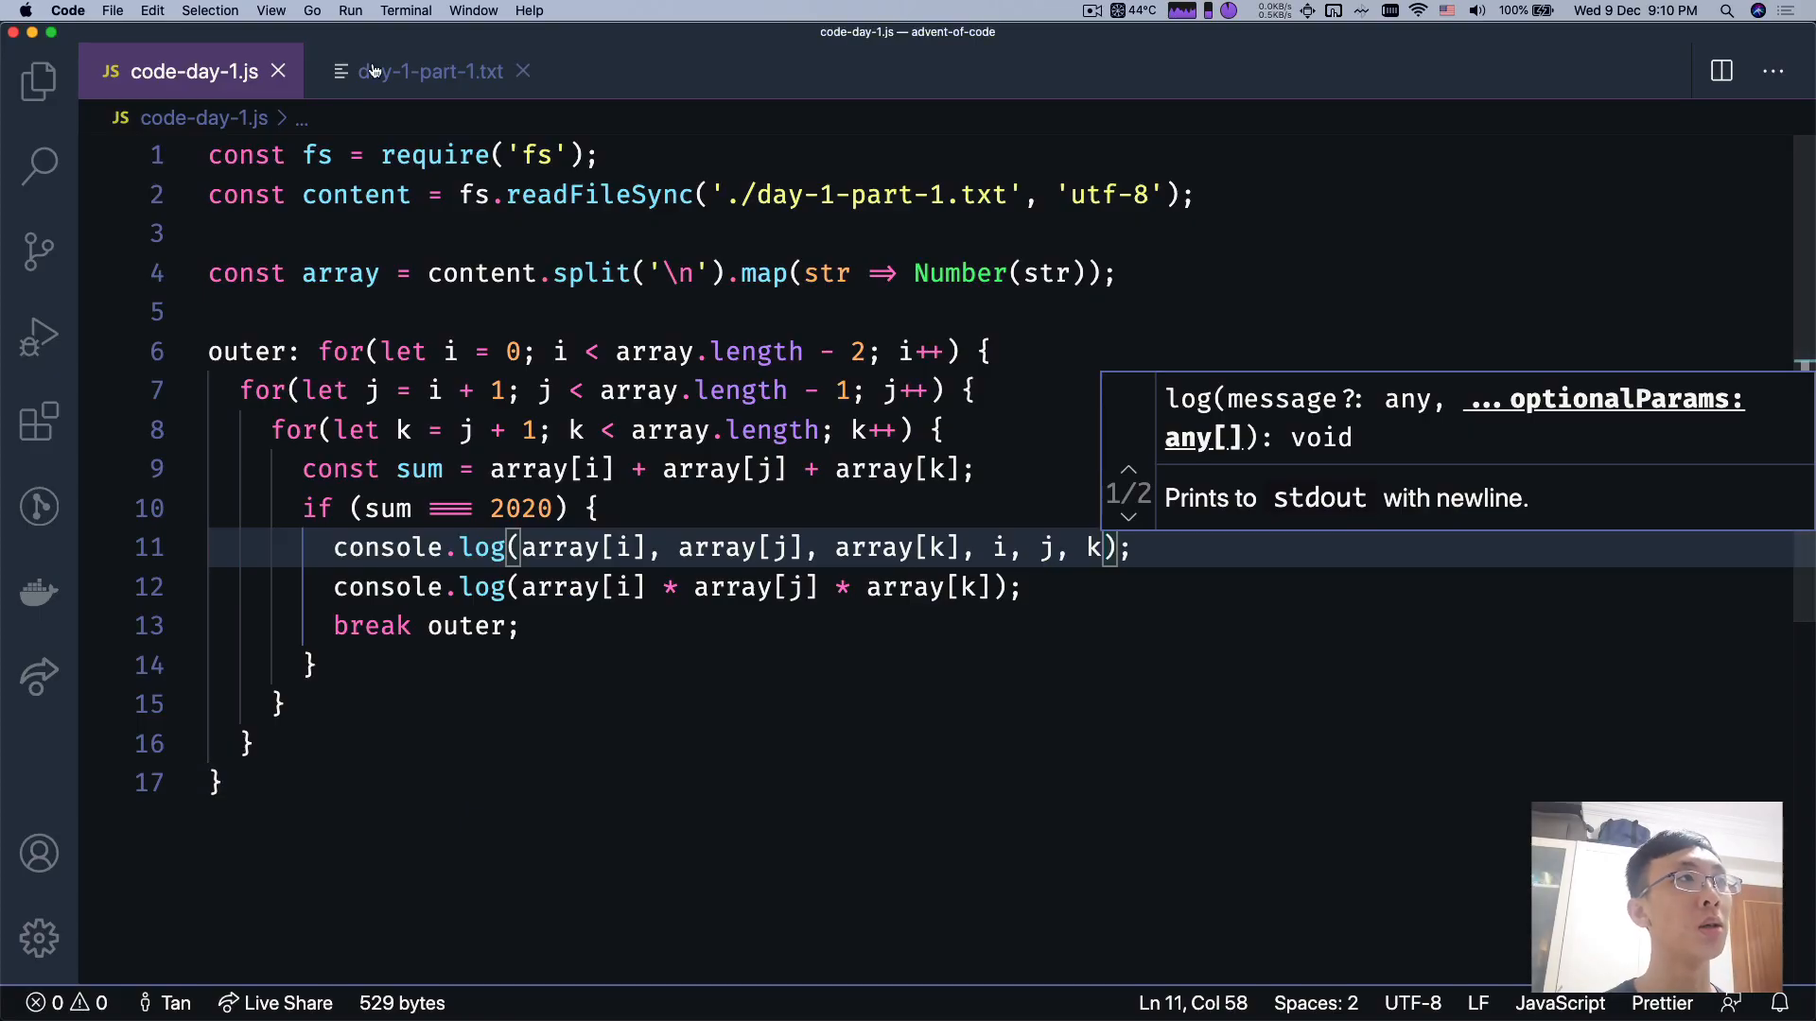
# - Delete the empty final line 201 of day-1-part-1.txt and return to the script
pyautogui.click(429, 70)
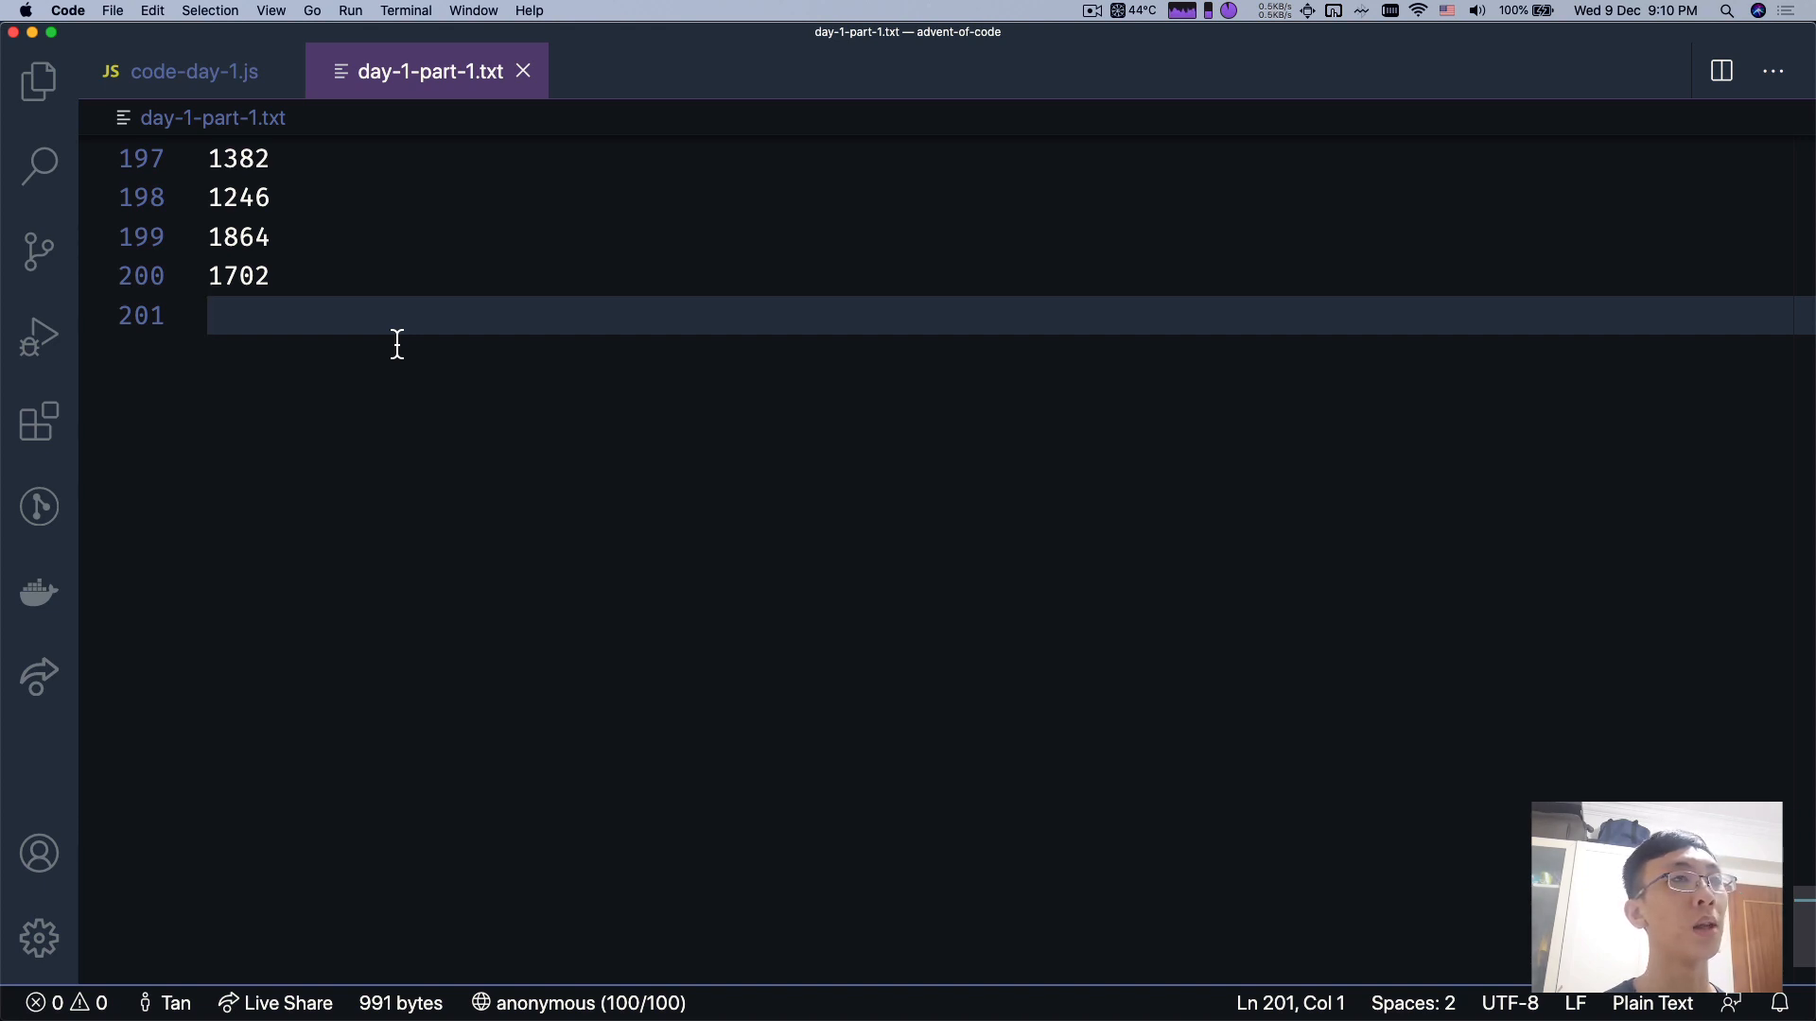
pyautogui.moveTo(293, 314)
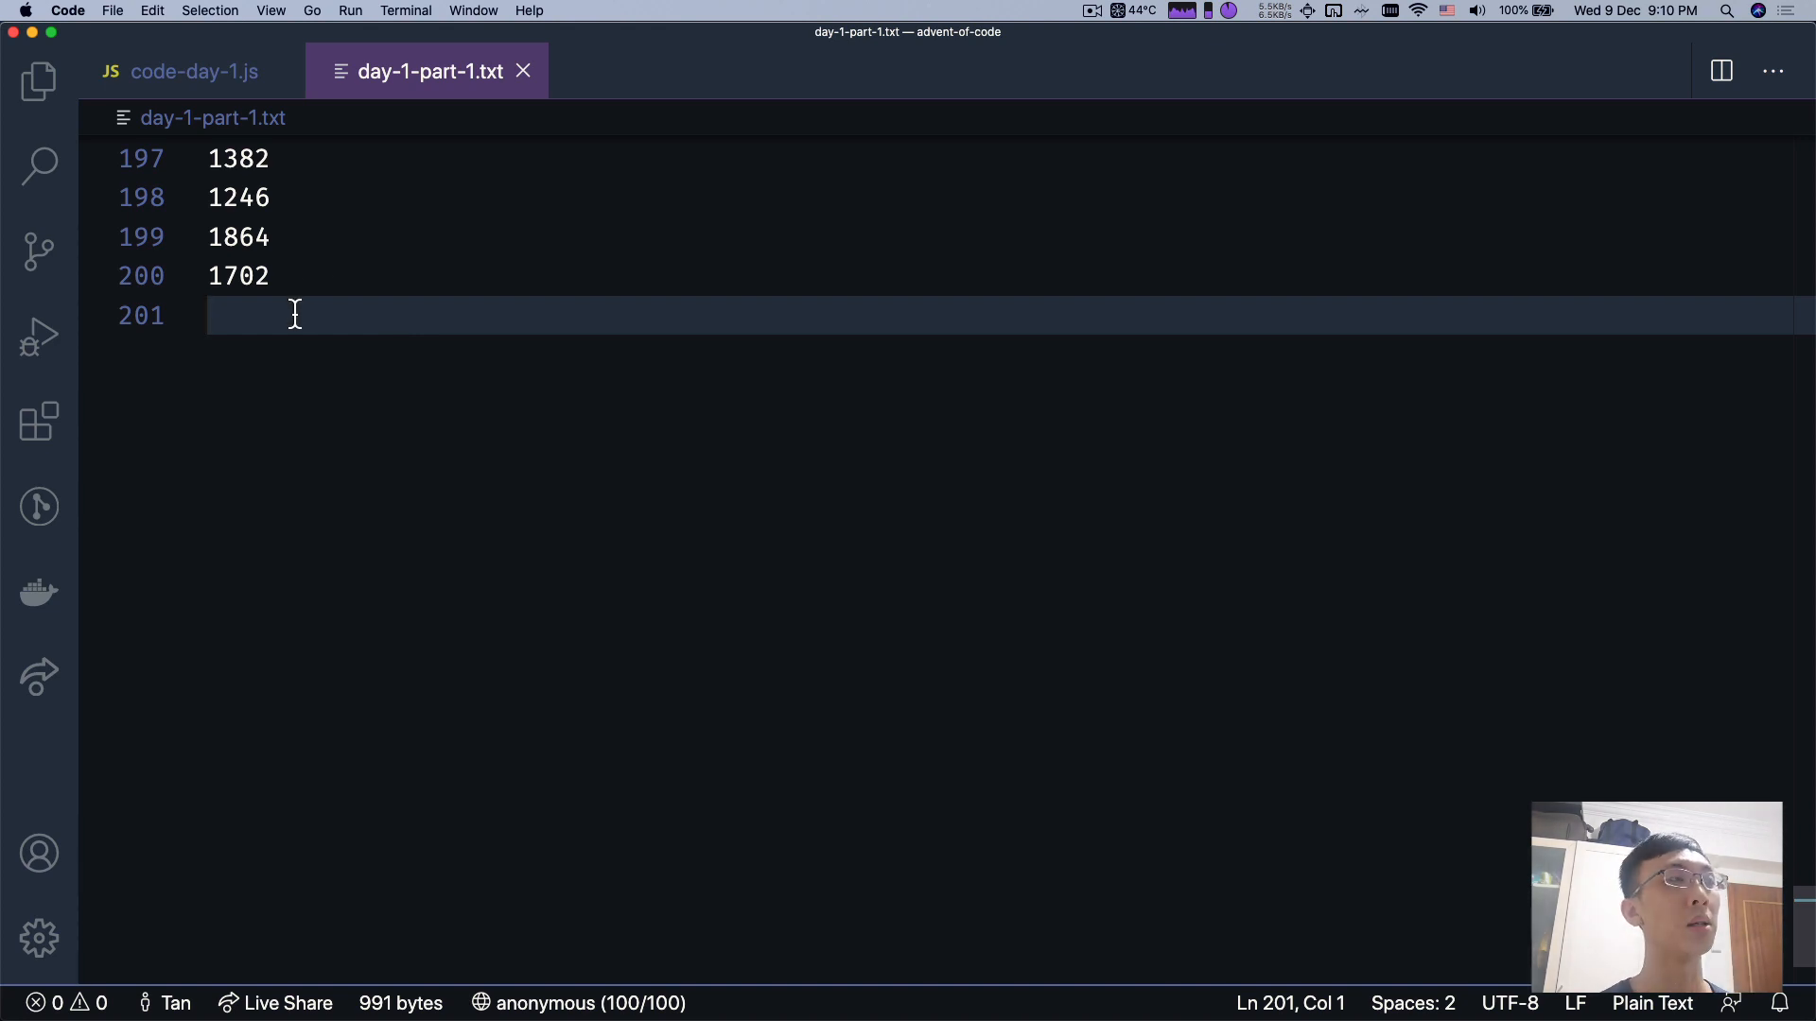
pyautogui.press('Backspace')
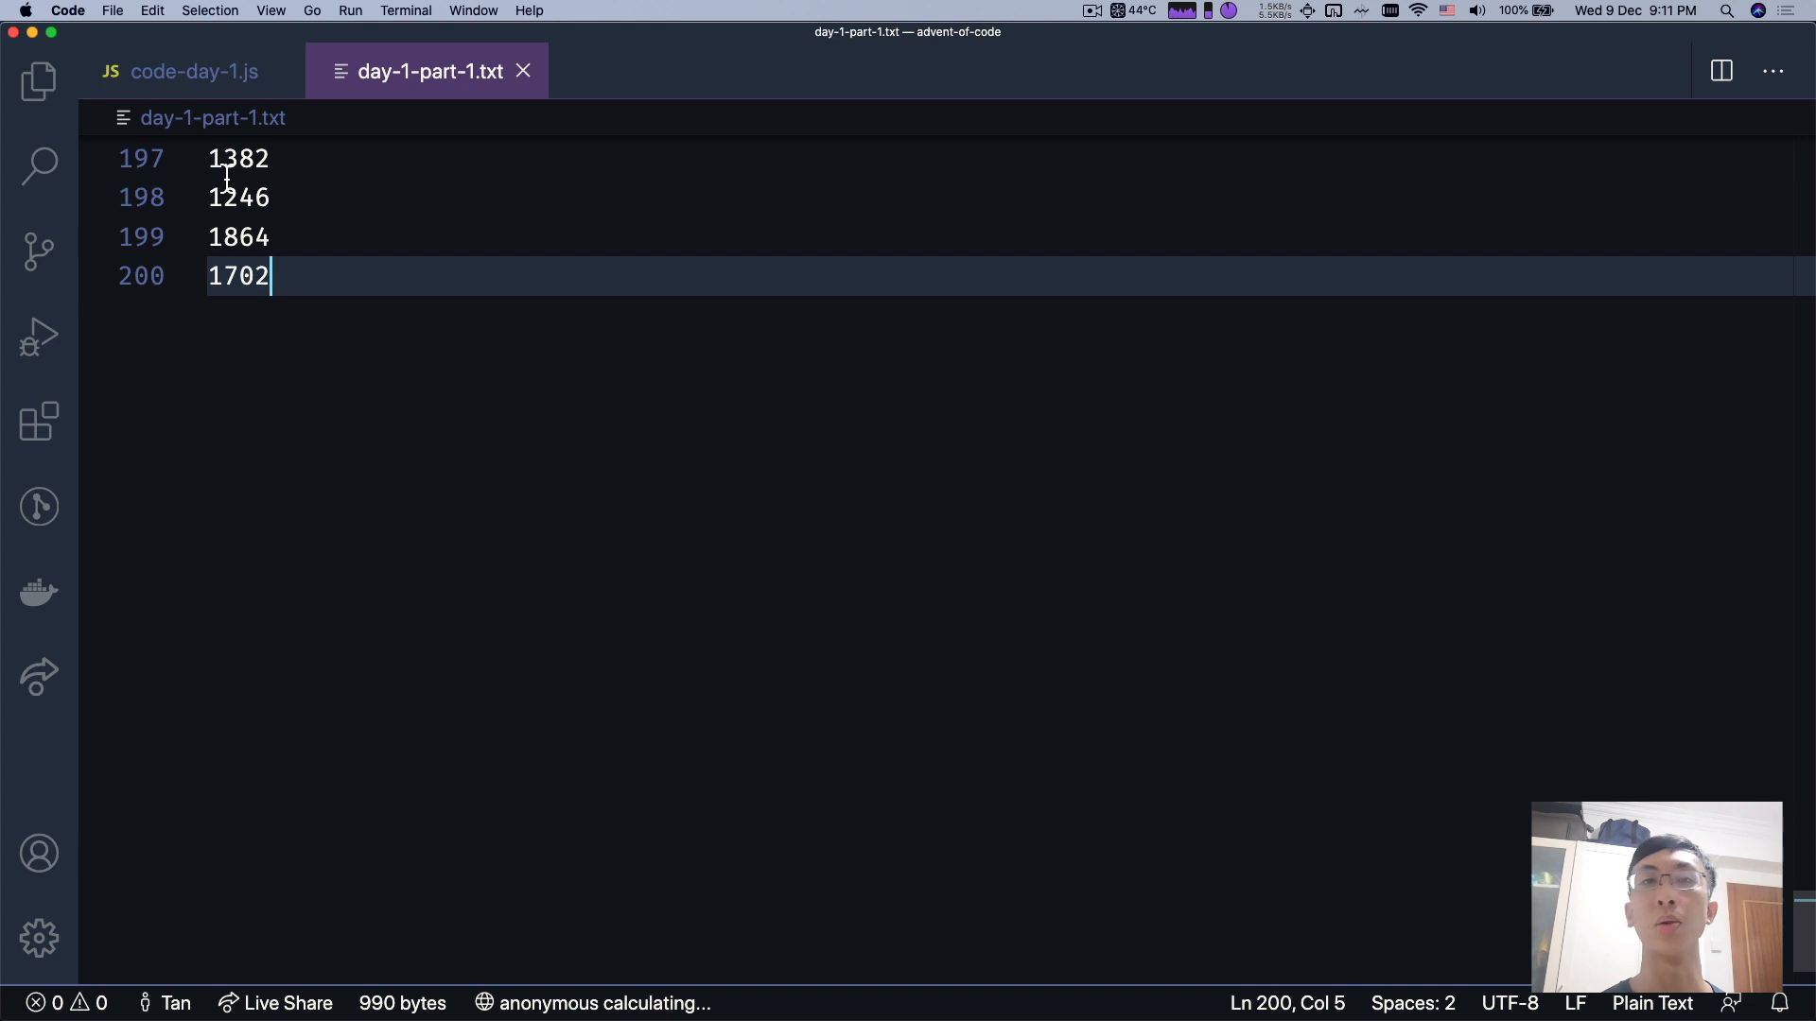
pyautogui.moveTo(197, 119)
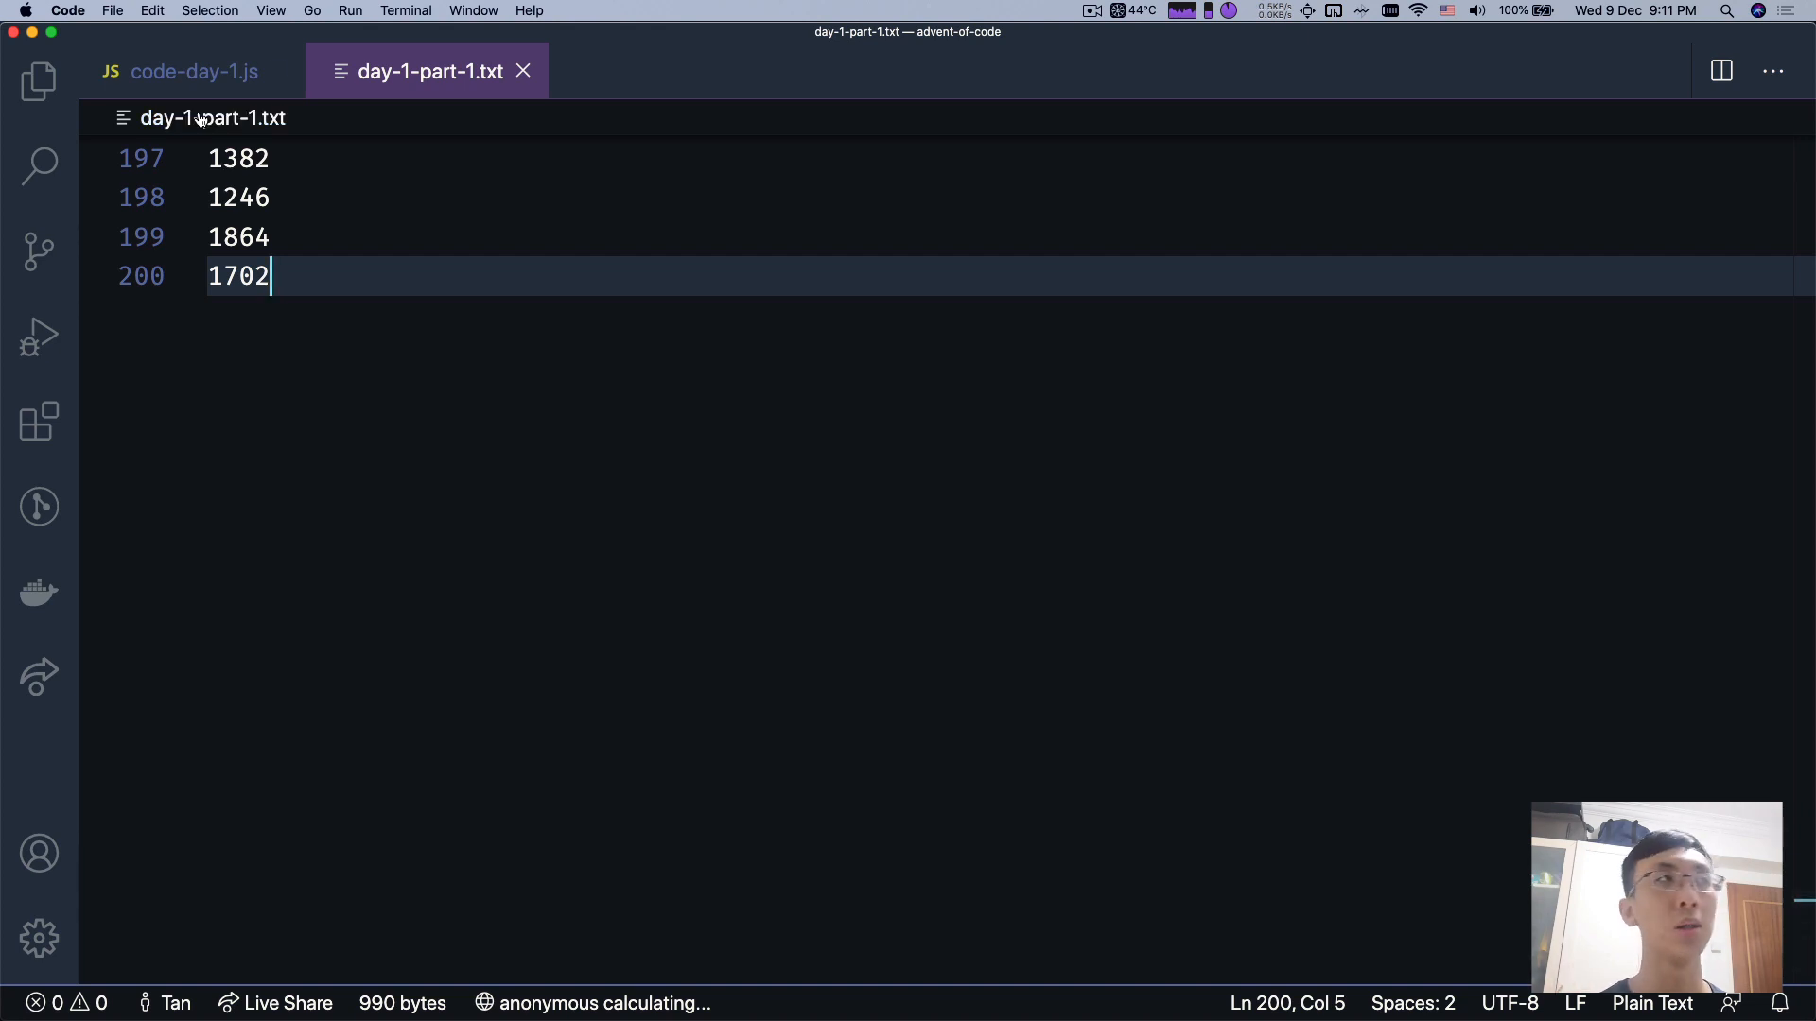
pyautogui.moveTo(197, 70)
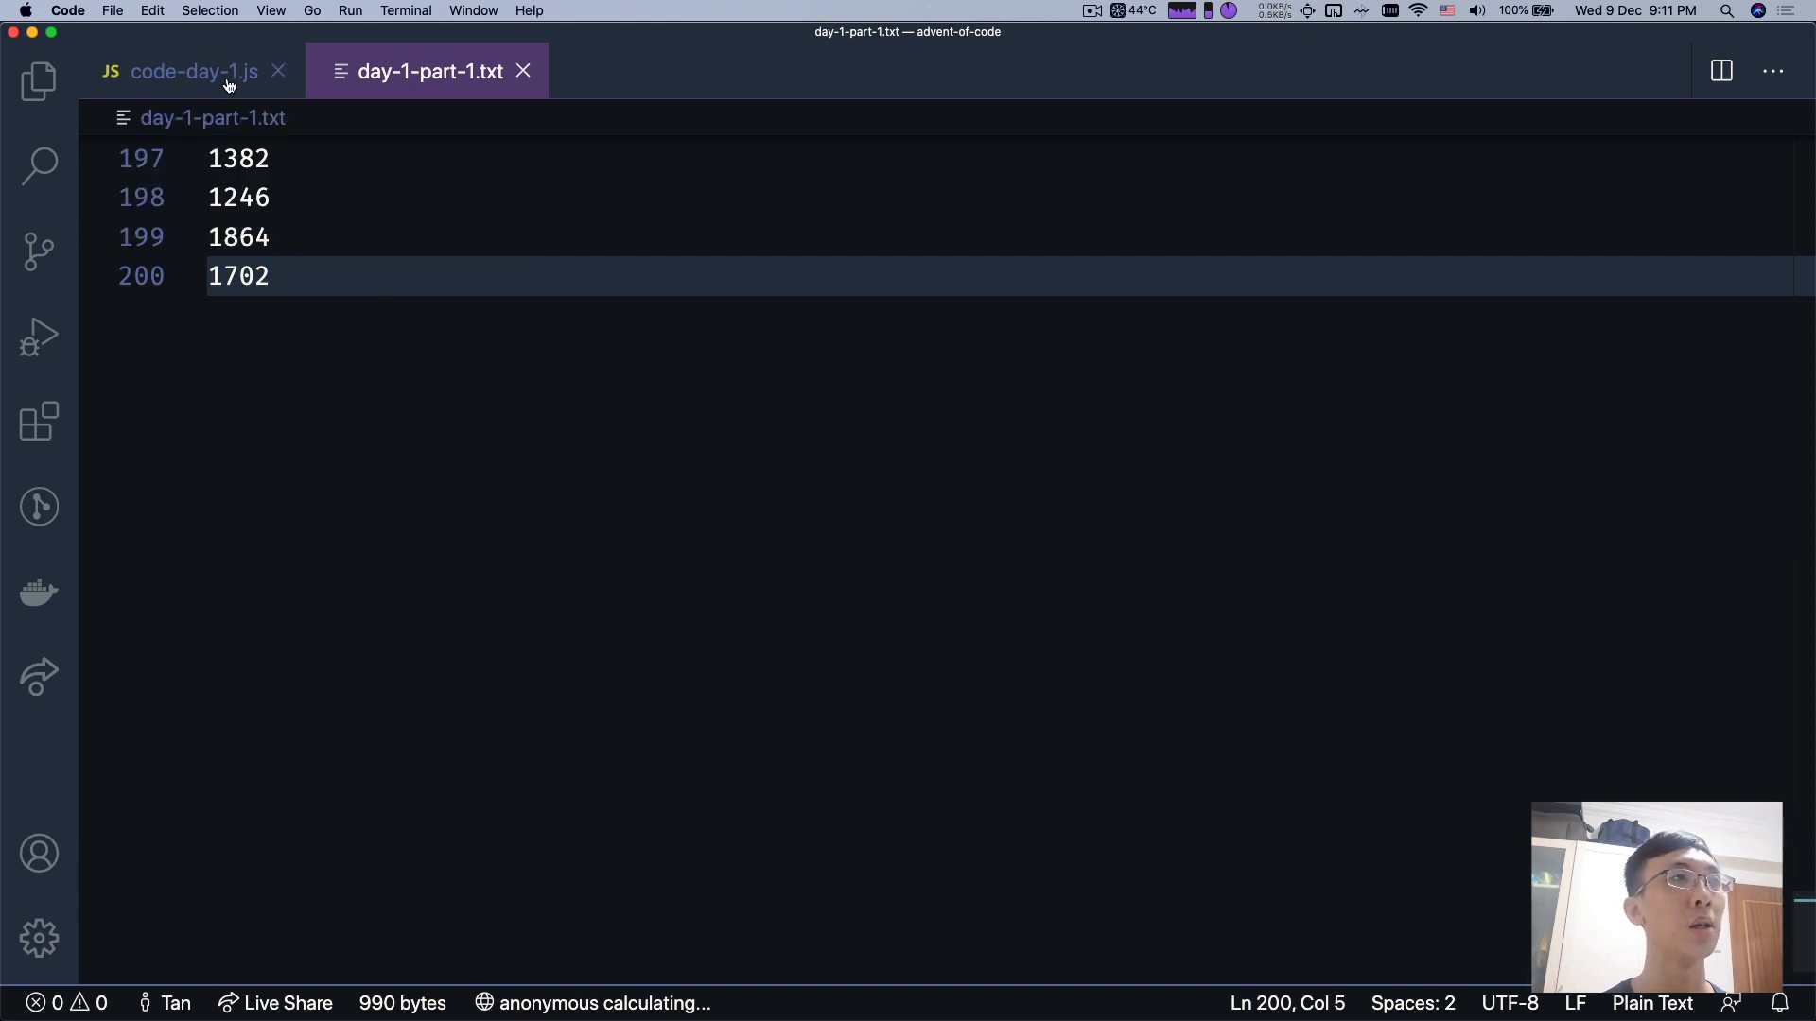
pyautogui.click(195, 70)
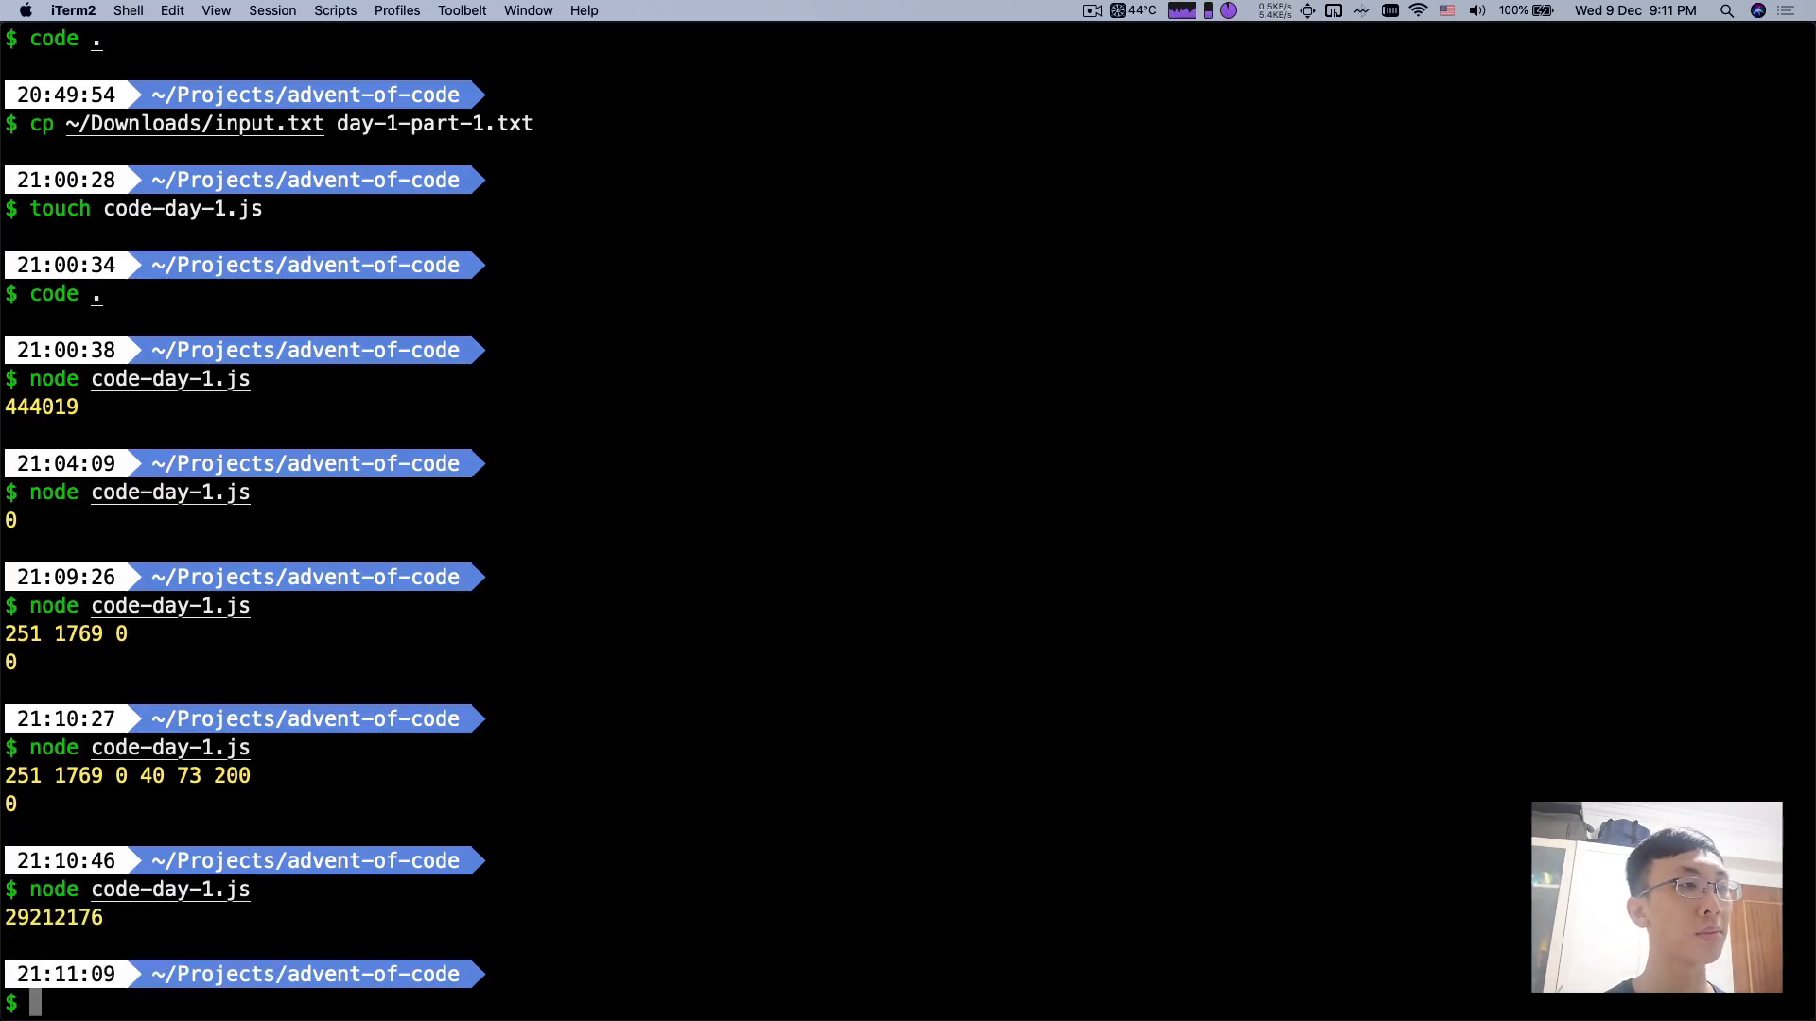
pyautogui.moveTo(151, 876)
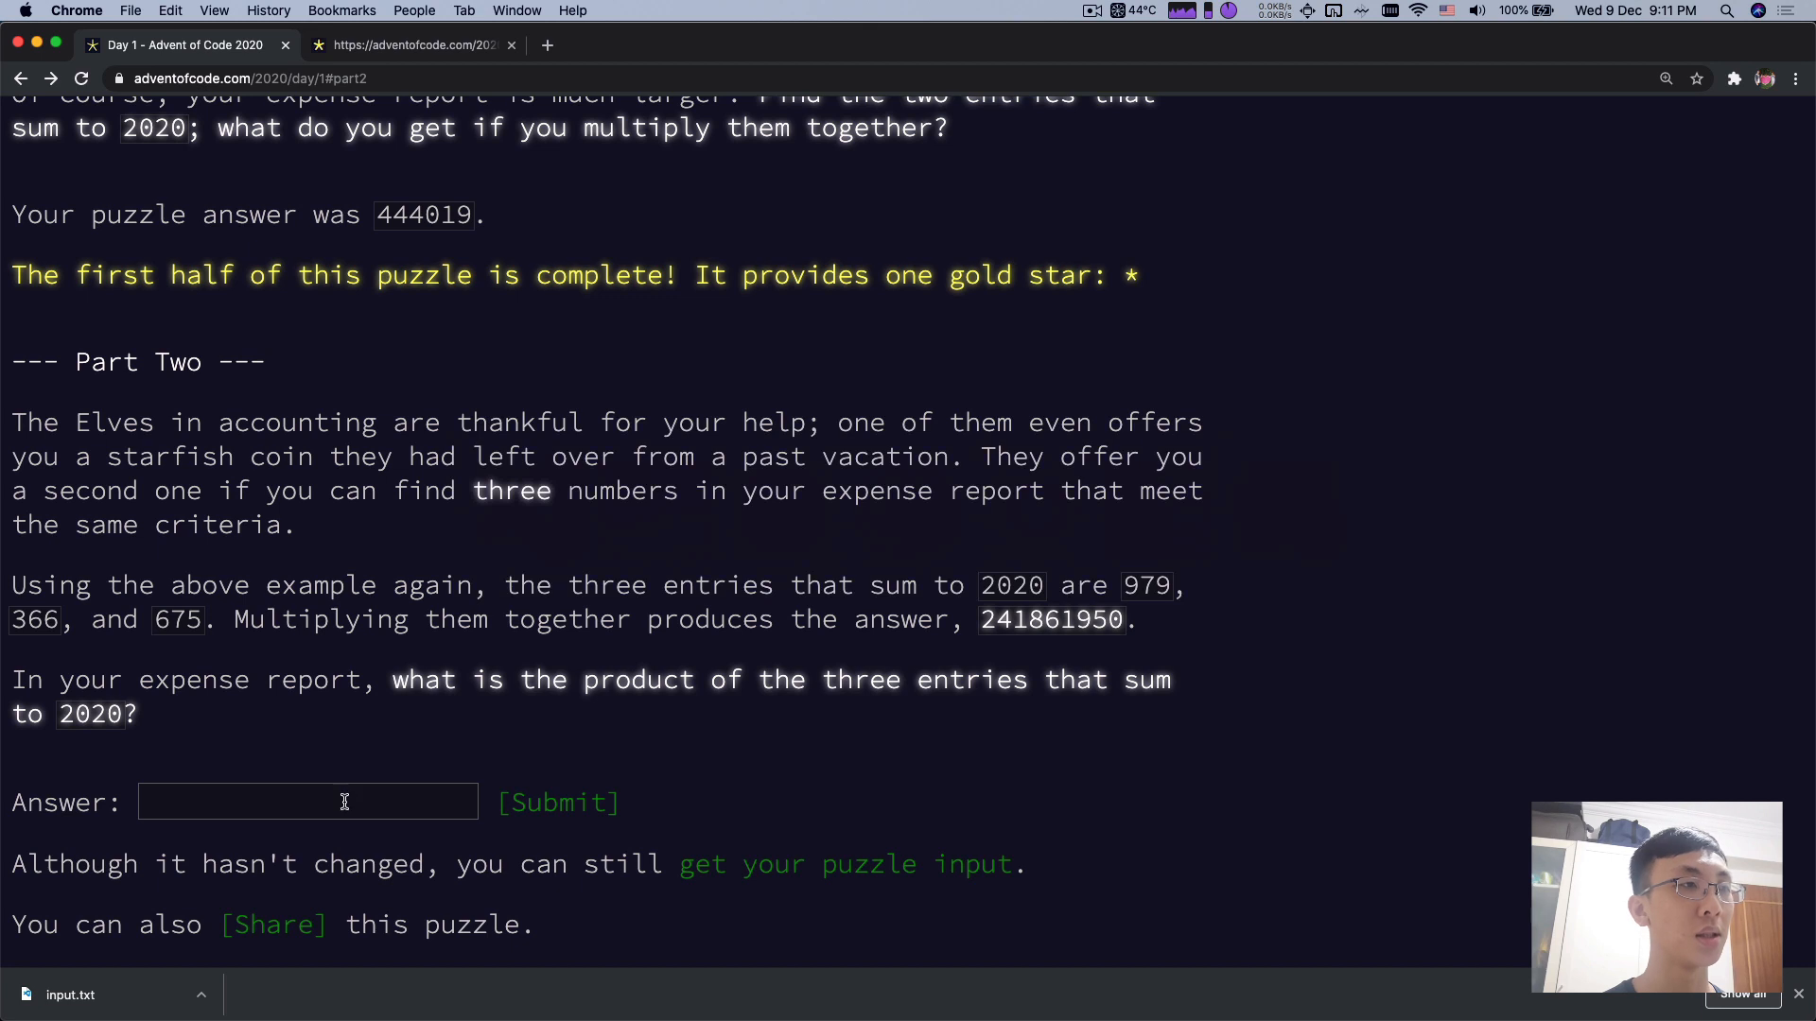
# - Submit 29212176 as the Part Two answer on Advent of Code
pyautogui.click(556, 802)
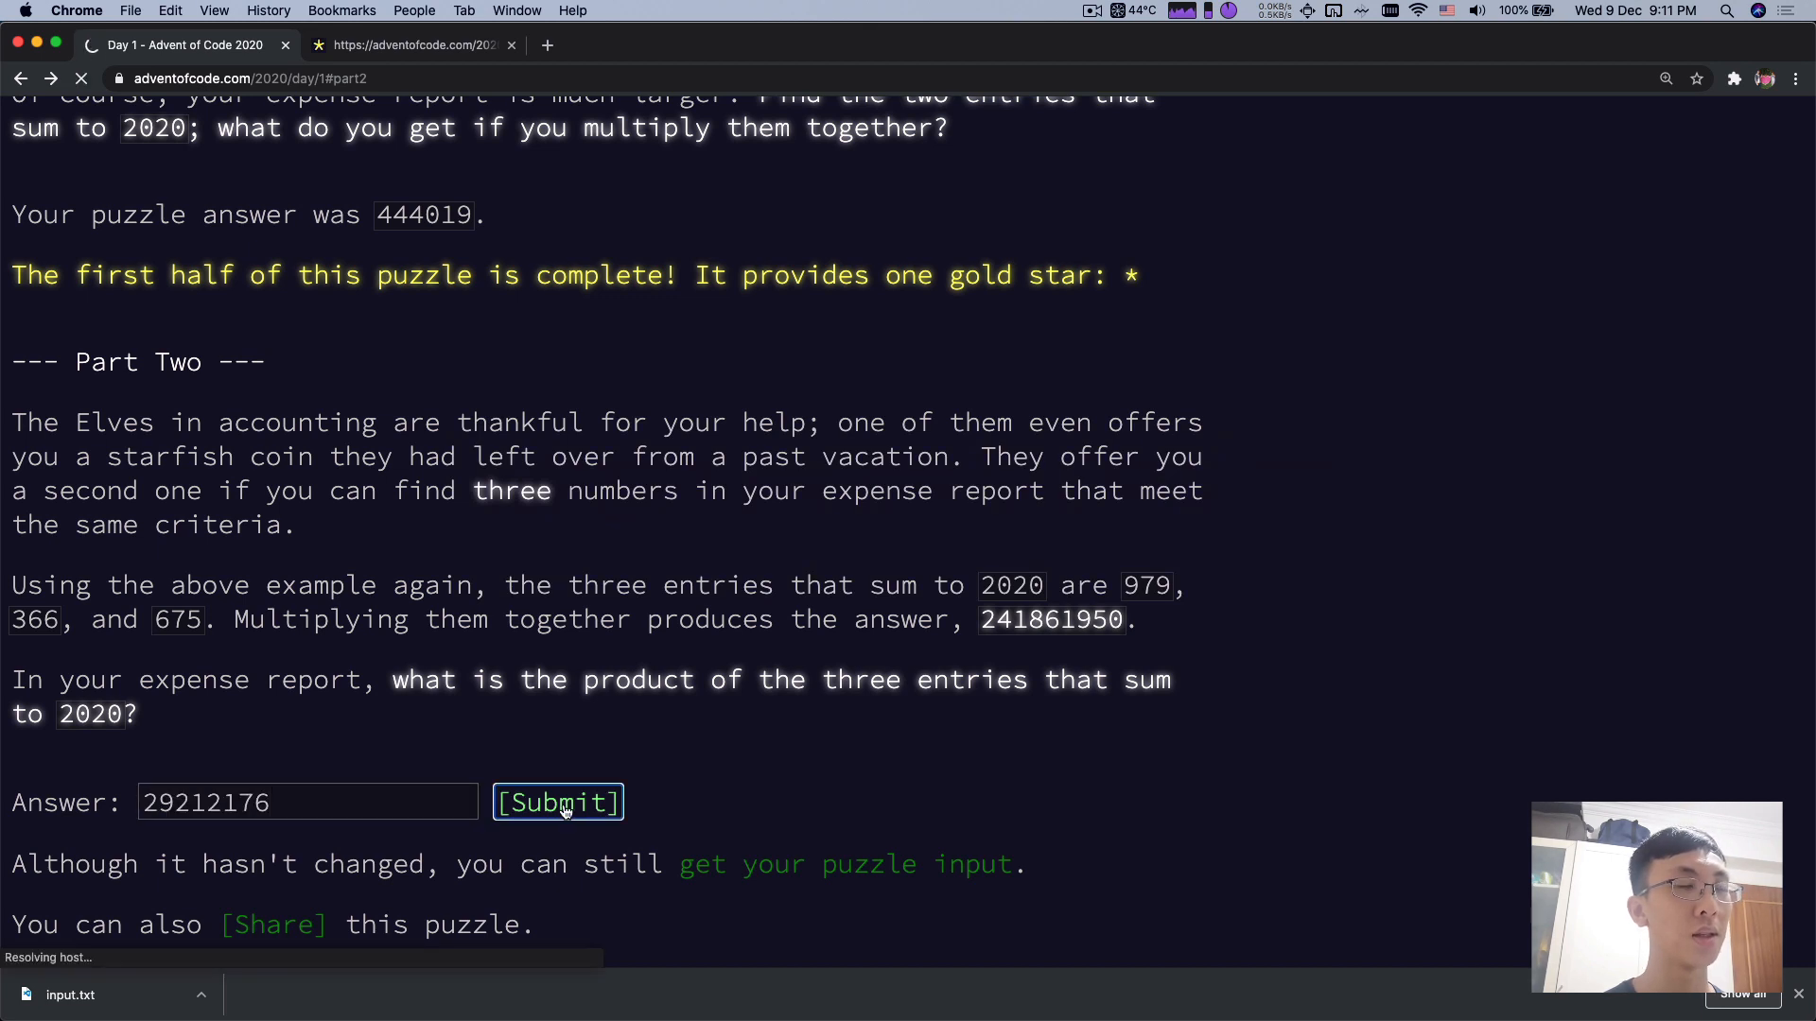
pyautogui.click(556, 801)
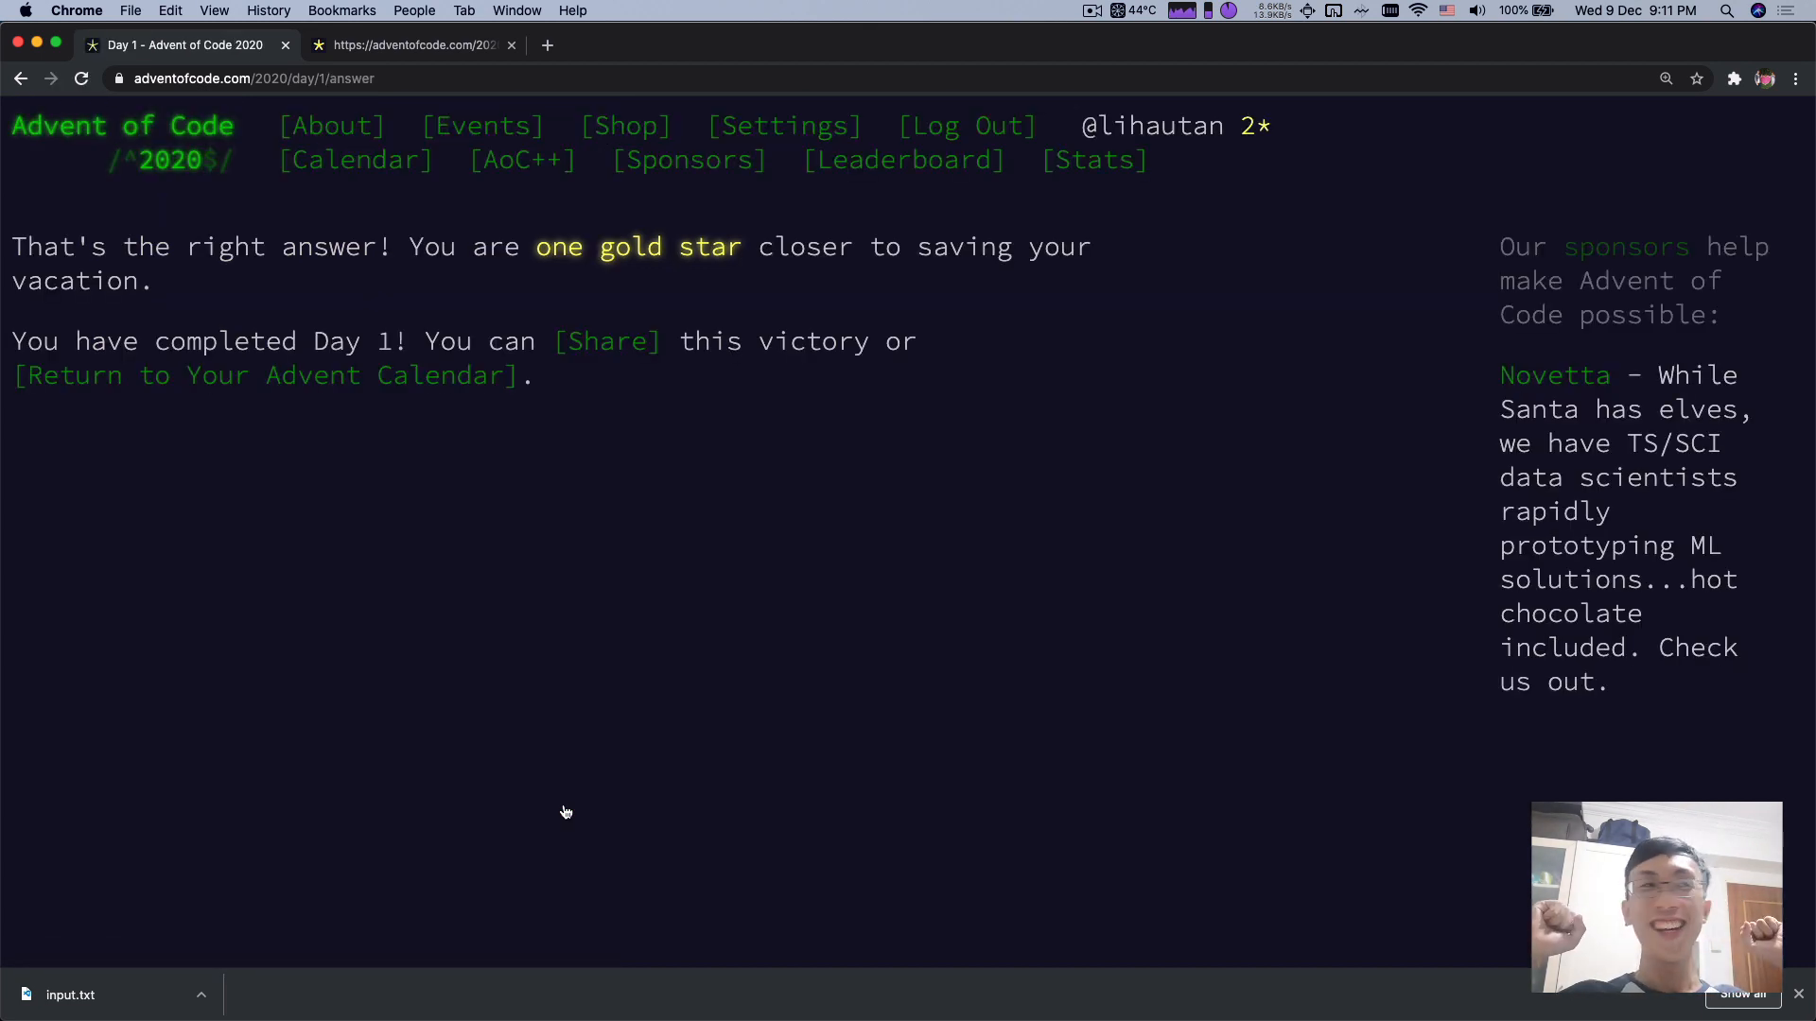